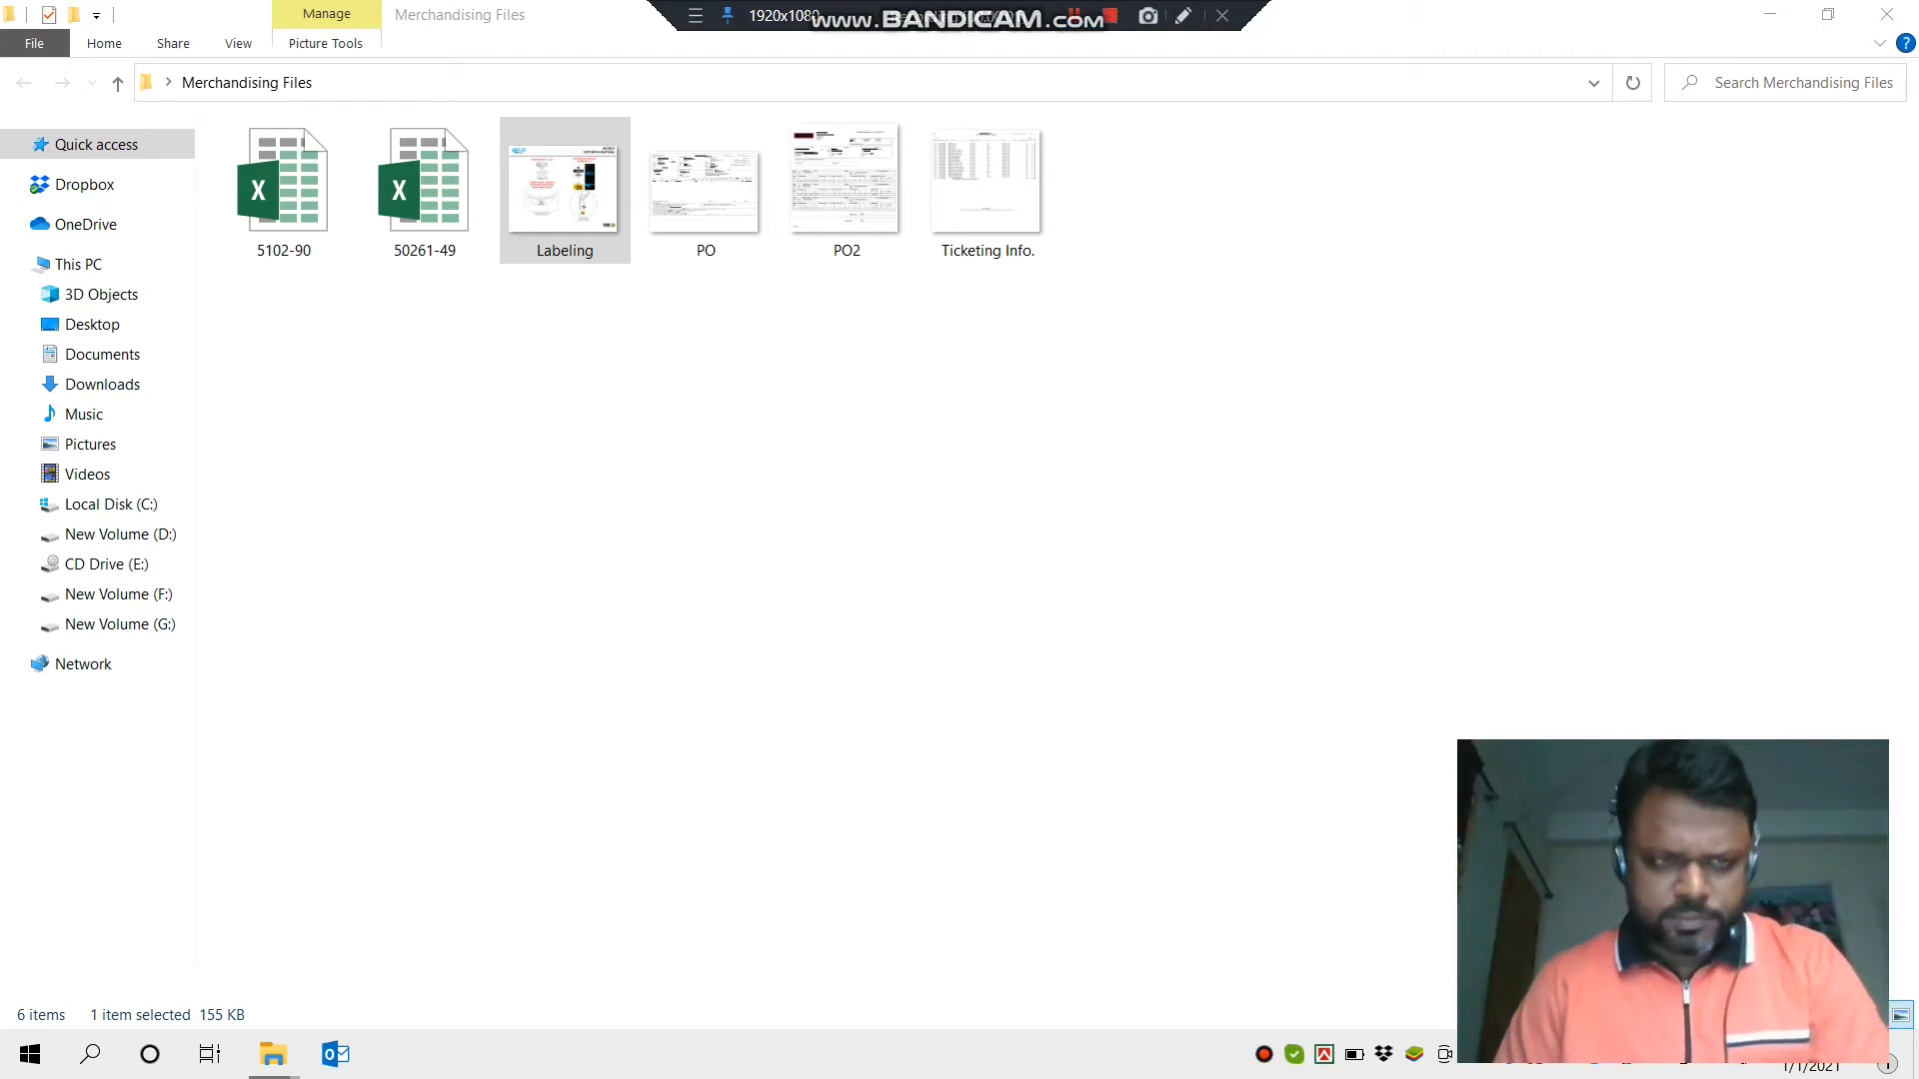
- Open the 5102-90 spec workbook from the Merchandising Files folder in Excel
left_click(282, 186)
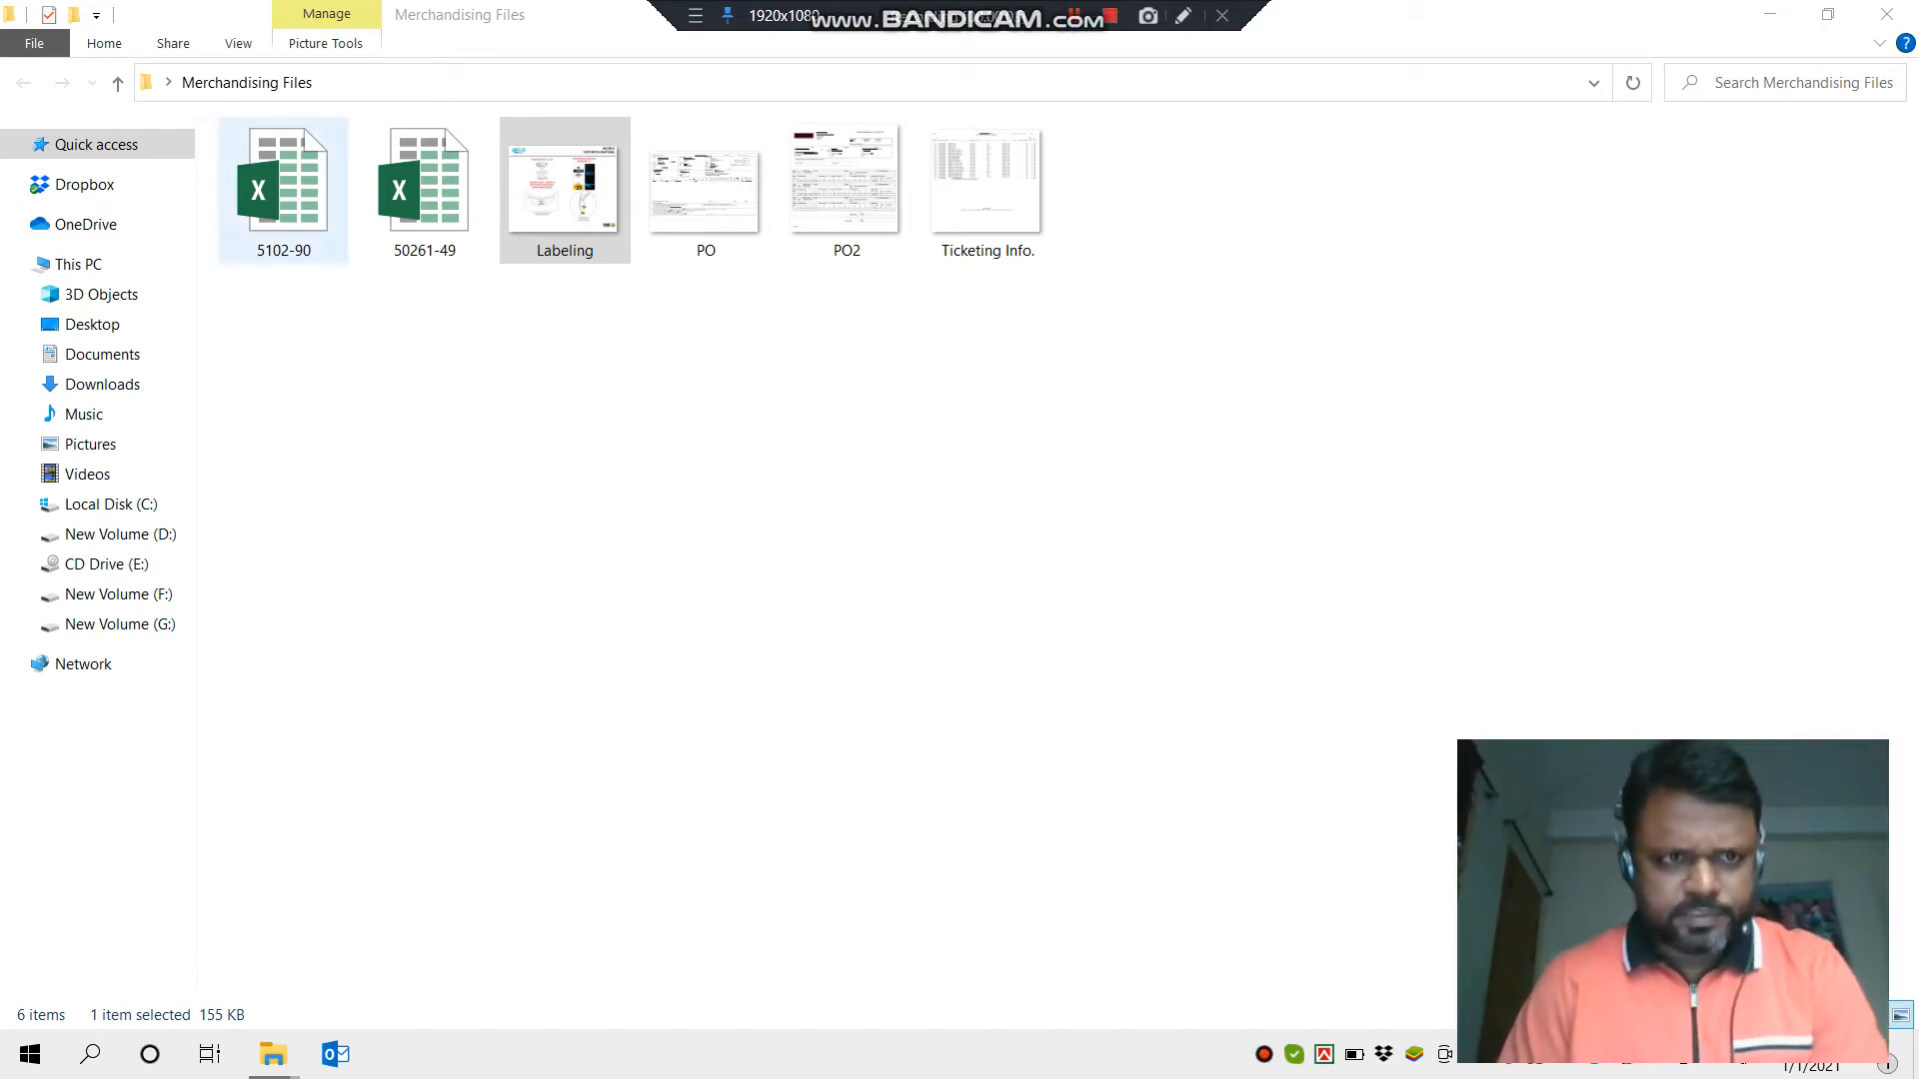
left_click(282, 190)
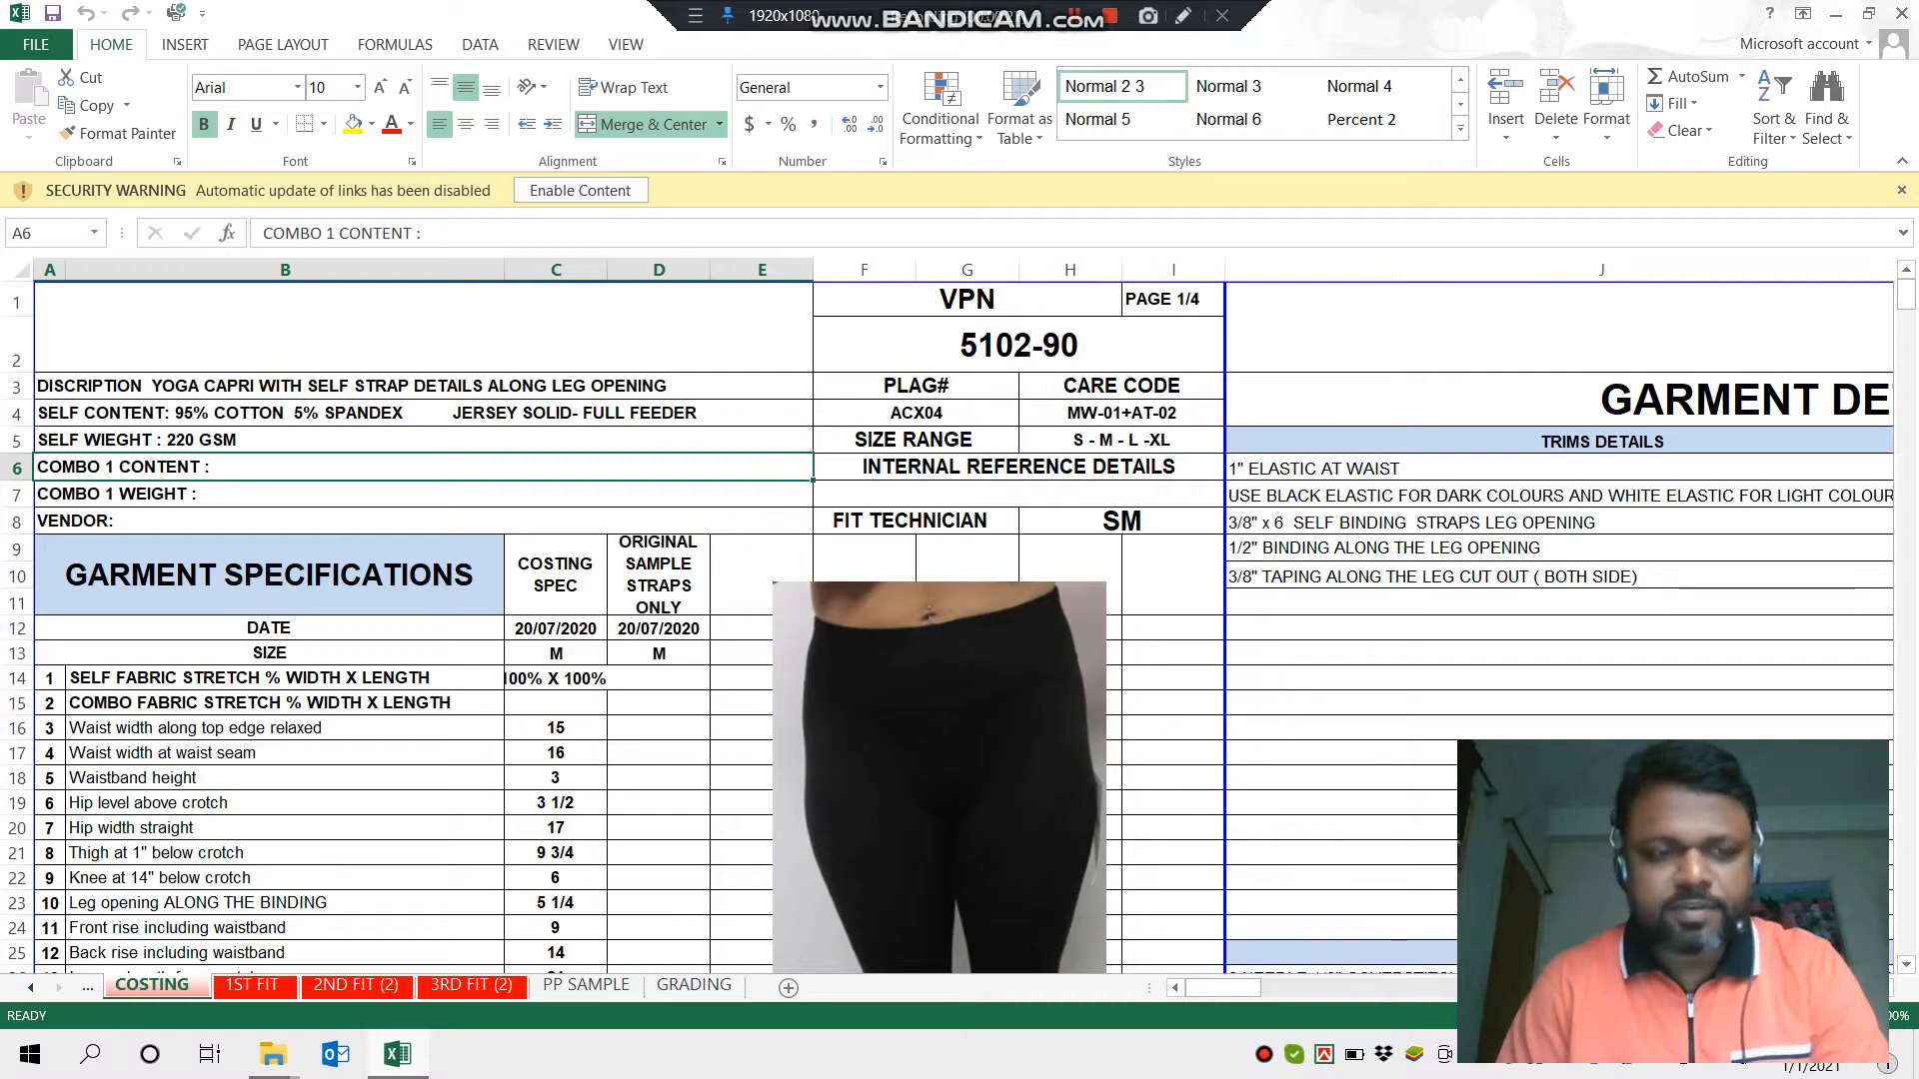
scroll("down", 3)
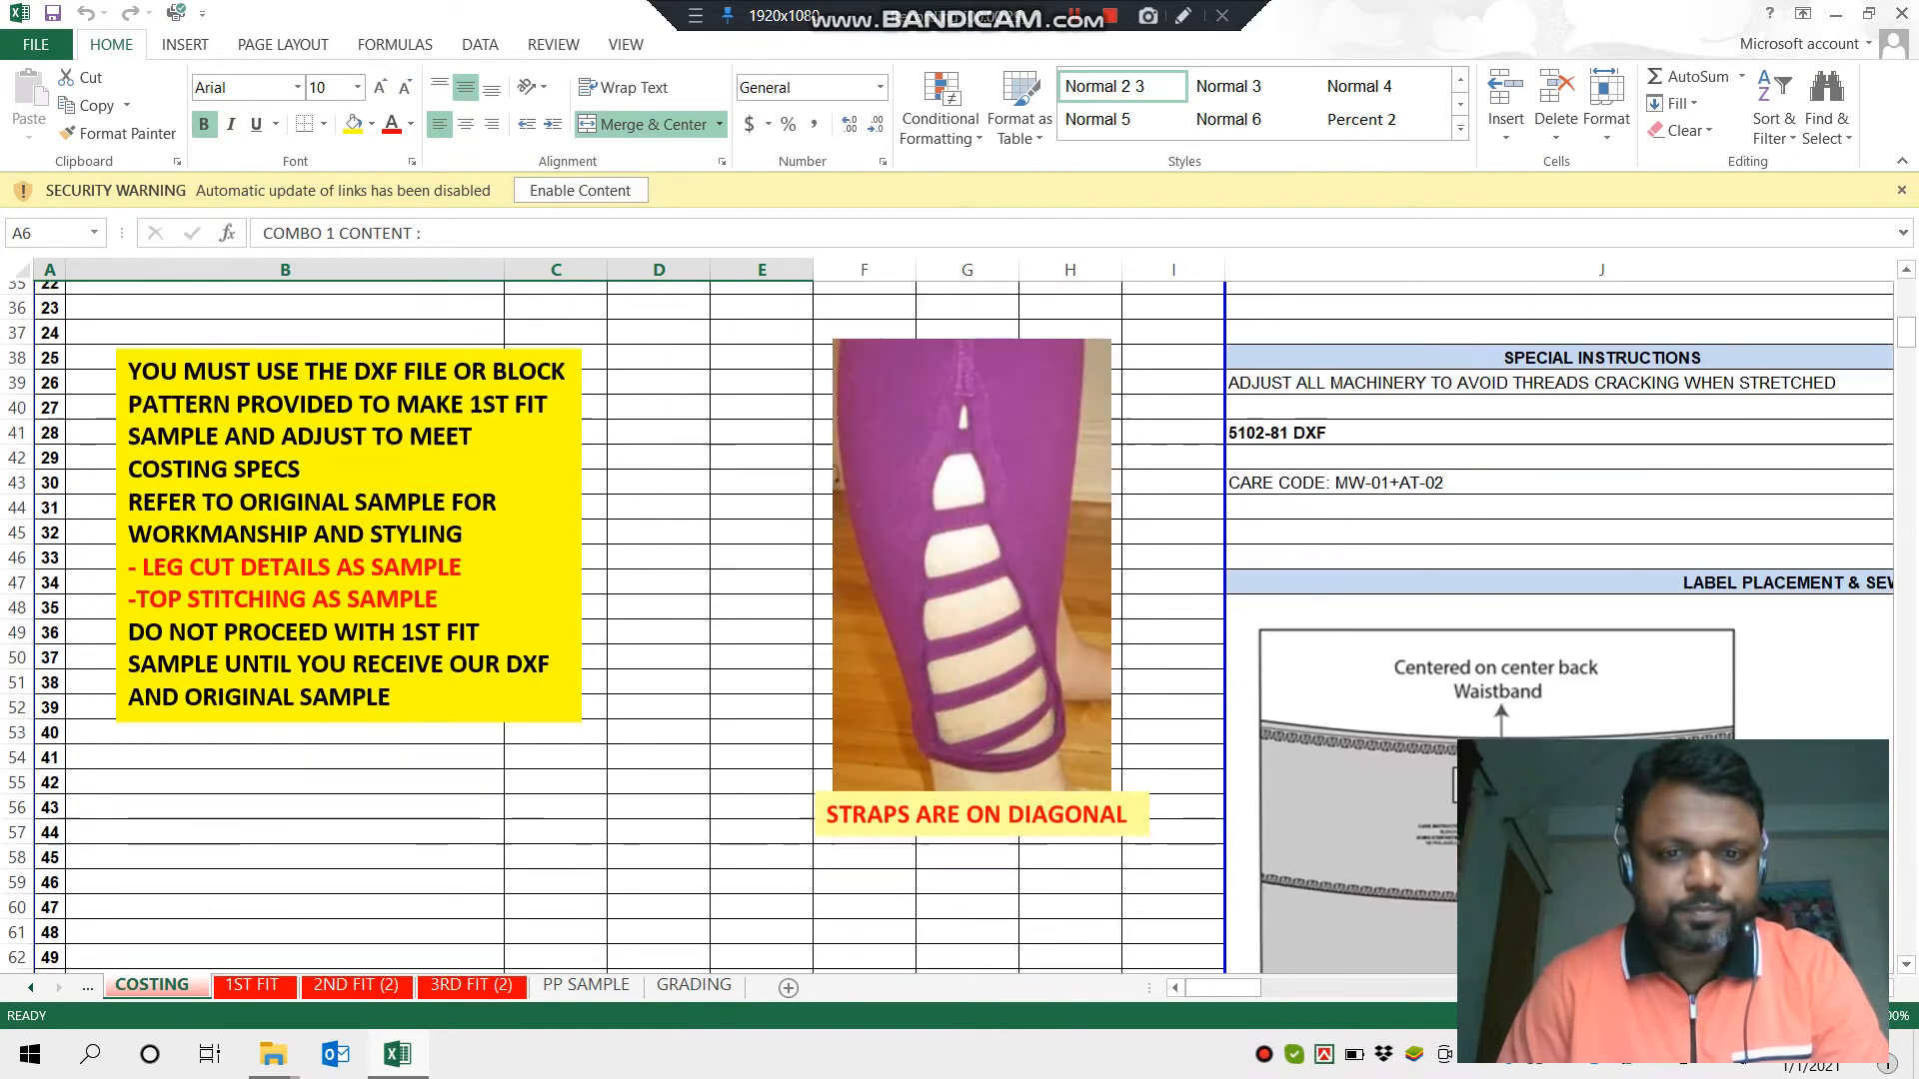
scroll("up", 3)
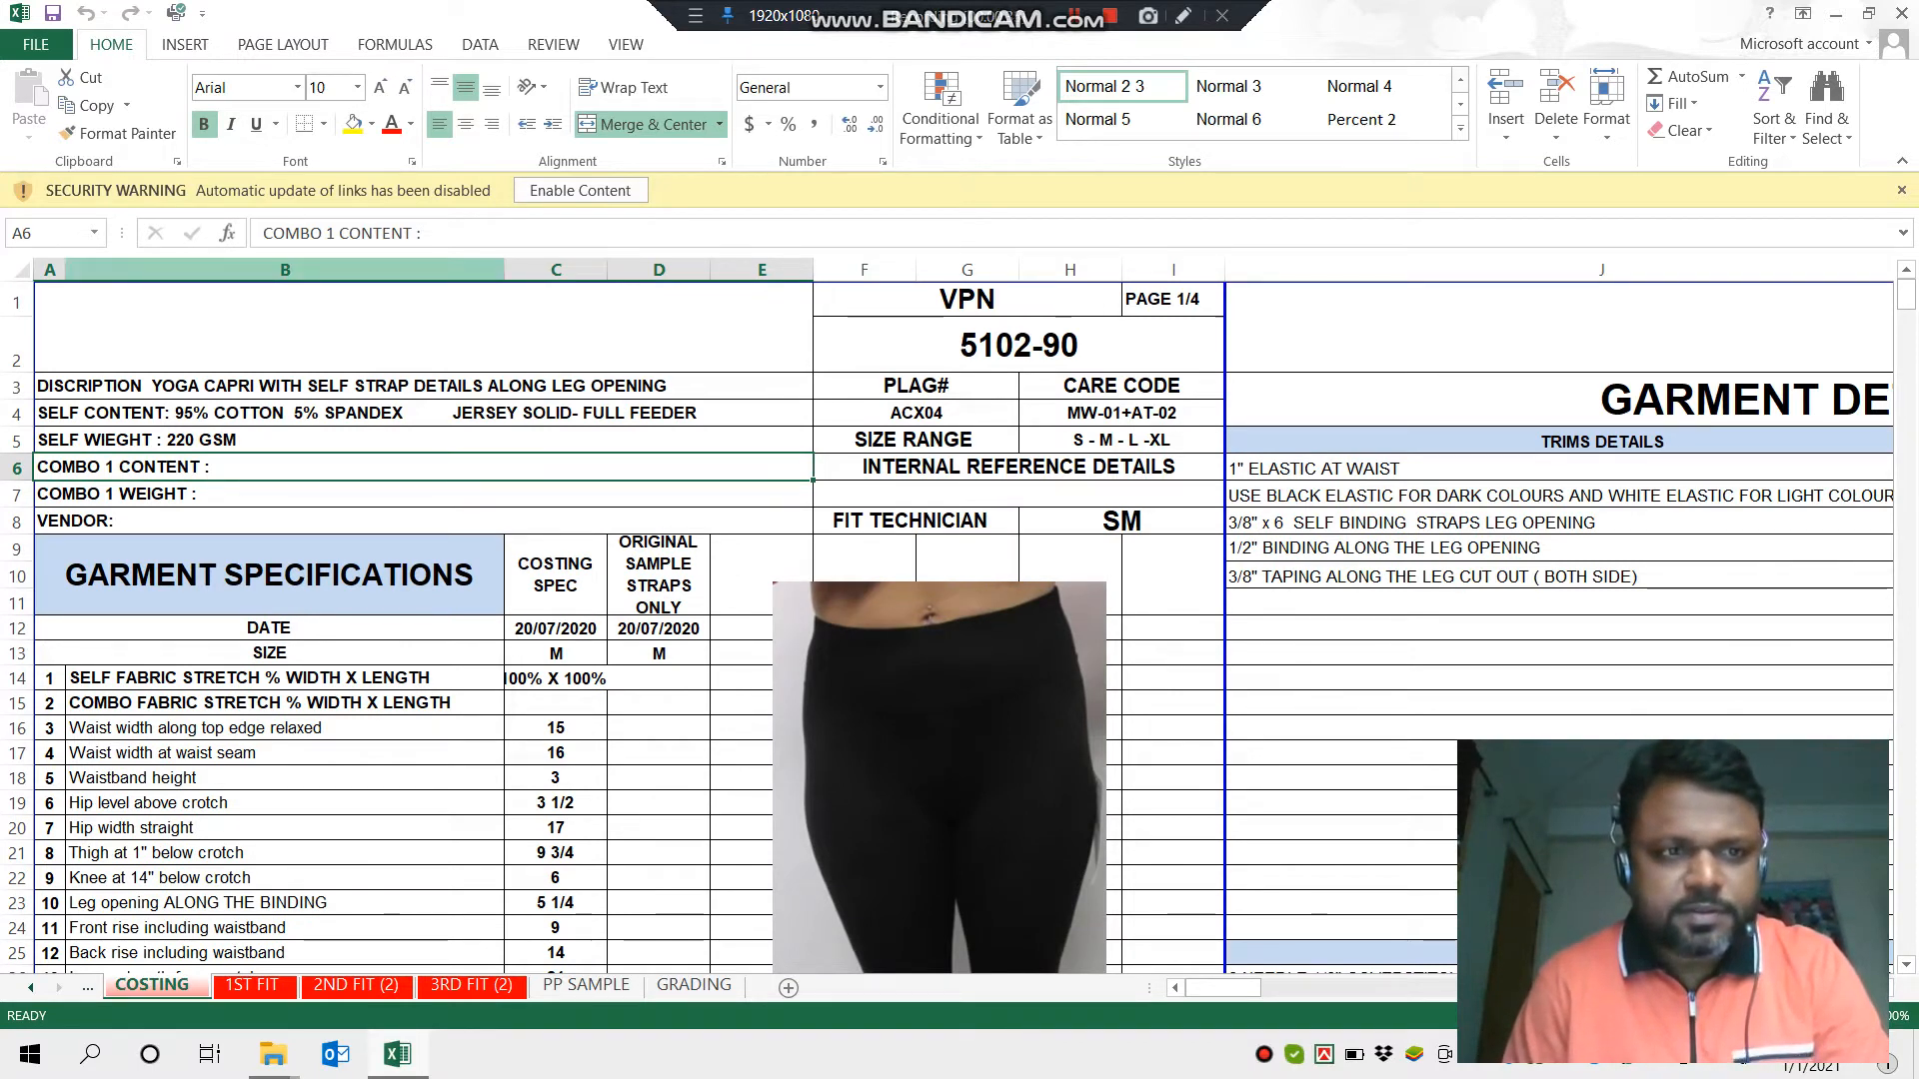
left_click(1016, 342)
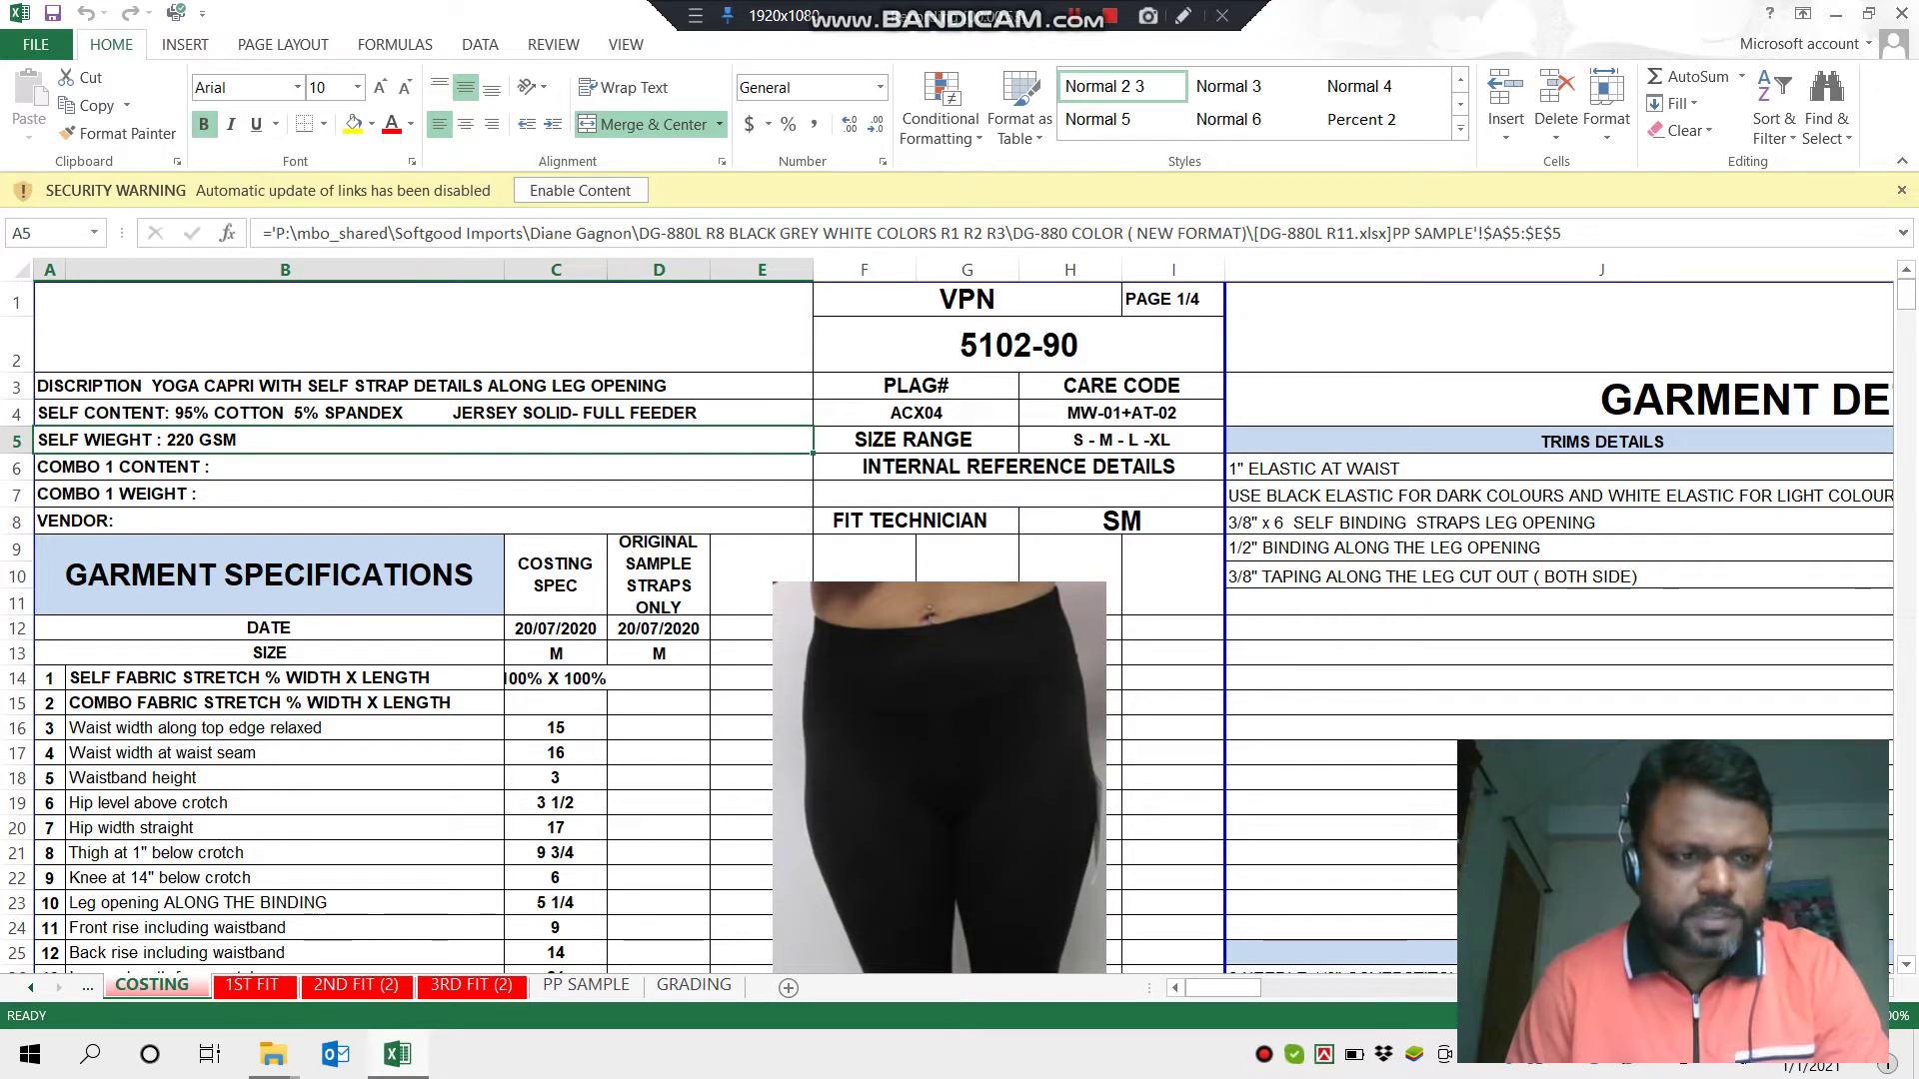
scroll("down", 3)
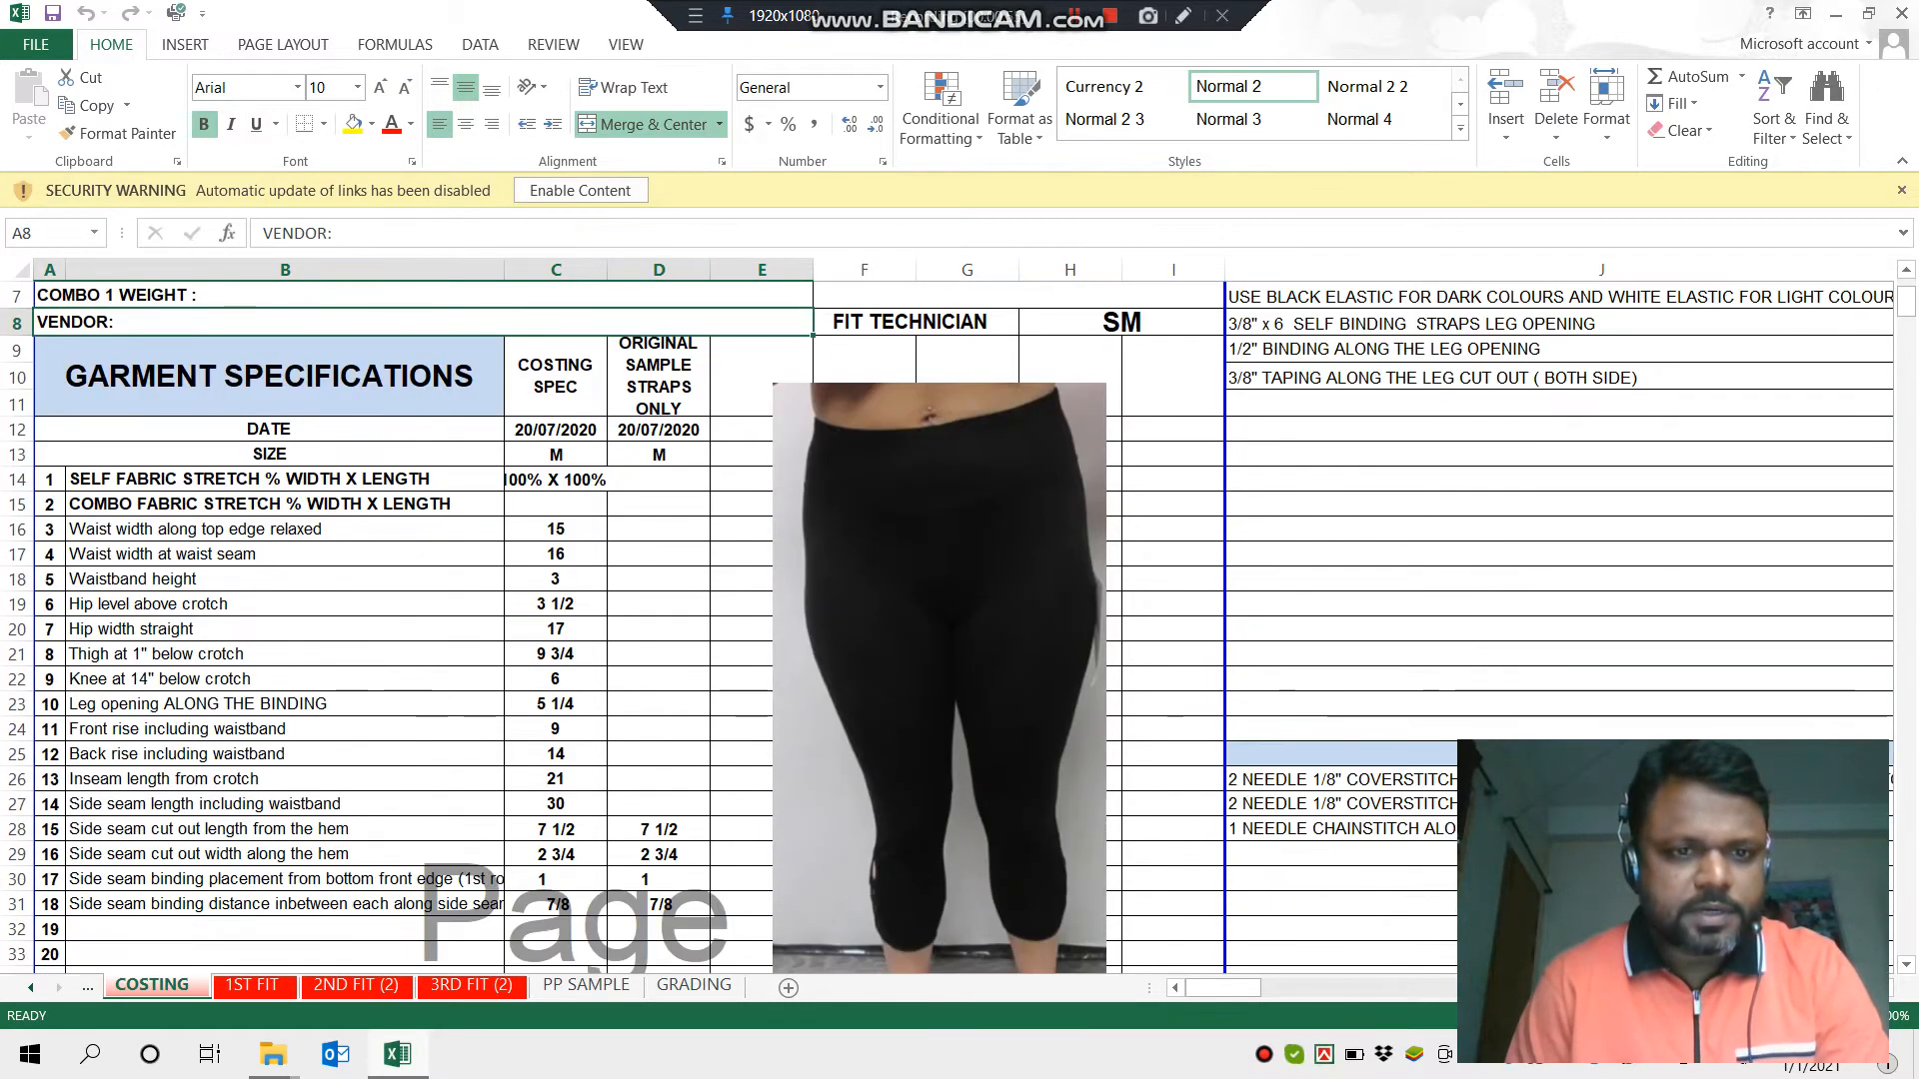
left_click(286, 478)
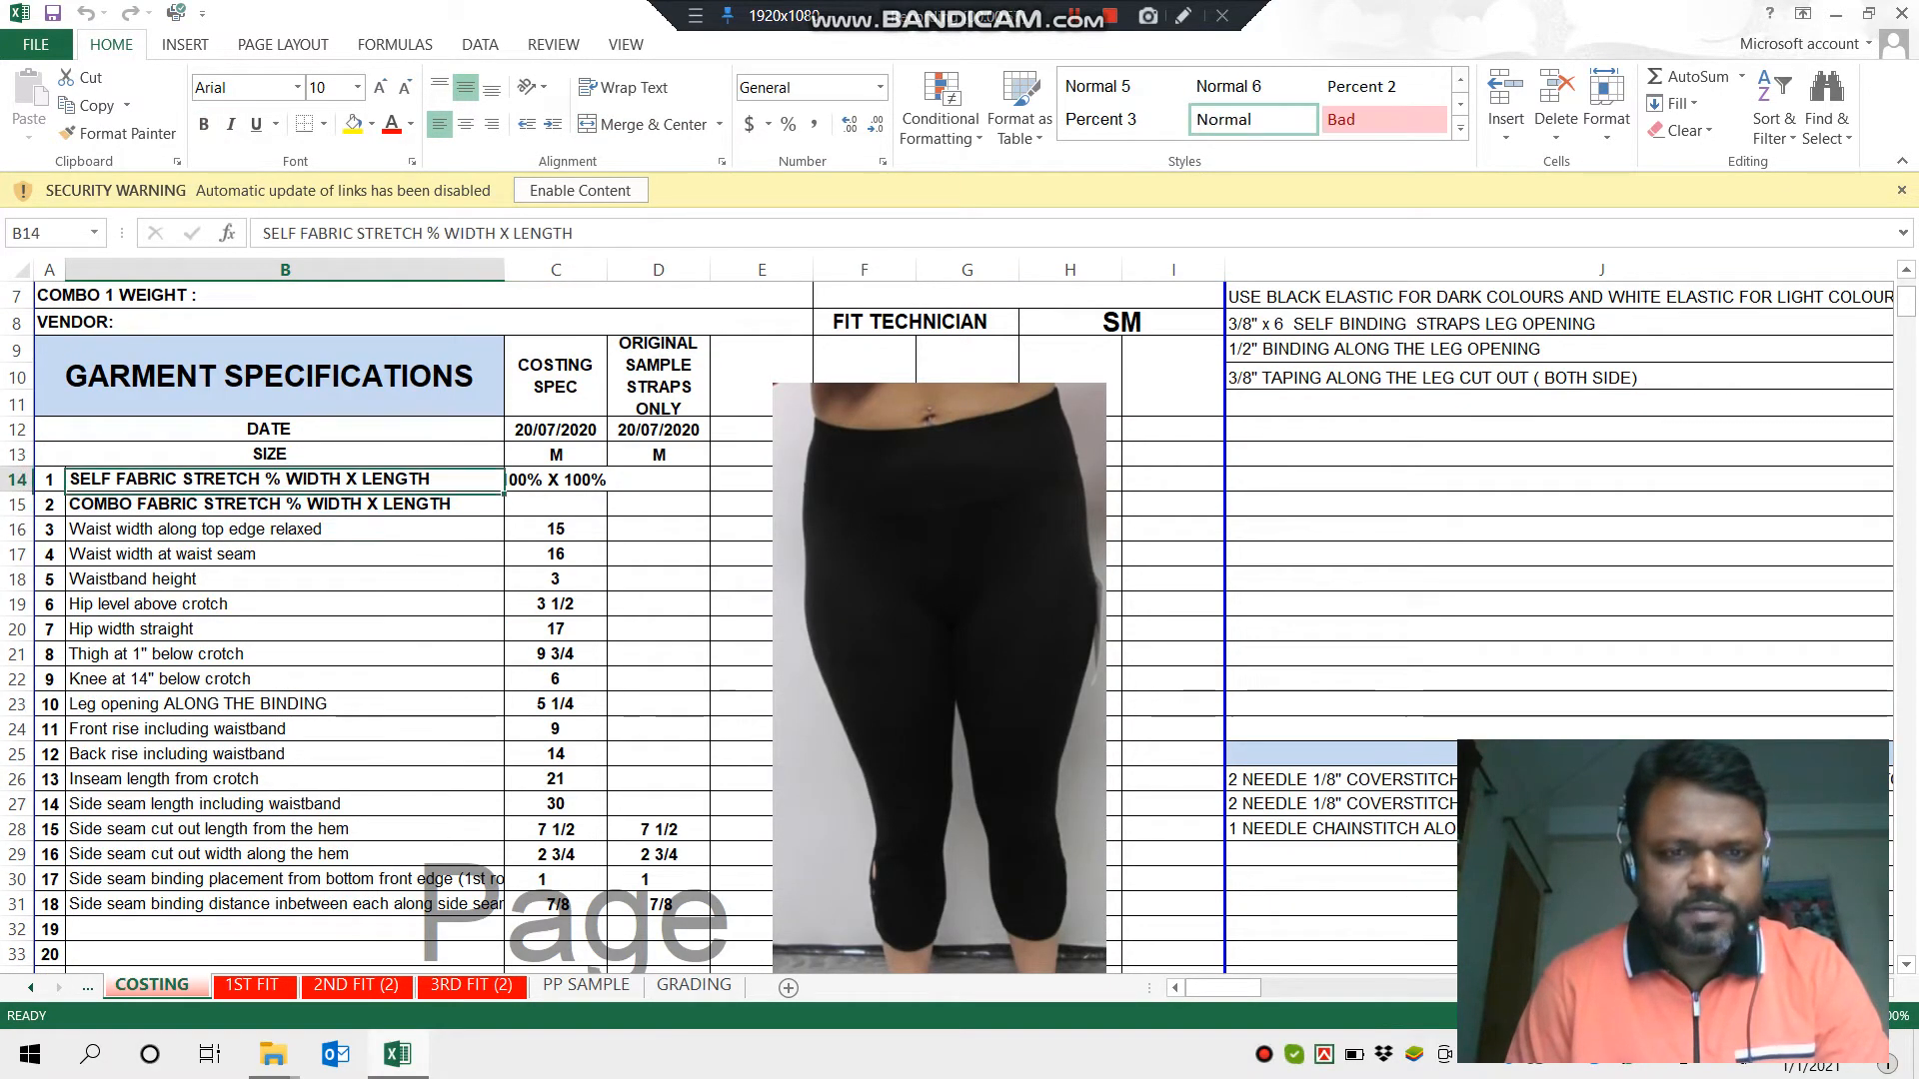
scroll("down", 3)
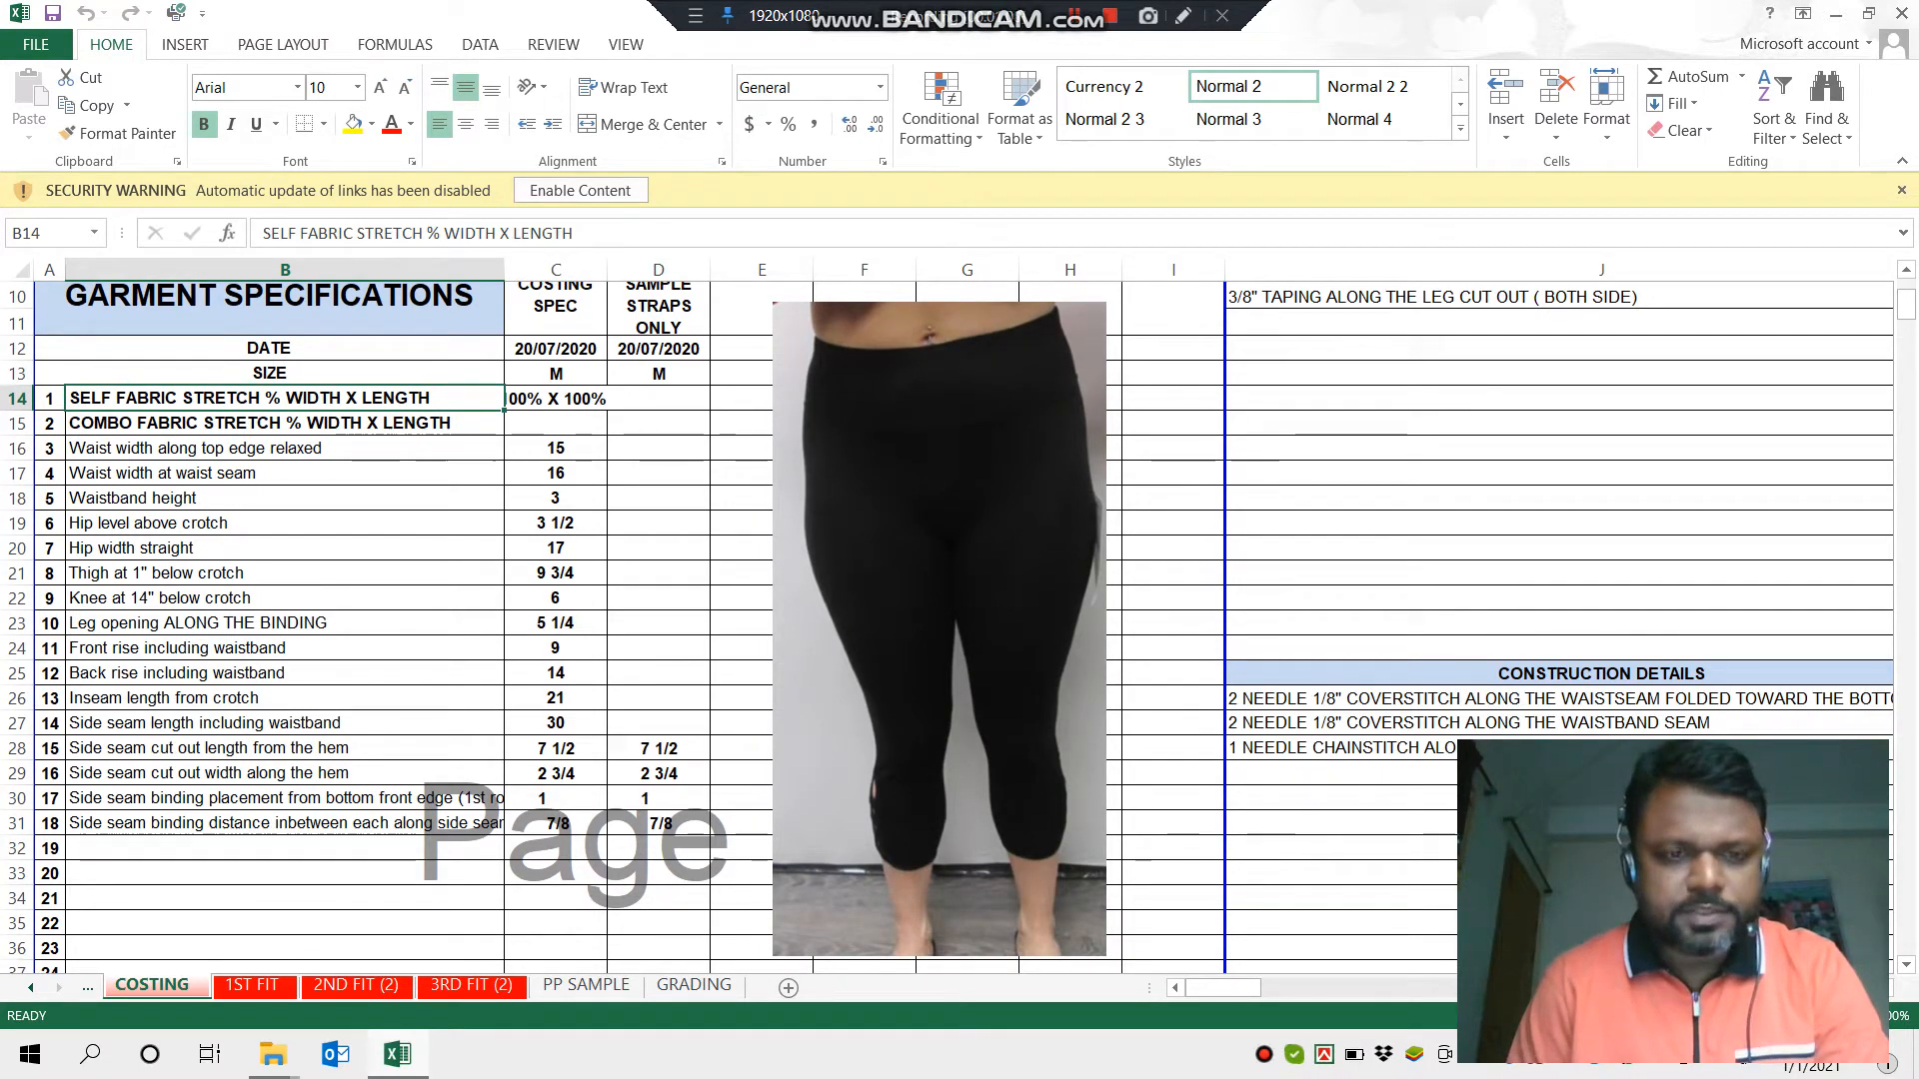
left_click(257, 422)
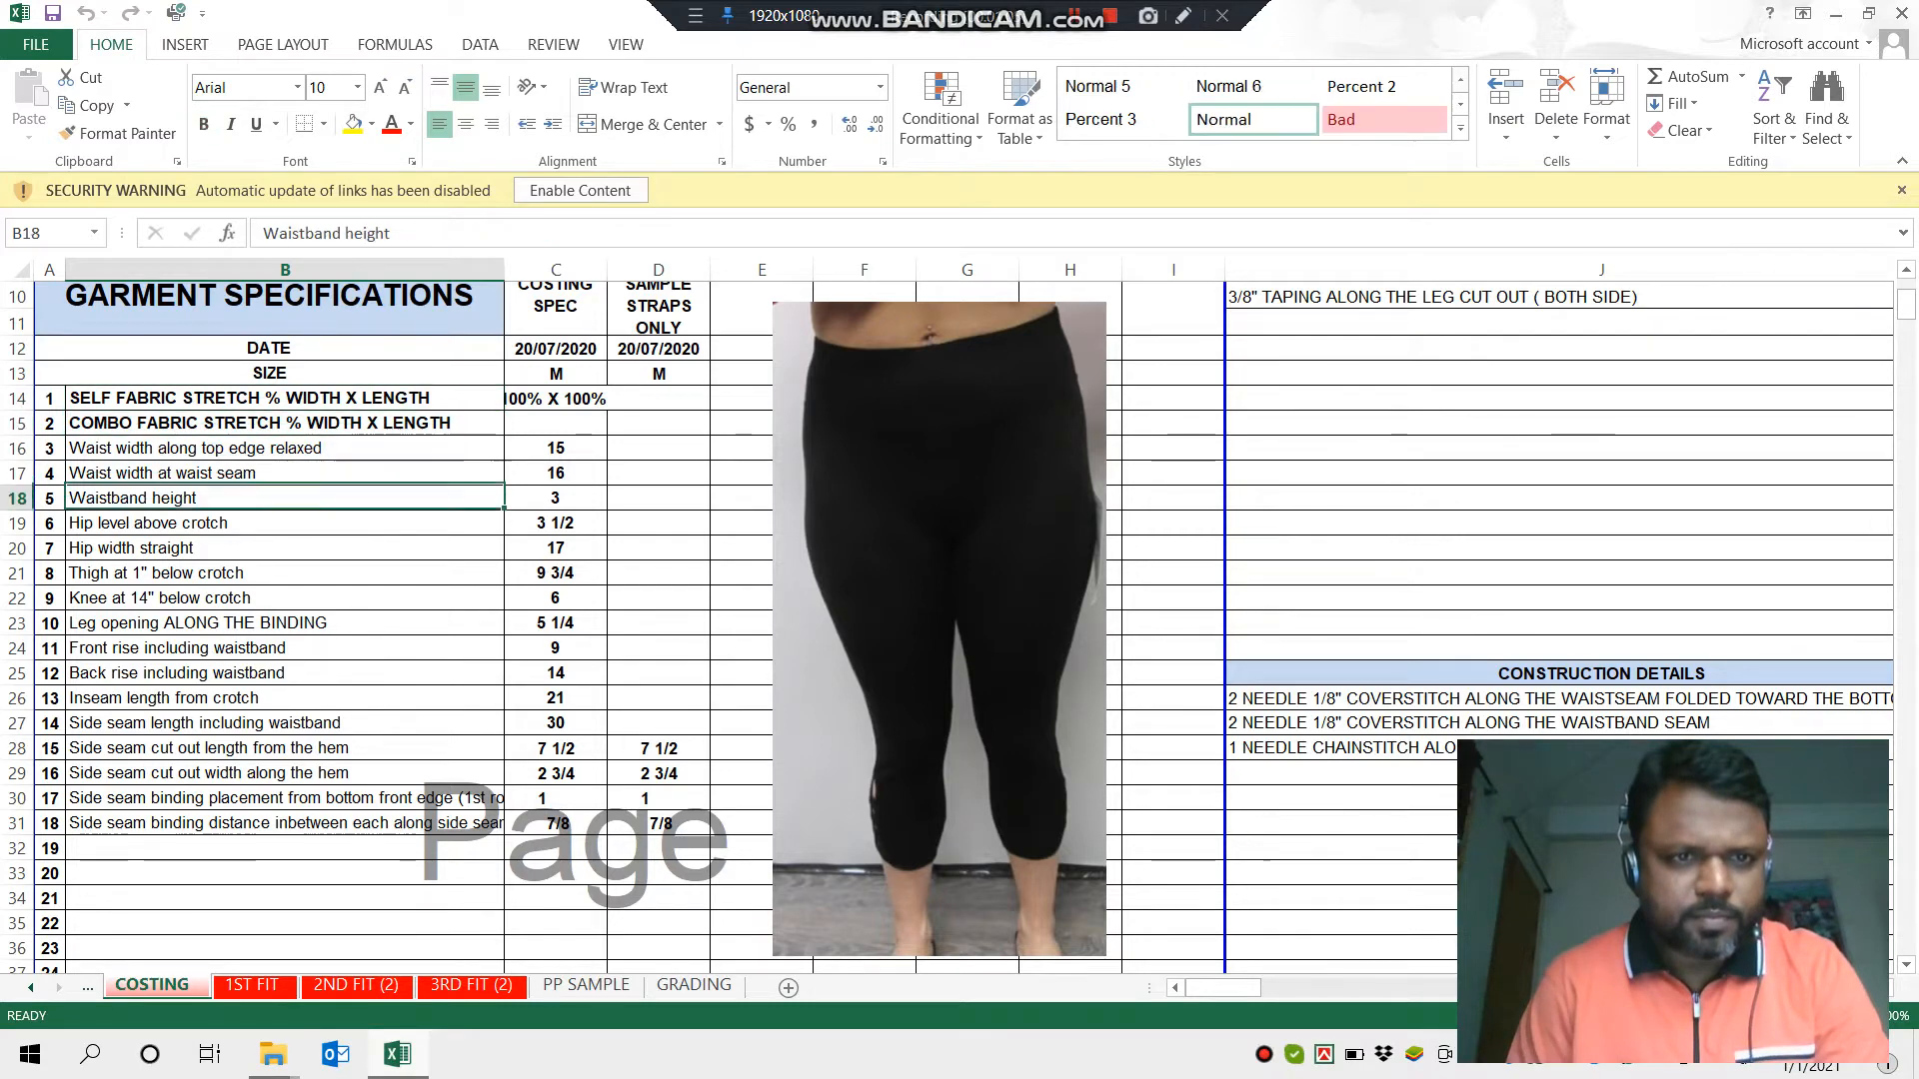
scroll("down", 3)
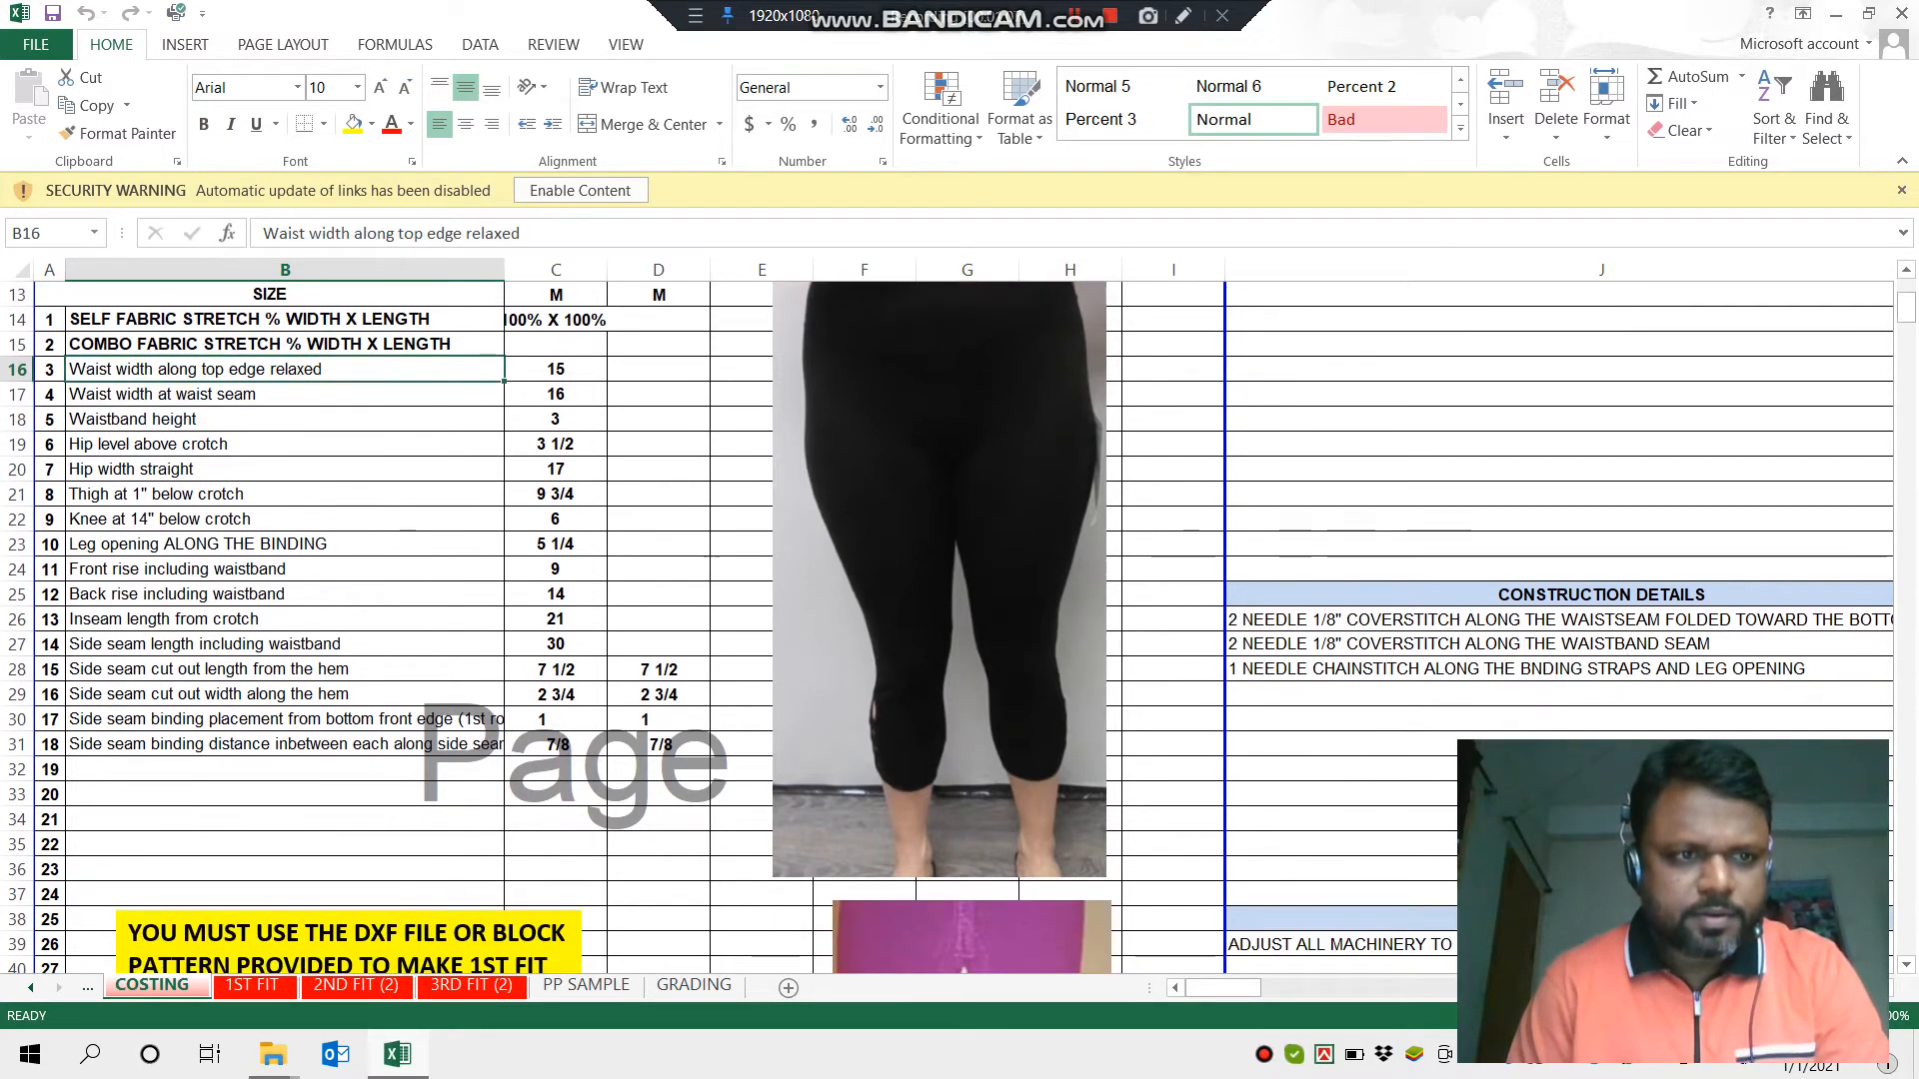
scroll("up", 3)
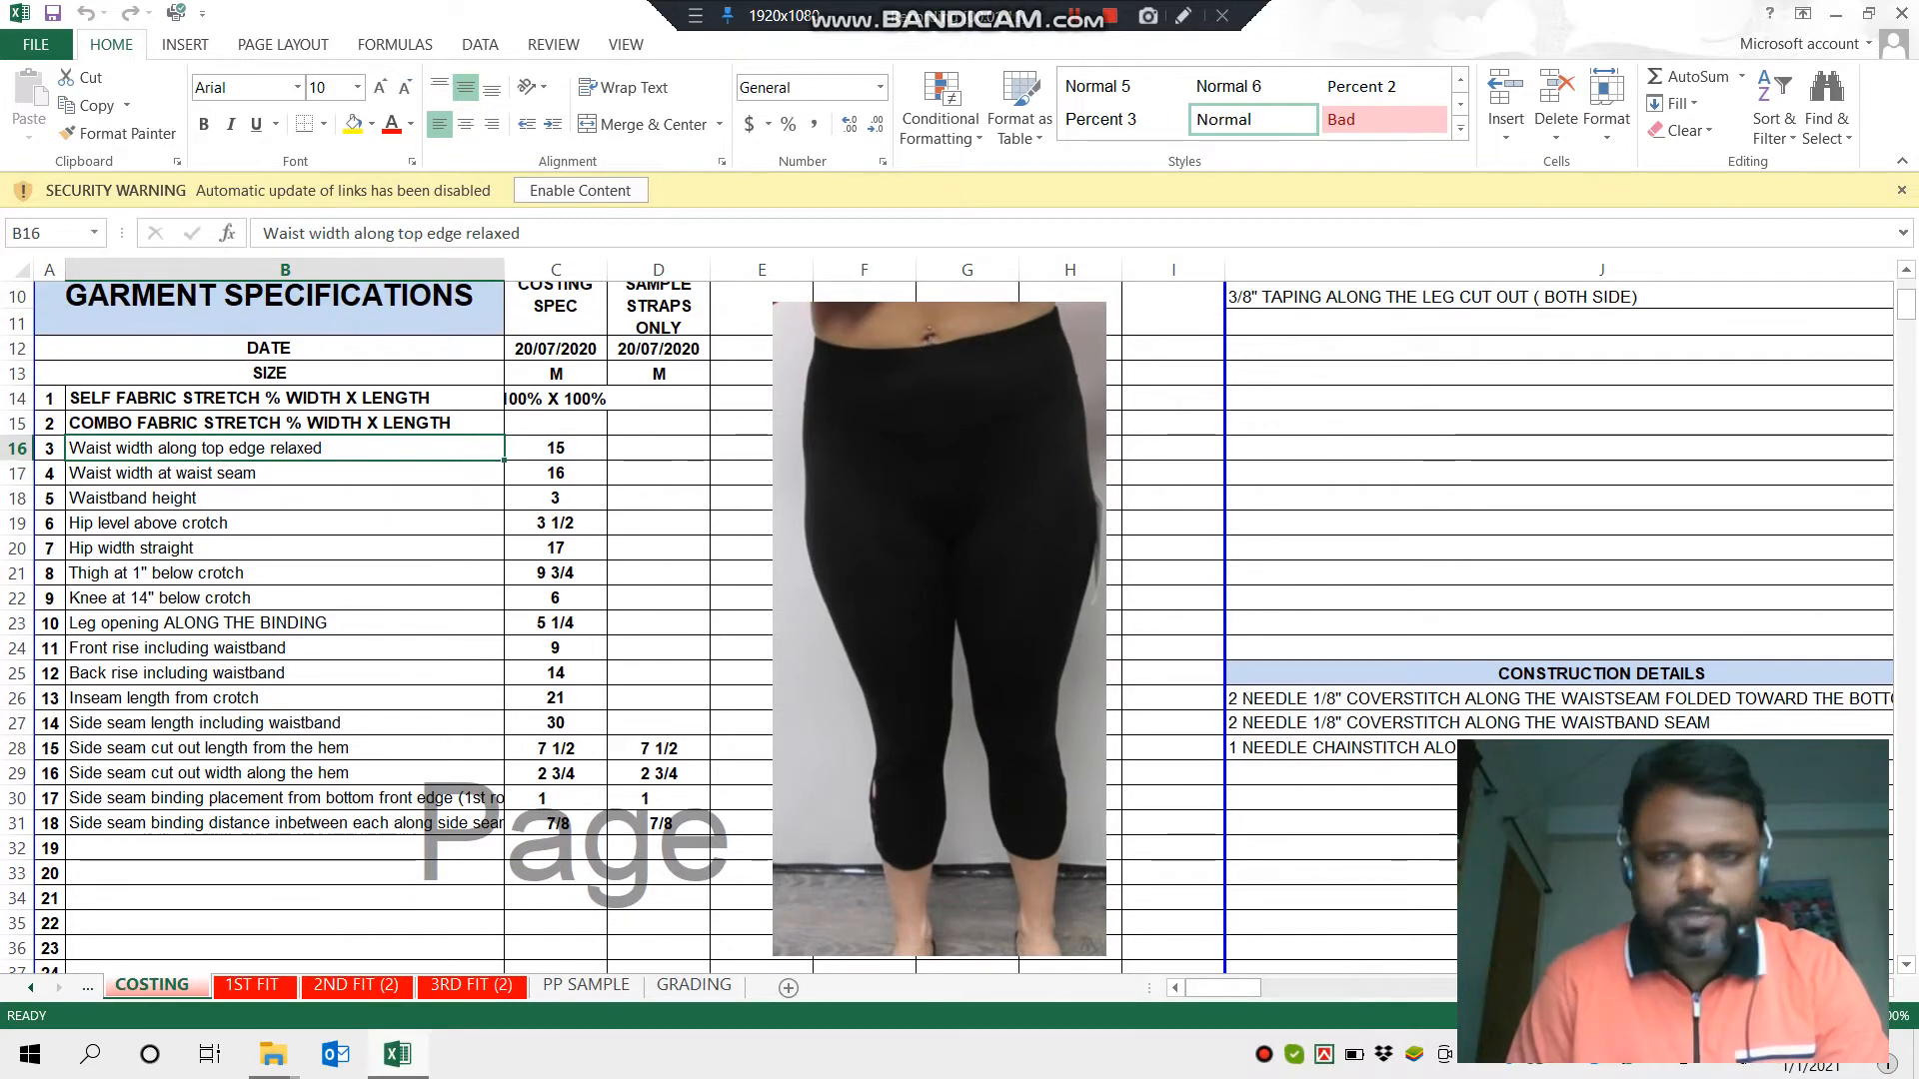
scroll("up", 3)
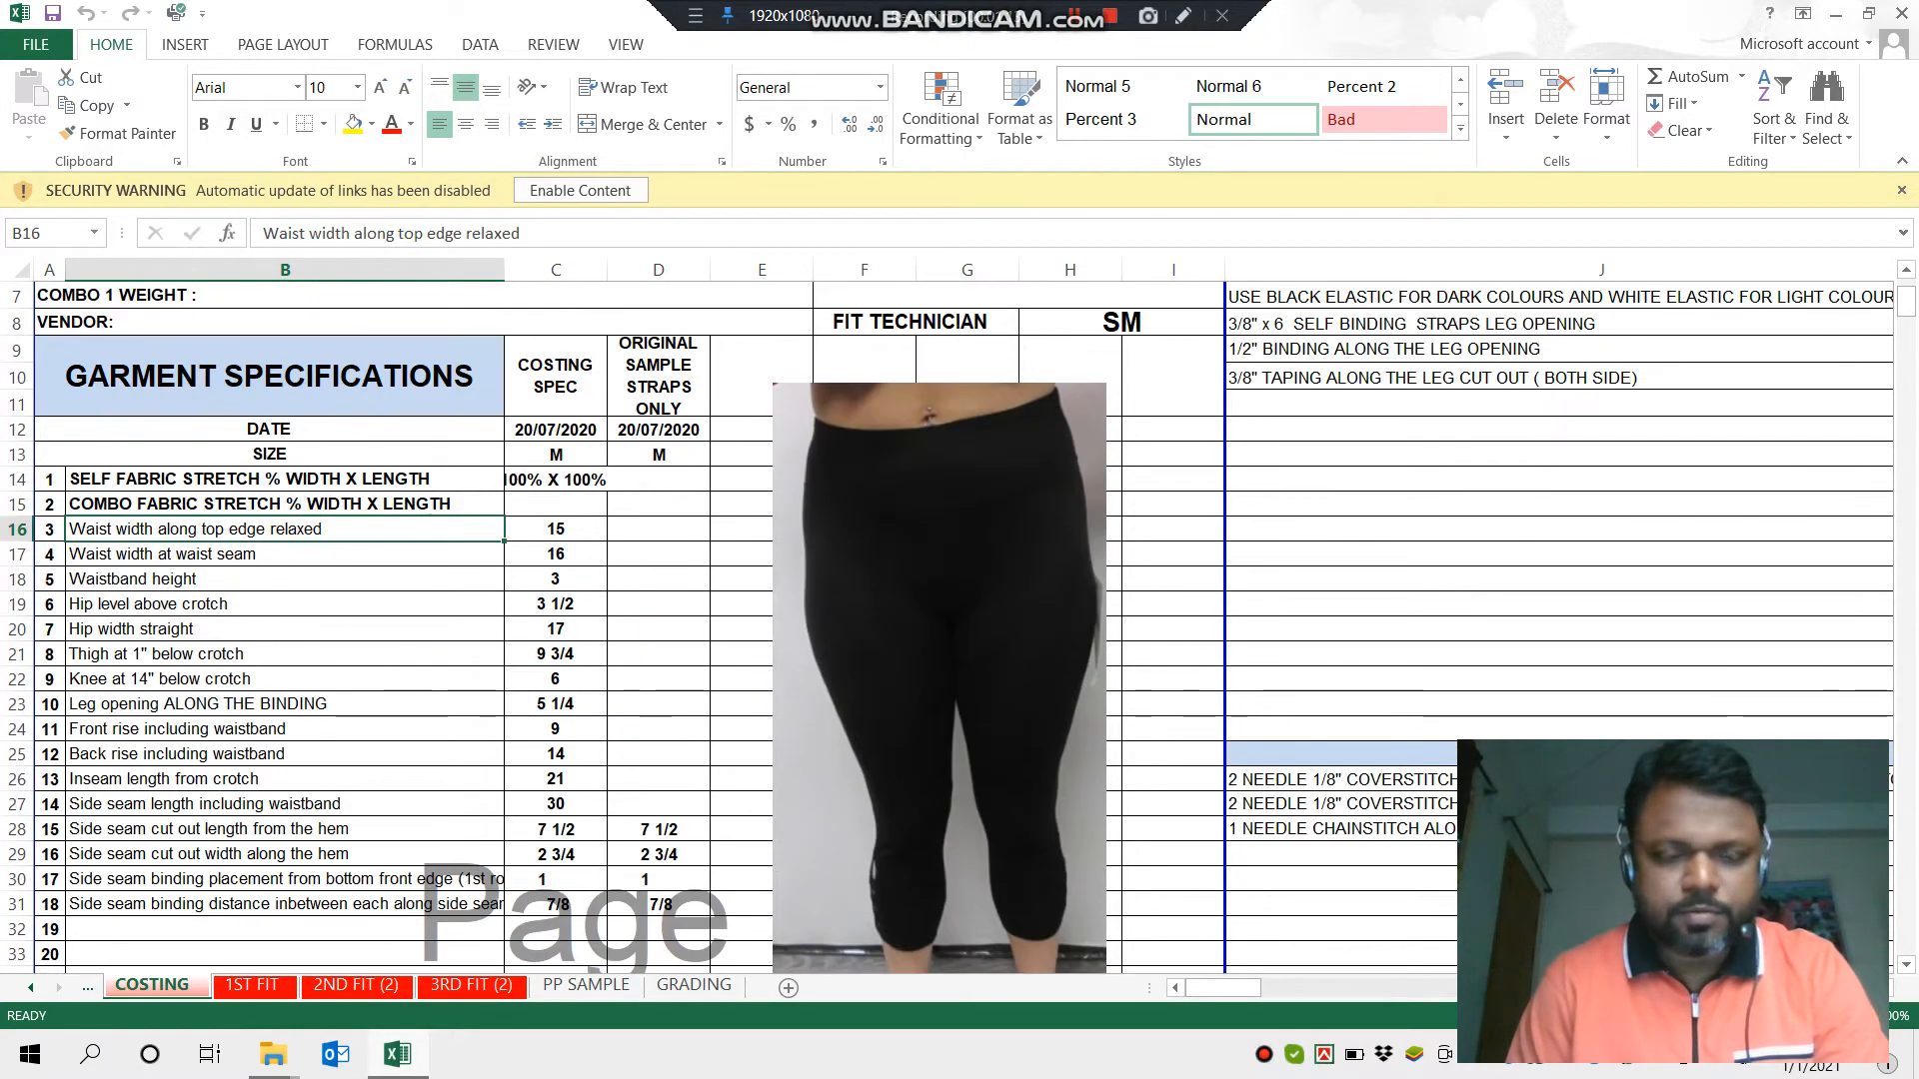
scroll("down", 3)
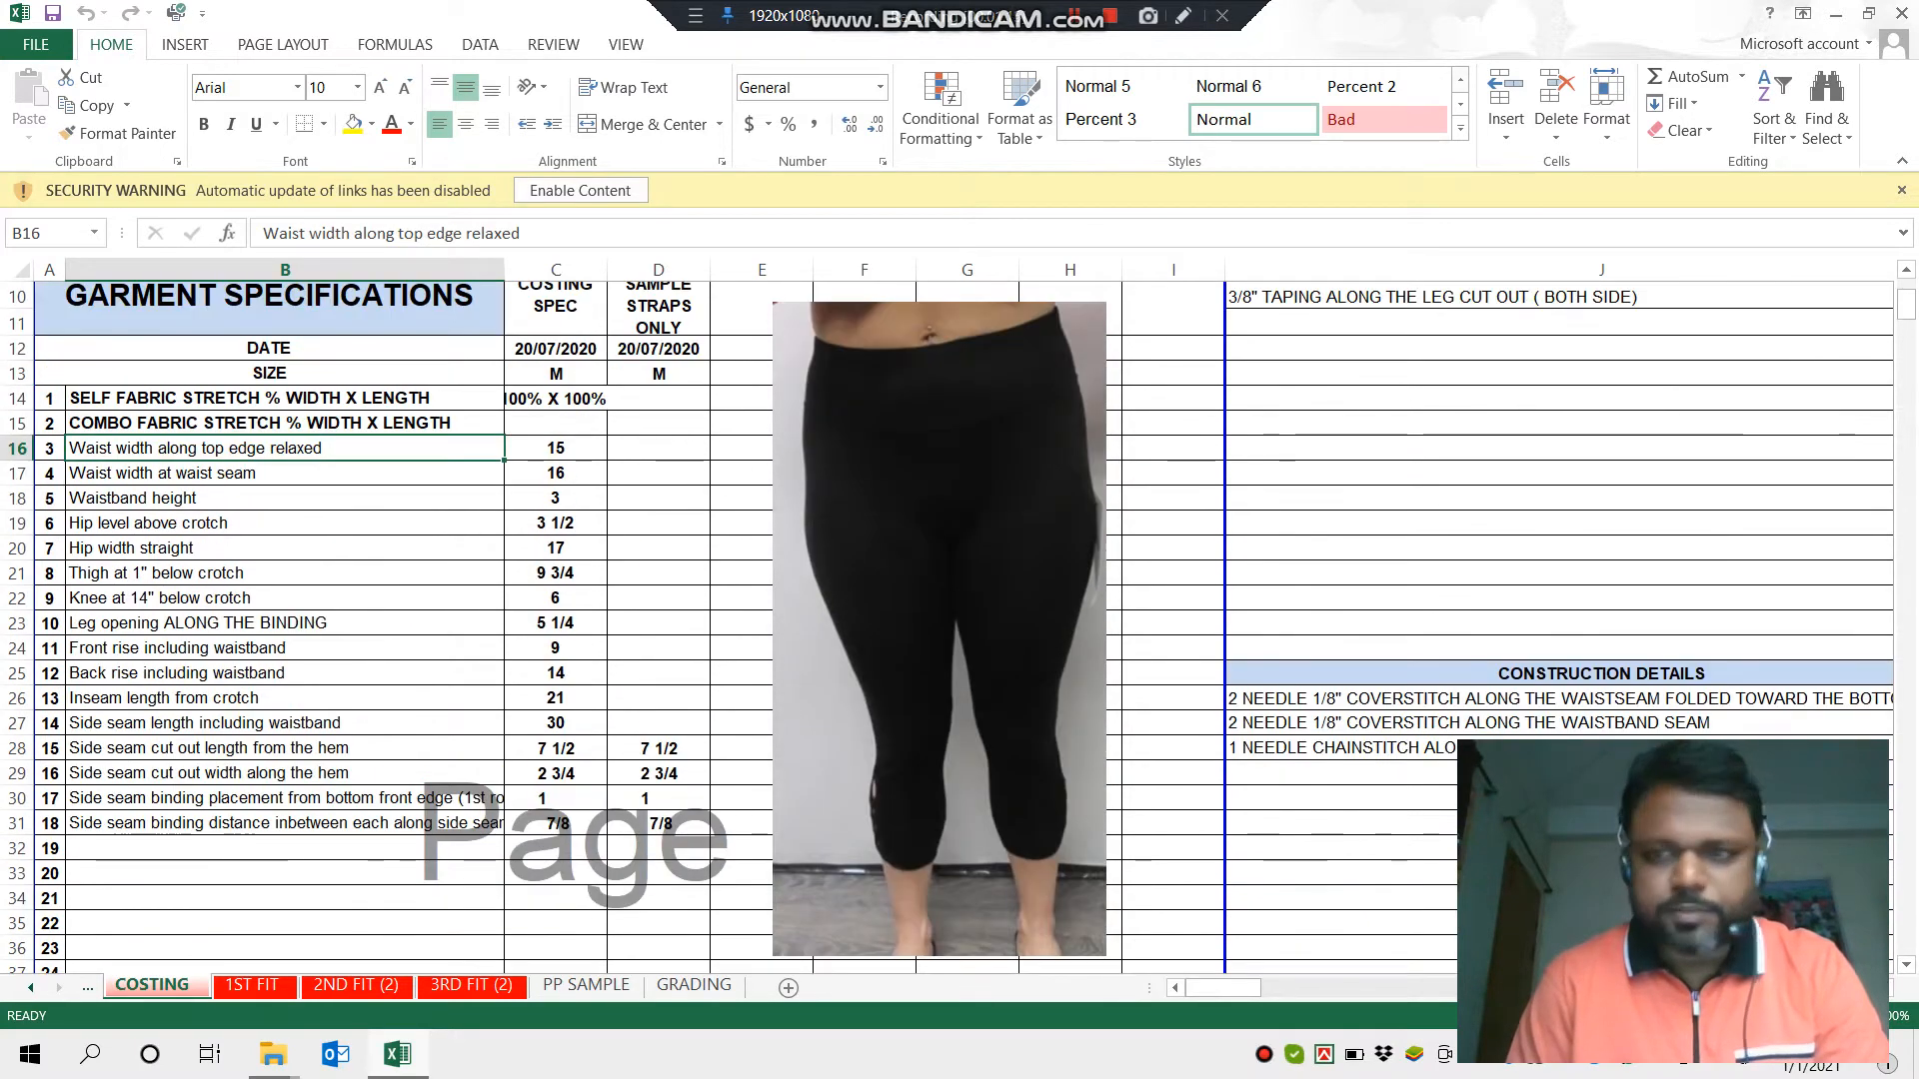
scroll("up", 3)
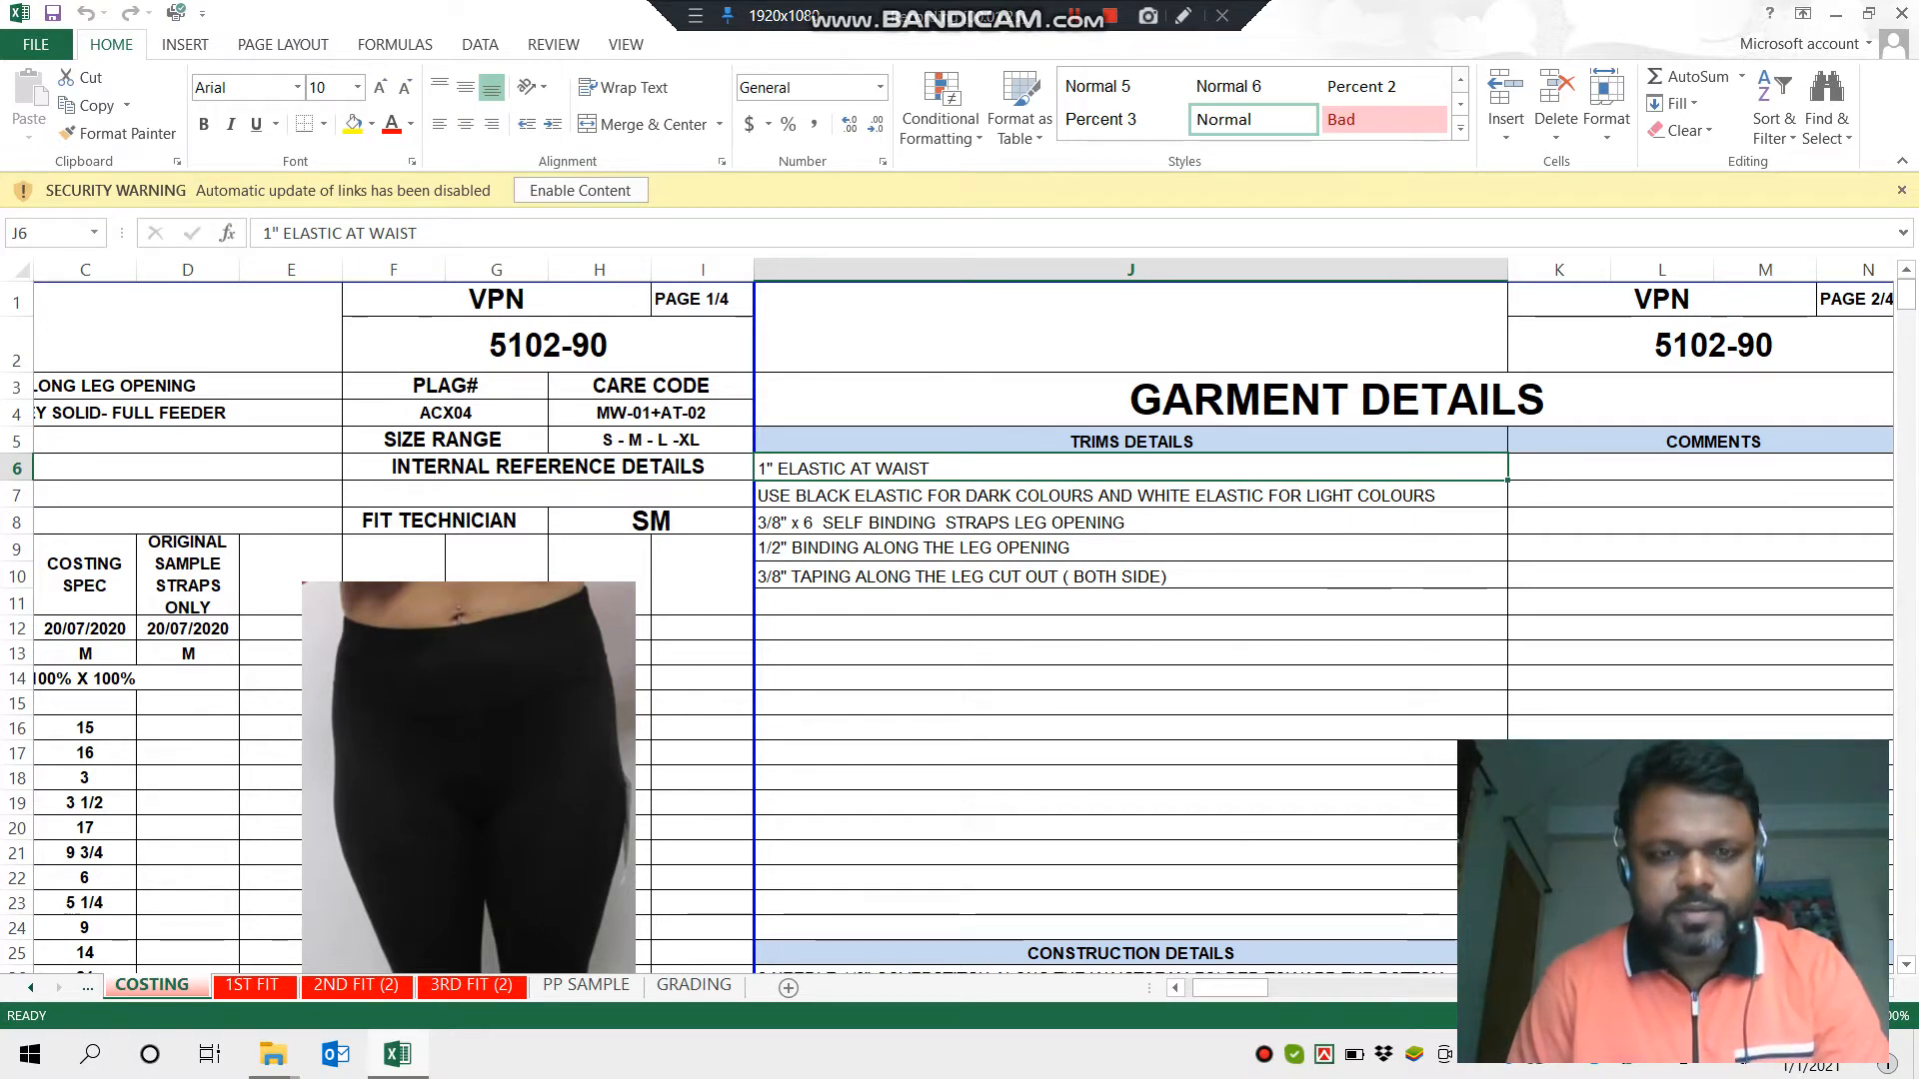
scroll("down", 3)
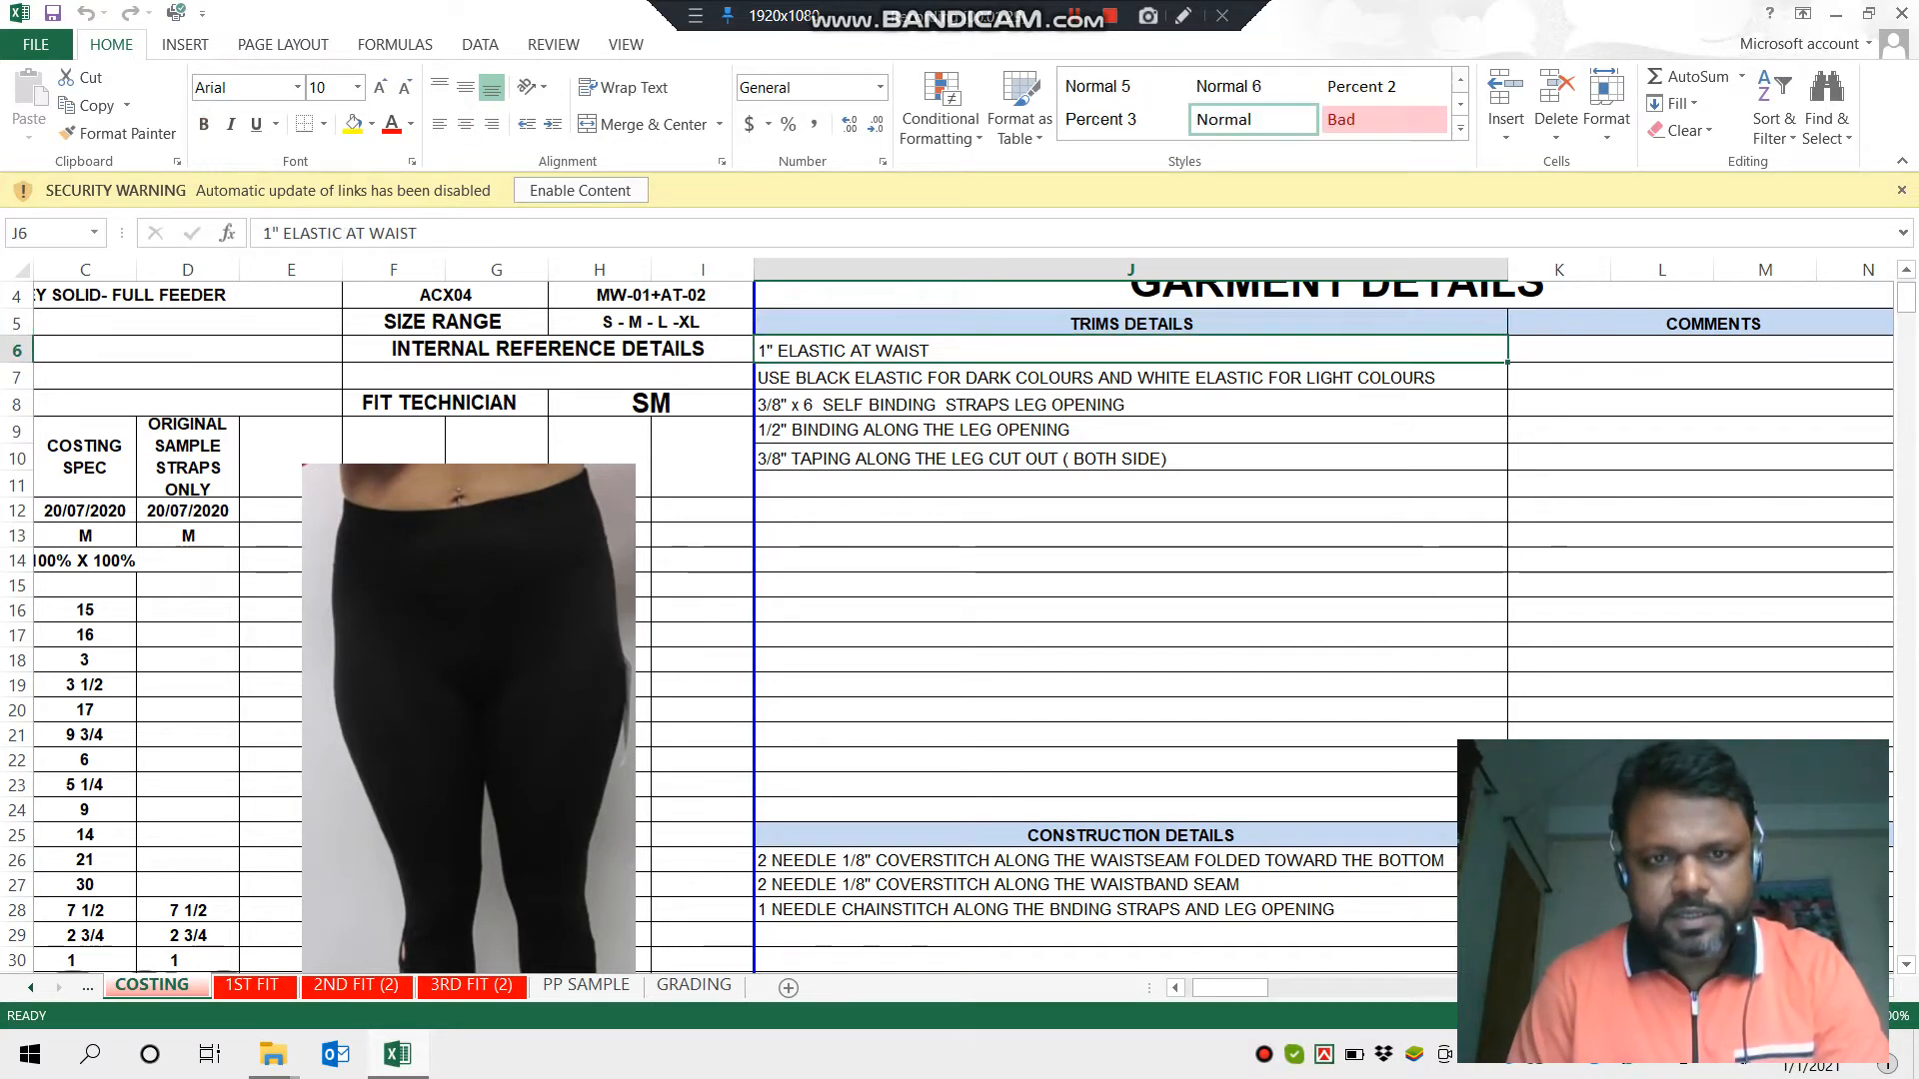
left_click(1127, 378)
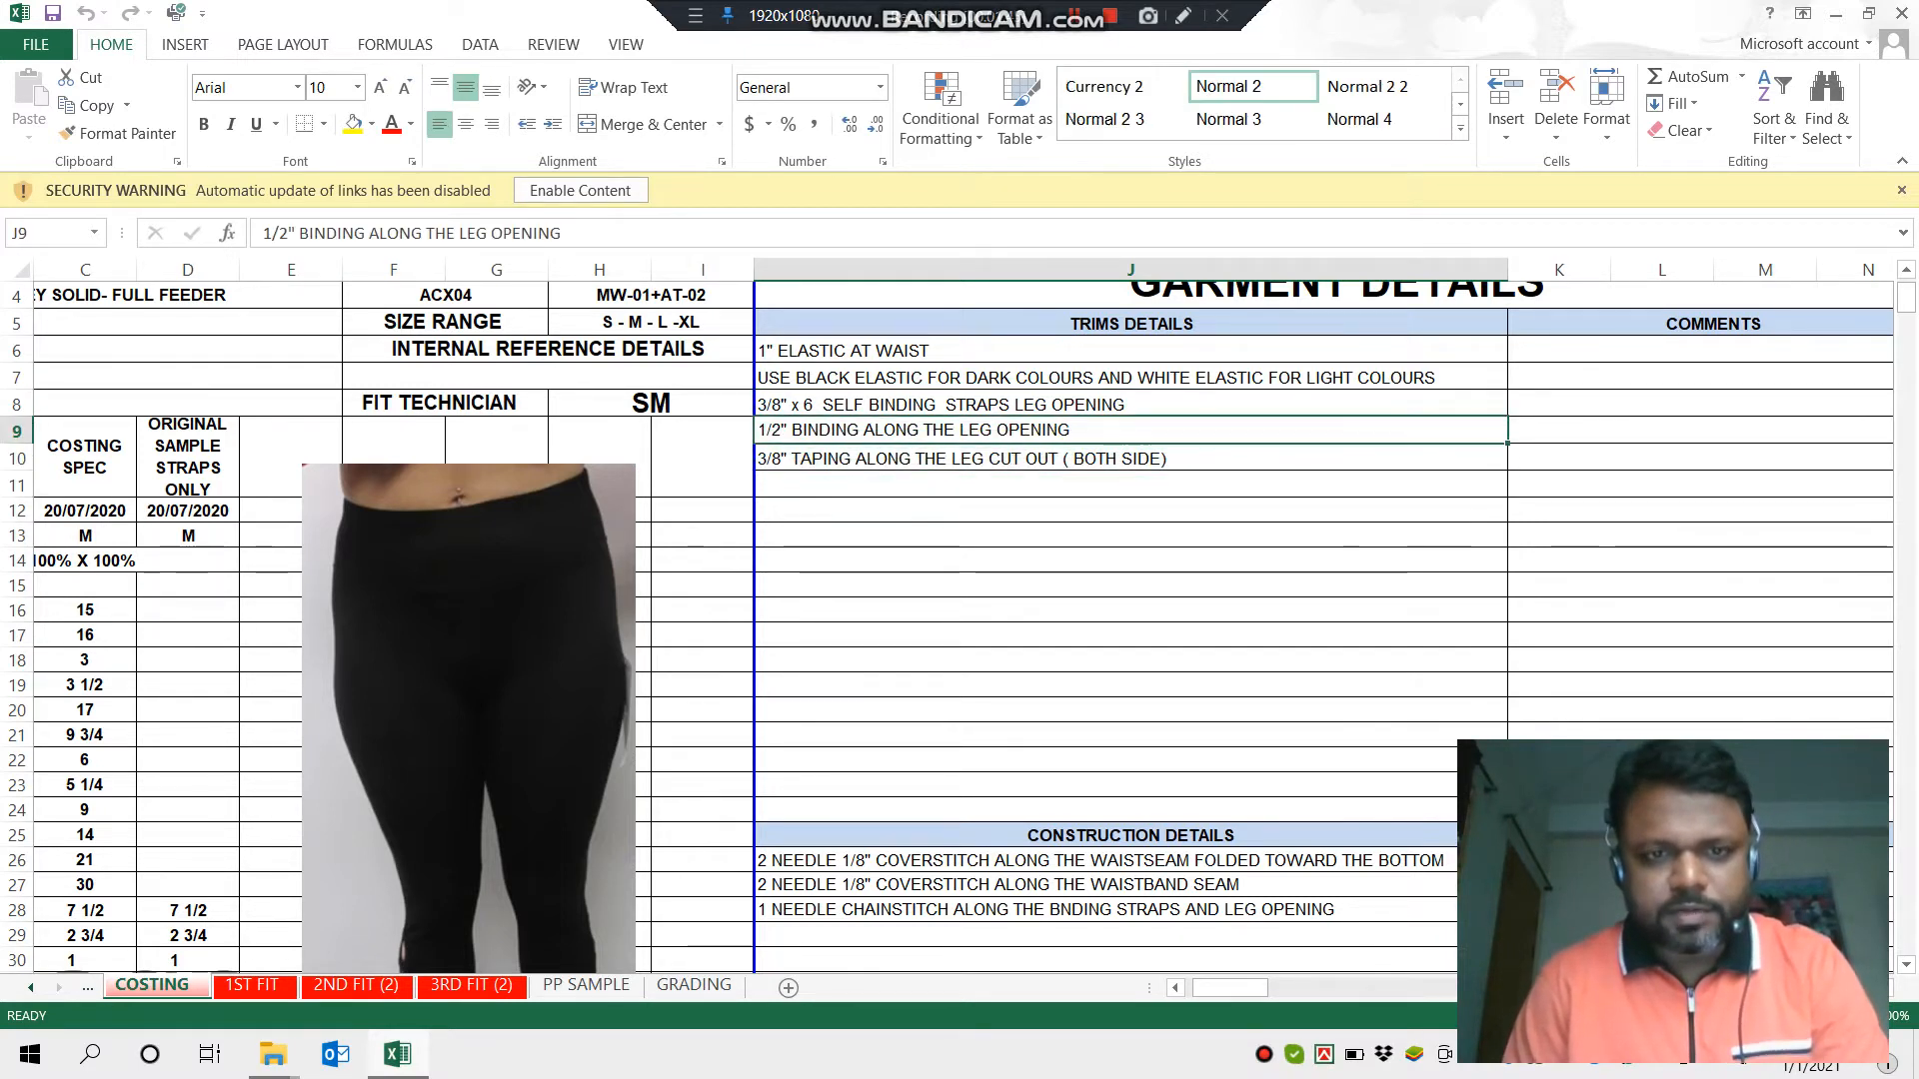
scroll("down", 3)
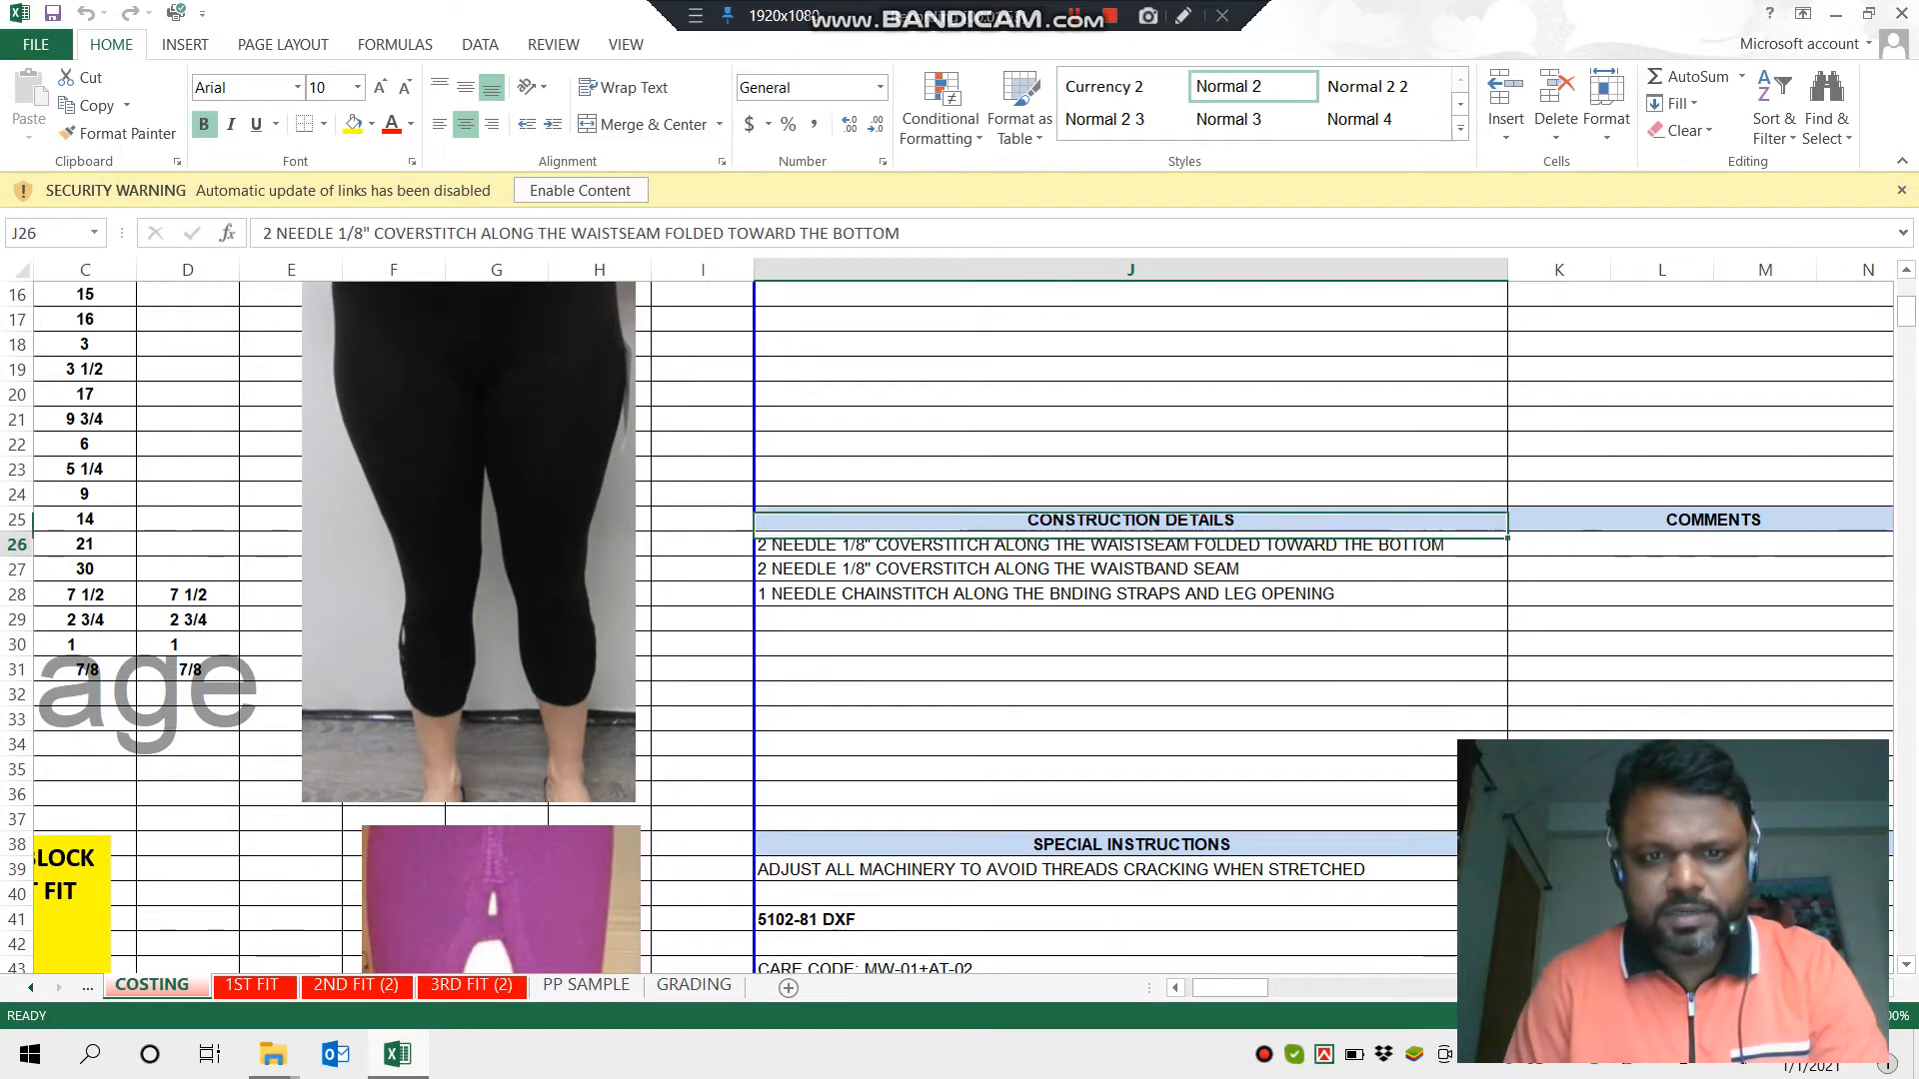
left_click(1125, 593)
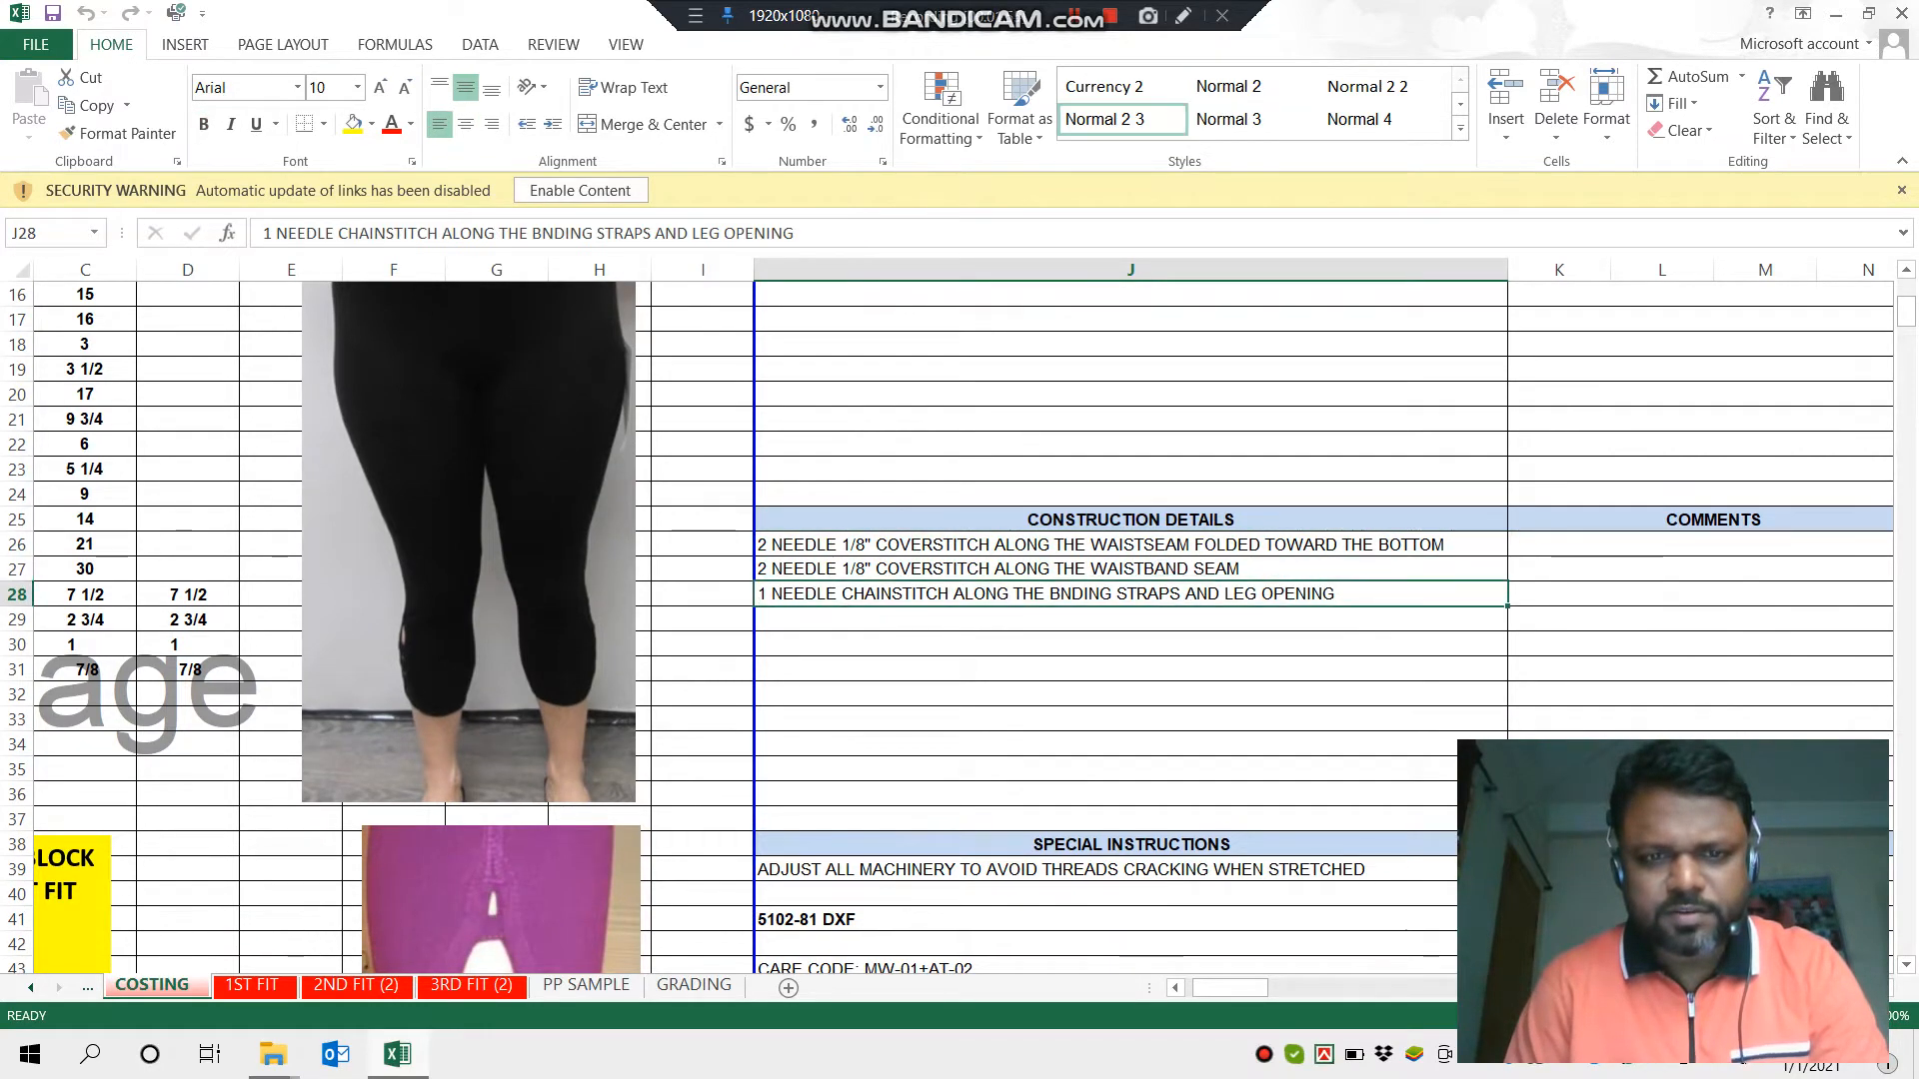
left_click(1102, 544)
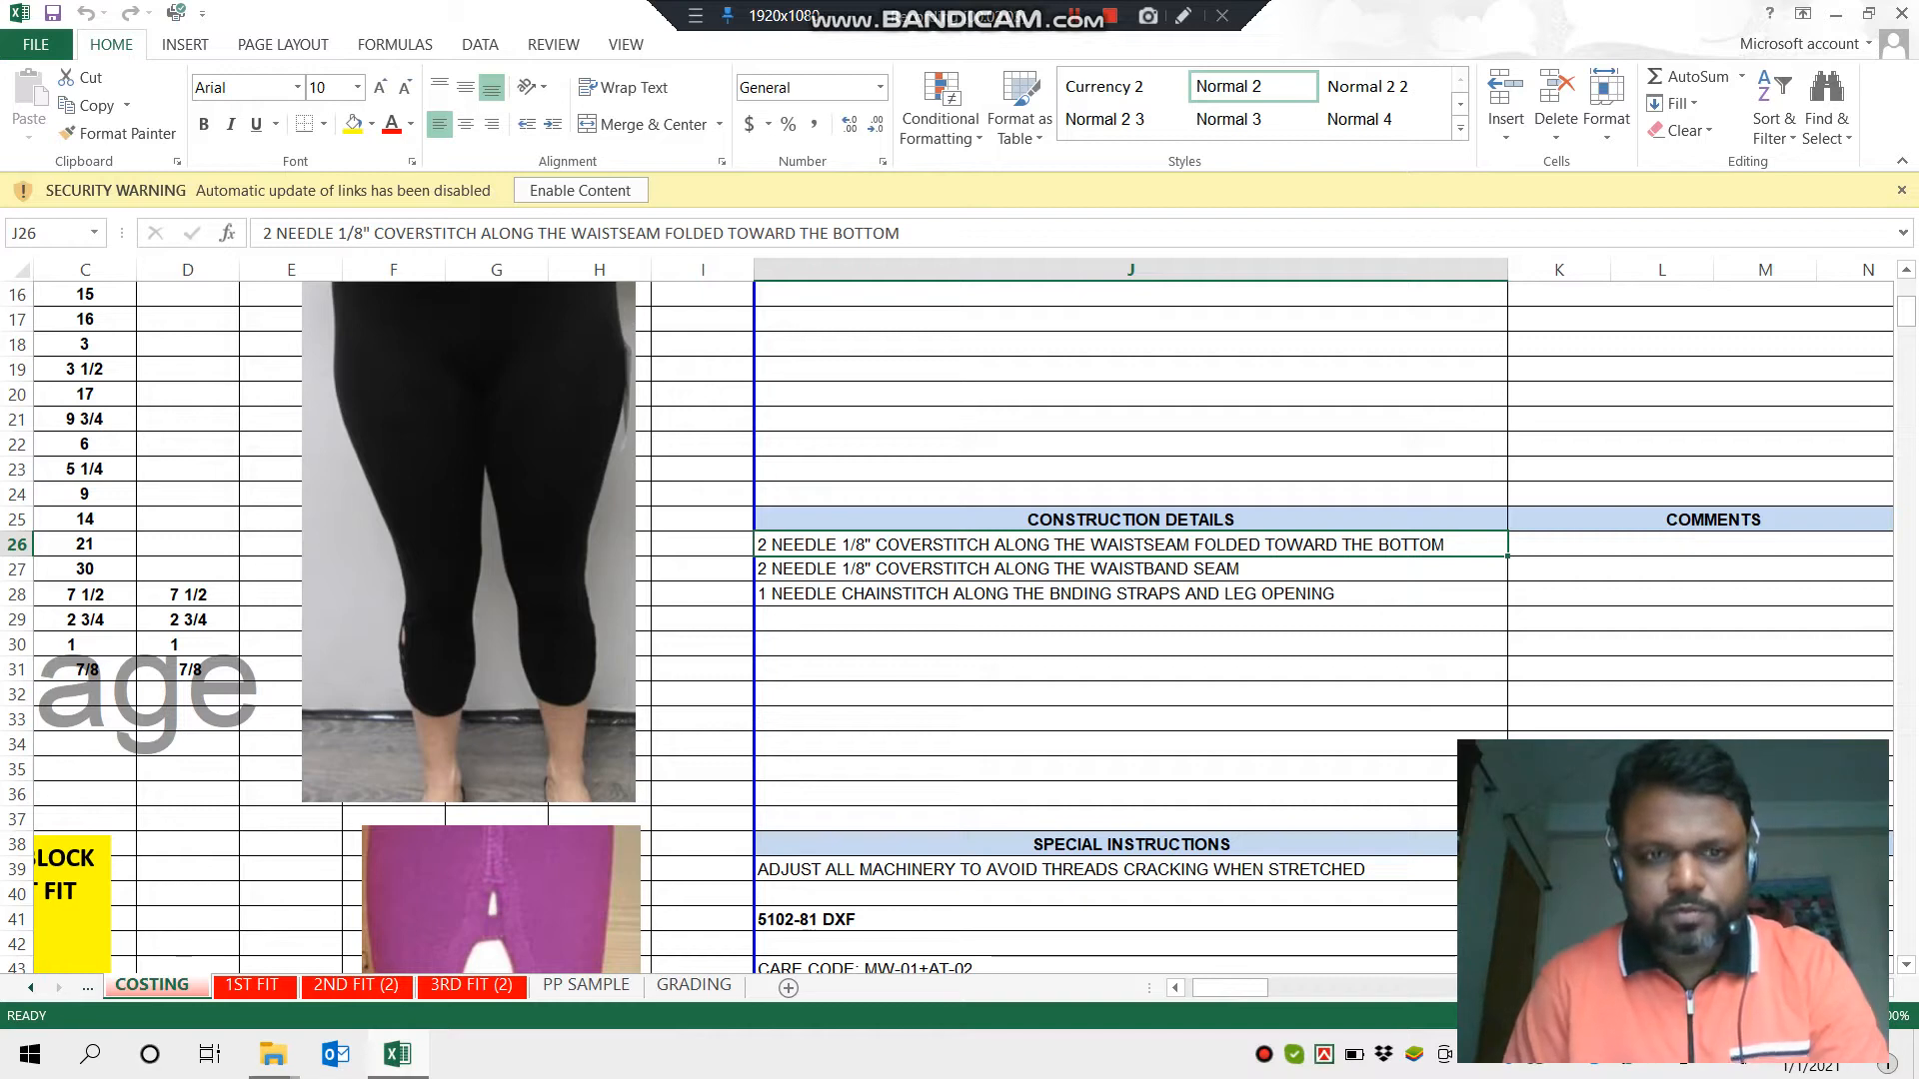
scroll("down", 3)
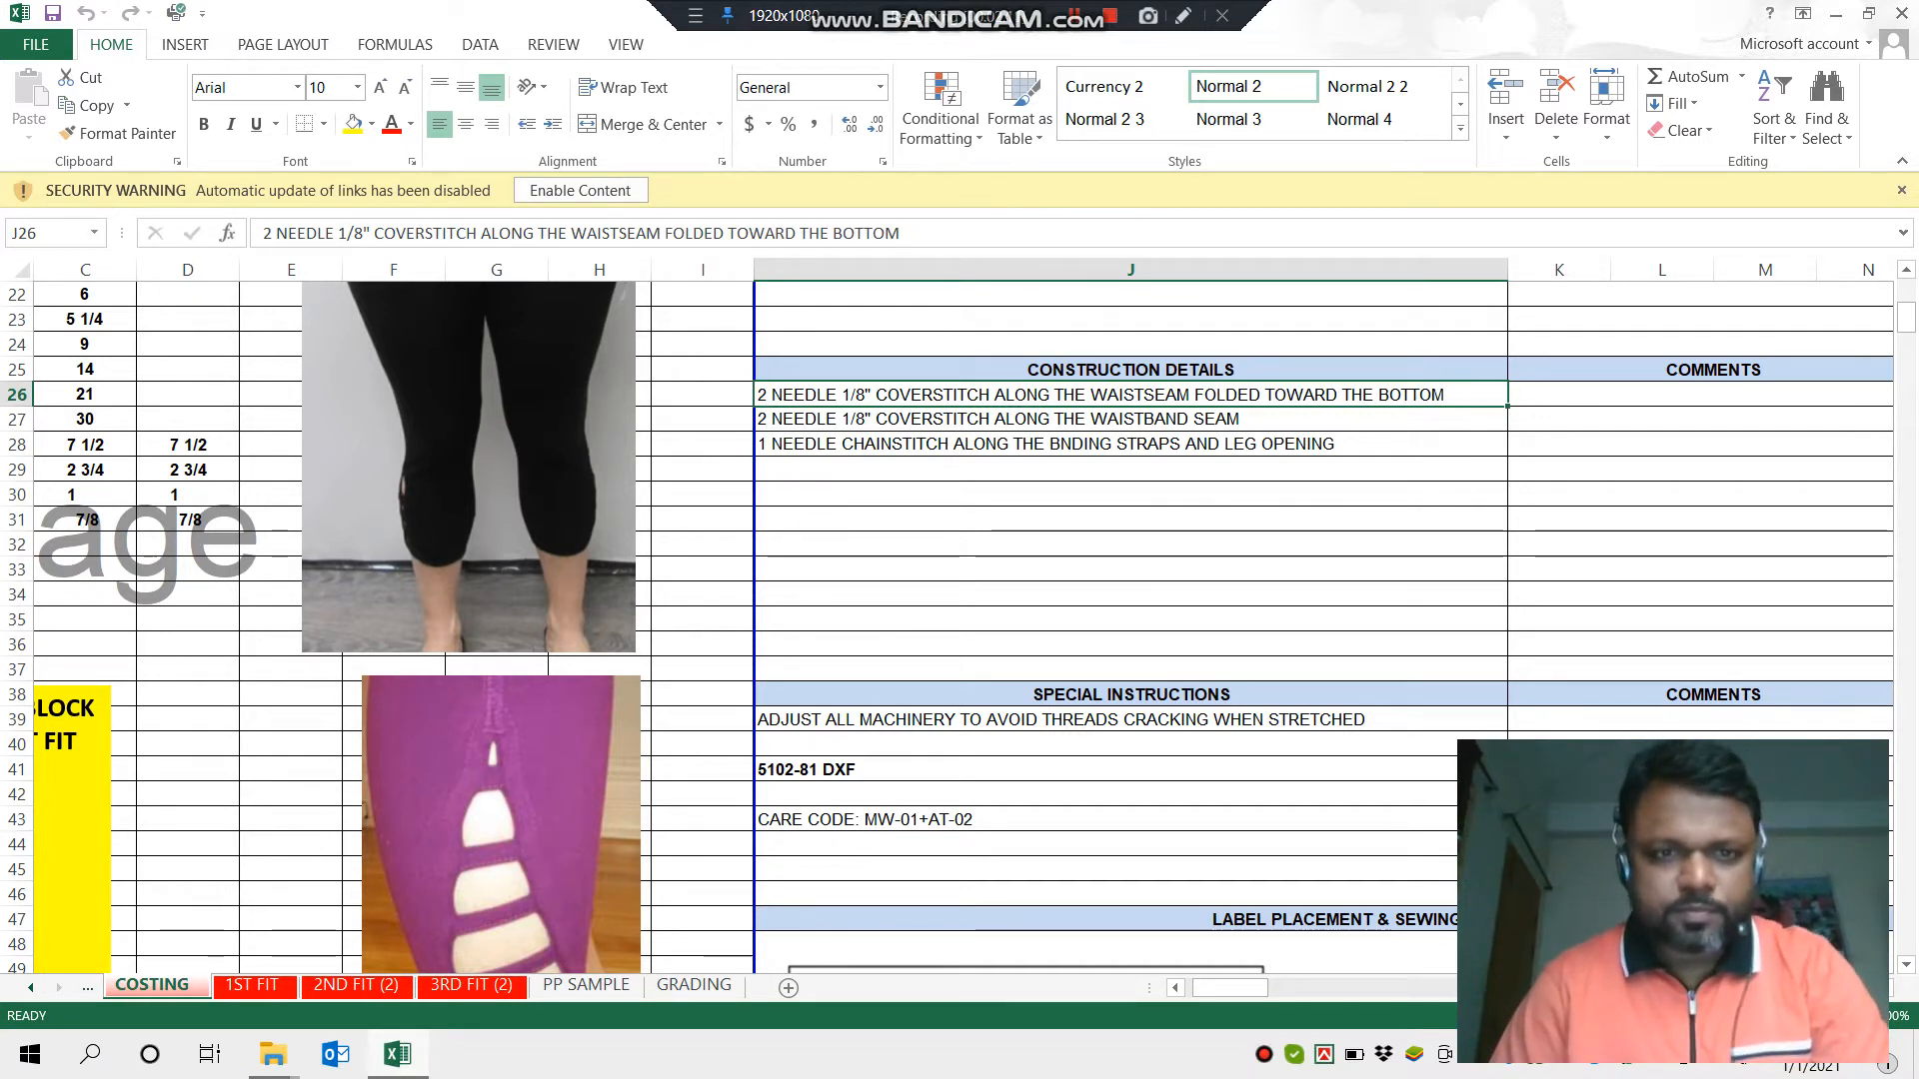
scroll("down", 3)
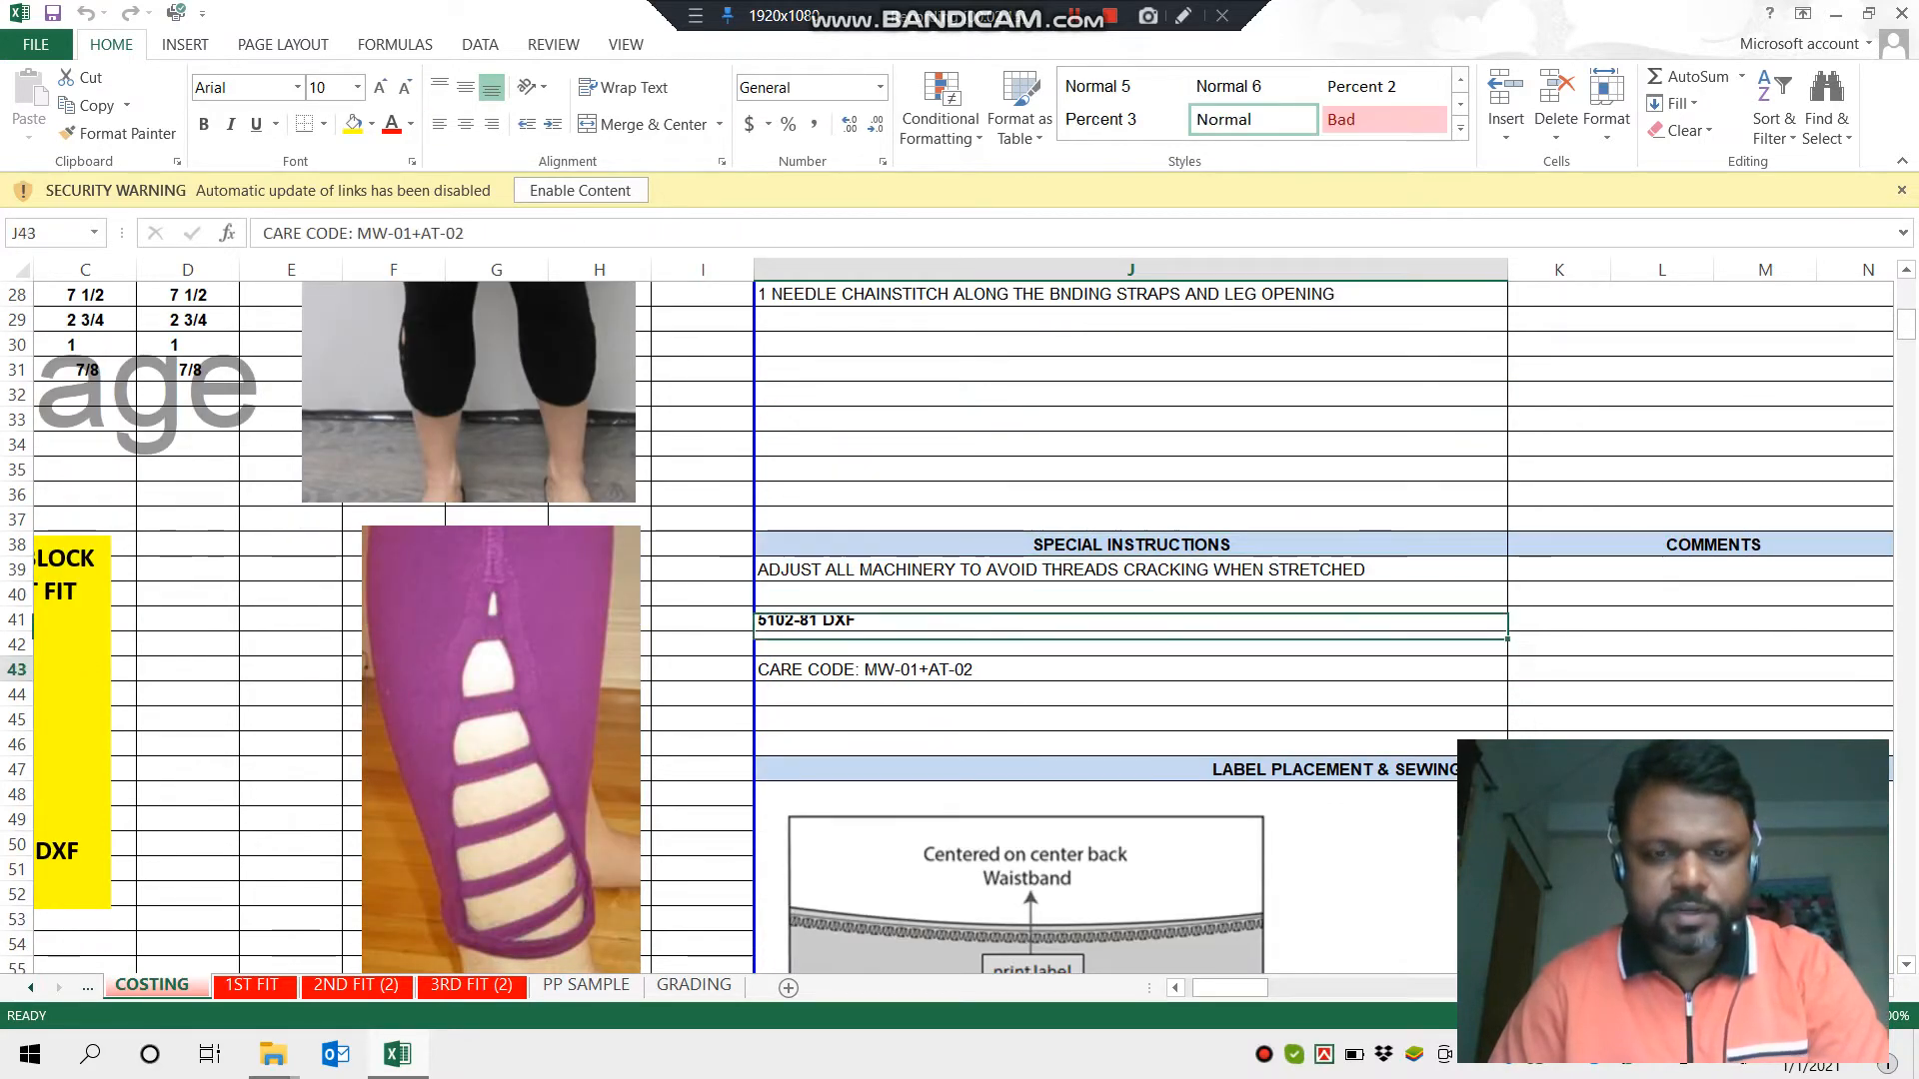
scroll("down", 3)
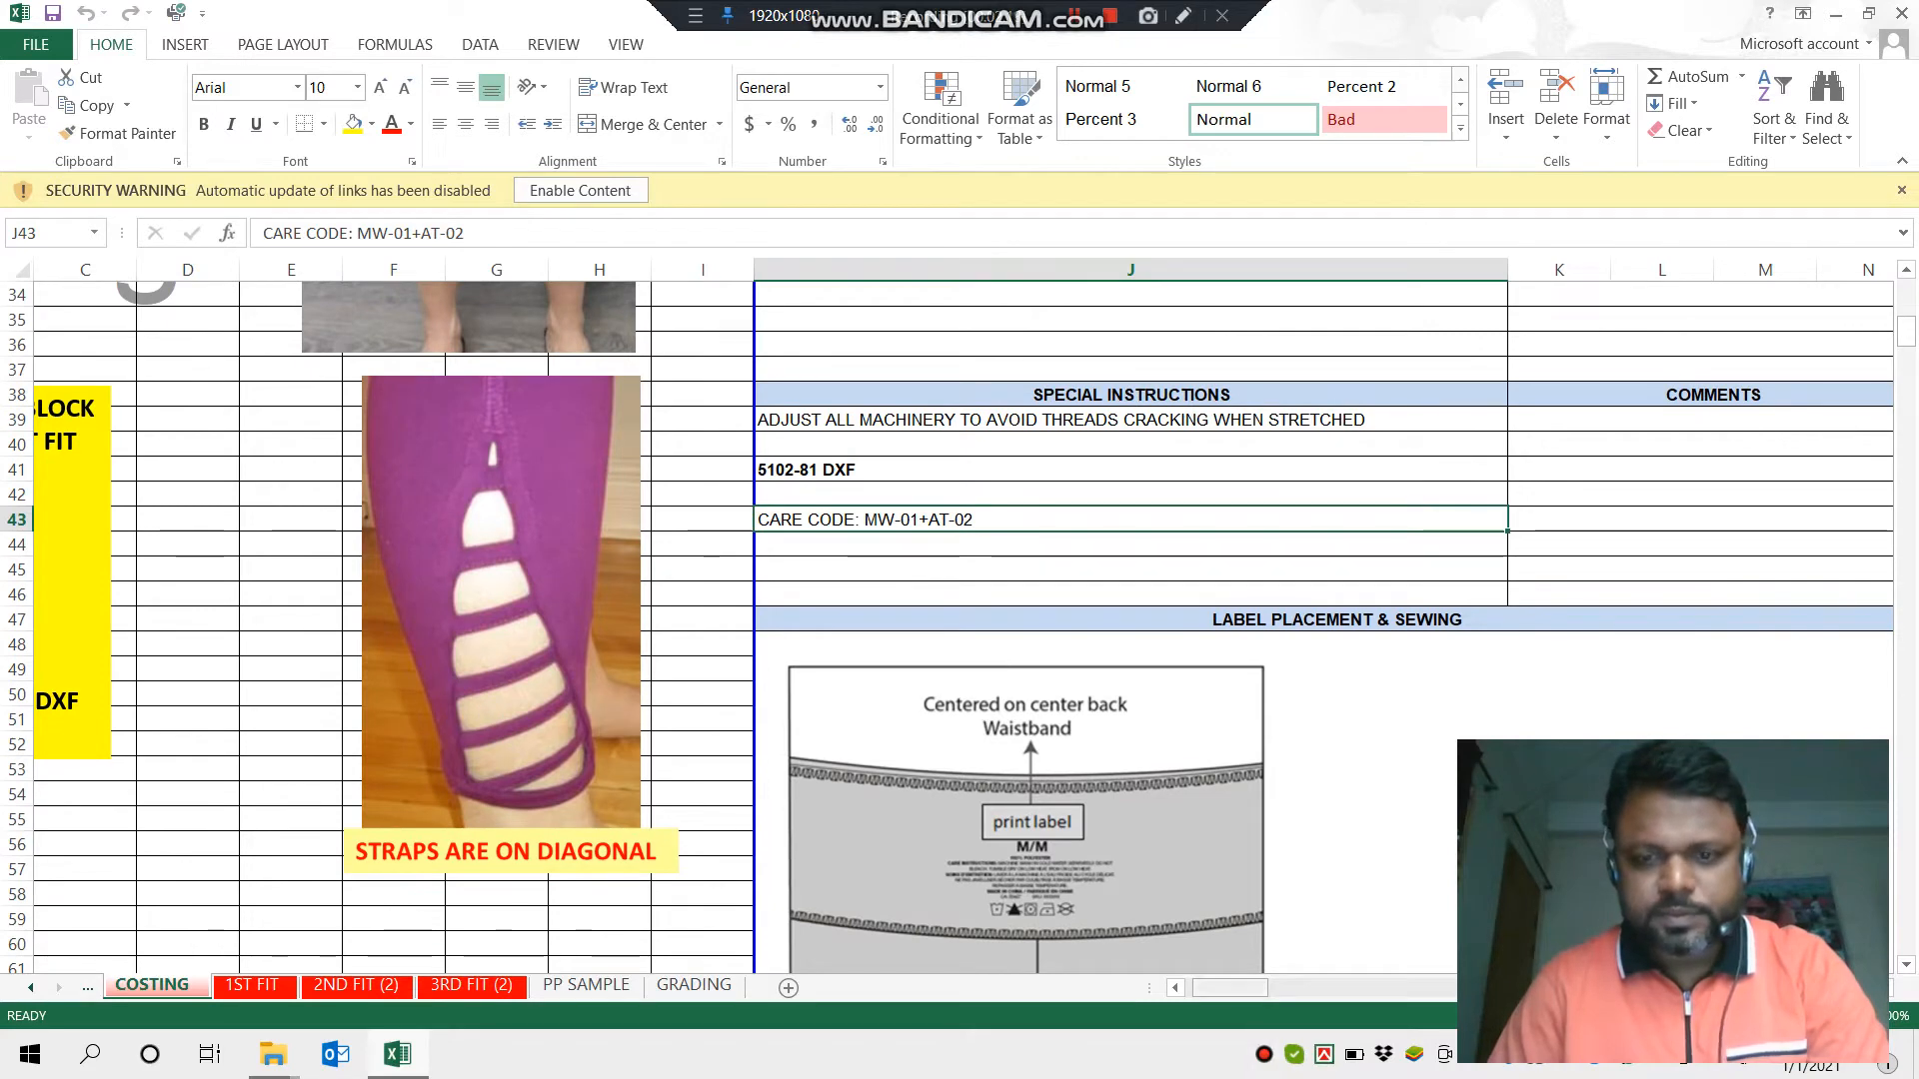
scroll("right", 3)
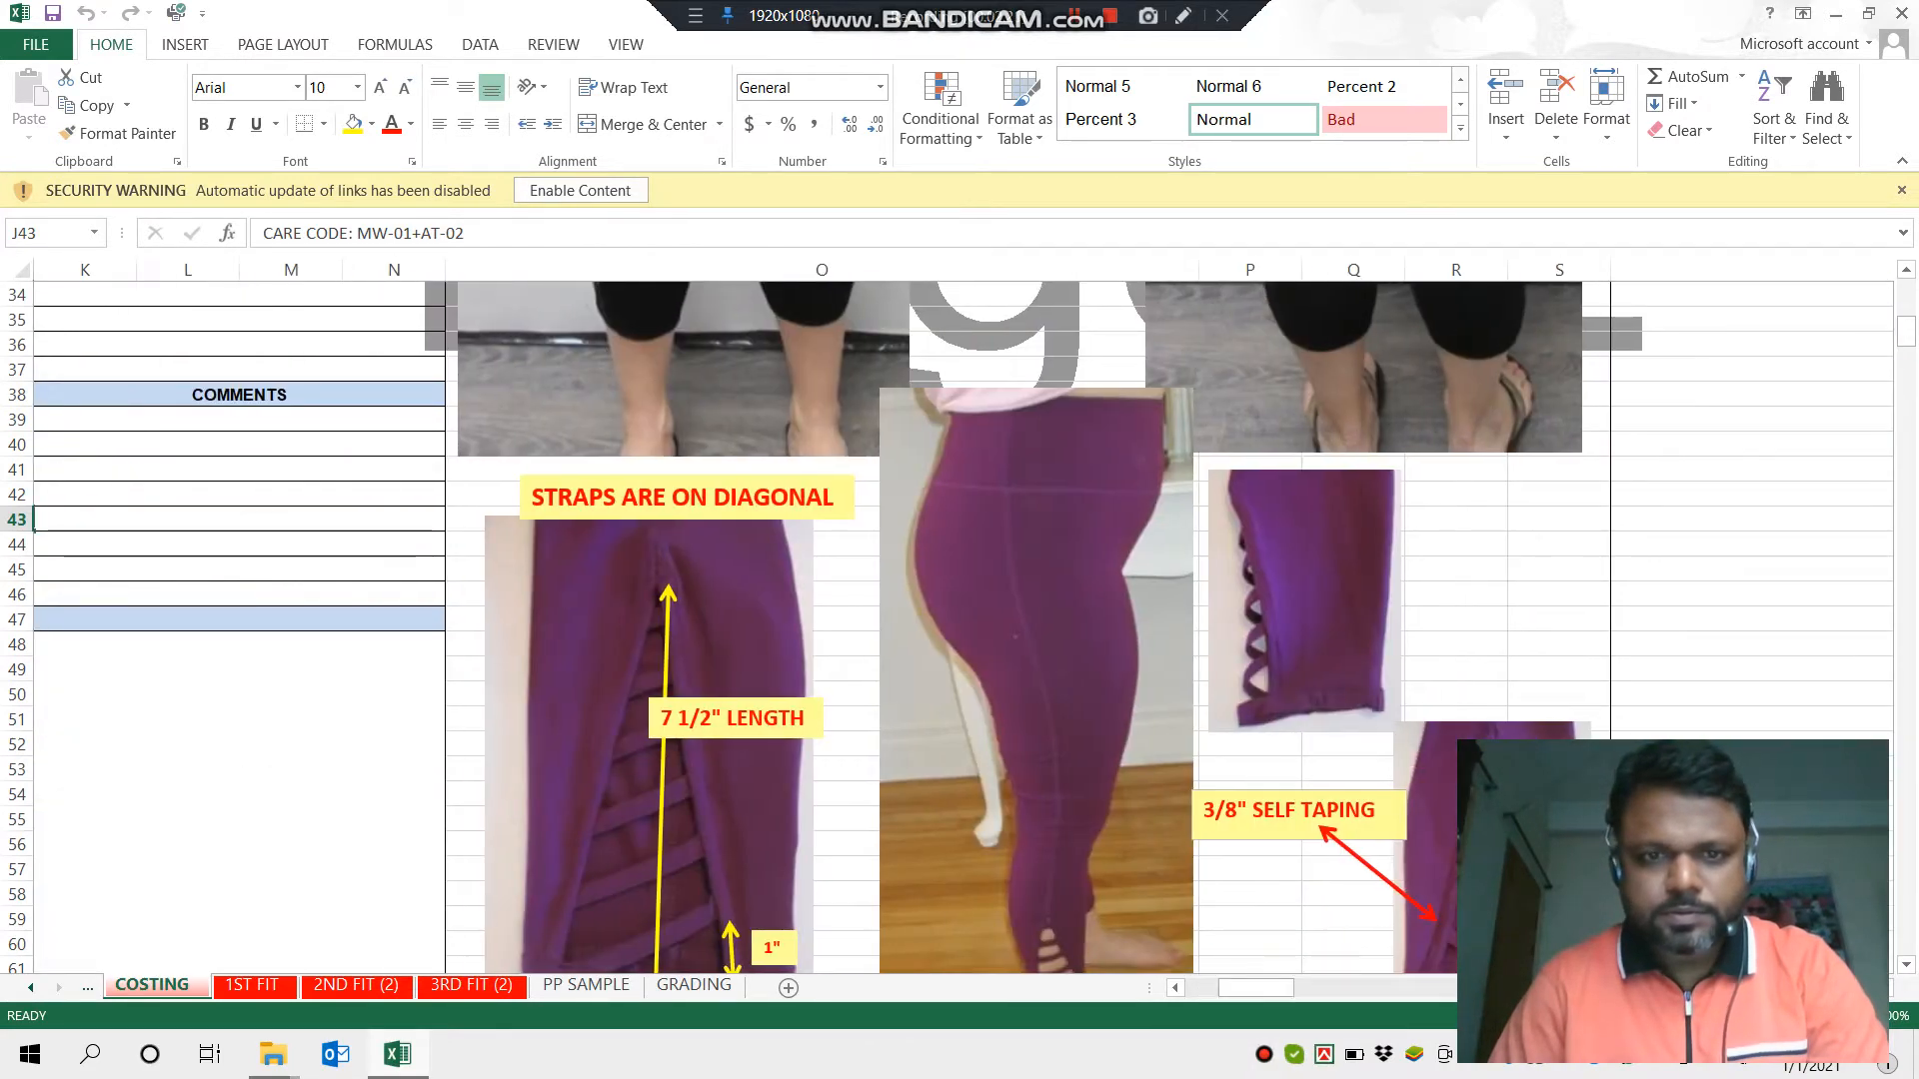
scroll("up", 3)
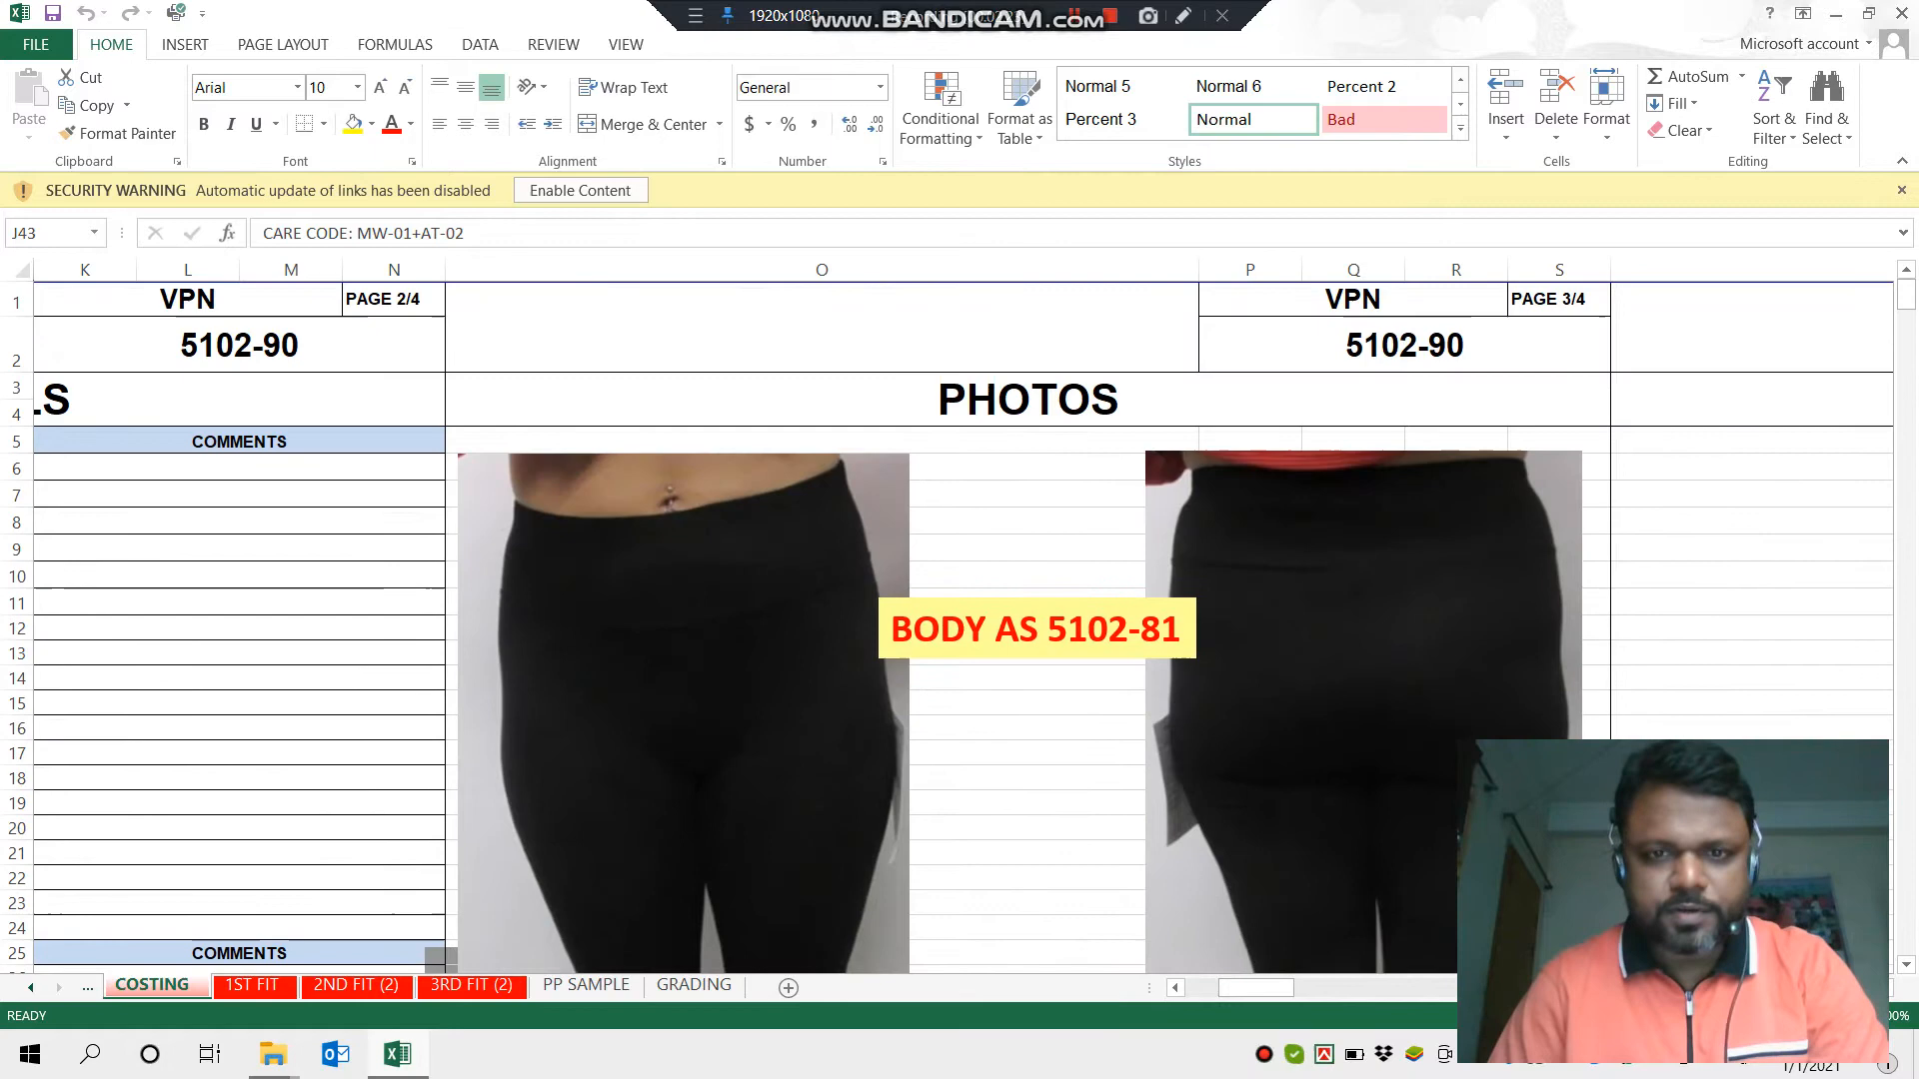
scroll("down", 3)
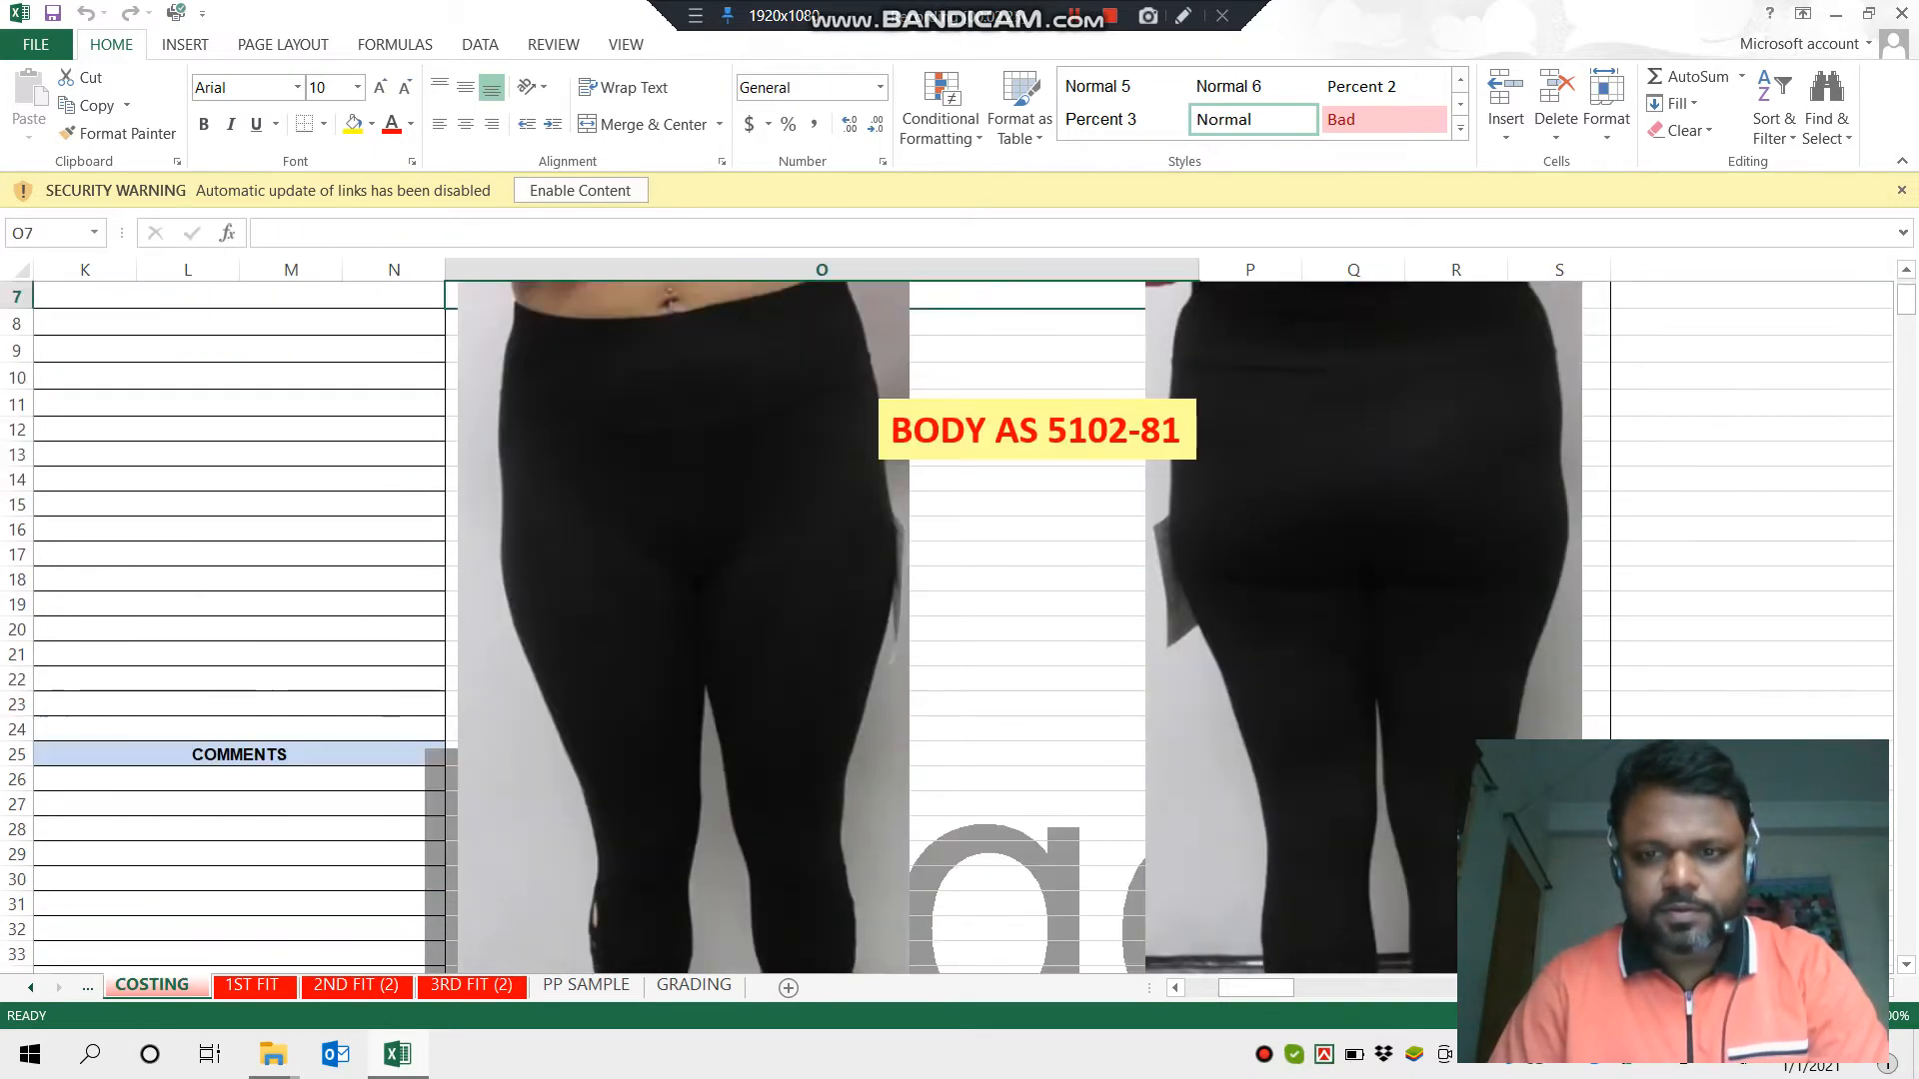
scroll("up", 3)
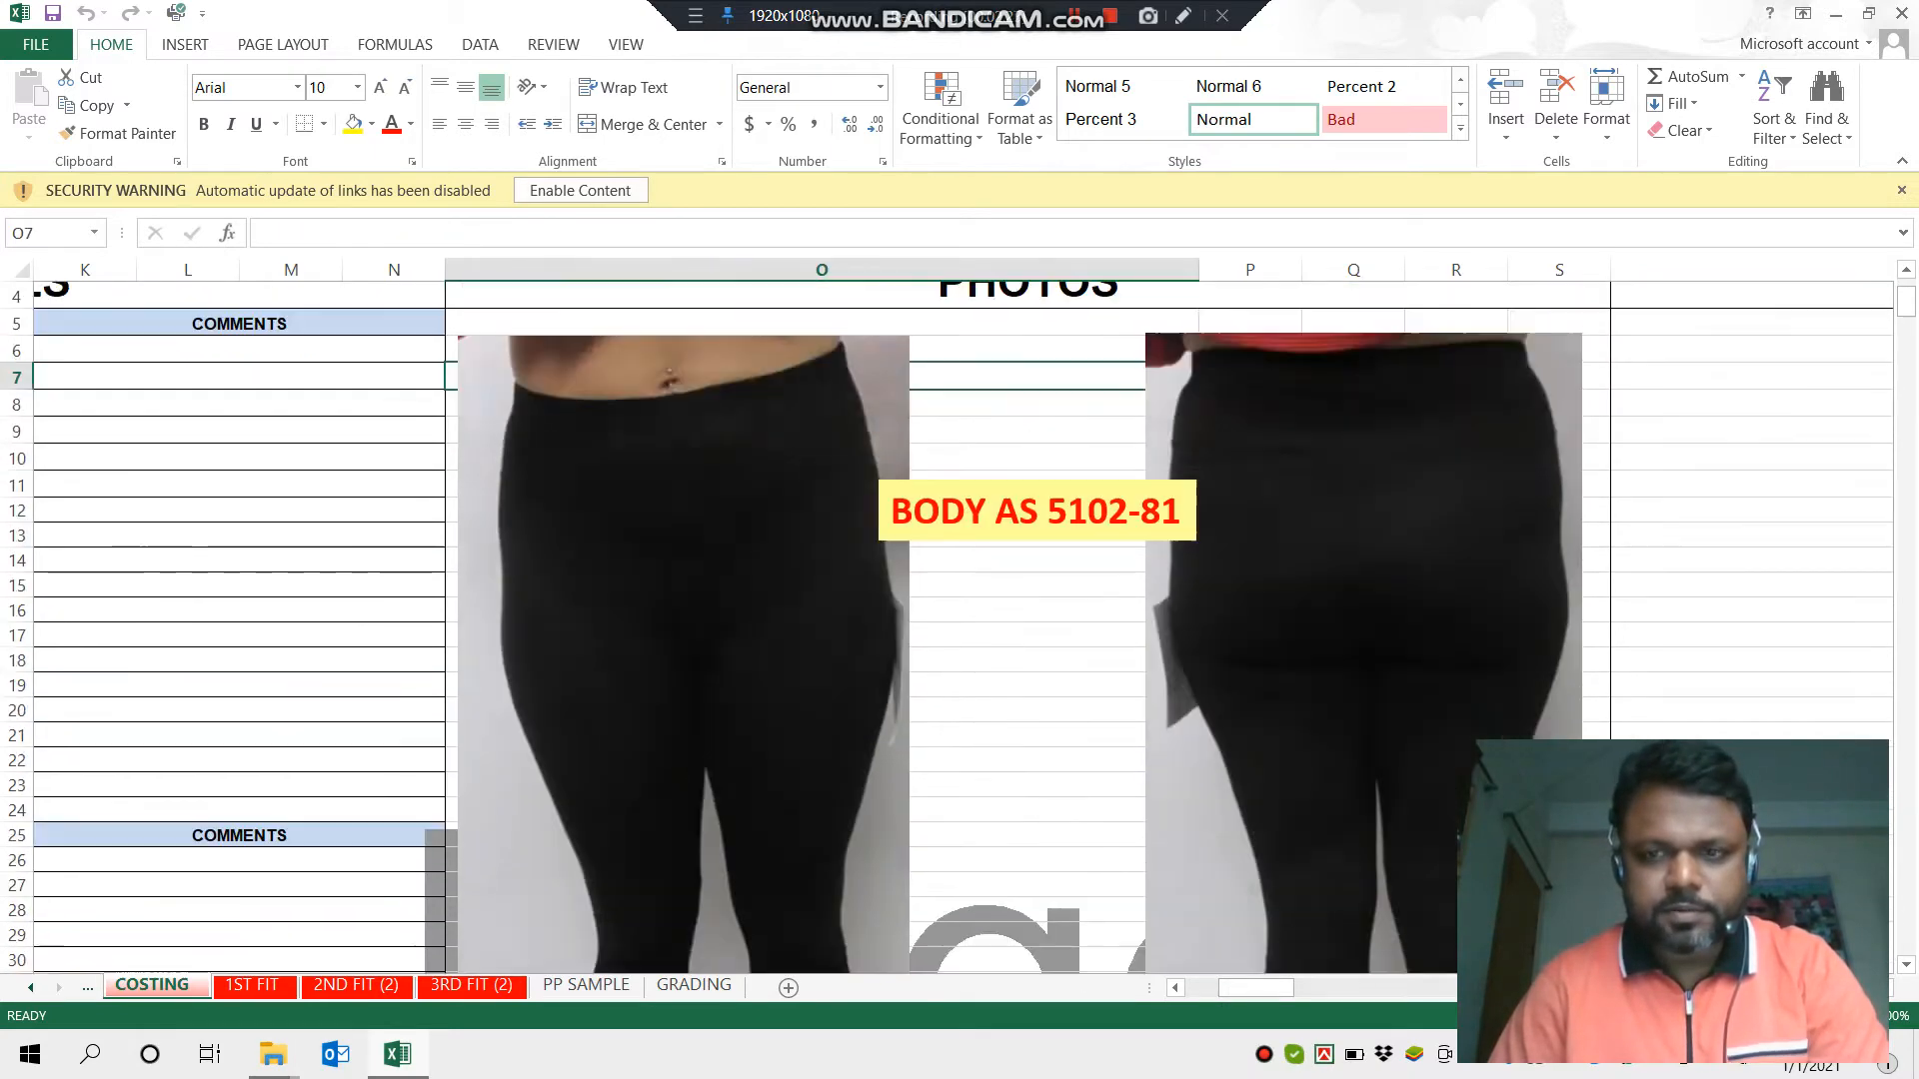
scroll("down", 3)
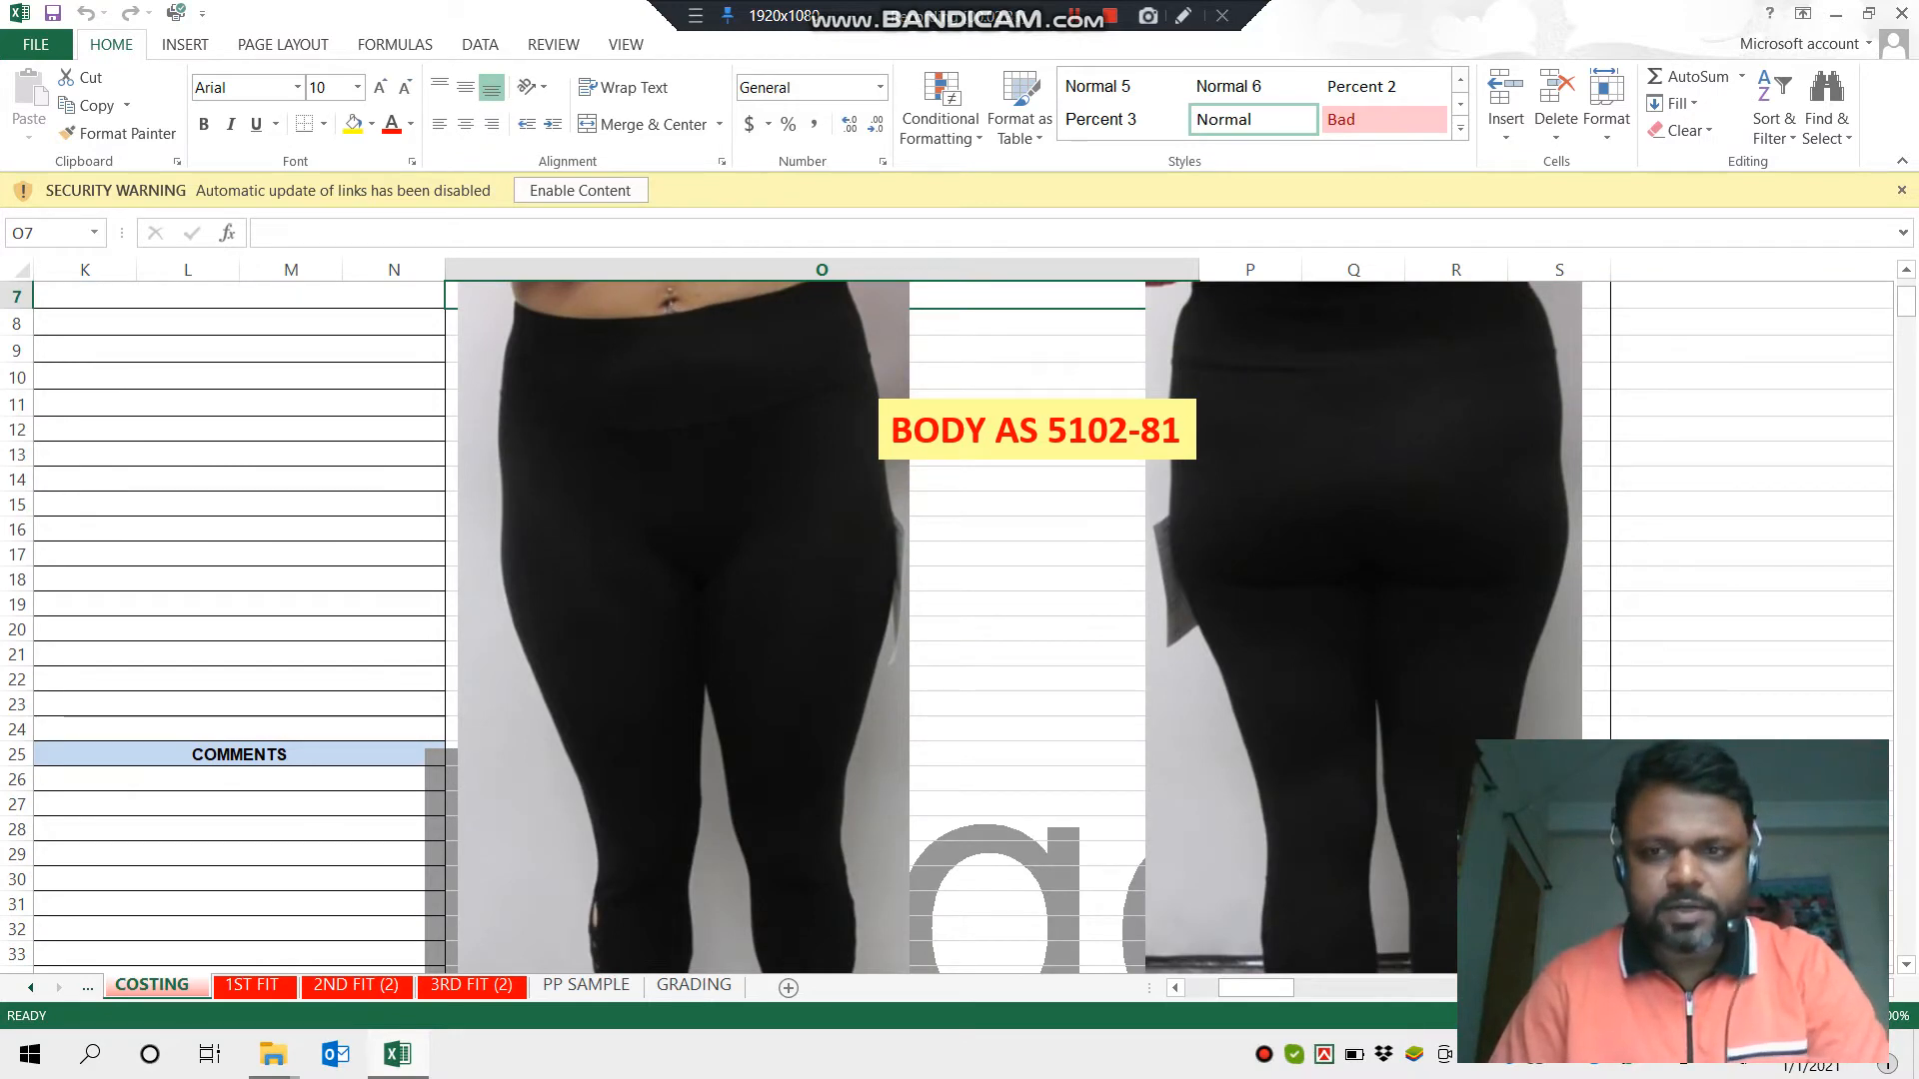
scroll("down", 3)
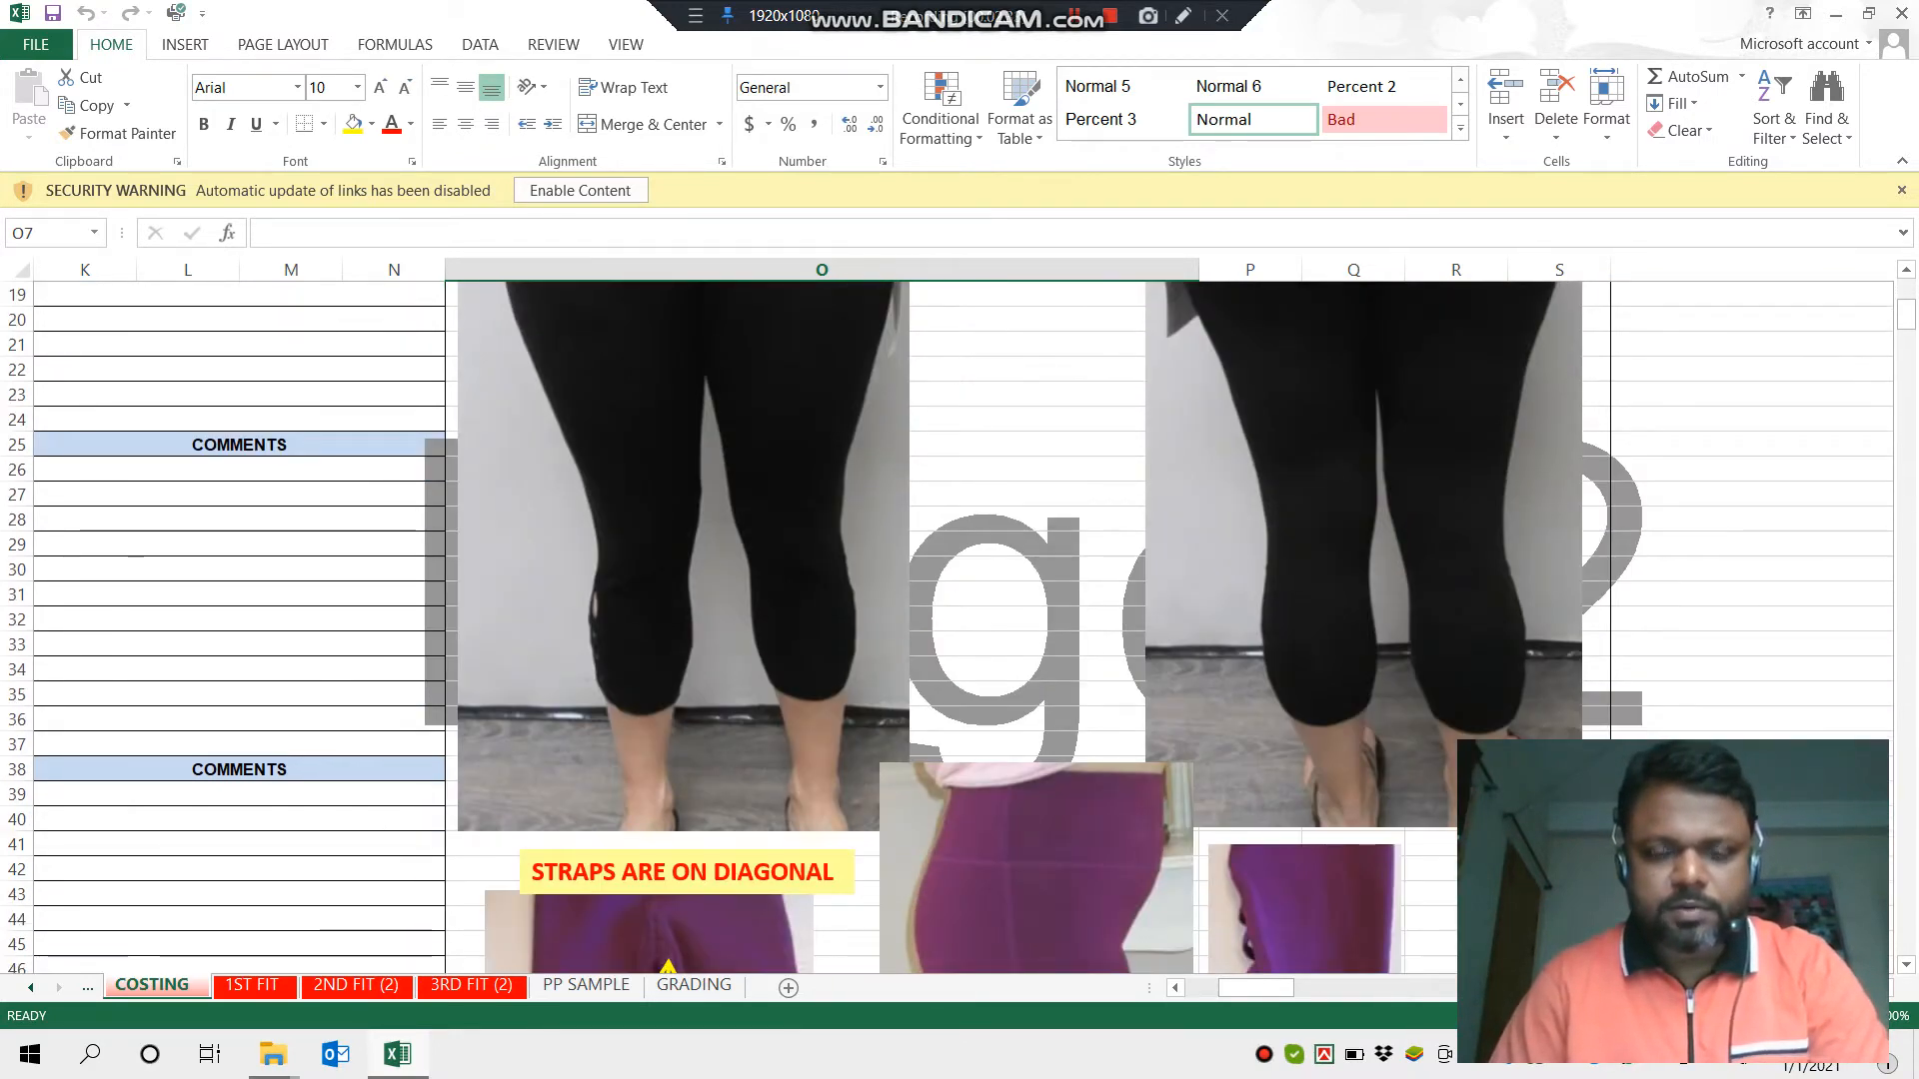
scroll("down", 3)
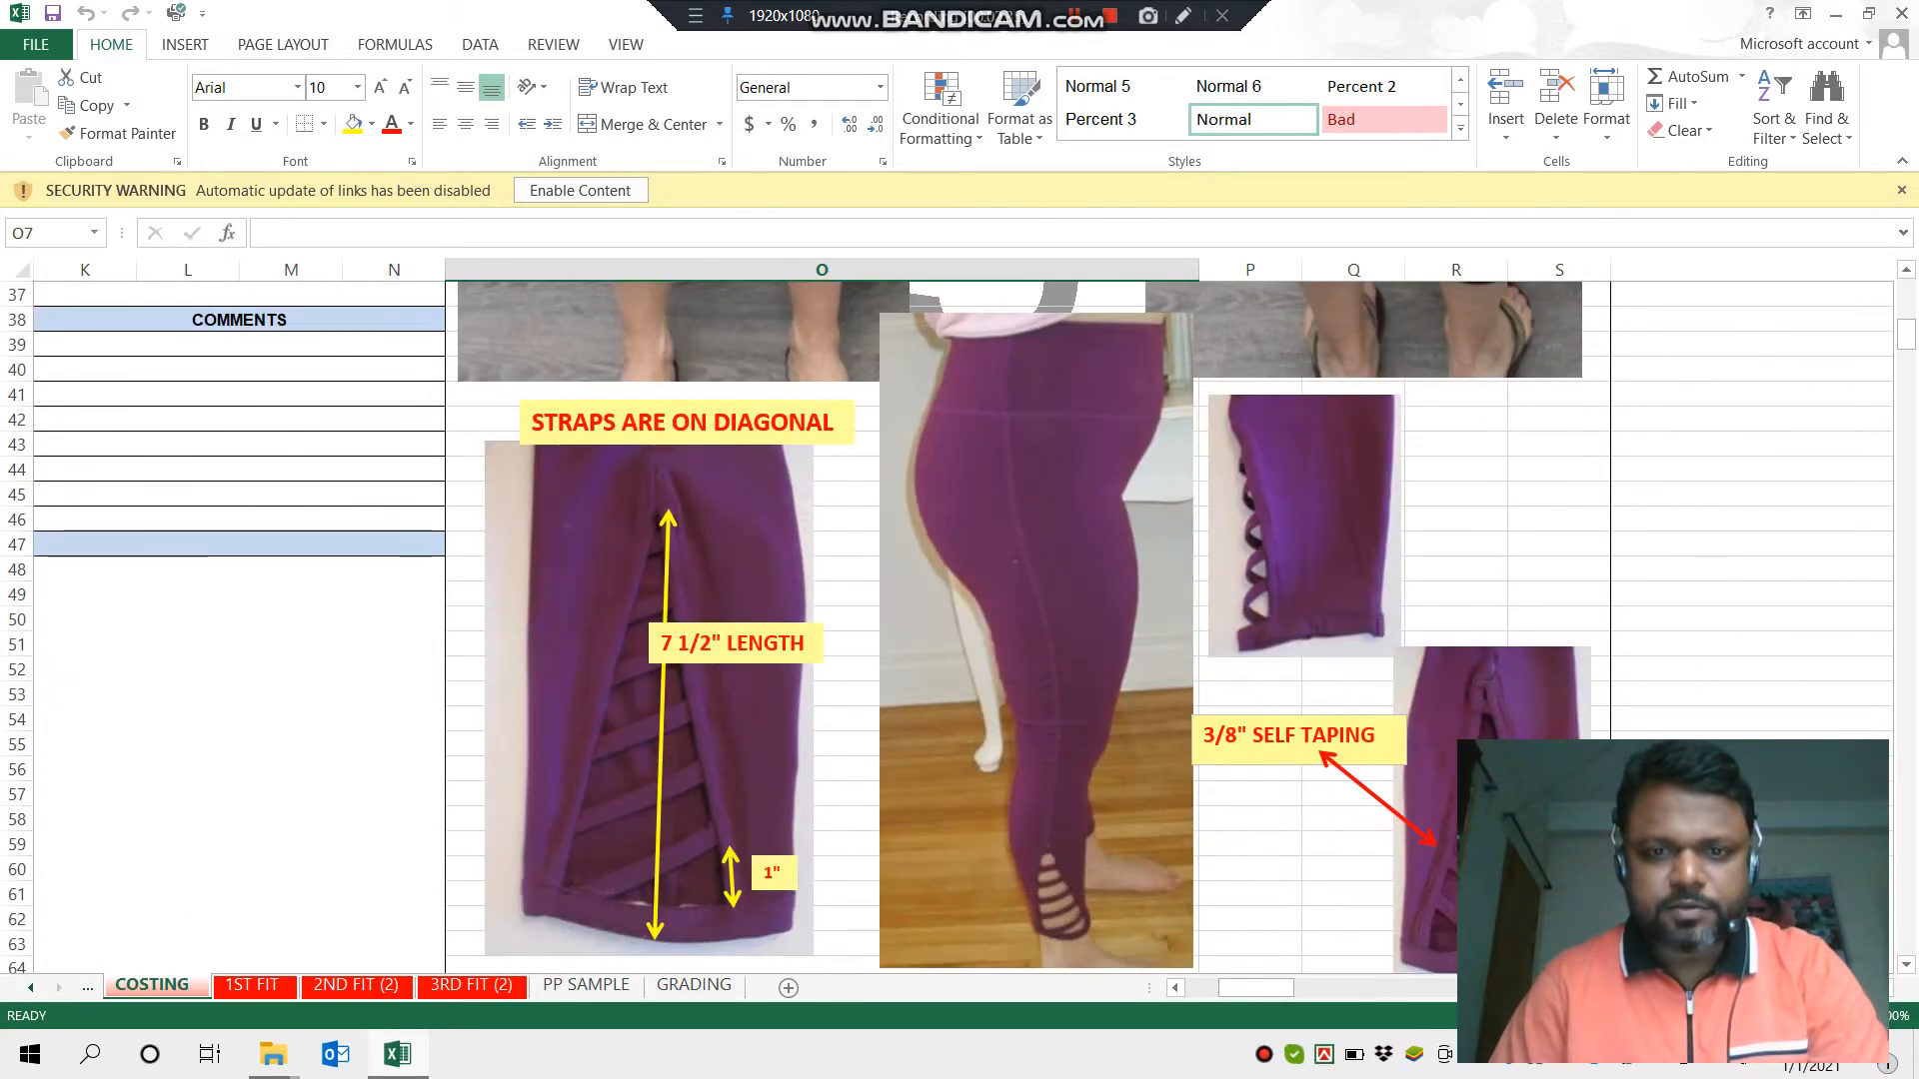
scroll("down", 3)
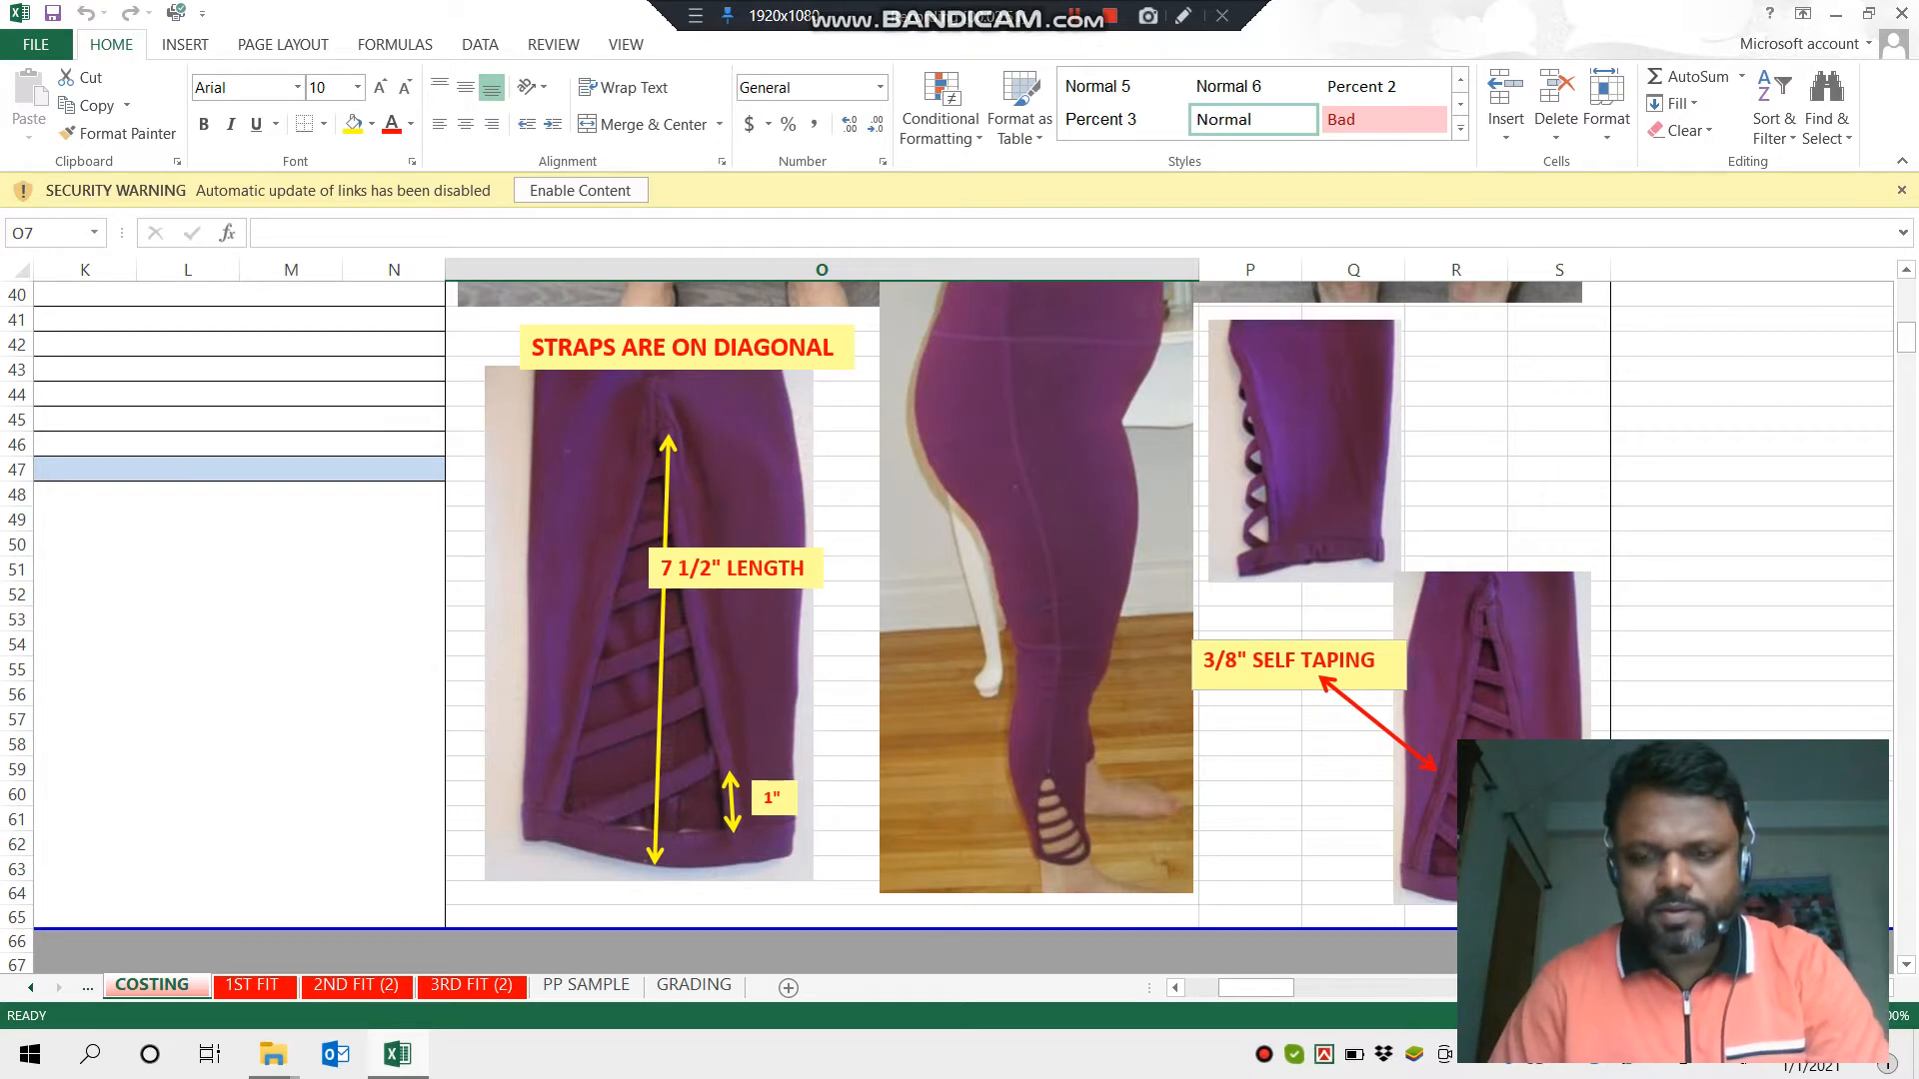
left_click(1249, 794)
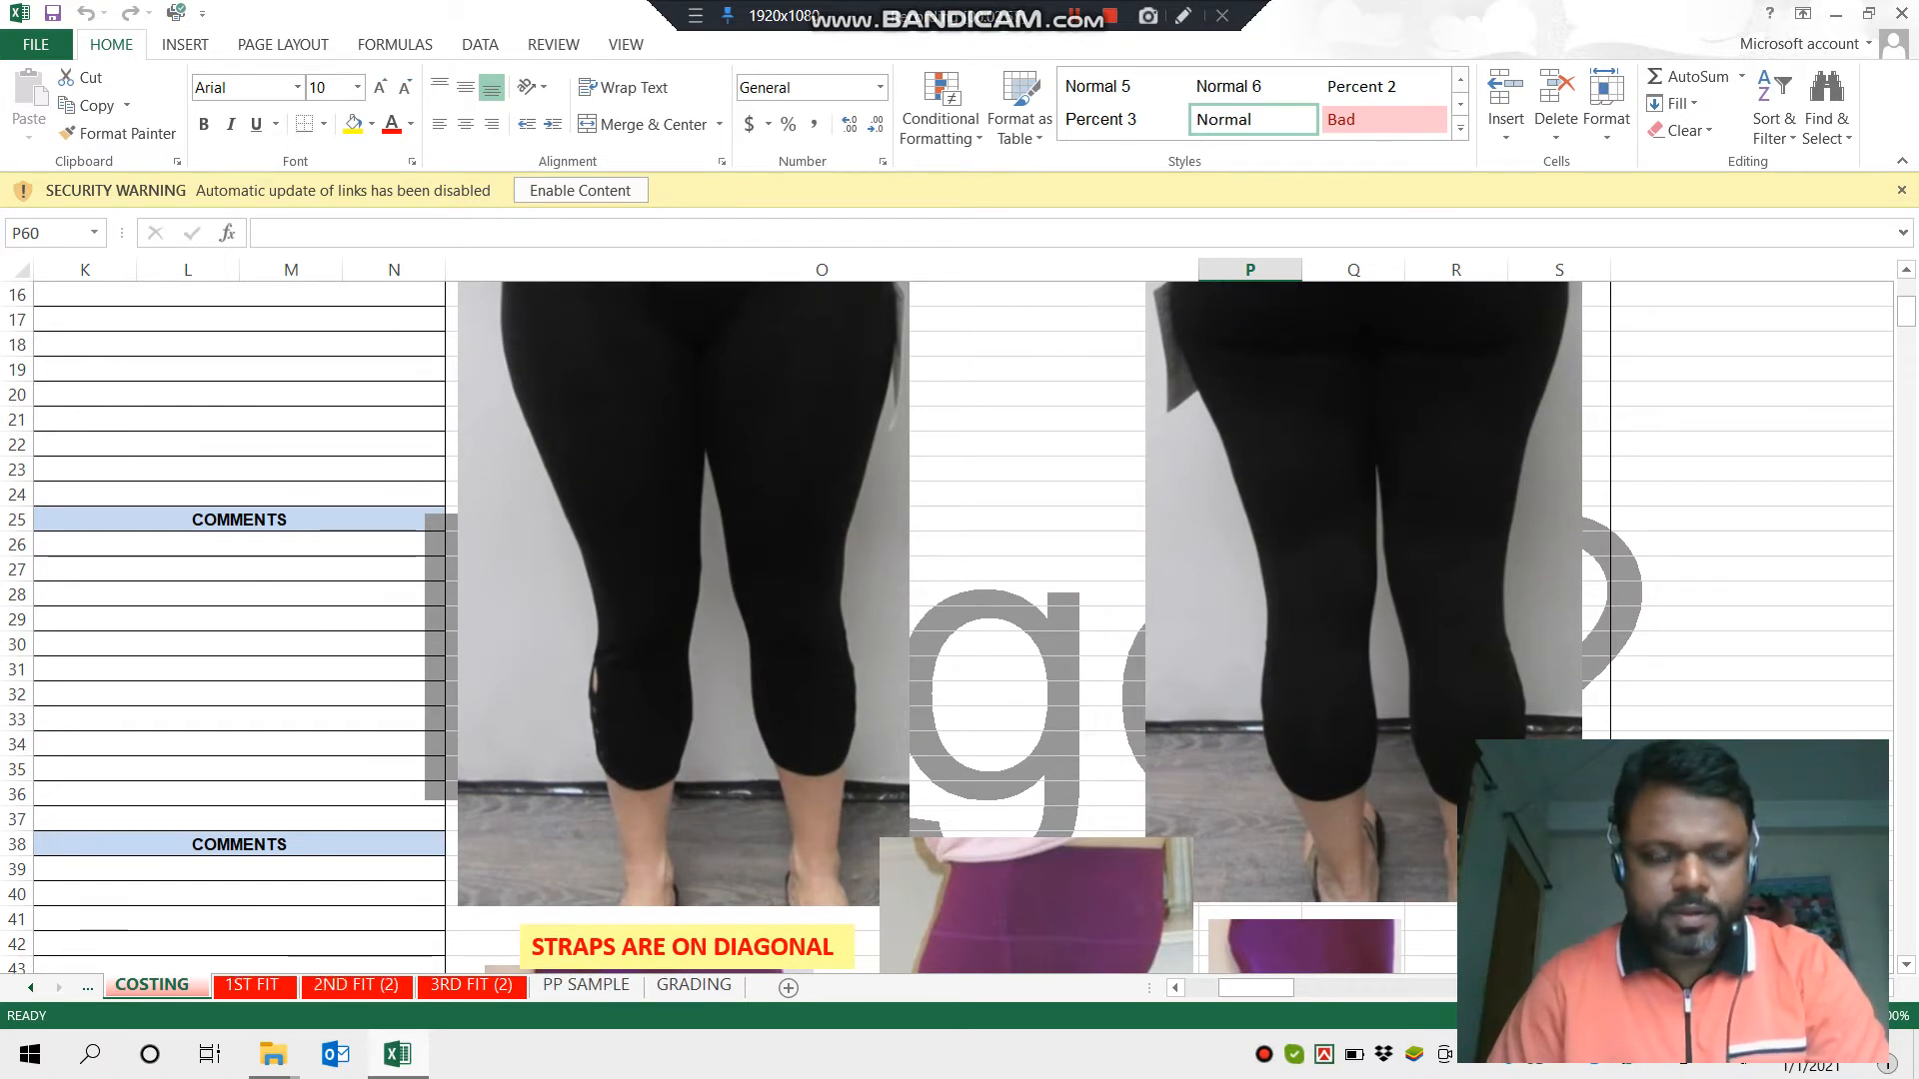
scroll("up", 3)
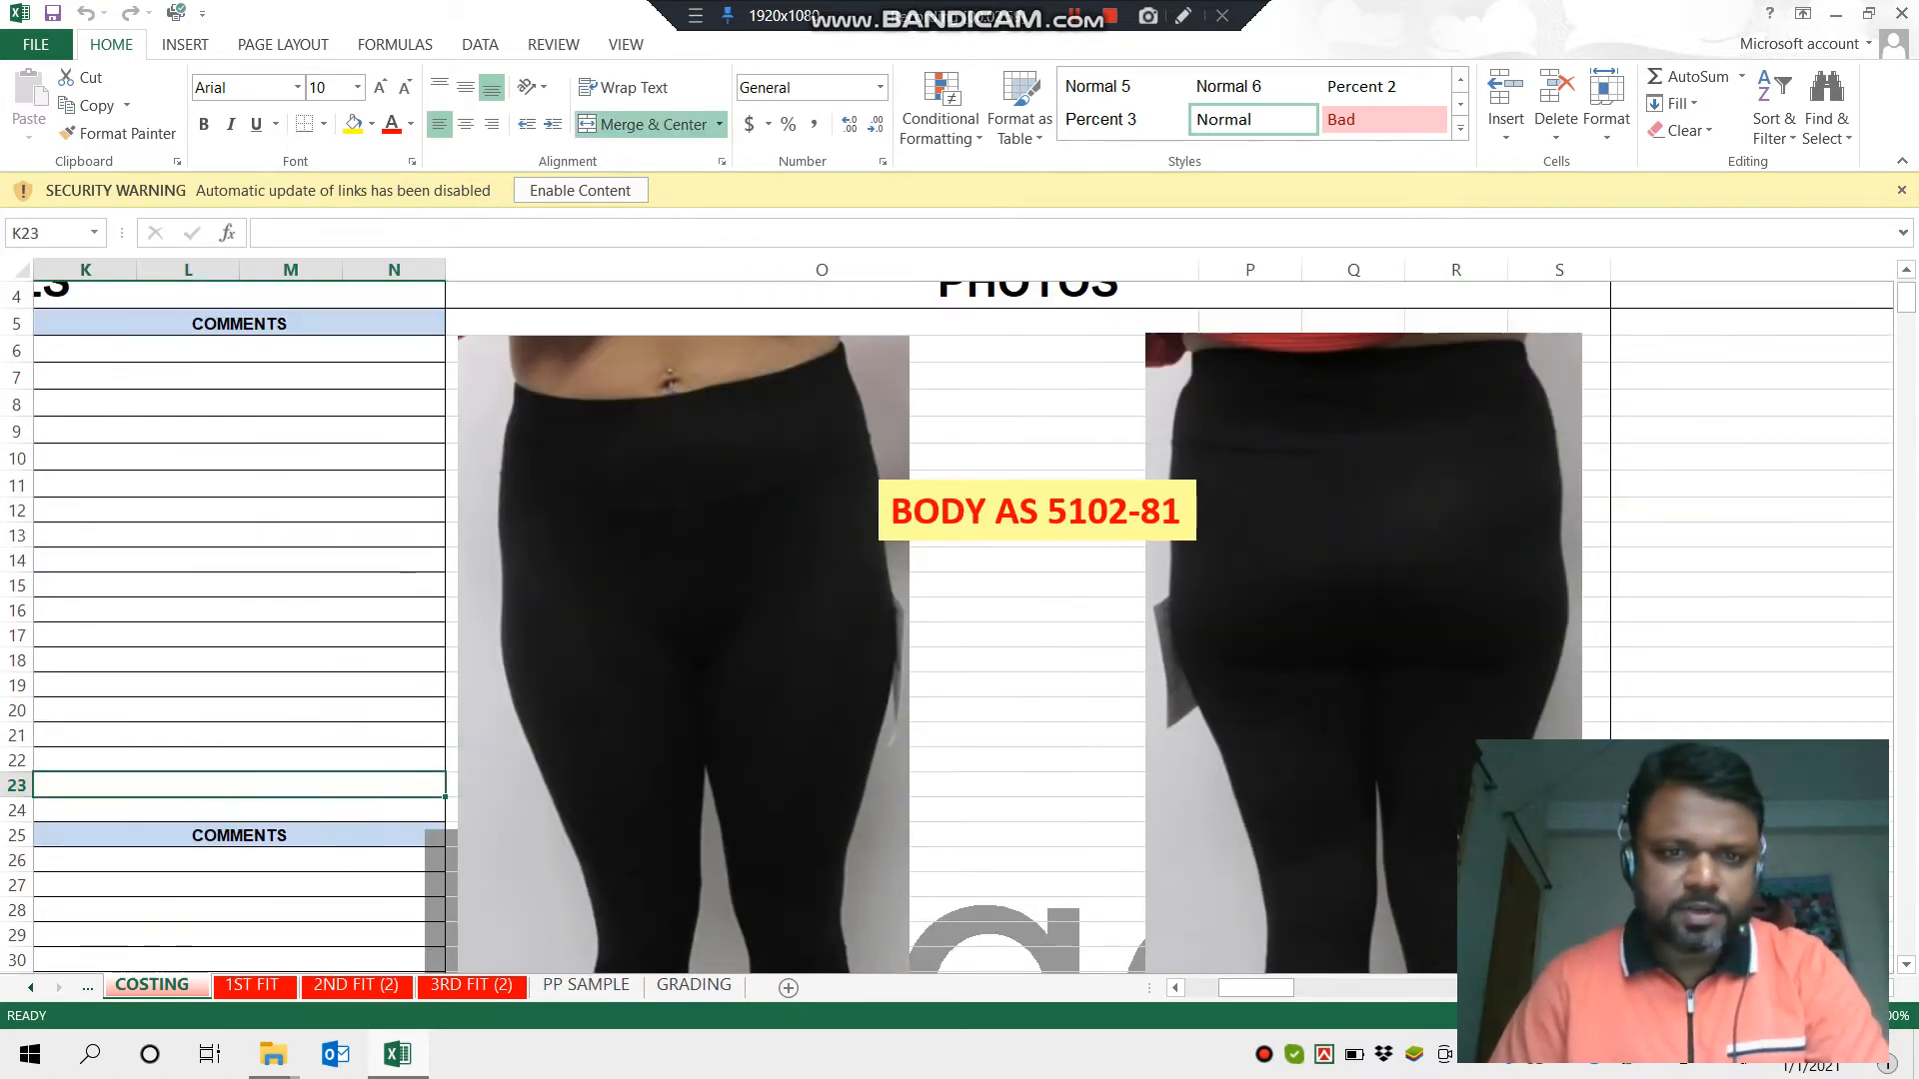
scroll("up", 3)
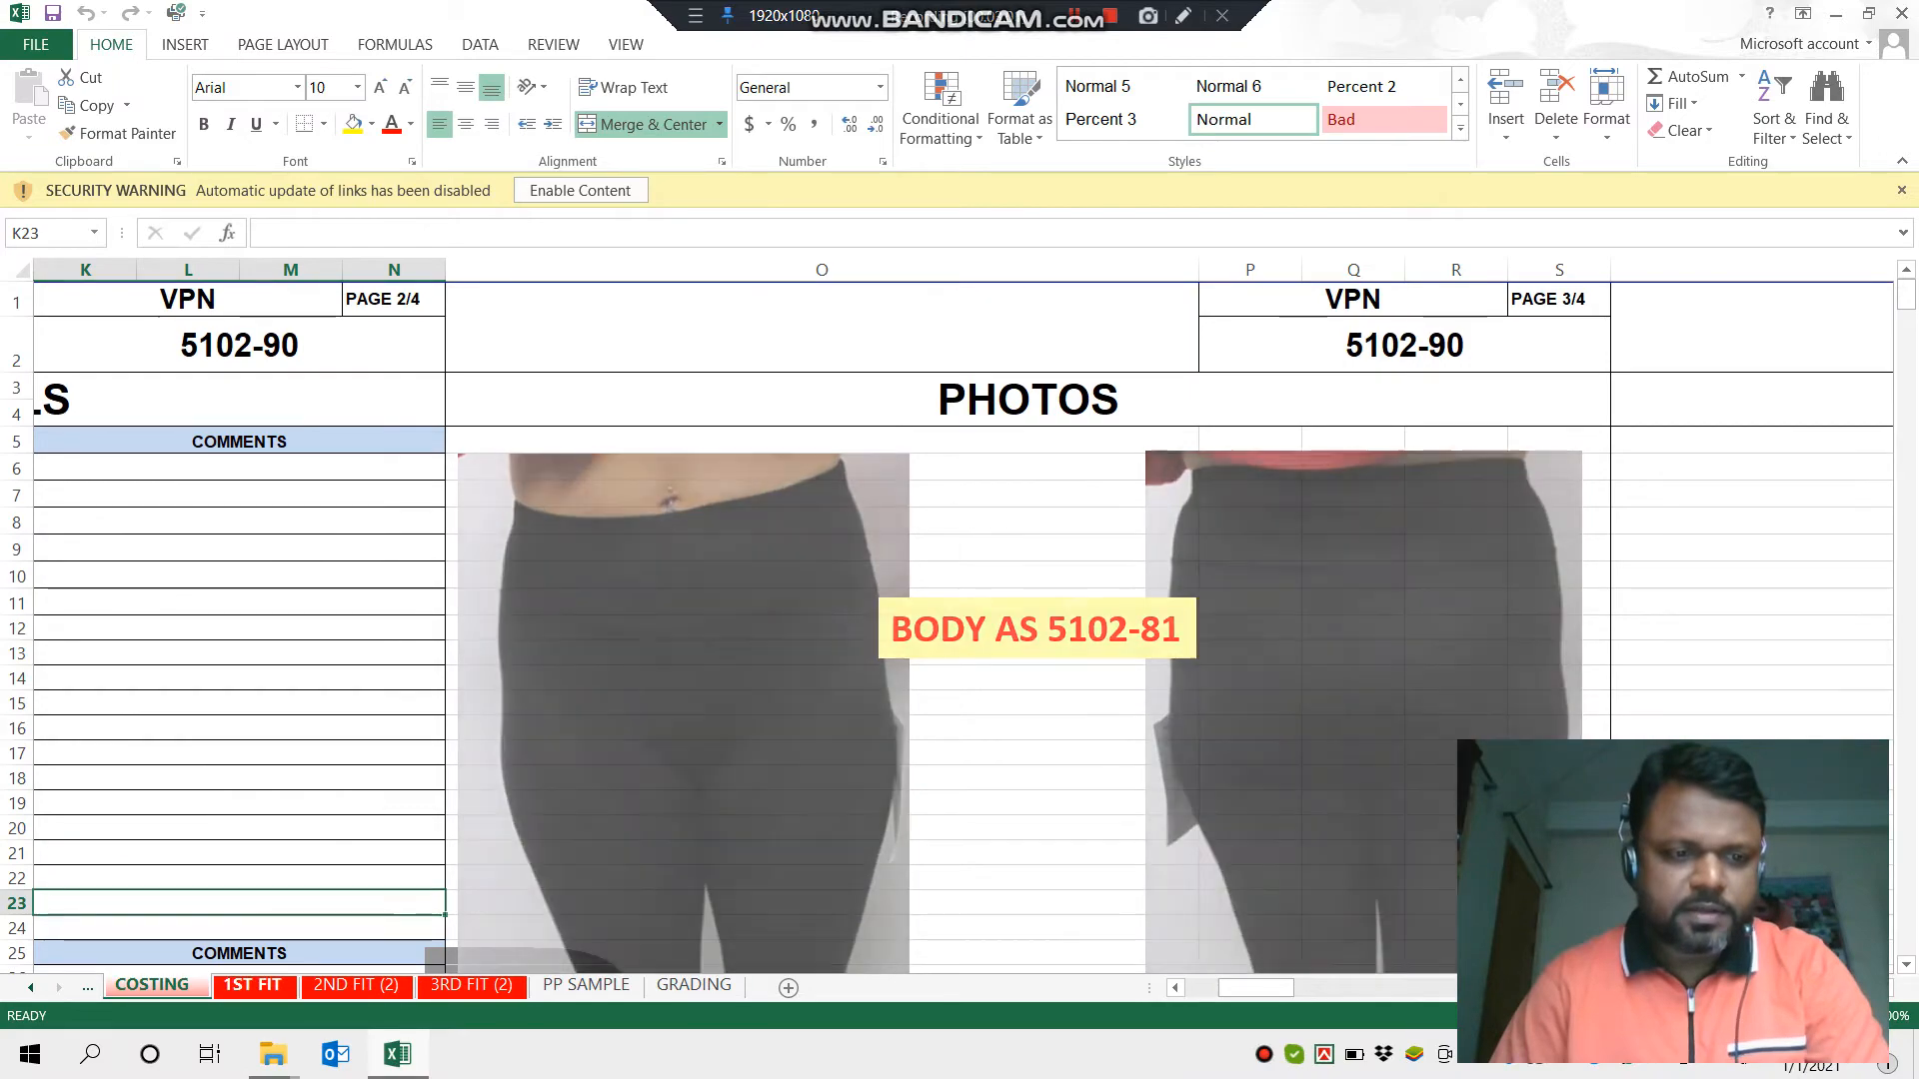
- Review the 1ST FIT sheet's measurements, fit photos, comments list and rejection note
left_click(254, 985)
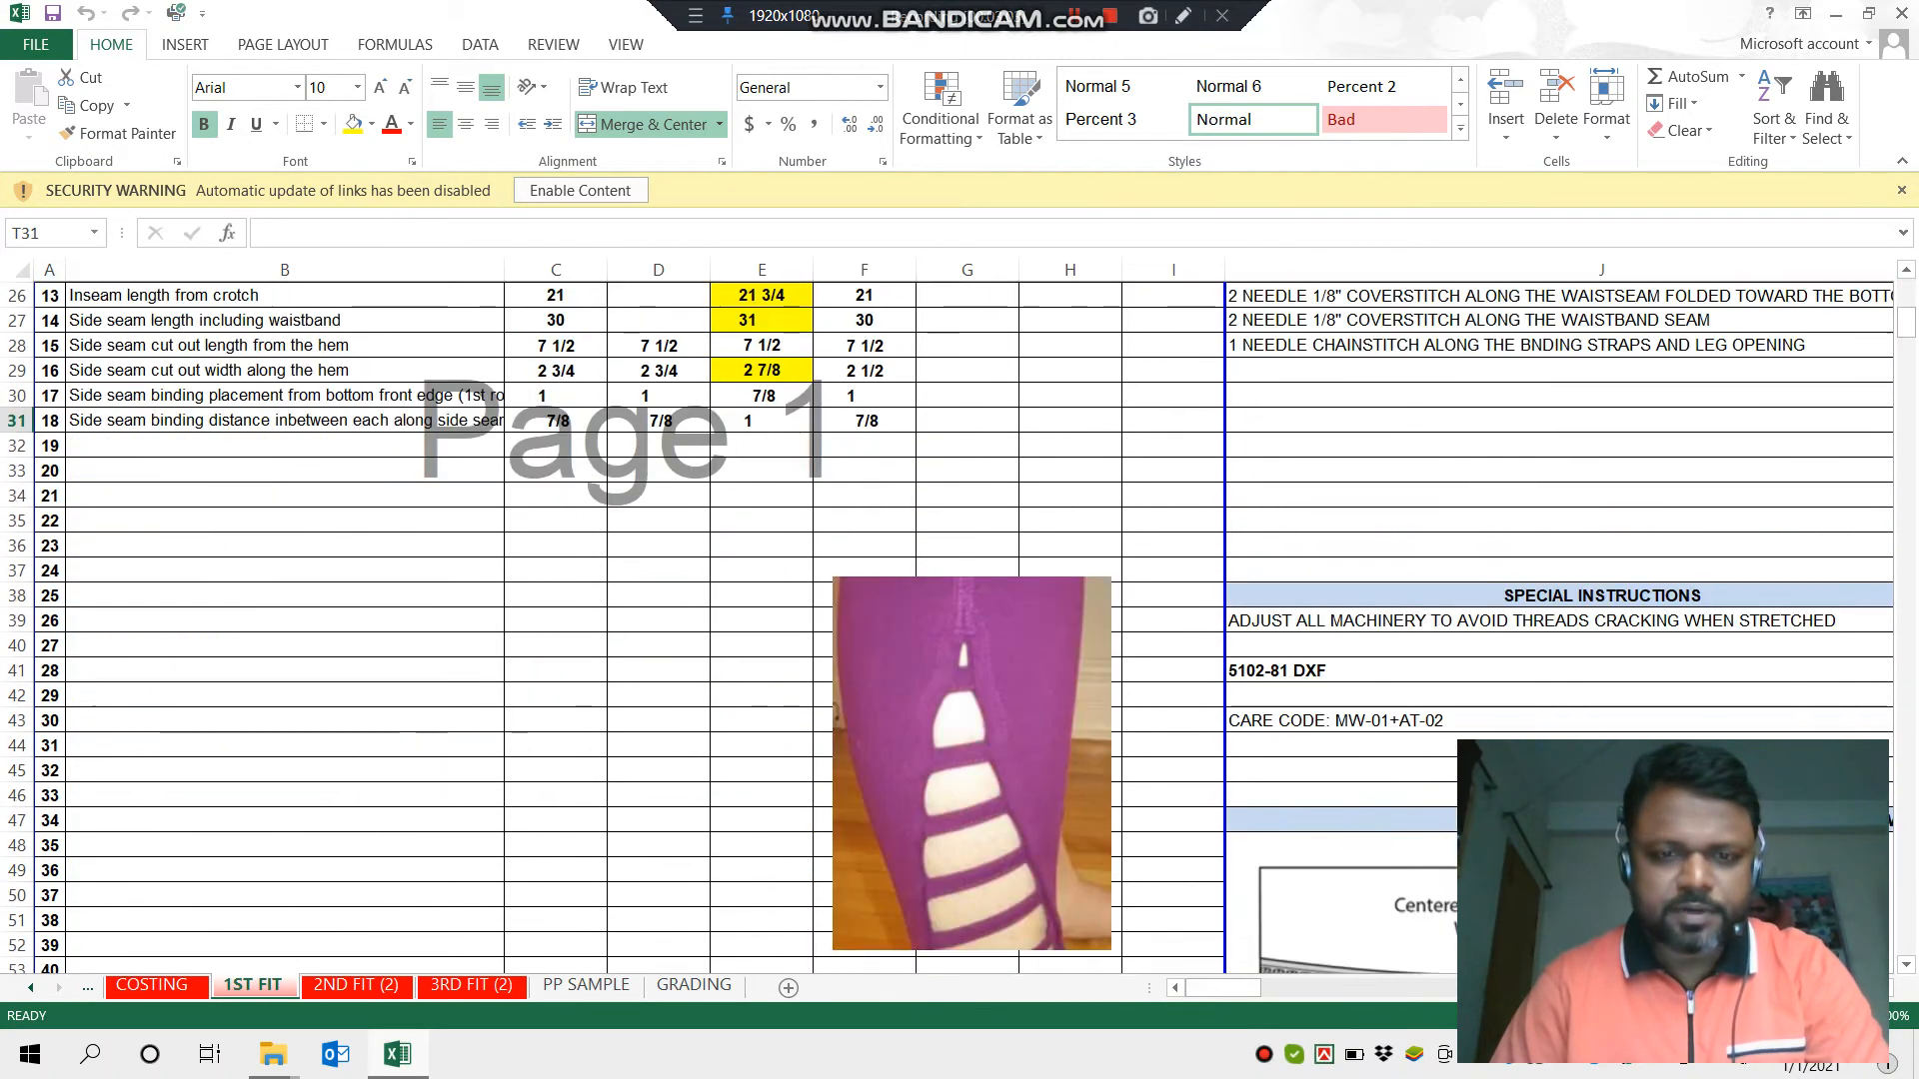
scroll("up", 3)
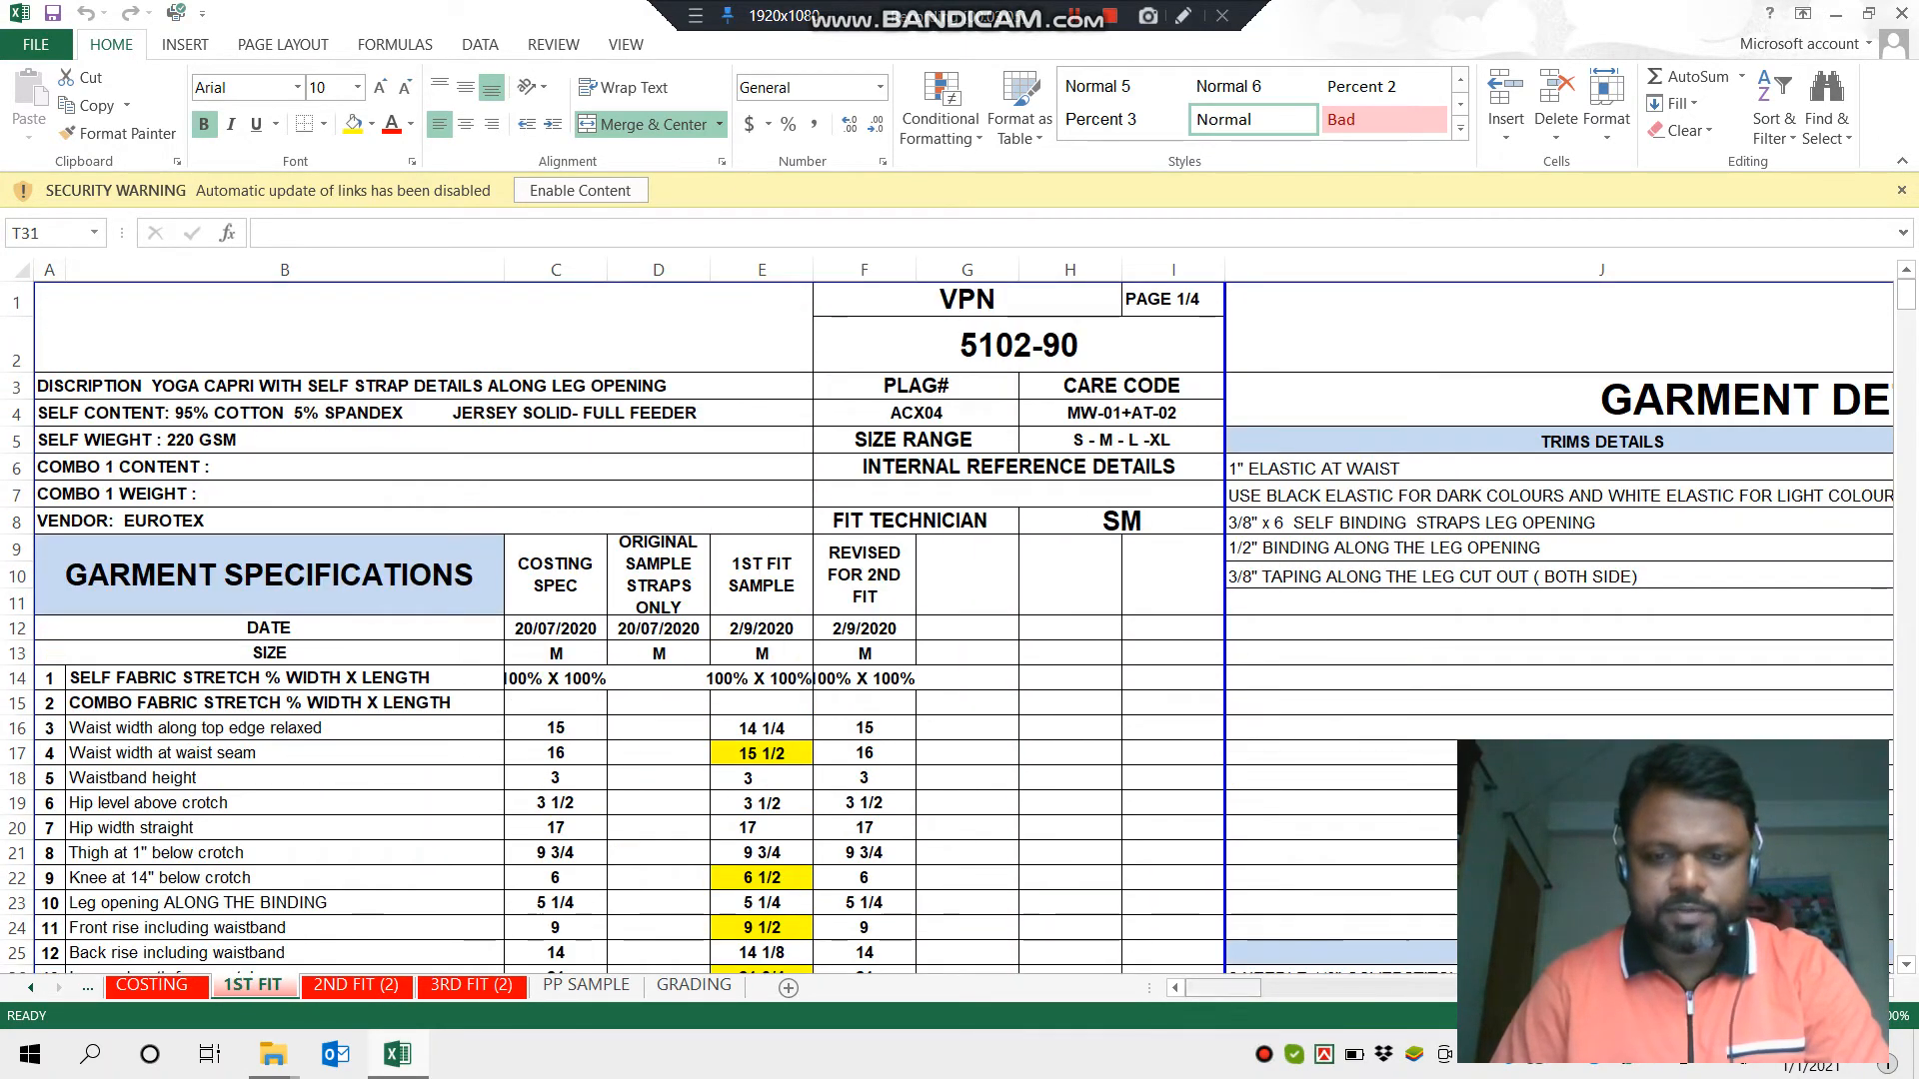
scroll("right", 3)
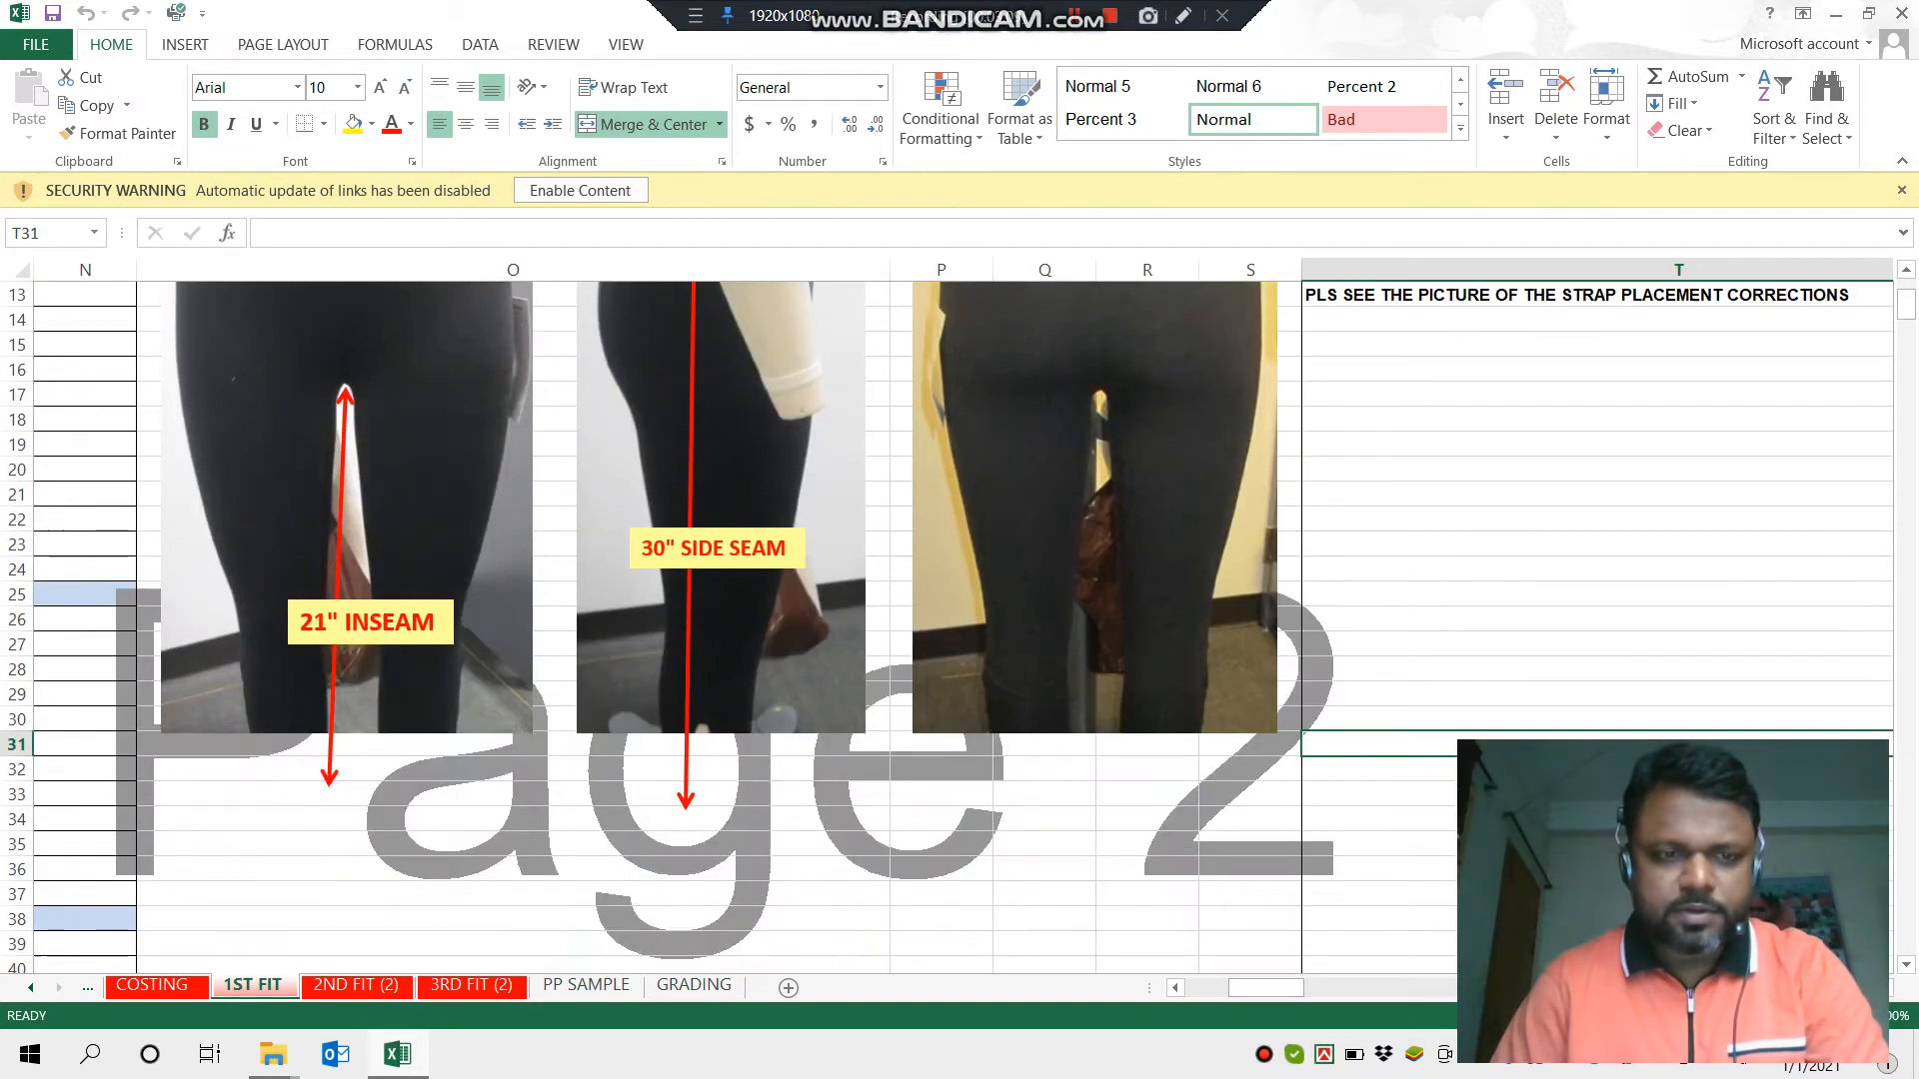
scroll("down", 3)
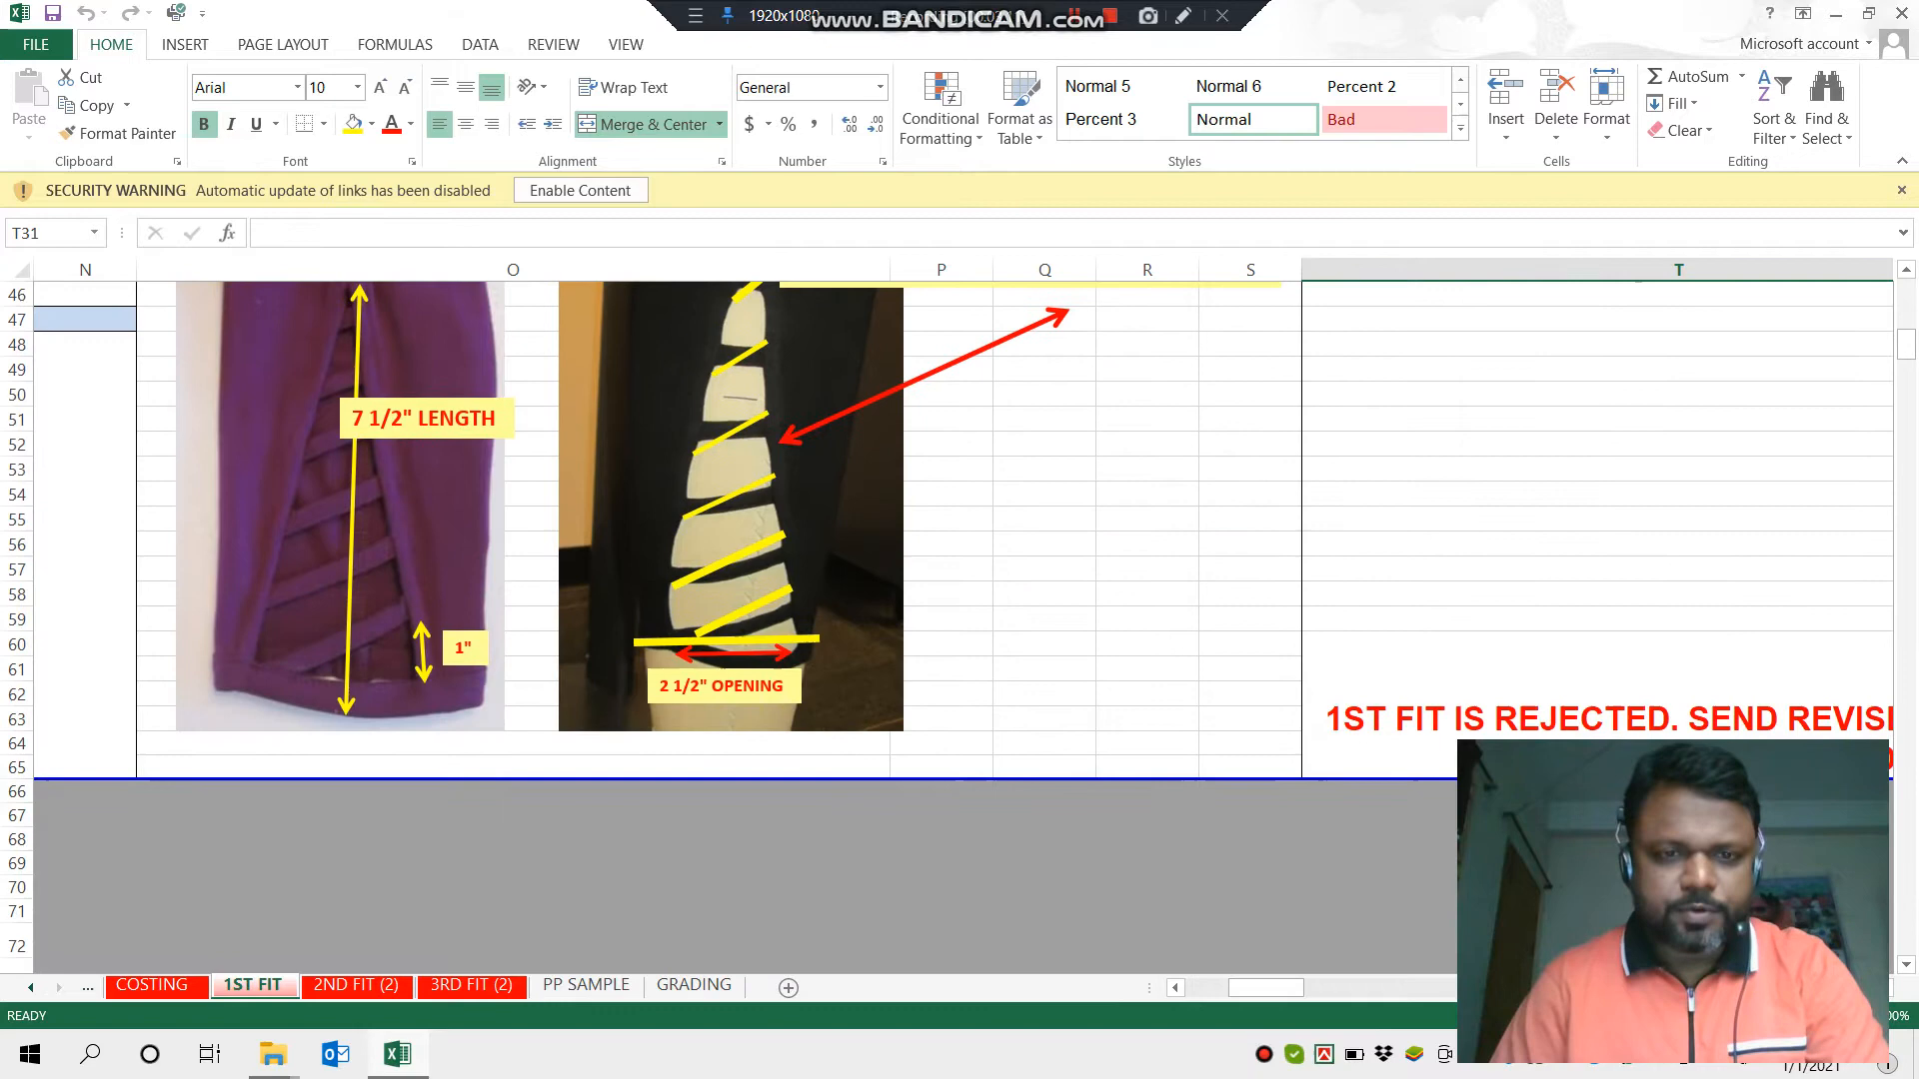
scroll("up", 3)
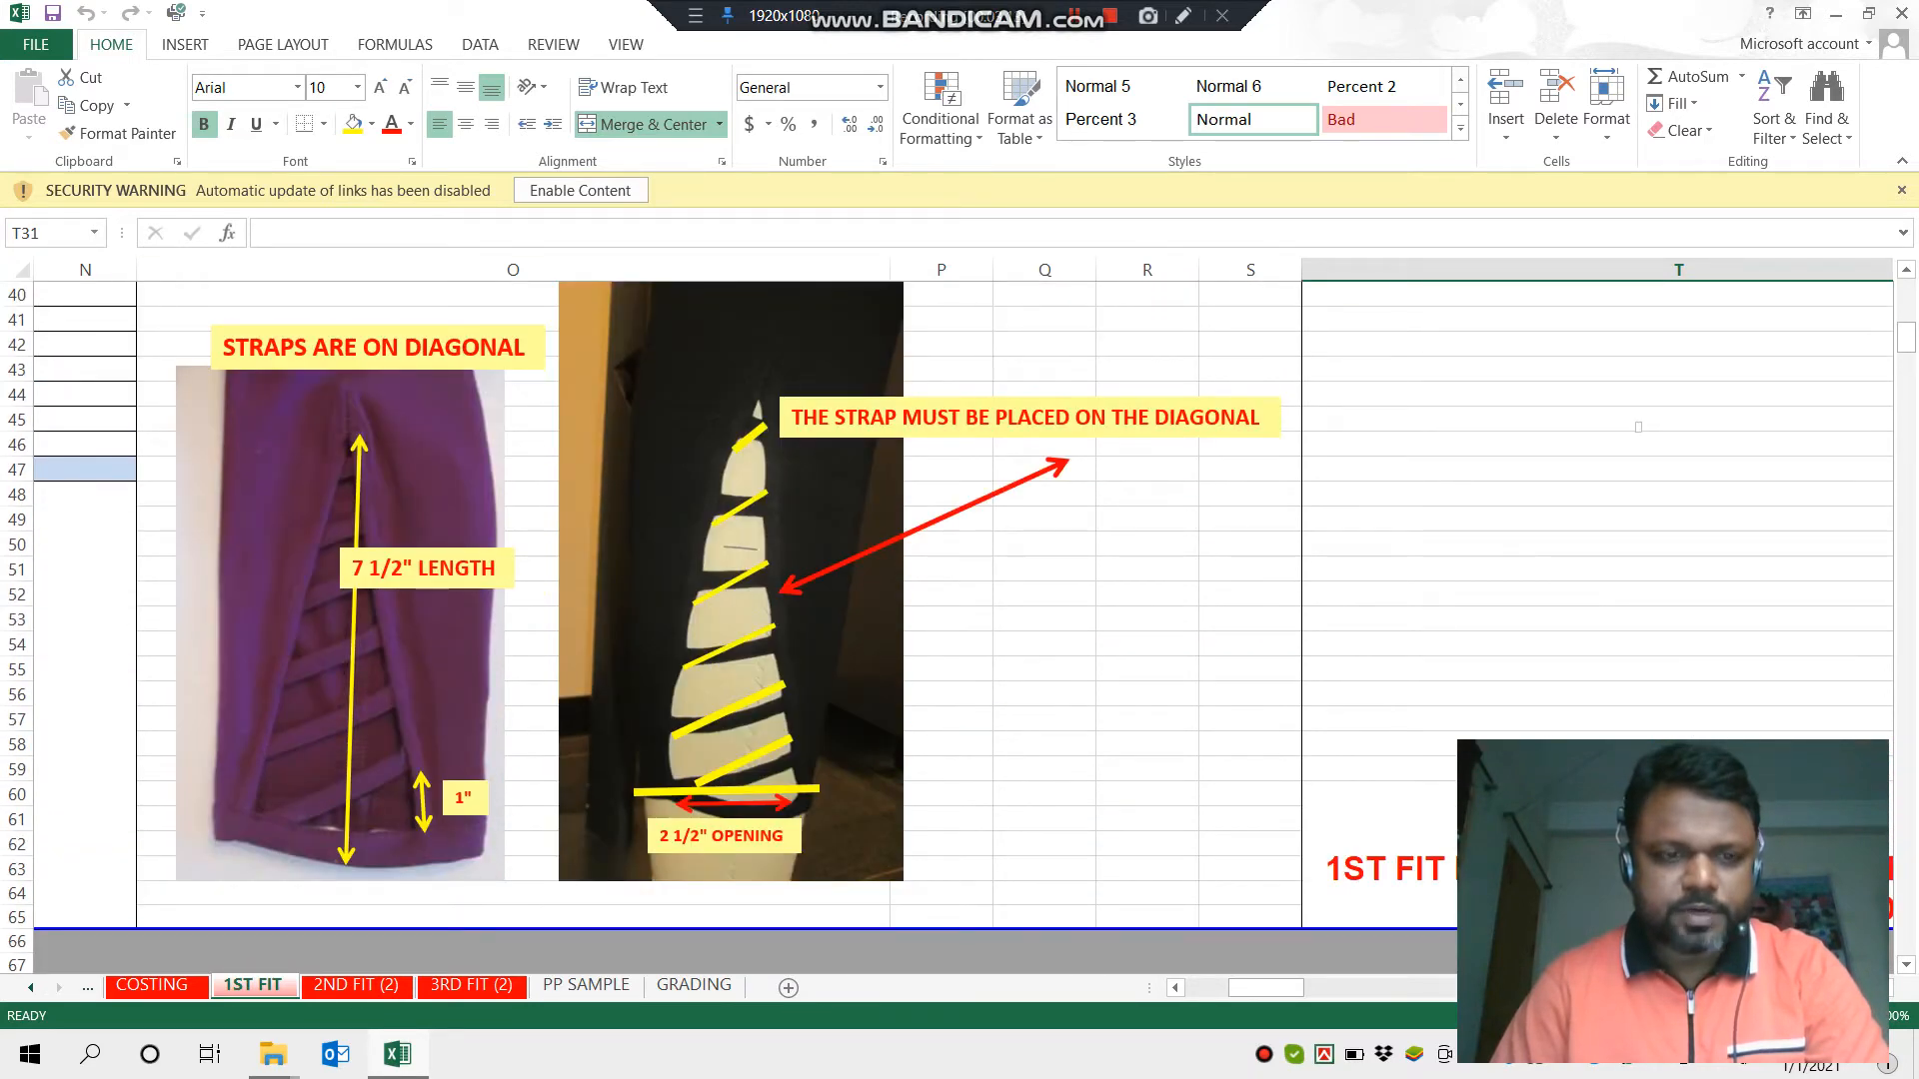
scroll("up", 3)
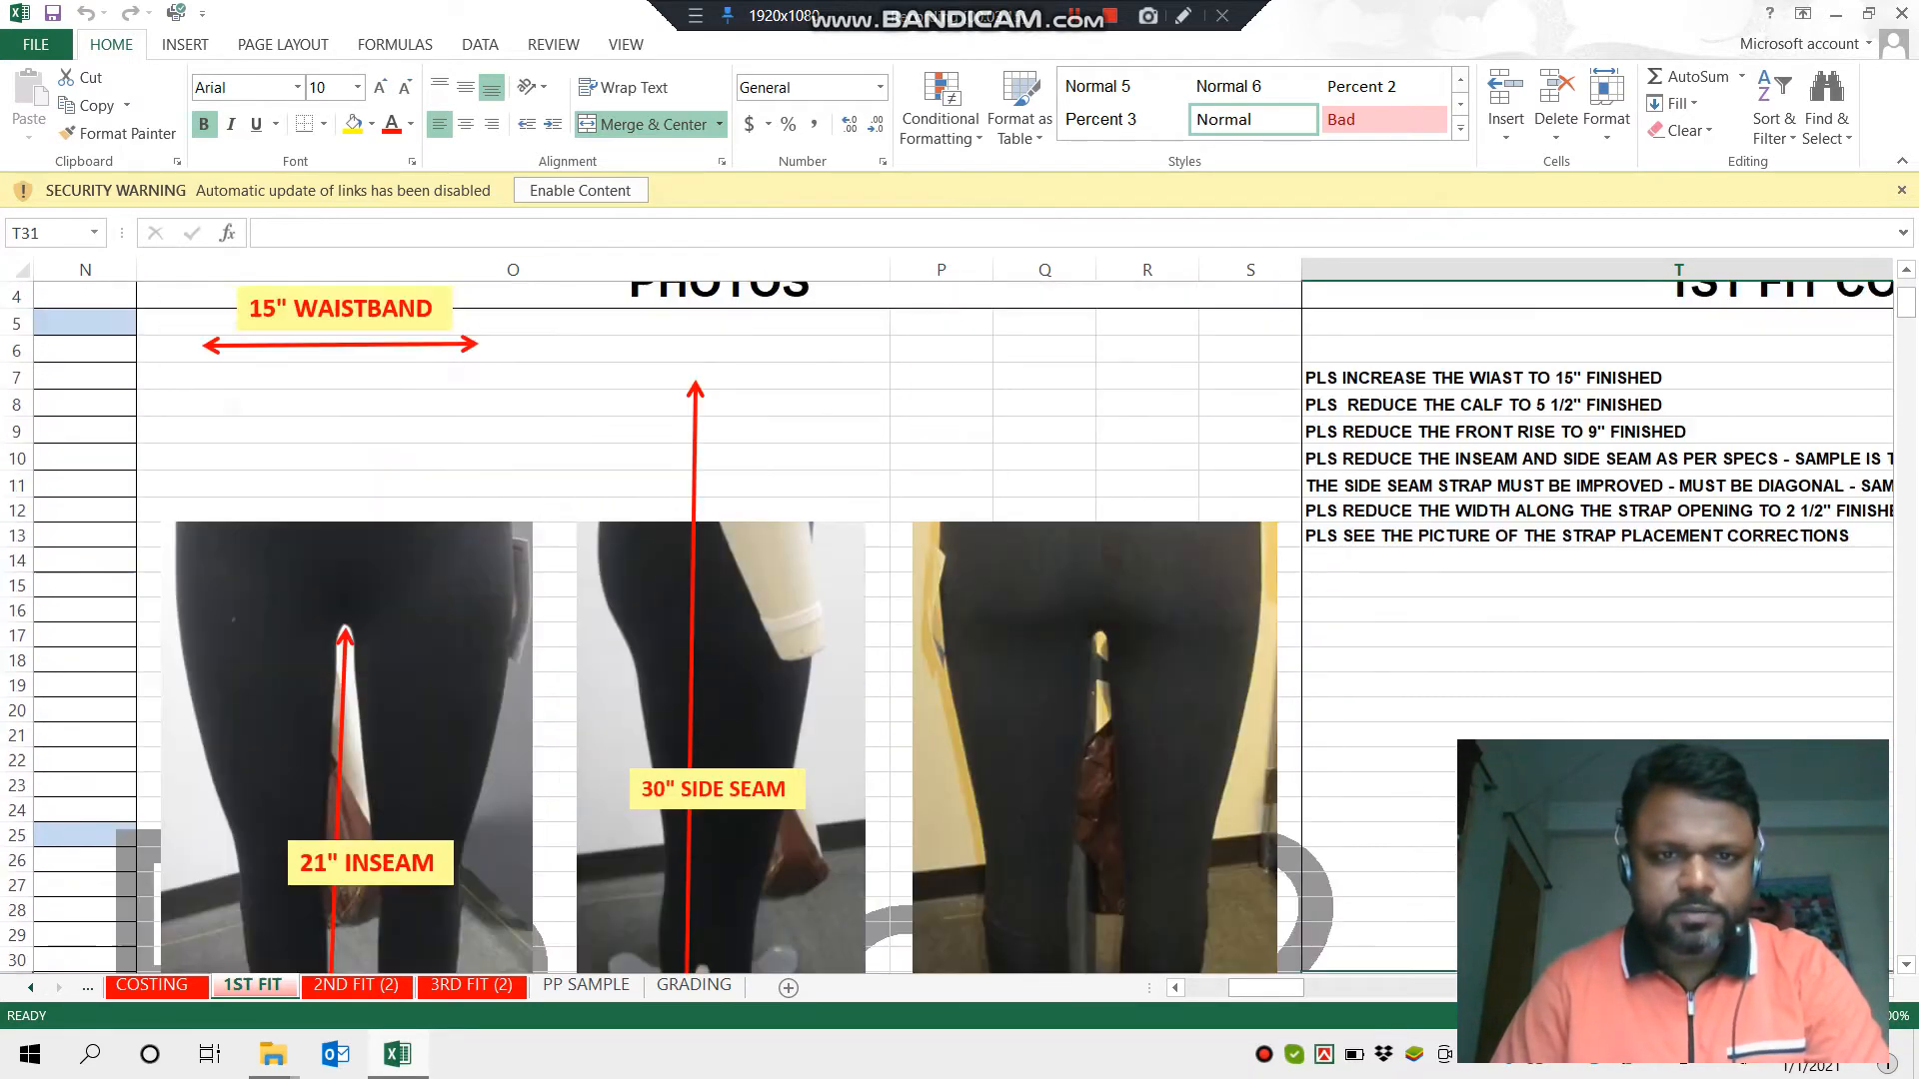
scroll("down", 3)
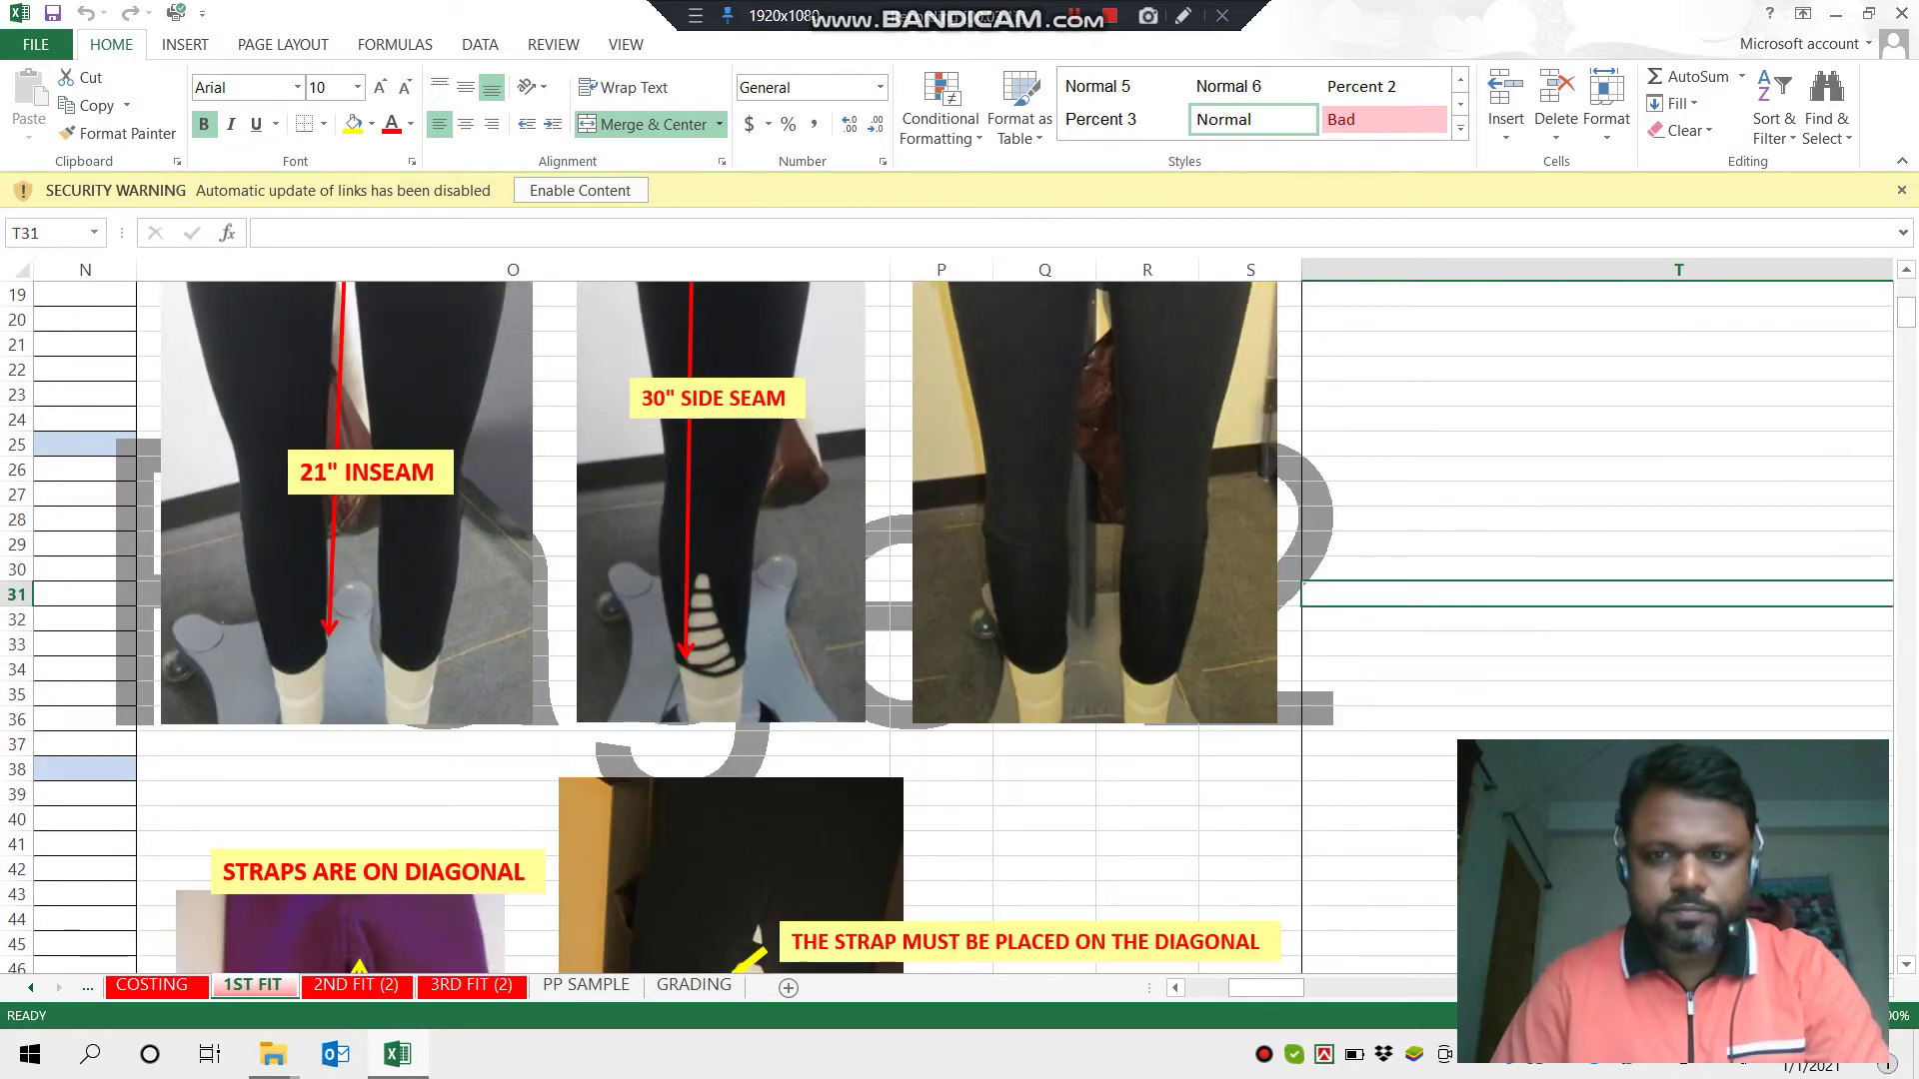
scroll("down", 3)
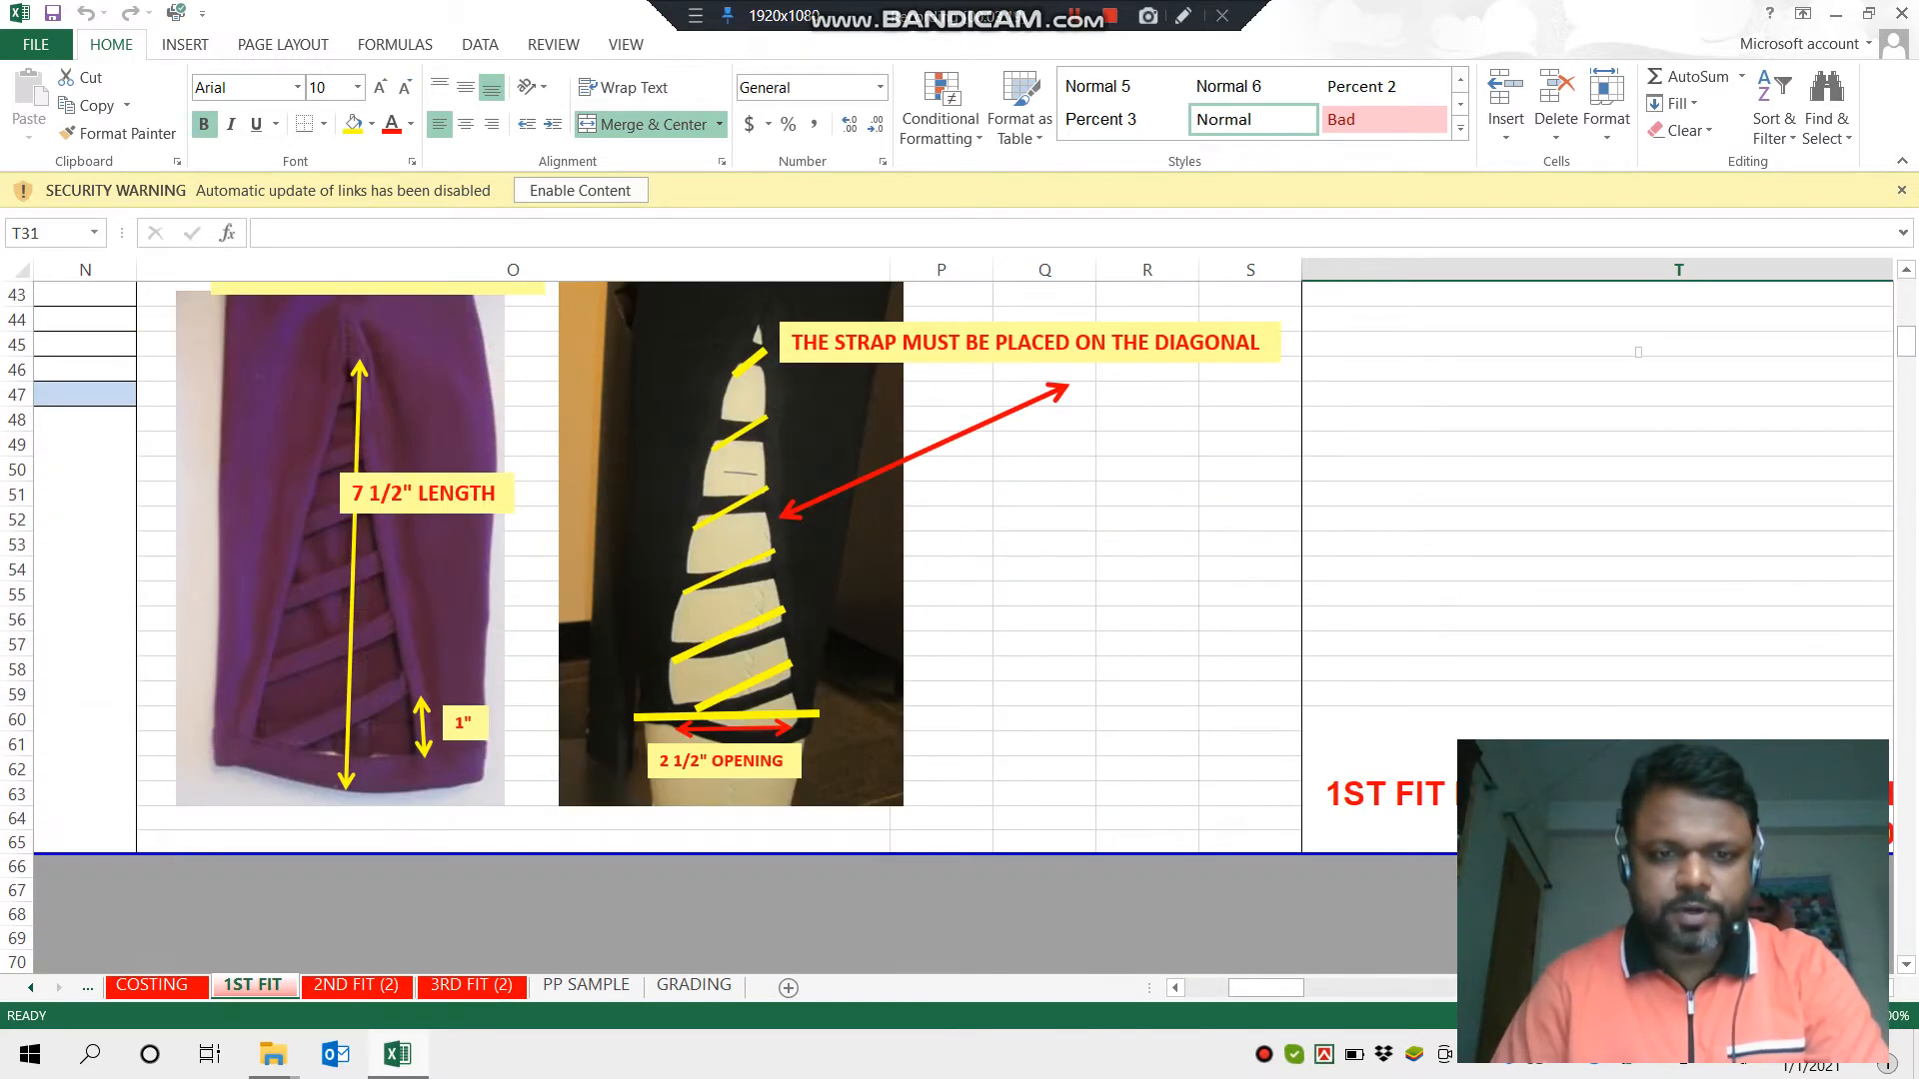
scroll("up", 3)
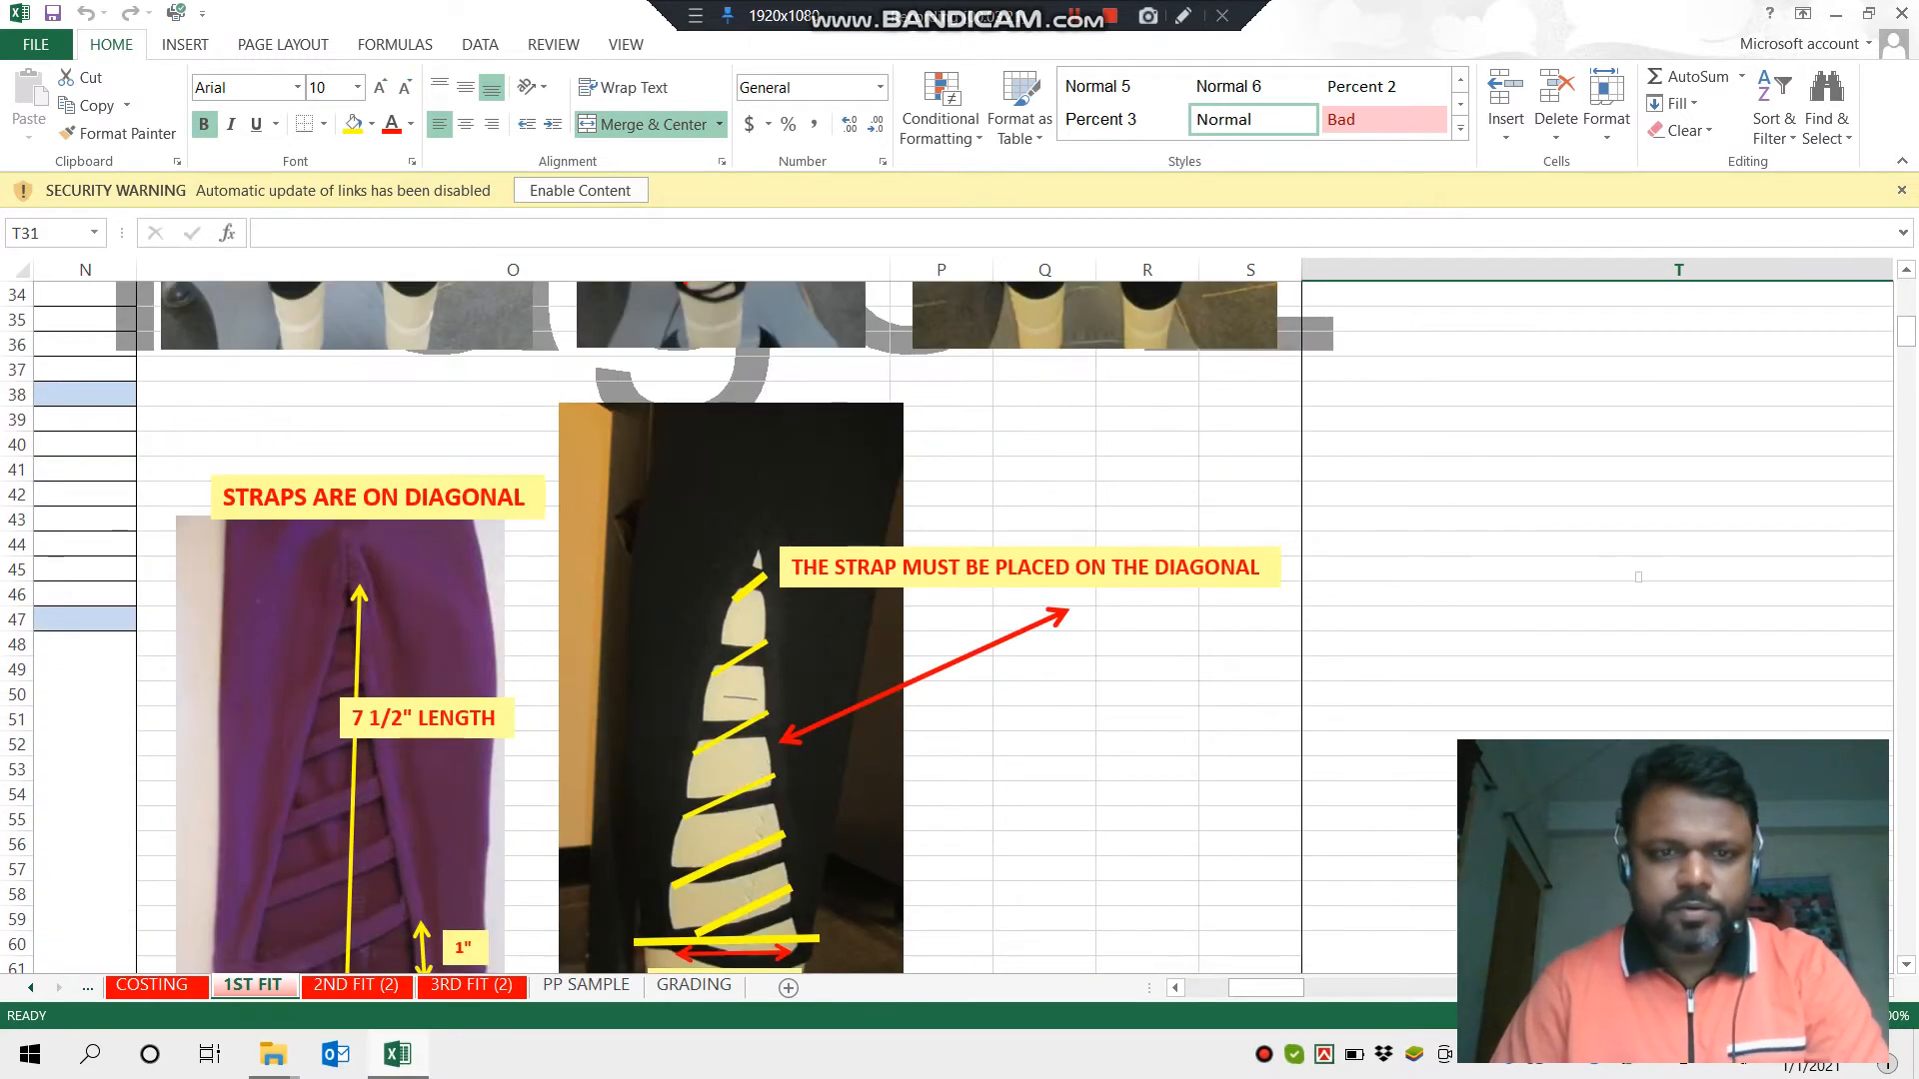
scroll("down", 3)
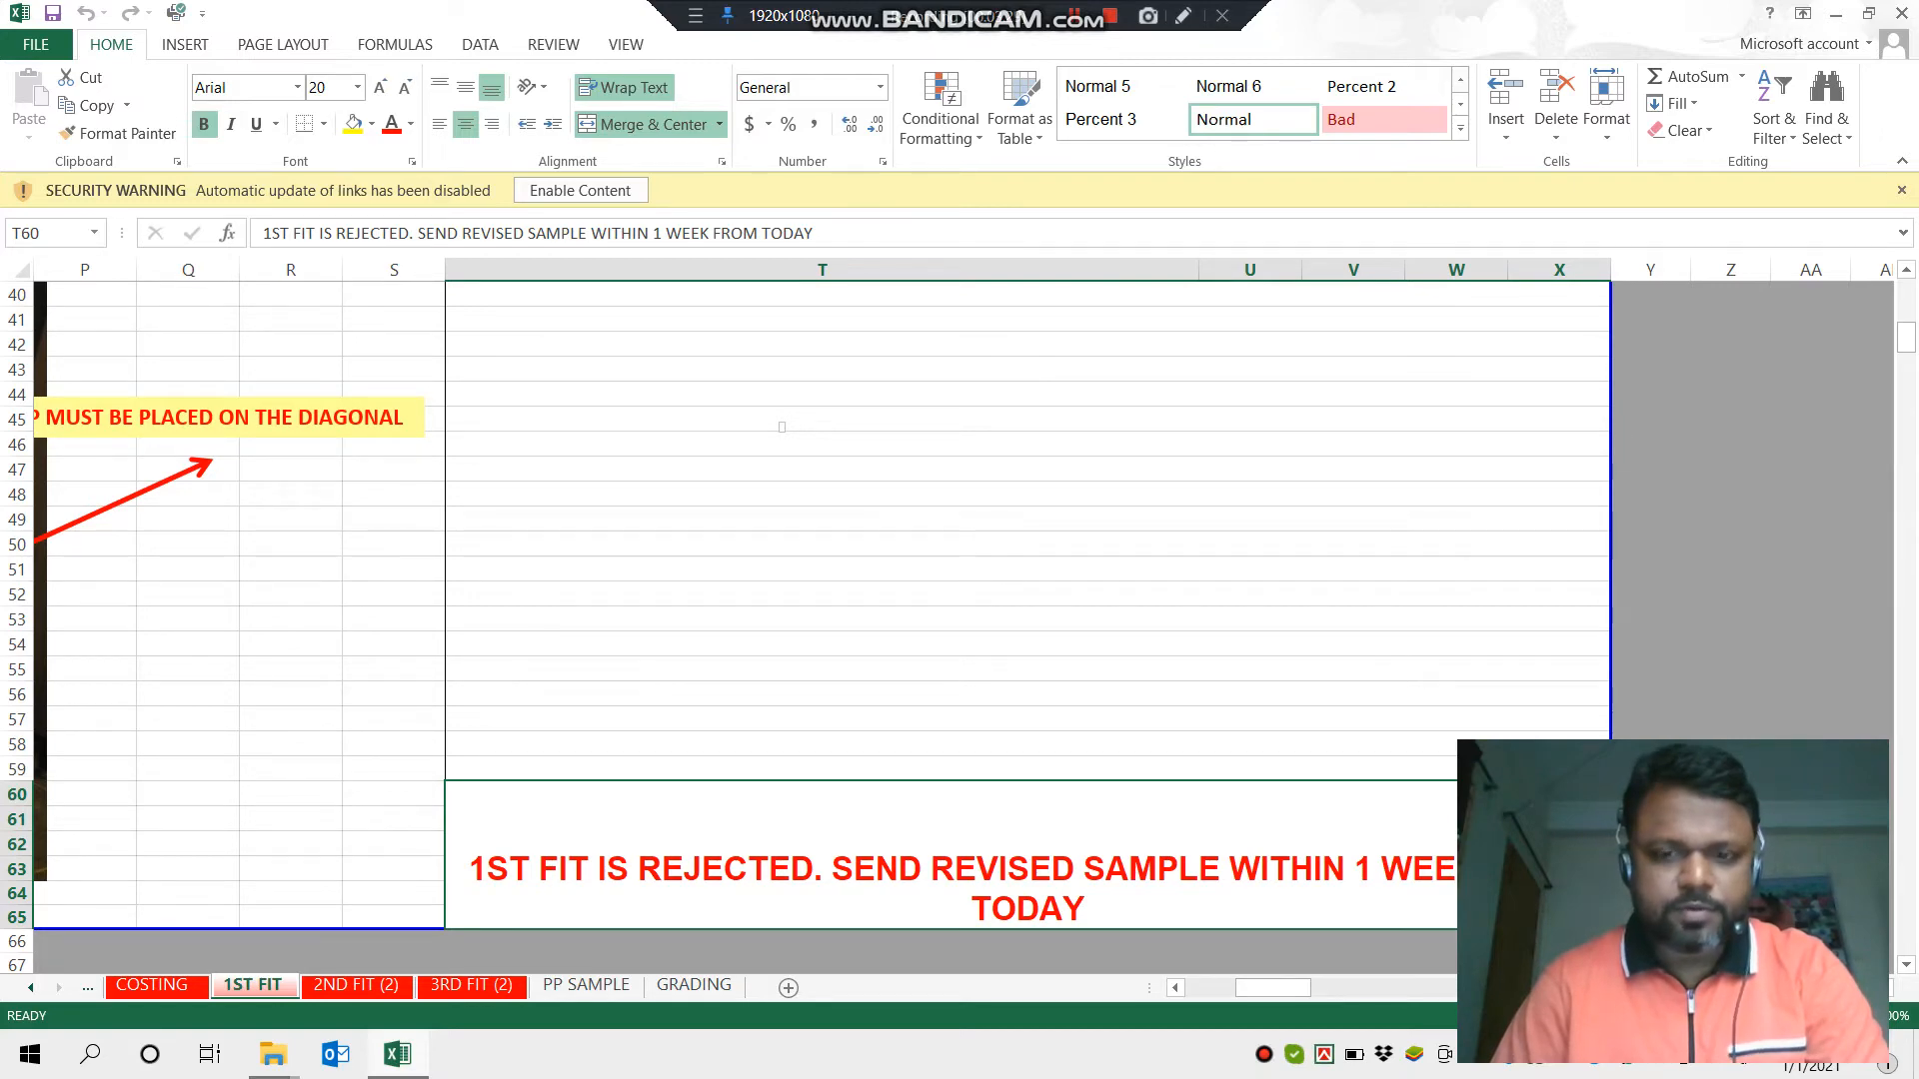
scroll("up", 3)
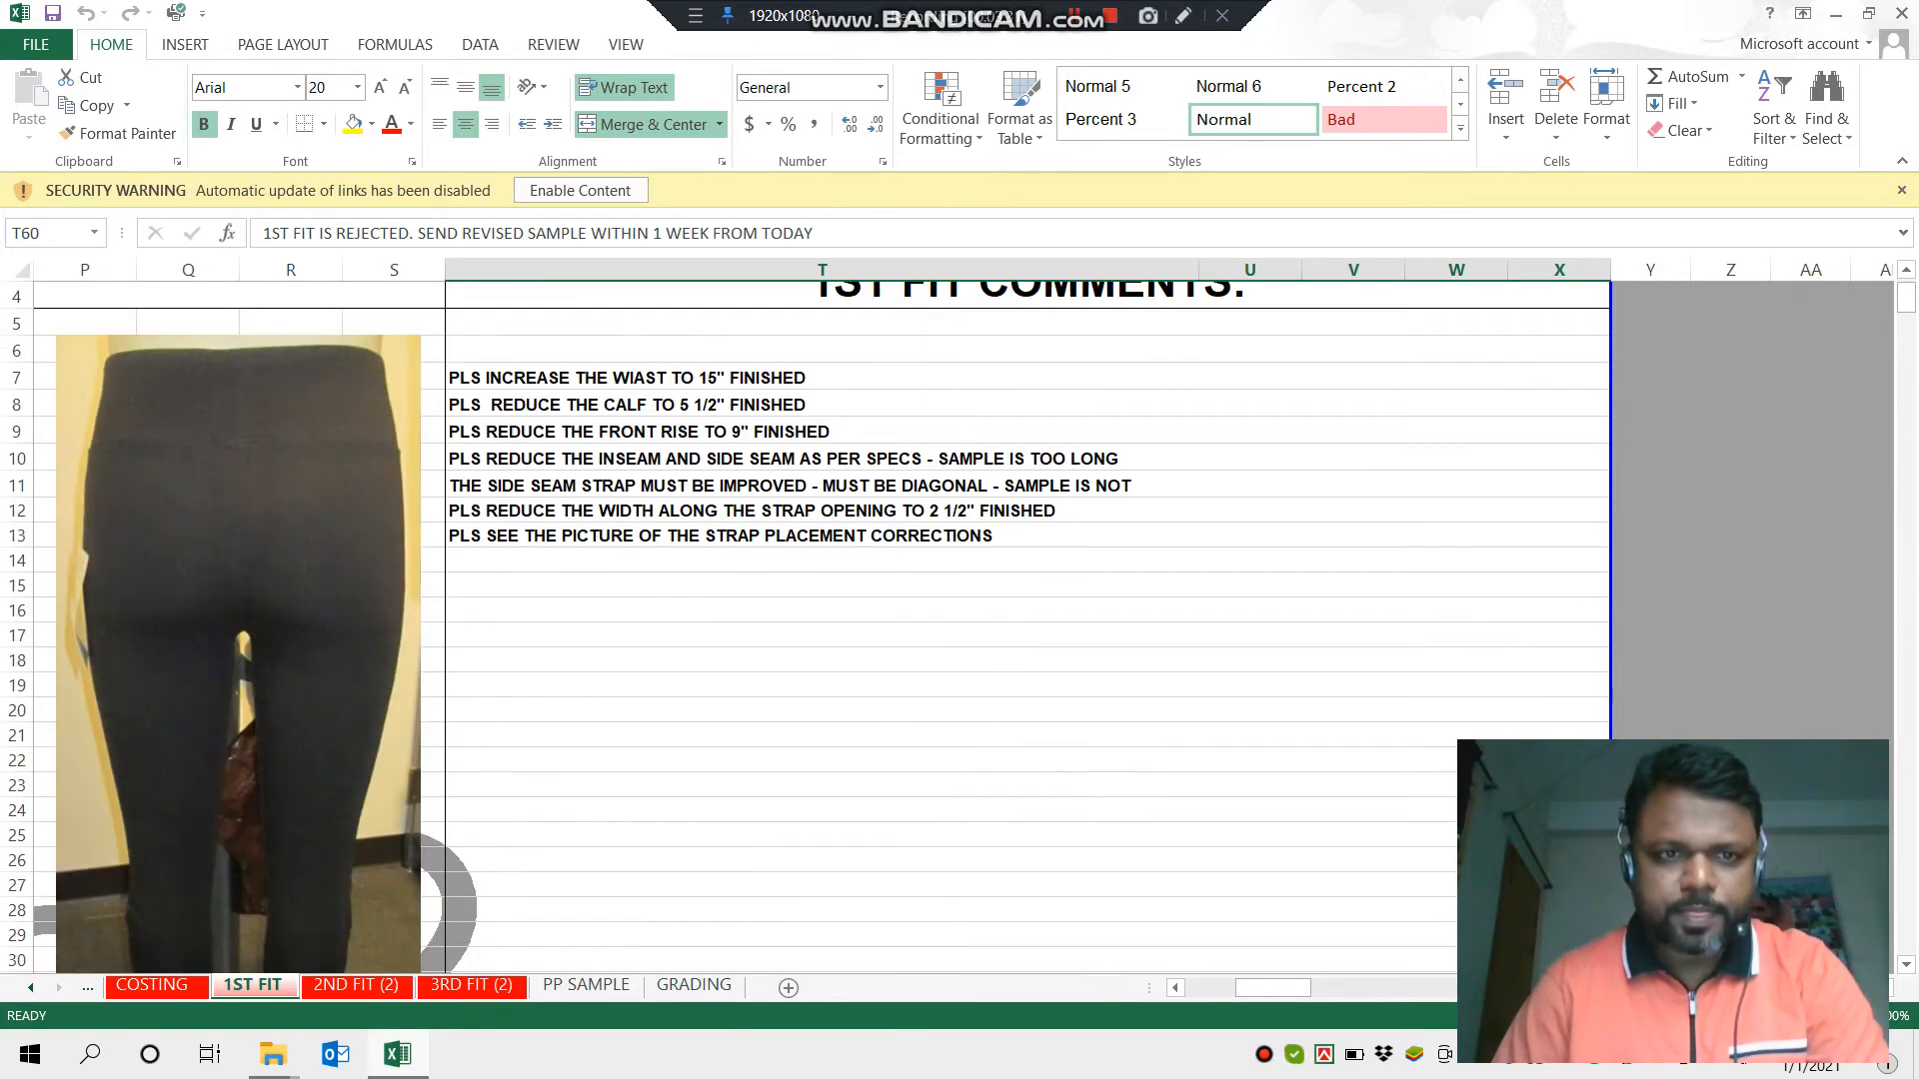
- Review the 2ND FIT (2) sheet's measurements, fit photos and strap sketches
left_click(356, 986)
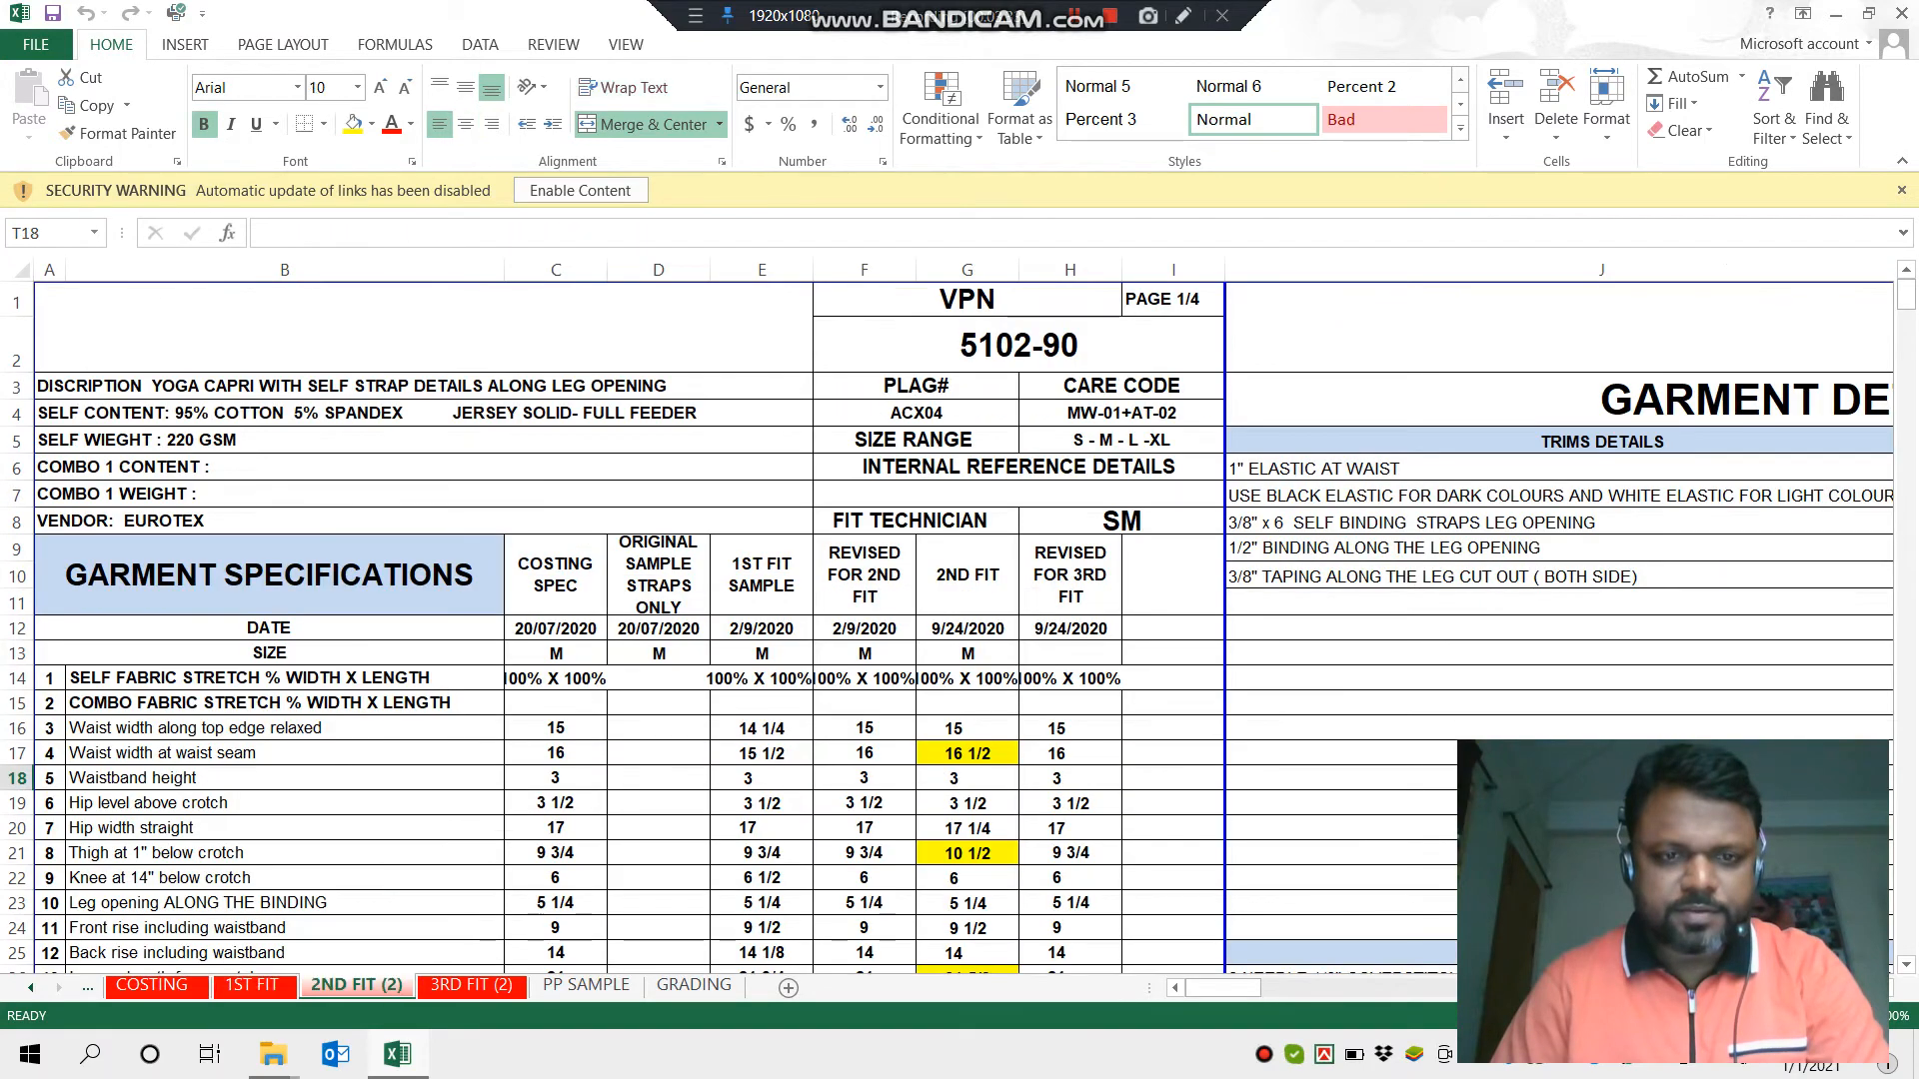
scroll("down", 3)
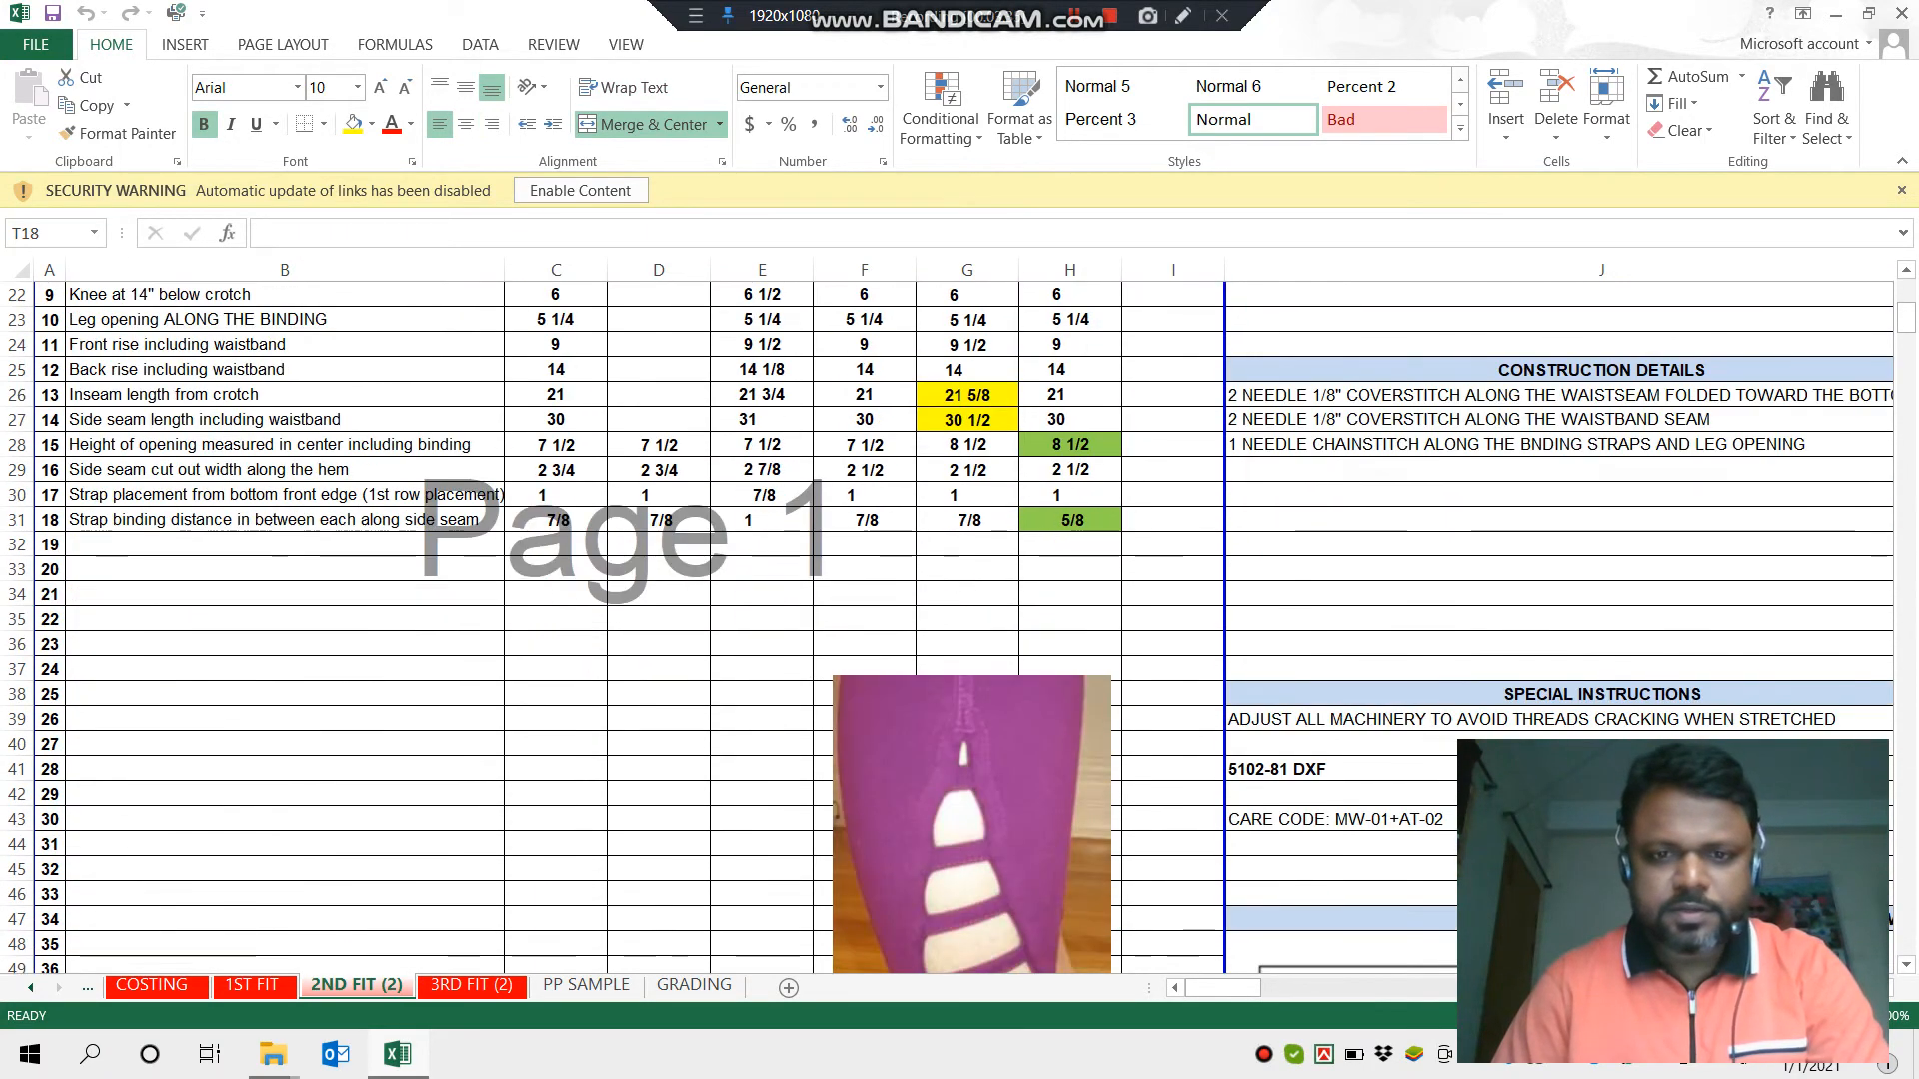
scroll("up", 3)
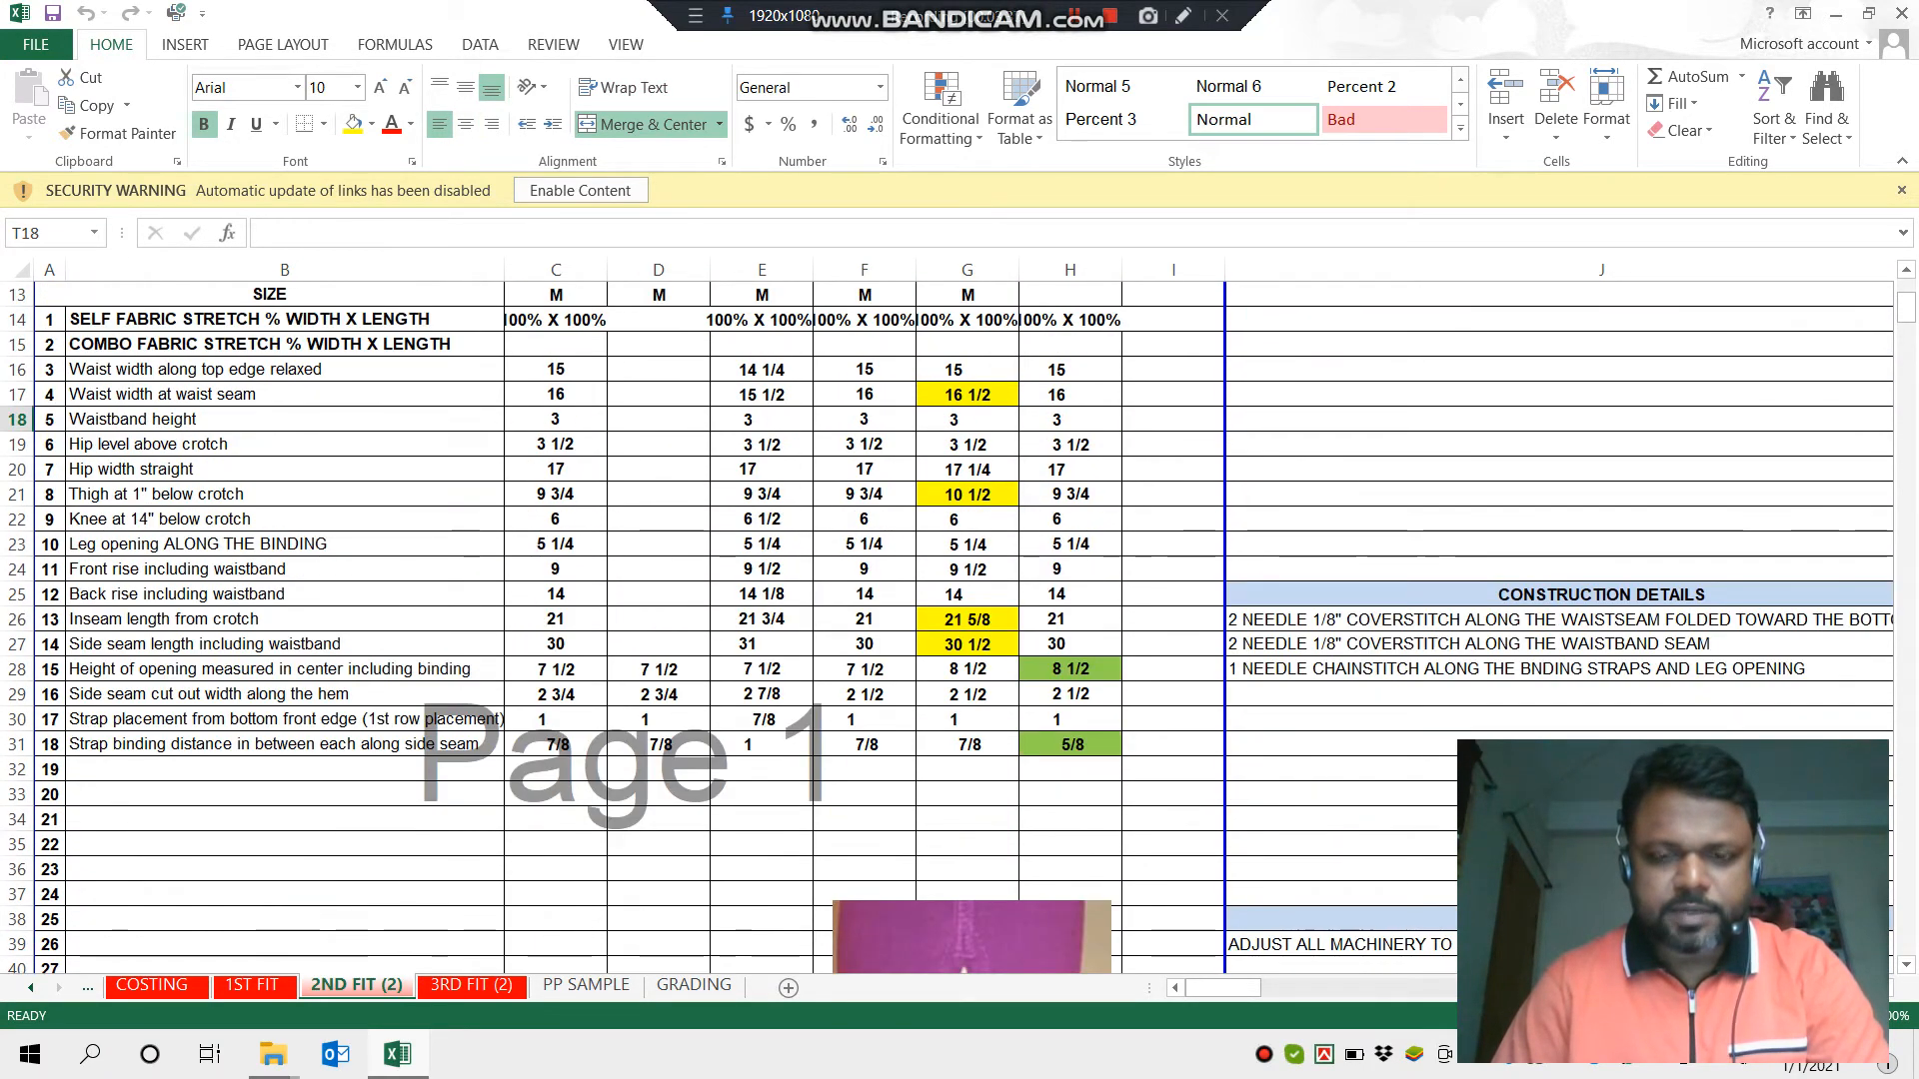
scroll("right", 3)
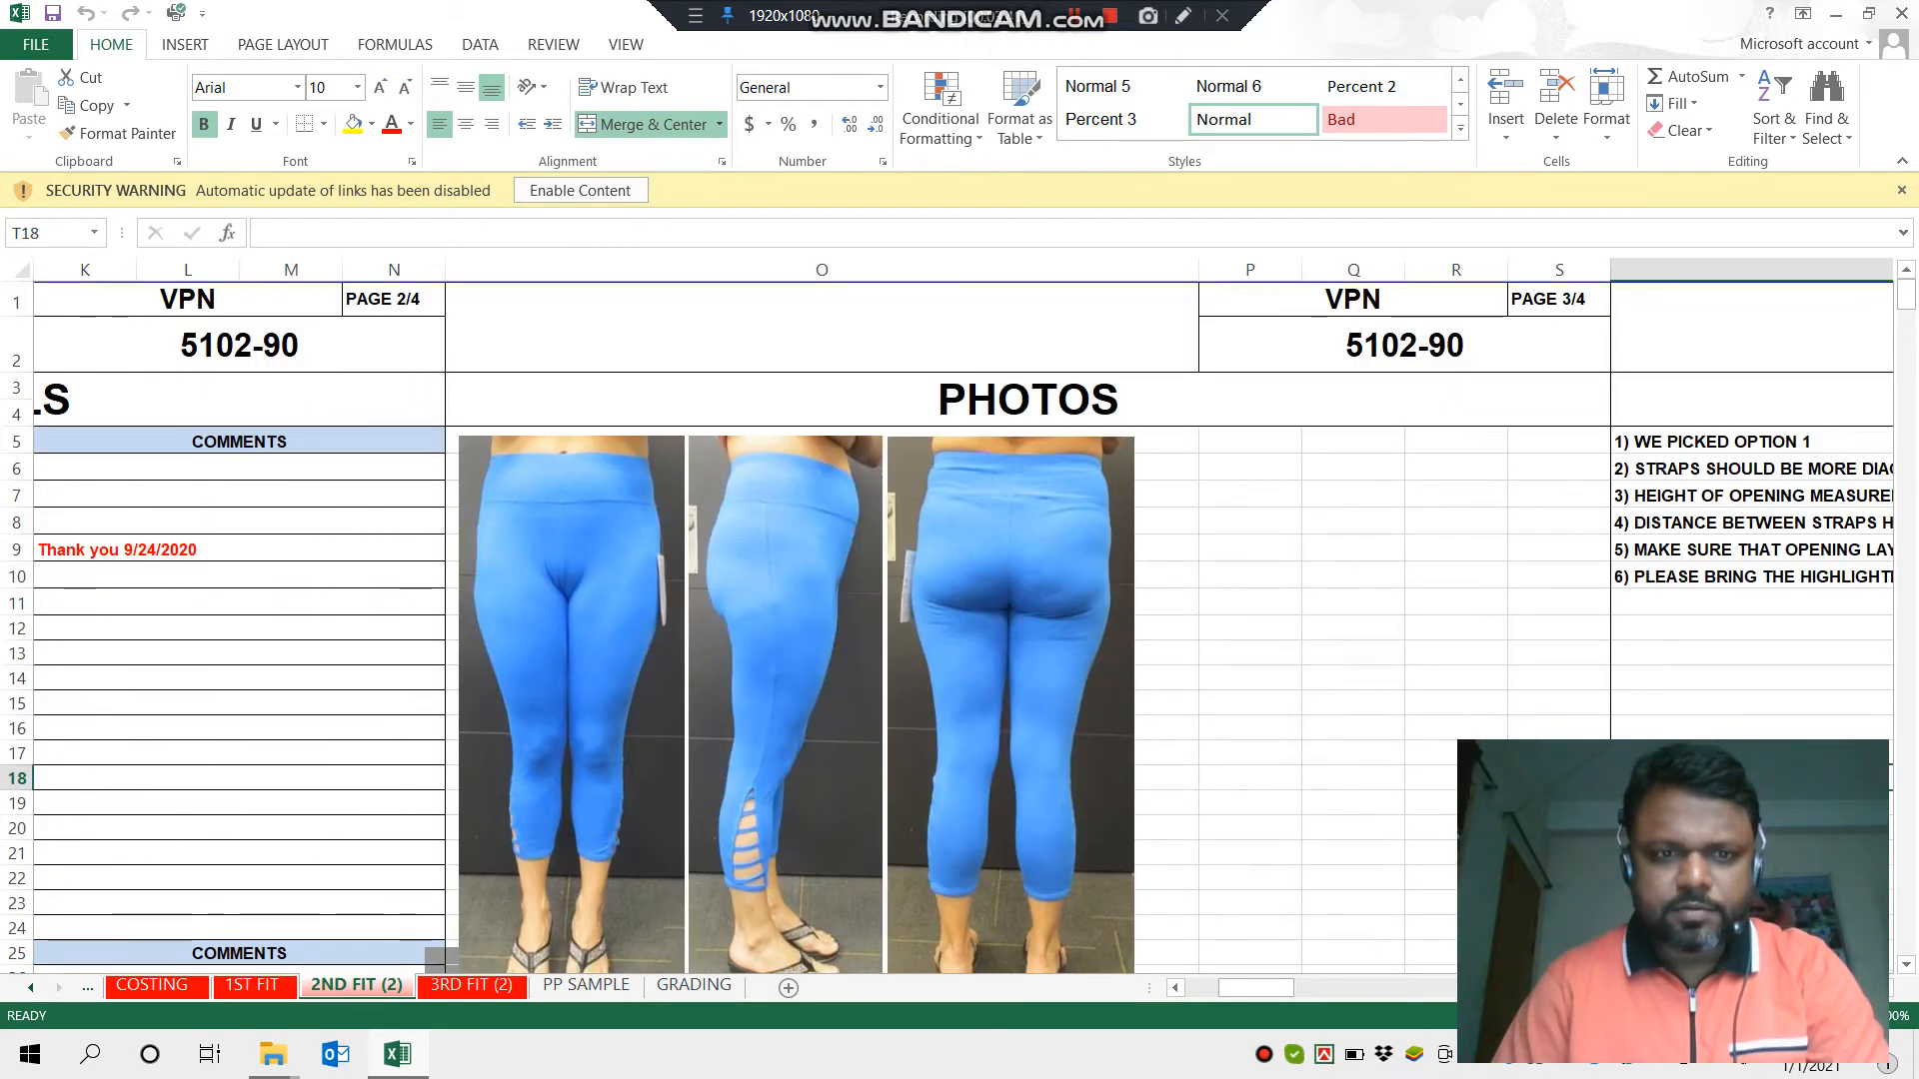
scroll("down", 3)
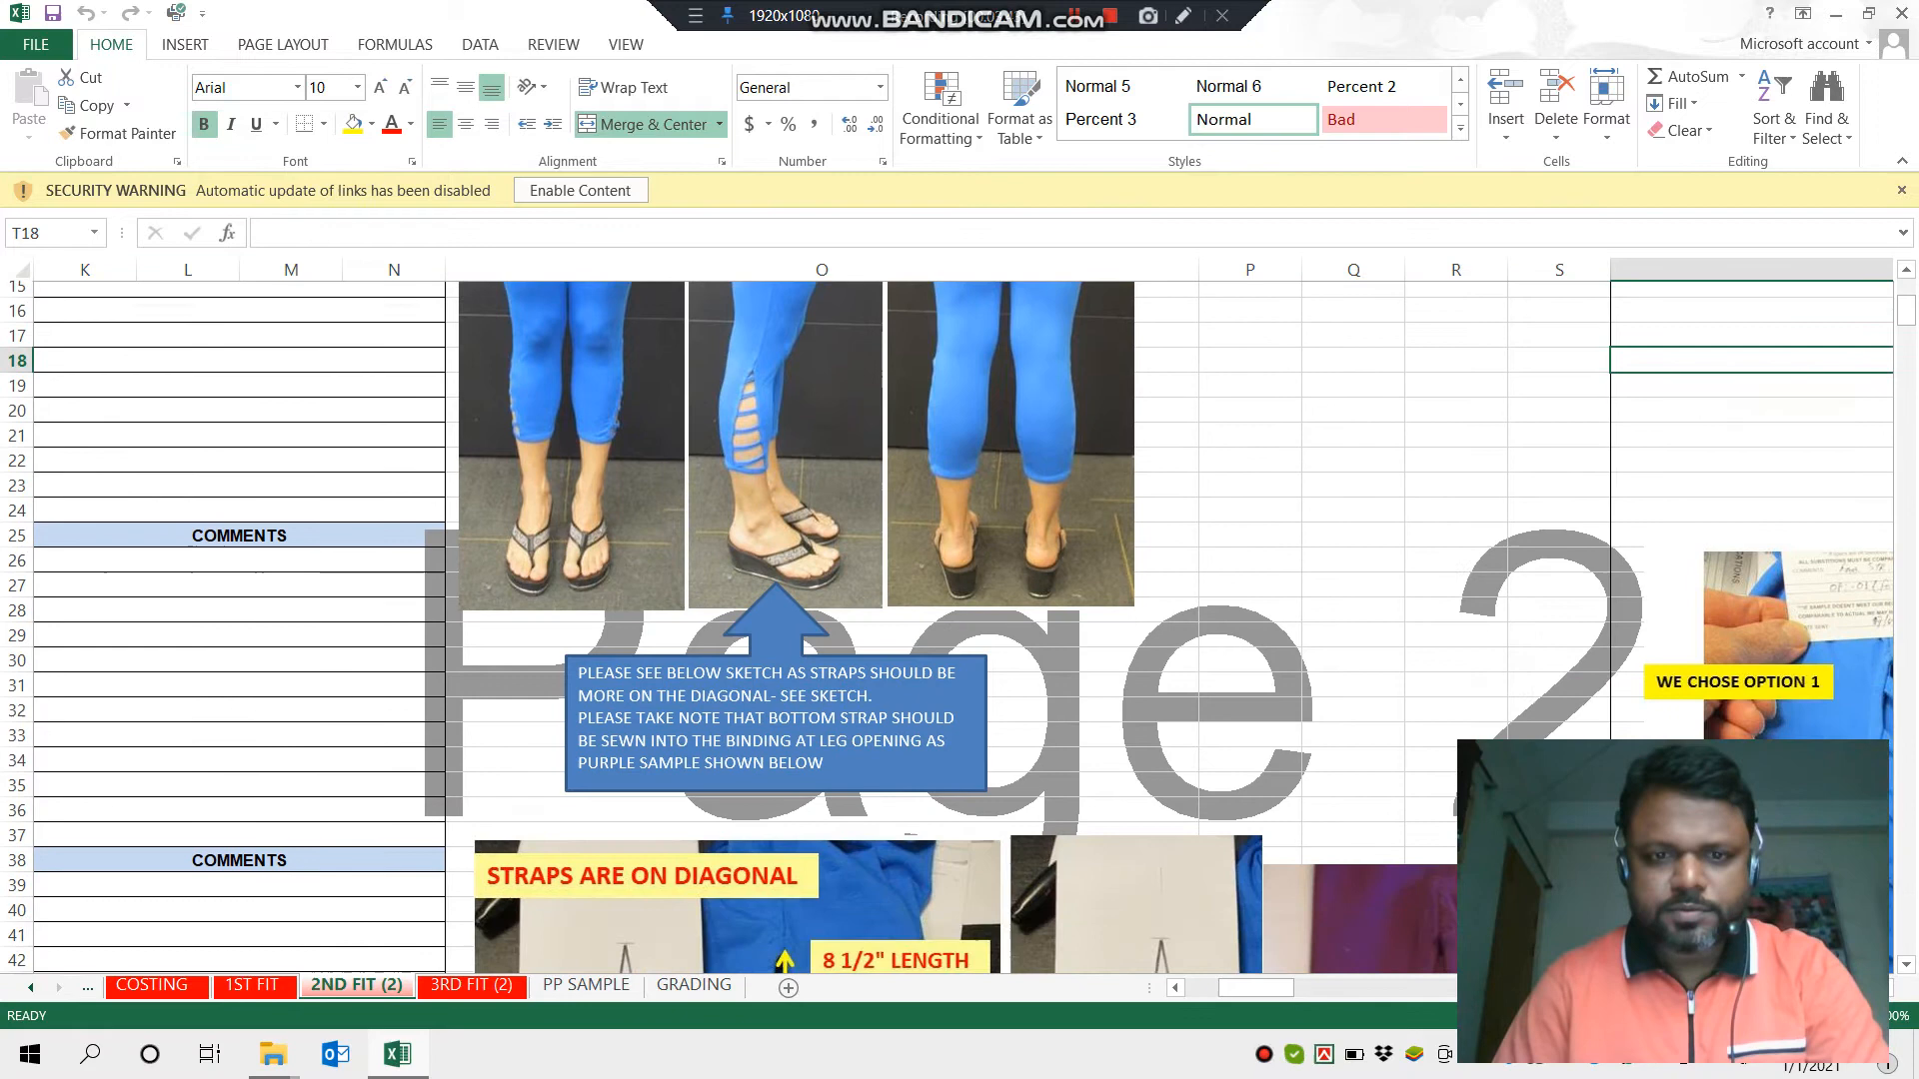
scroll("down", 3)
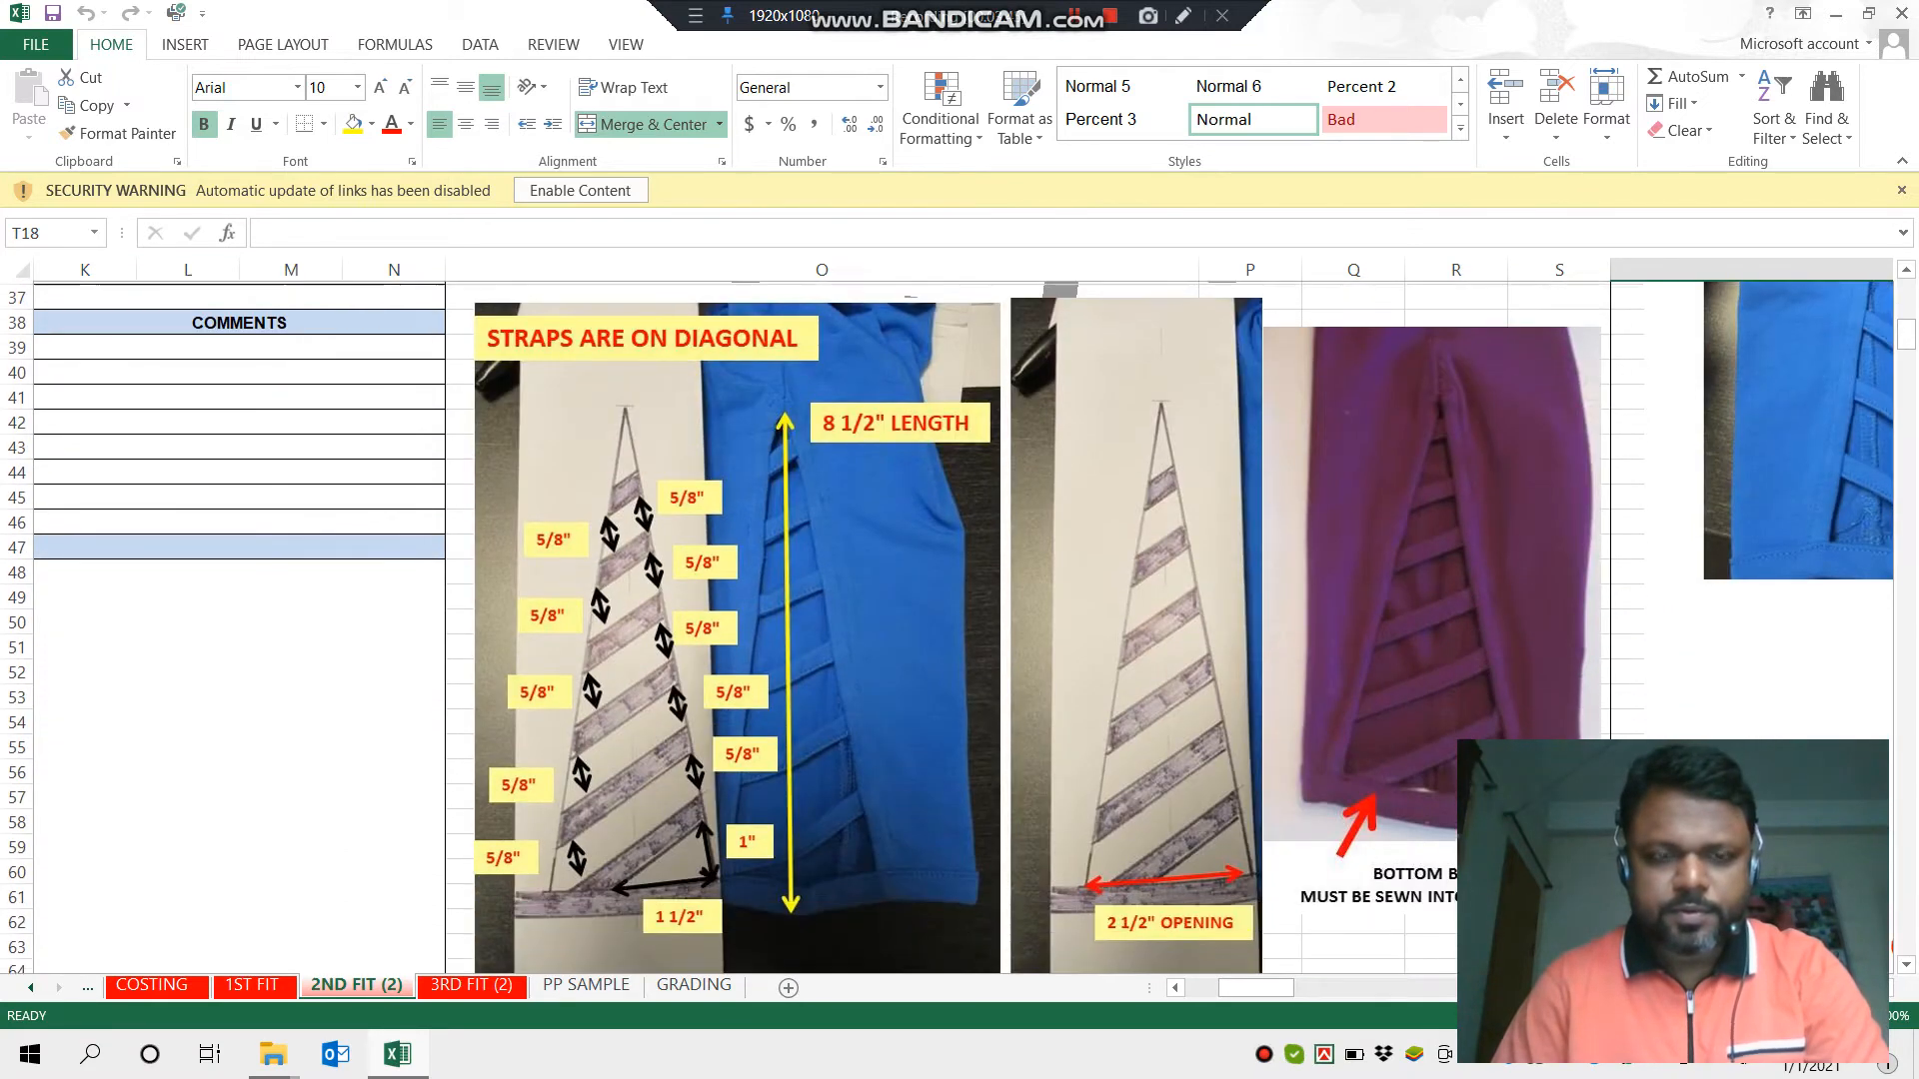
scroll("down", 3)
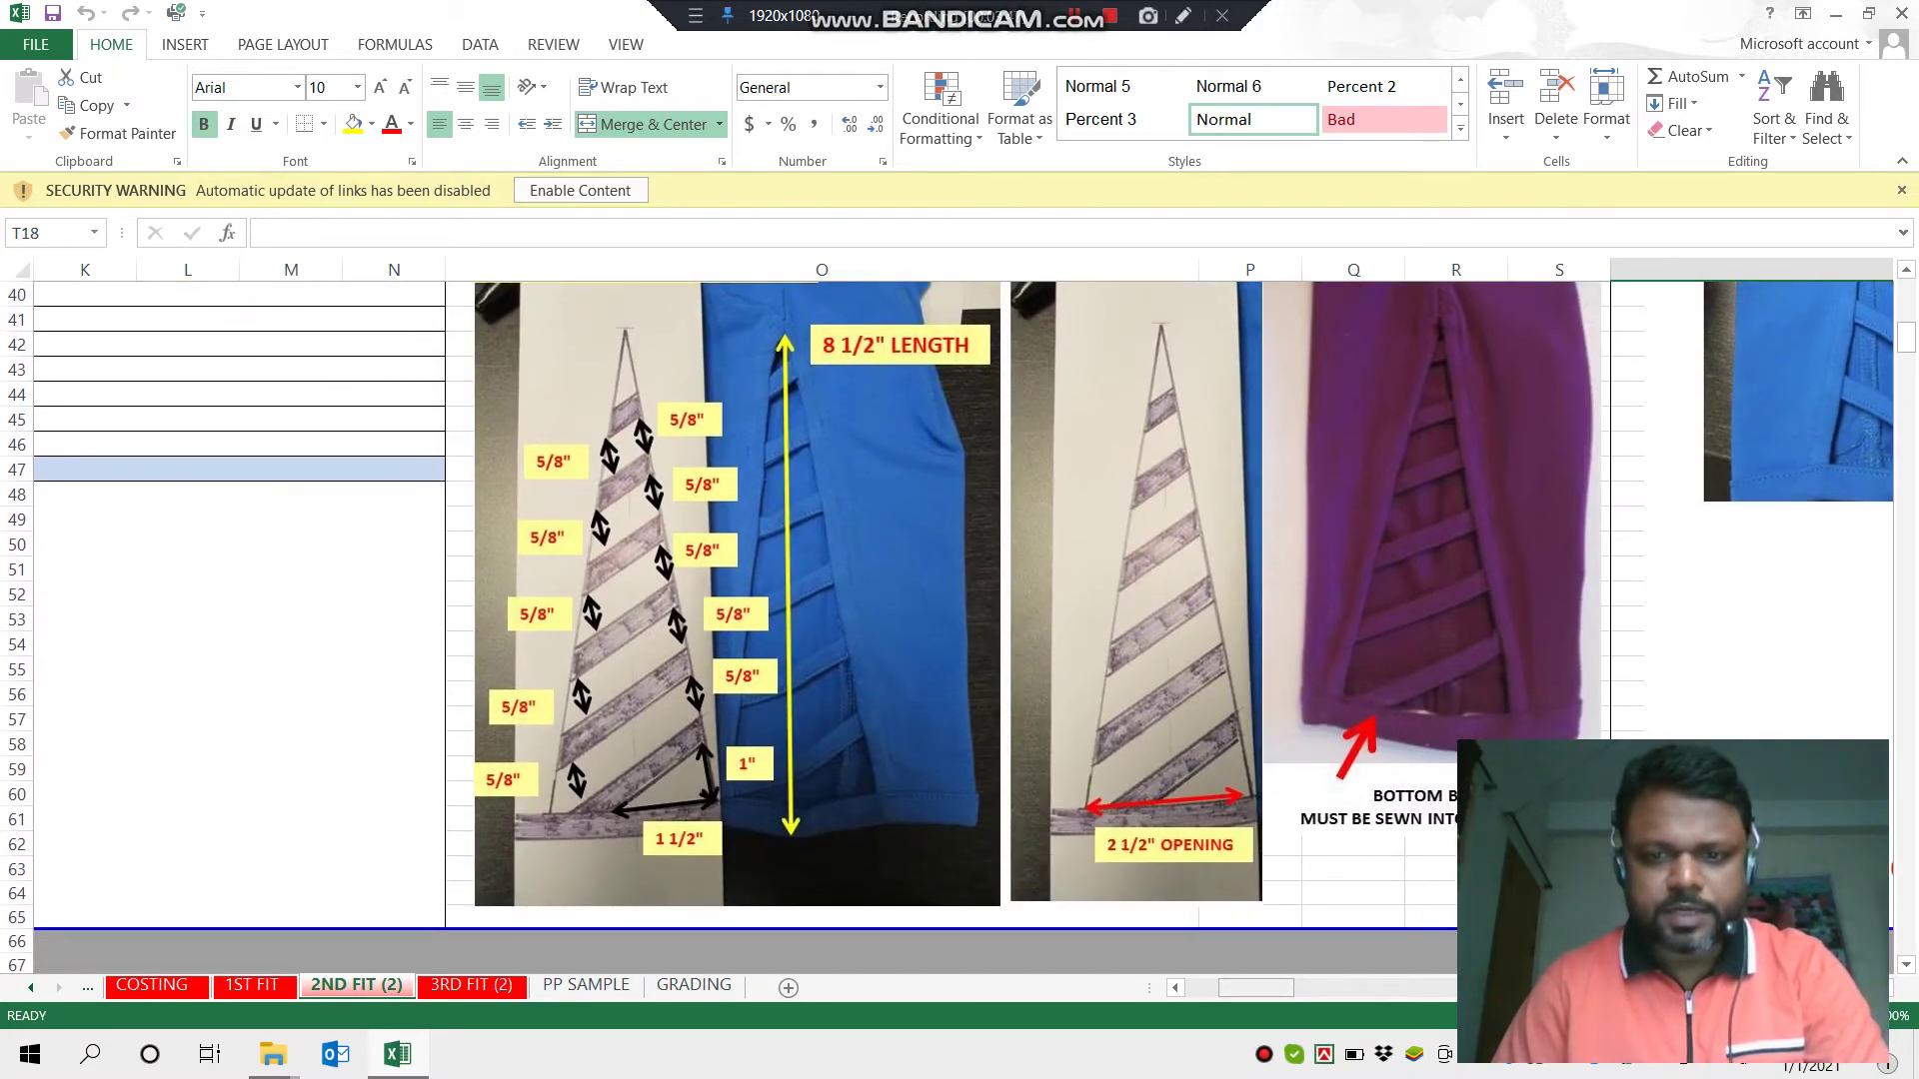
scroll("right", 3)
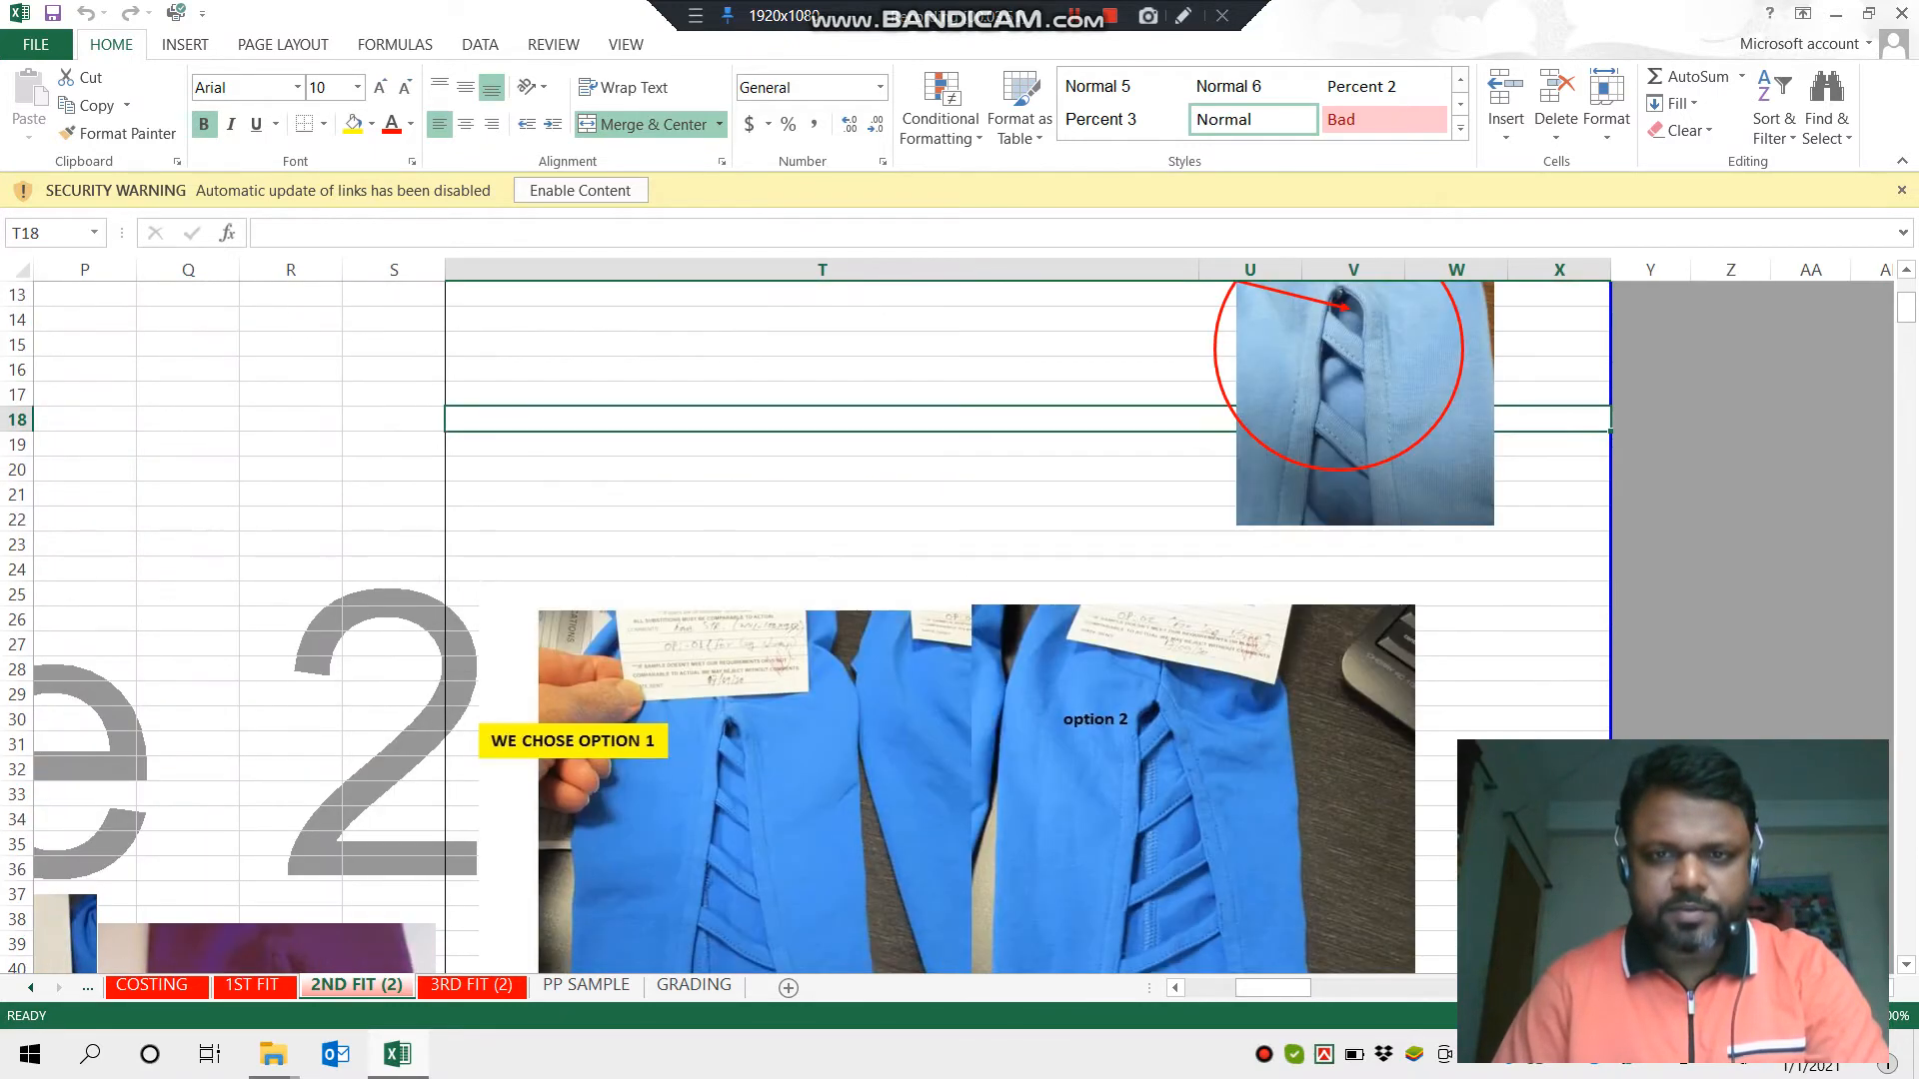
scroll("up", 3)
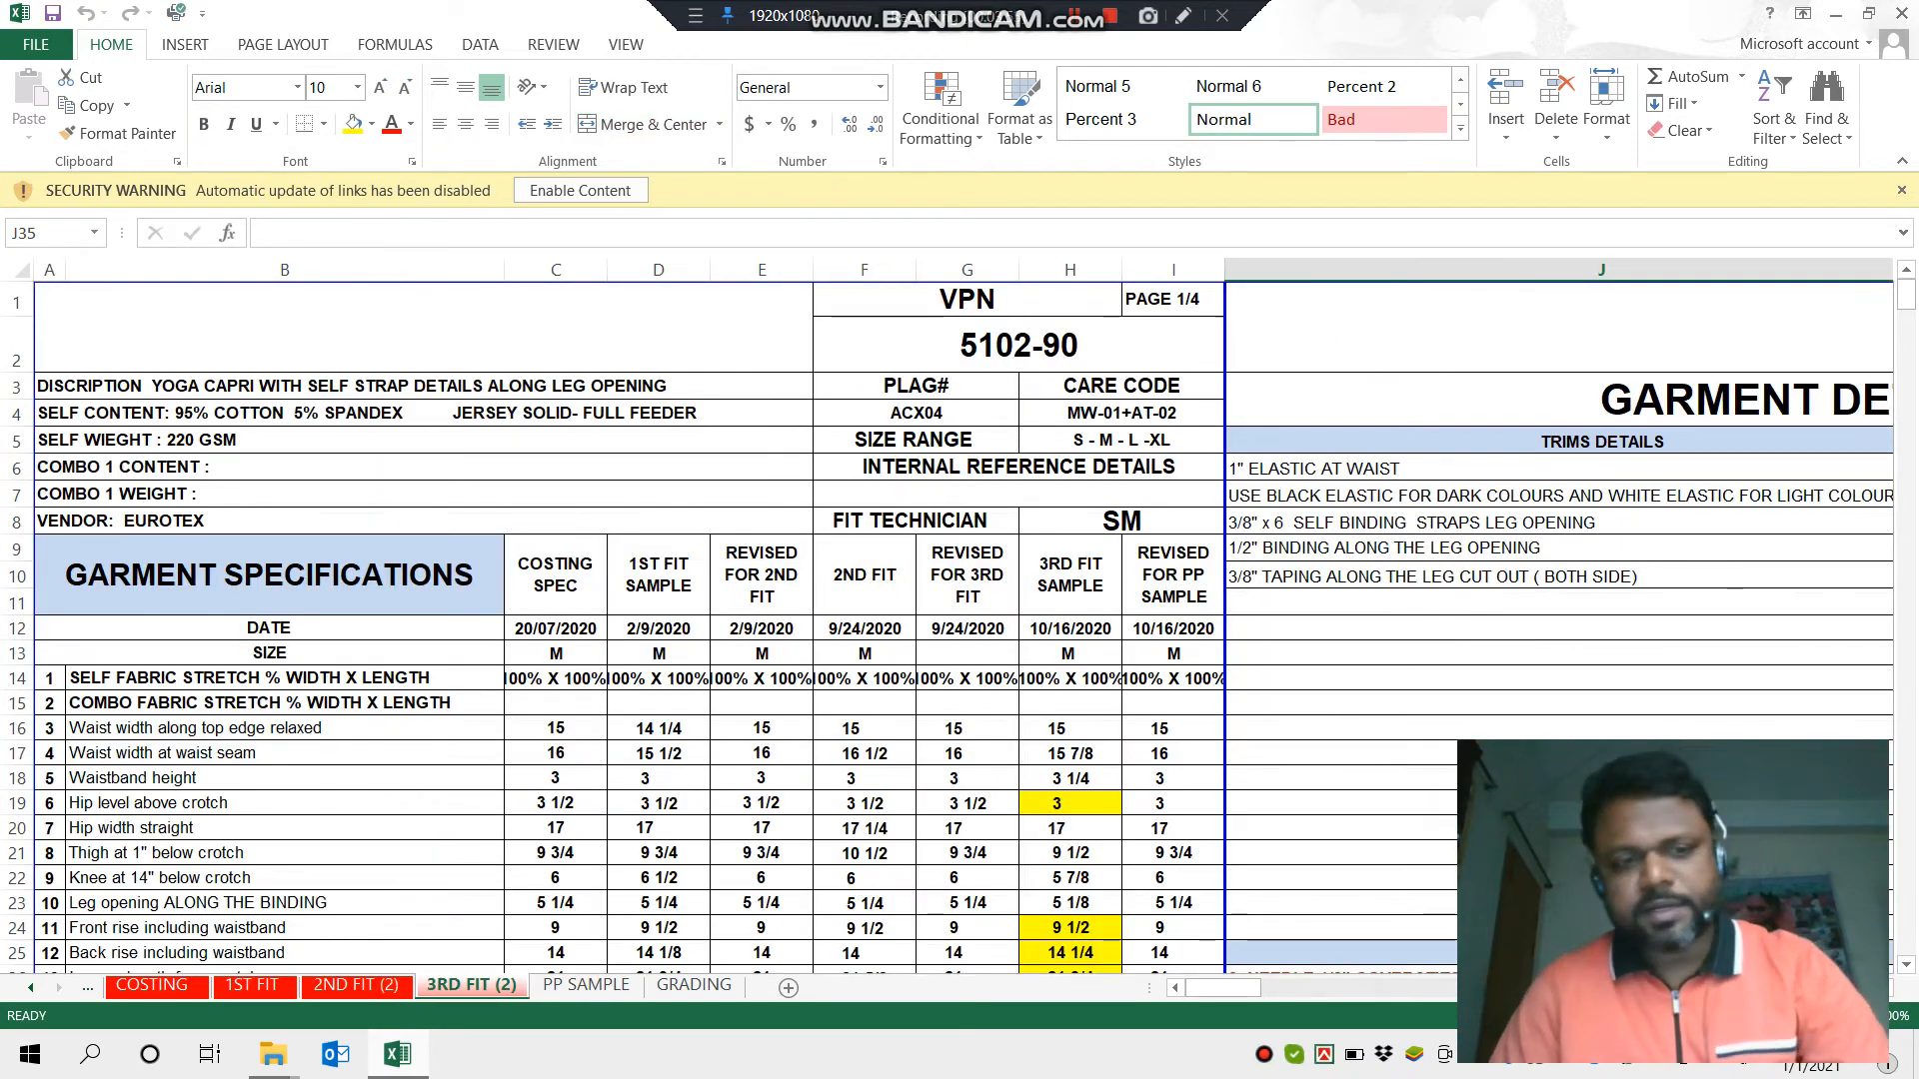
mouse_move(396, 1049)
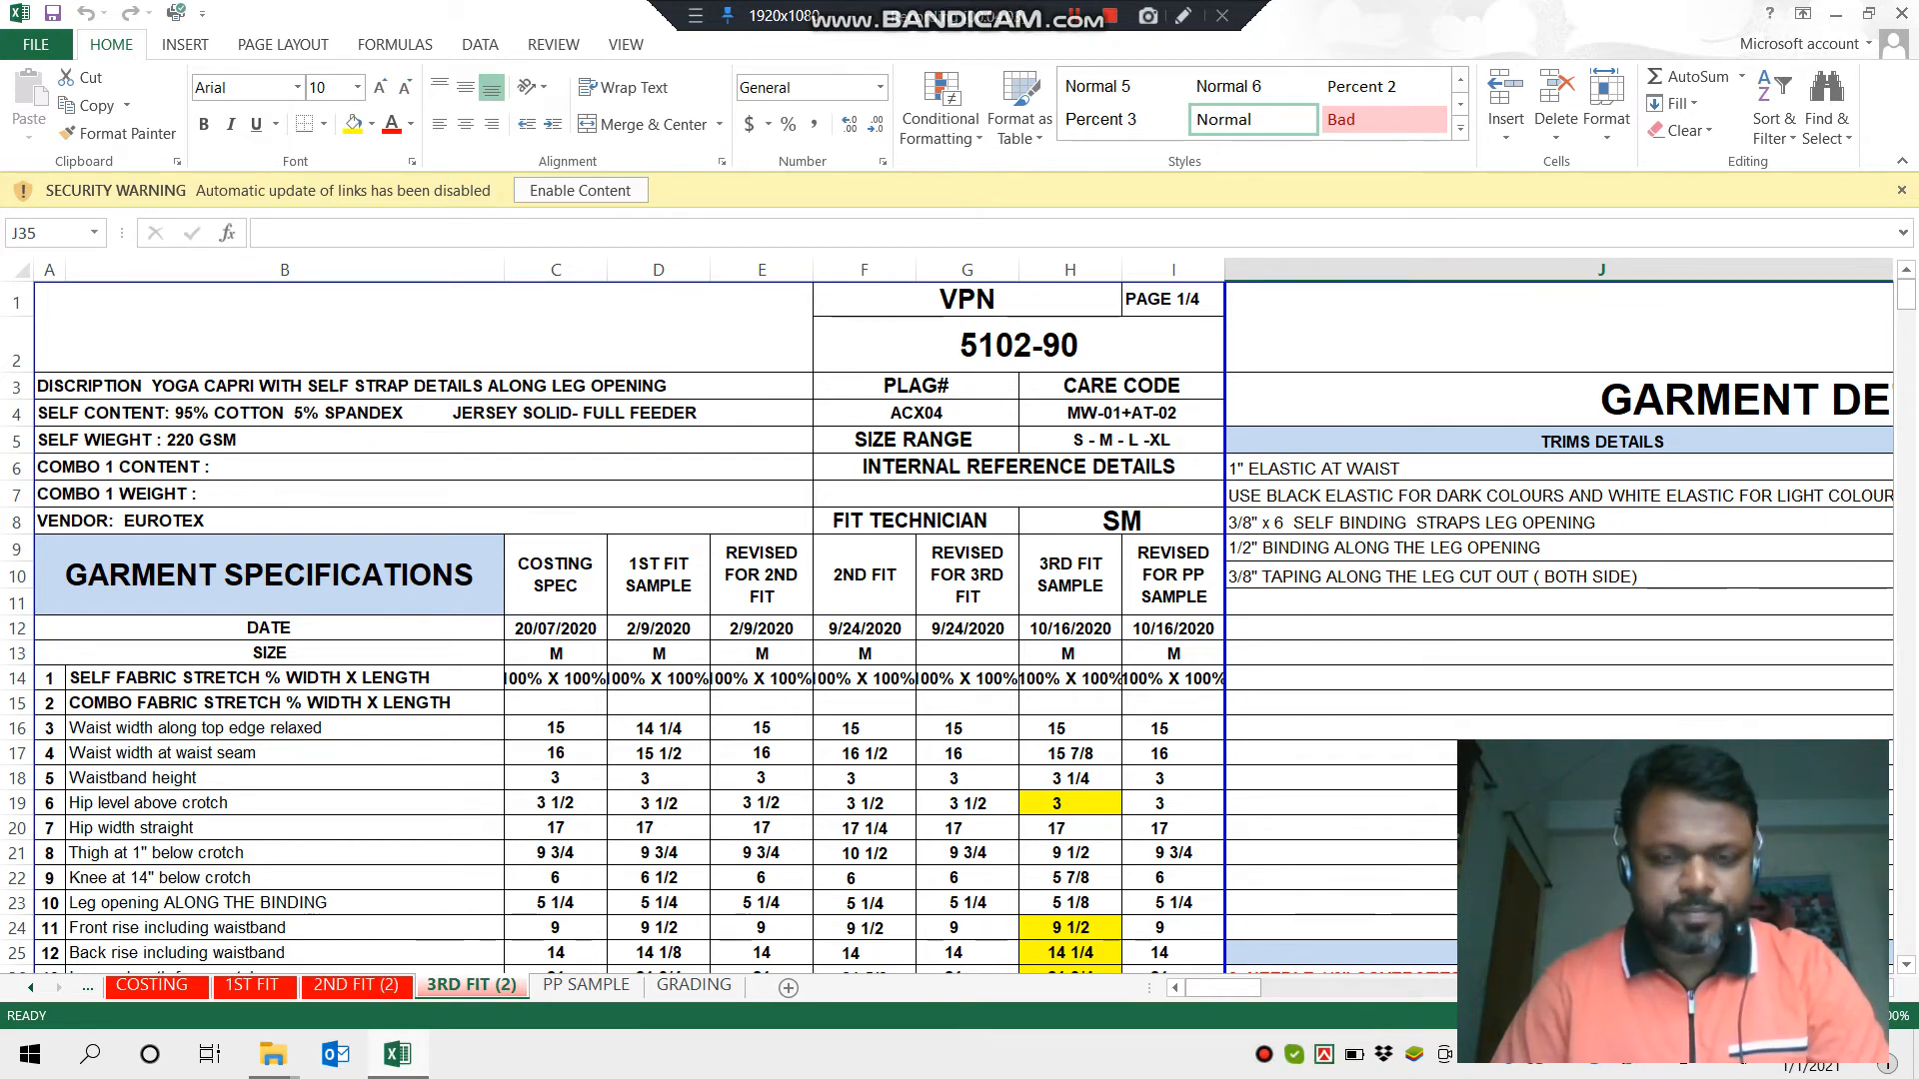
- Review the 3RD FIT (2) sheet's photos, comments and approval note
scroll("down", 3)
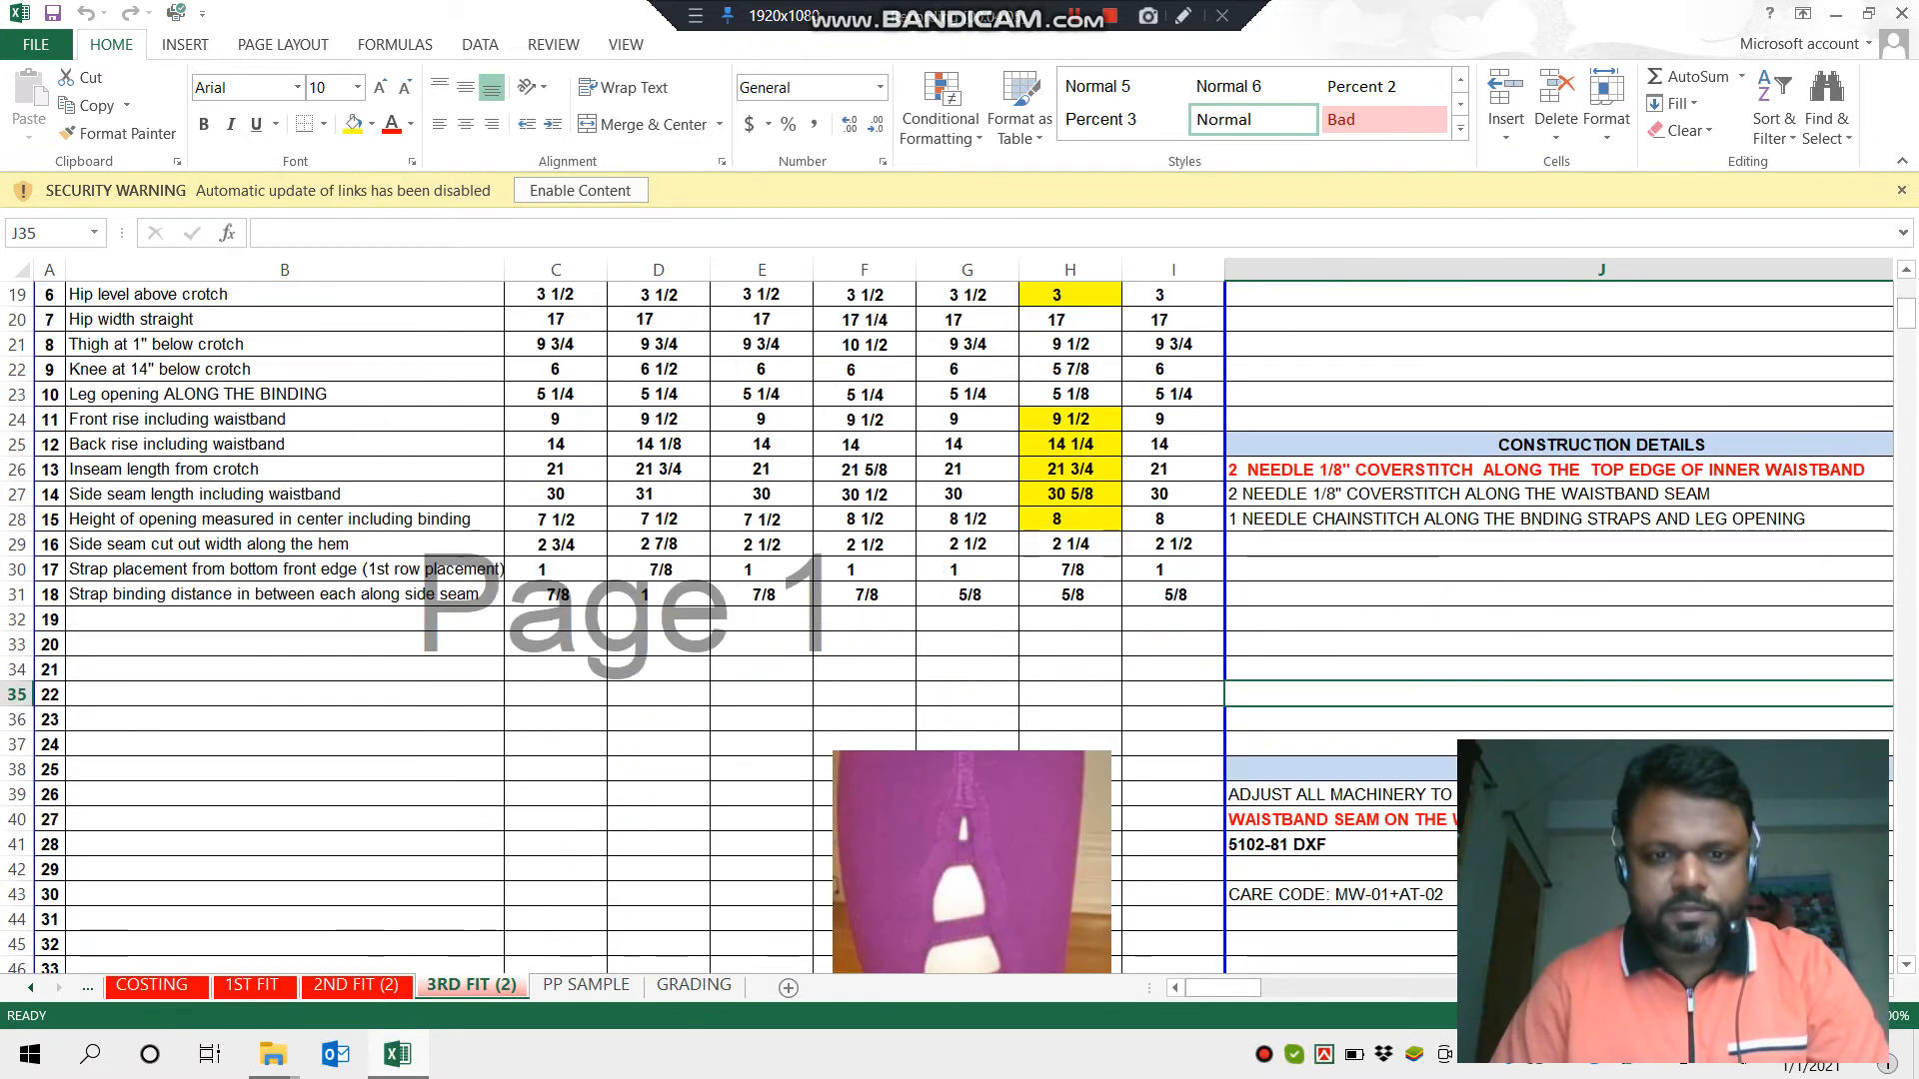
scroll("down", 3)
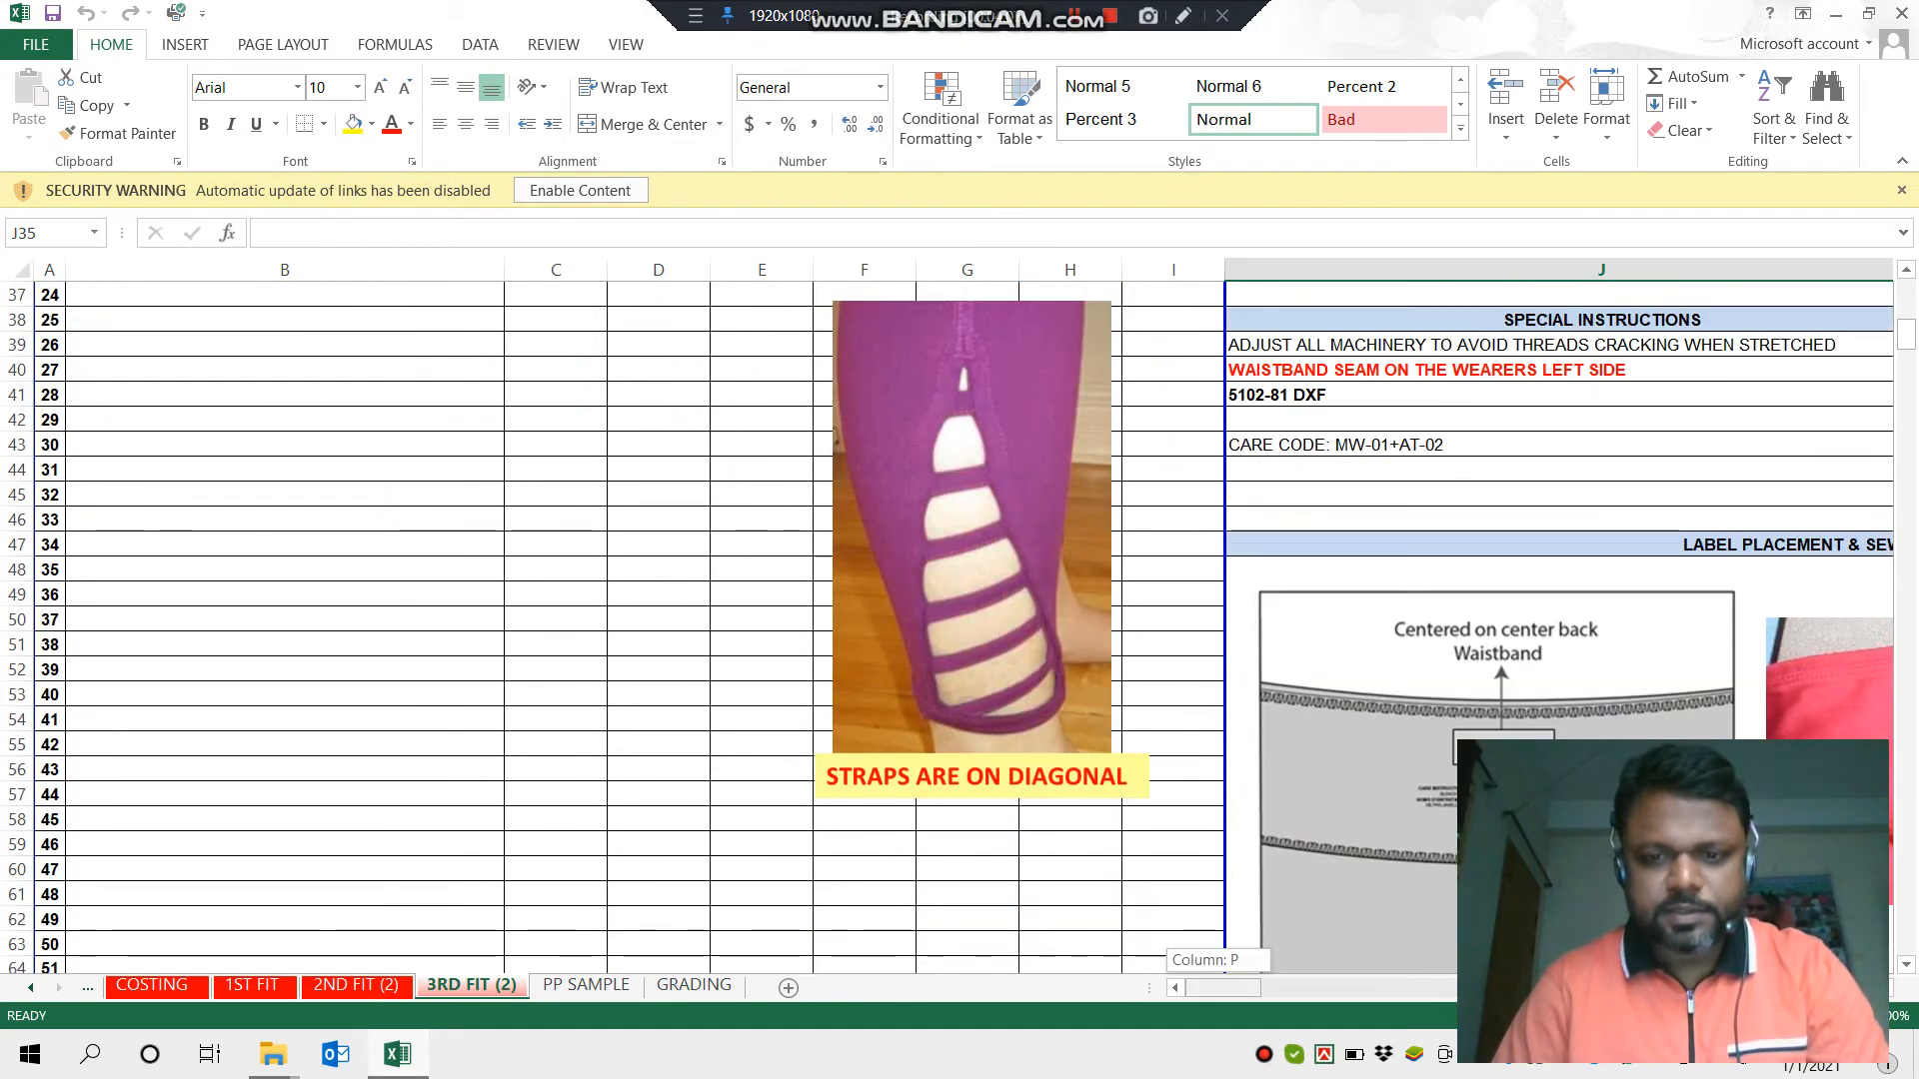
scroll("right", 3)
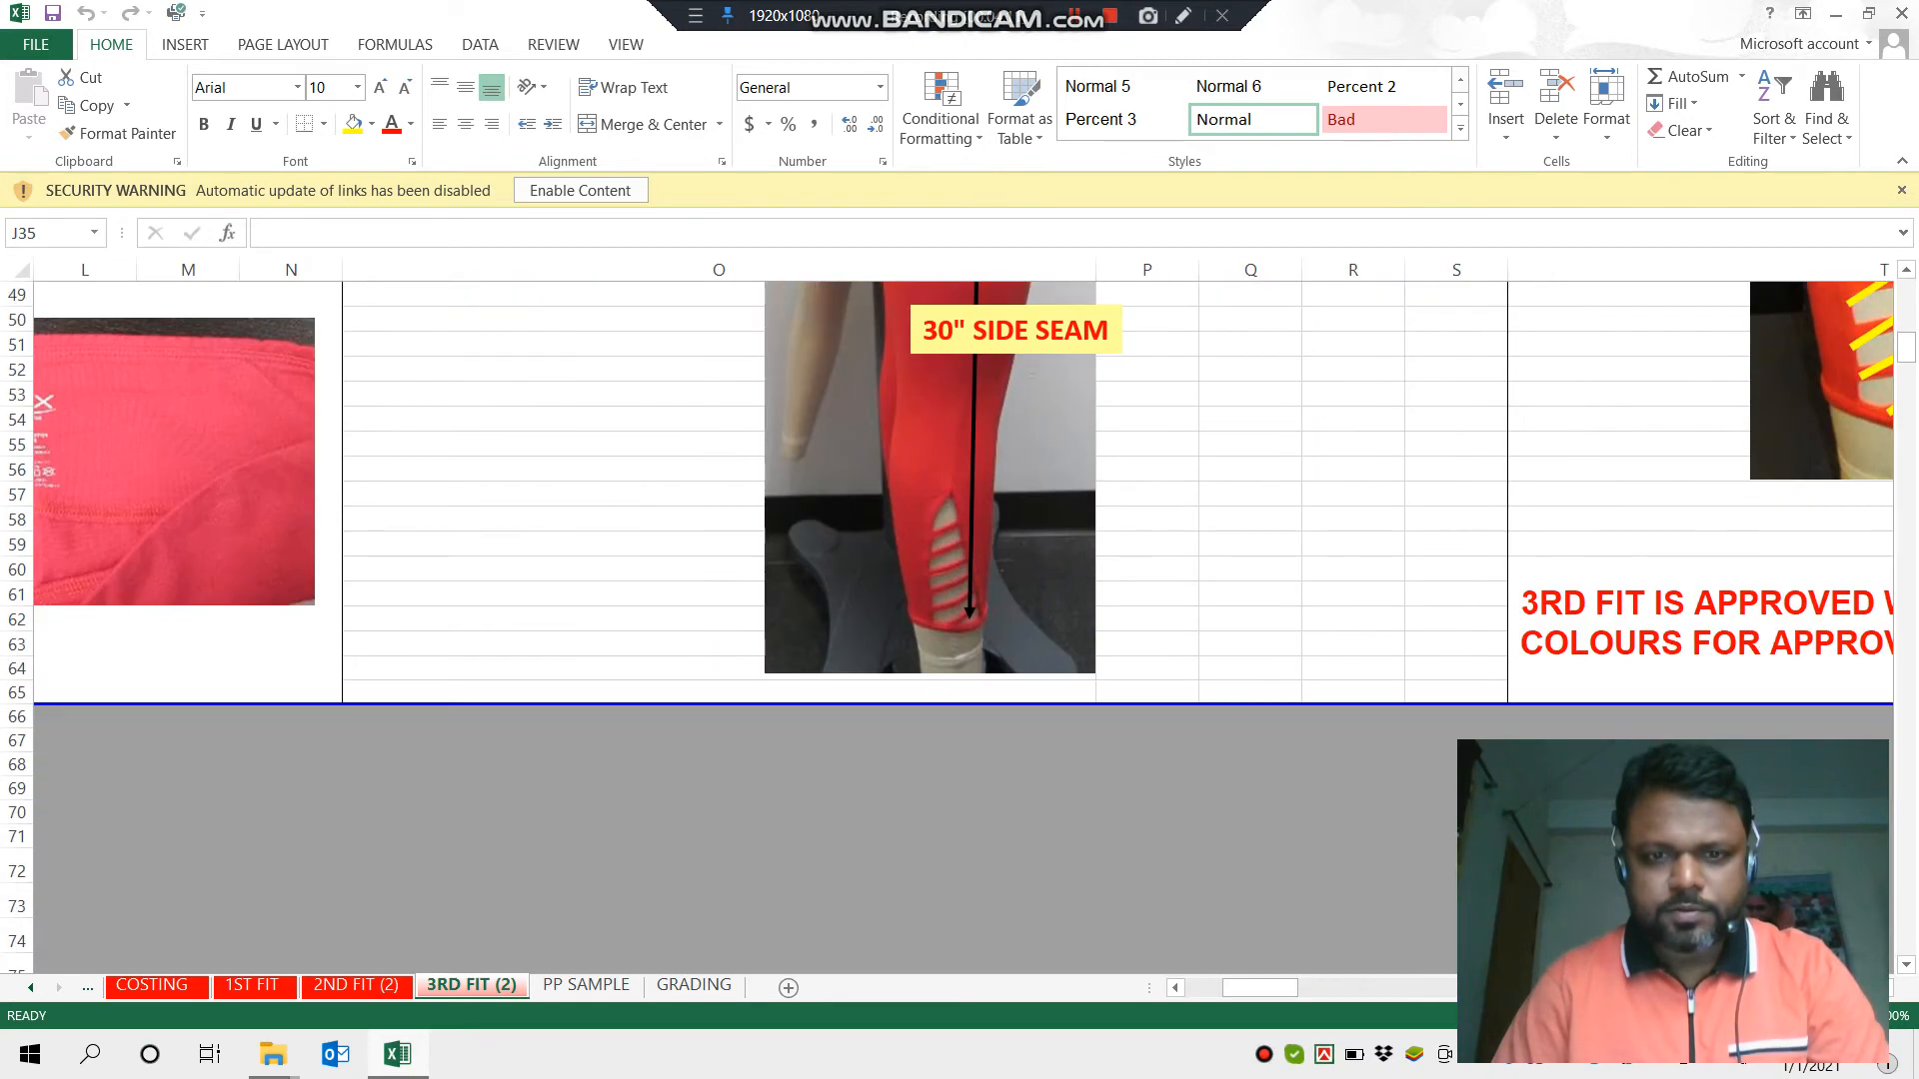
scroll("up", 3)
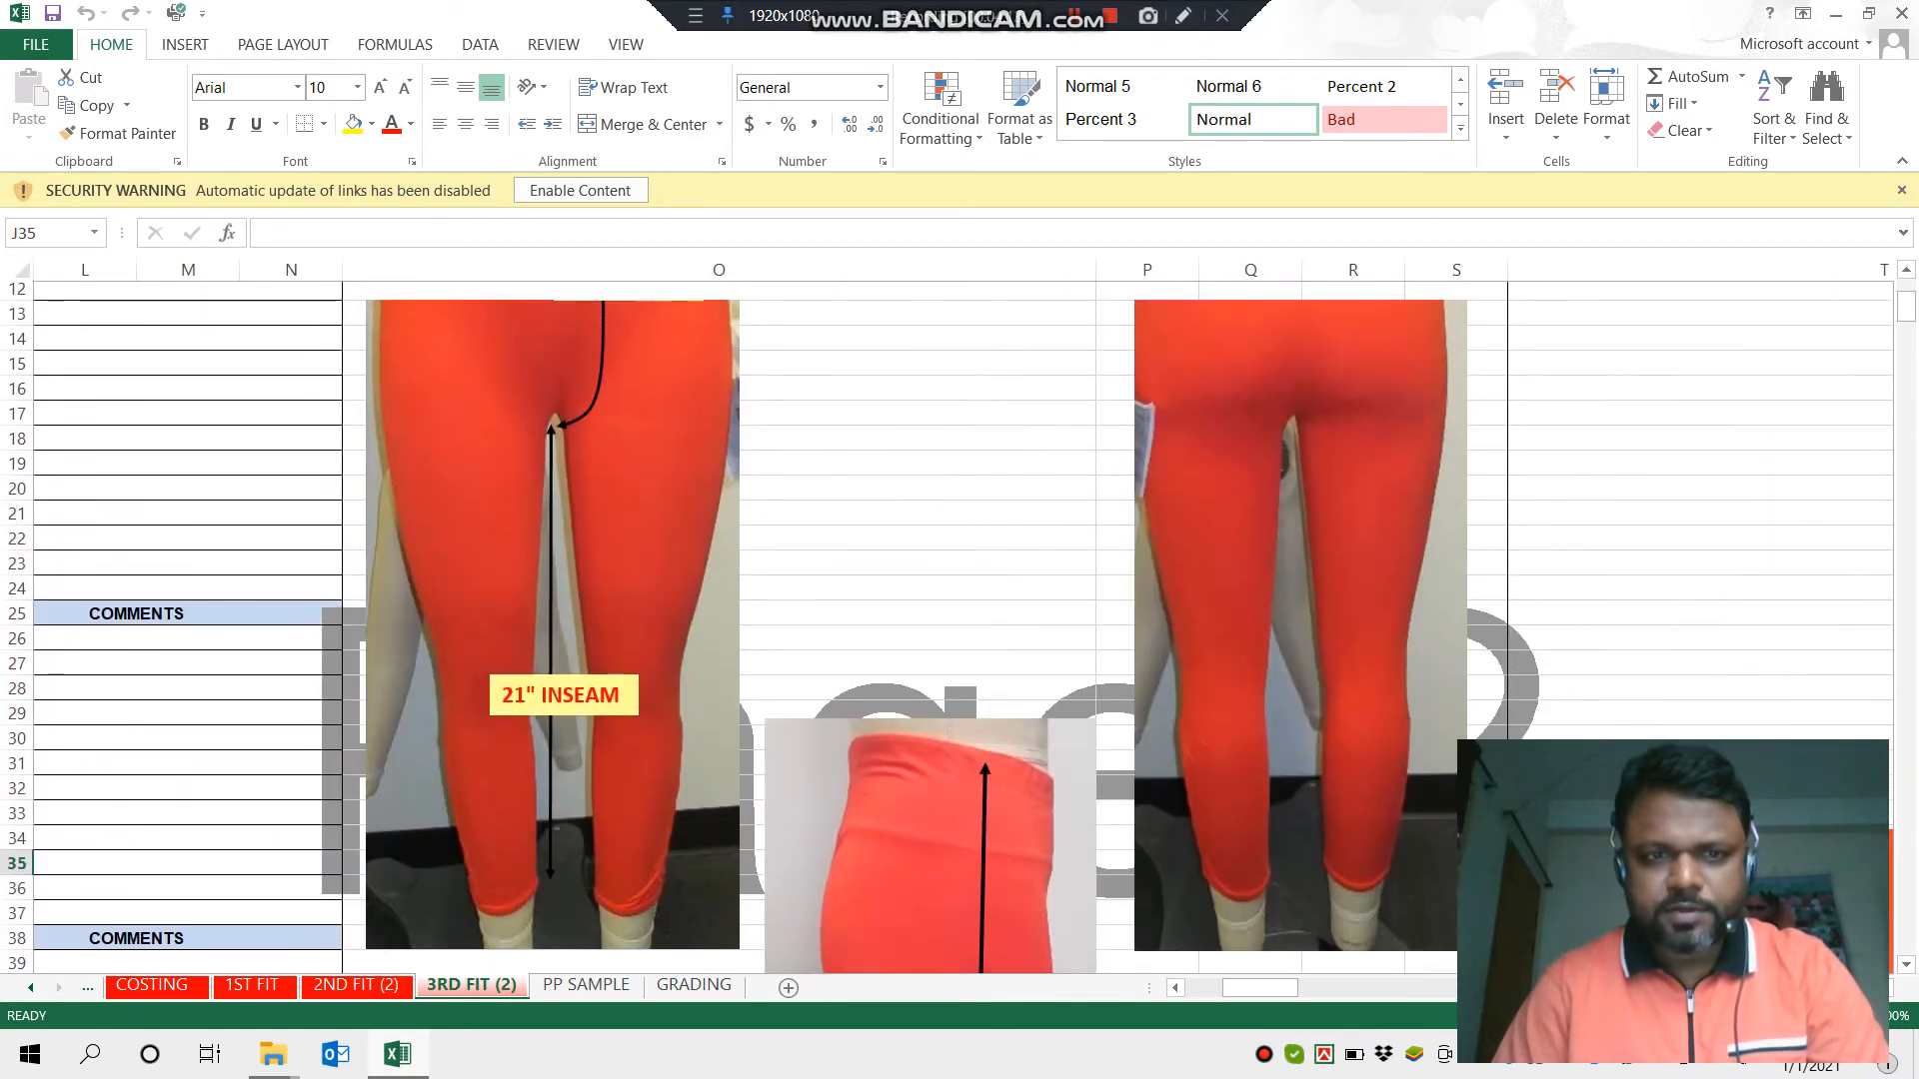
scroll("down", 3)
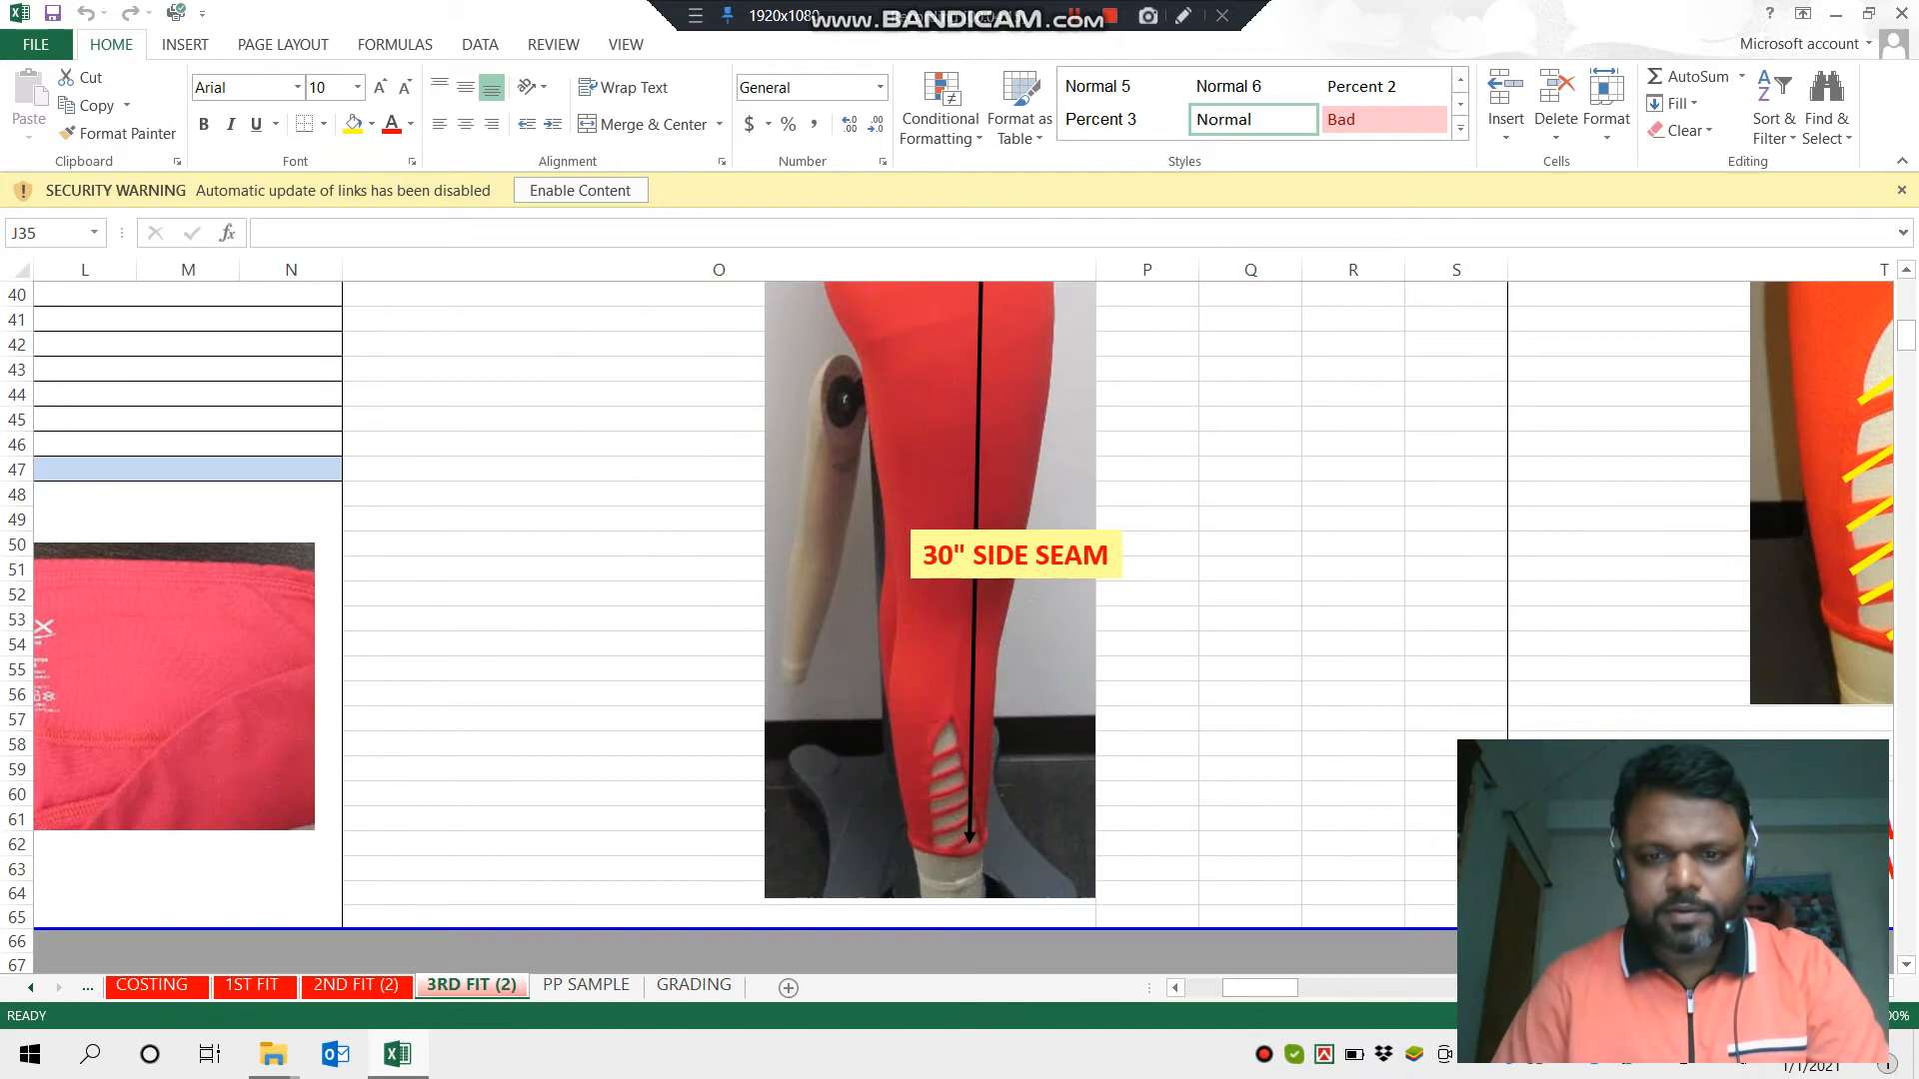
scroll("right", 3)
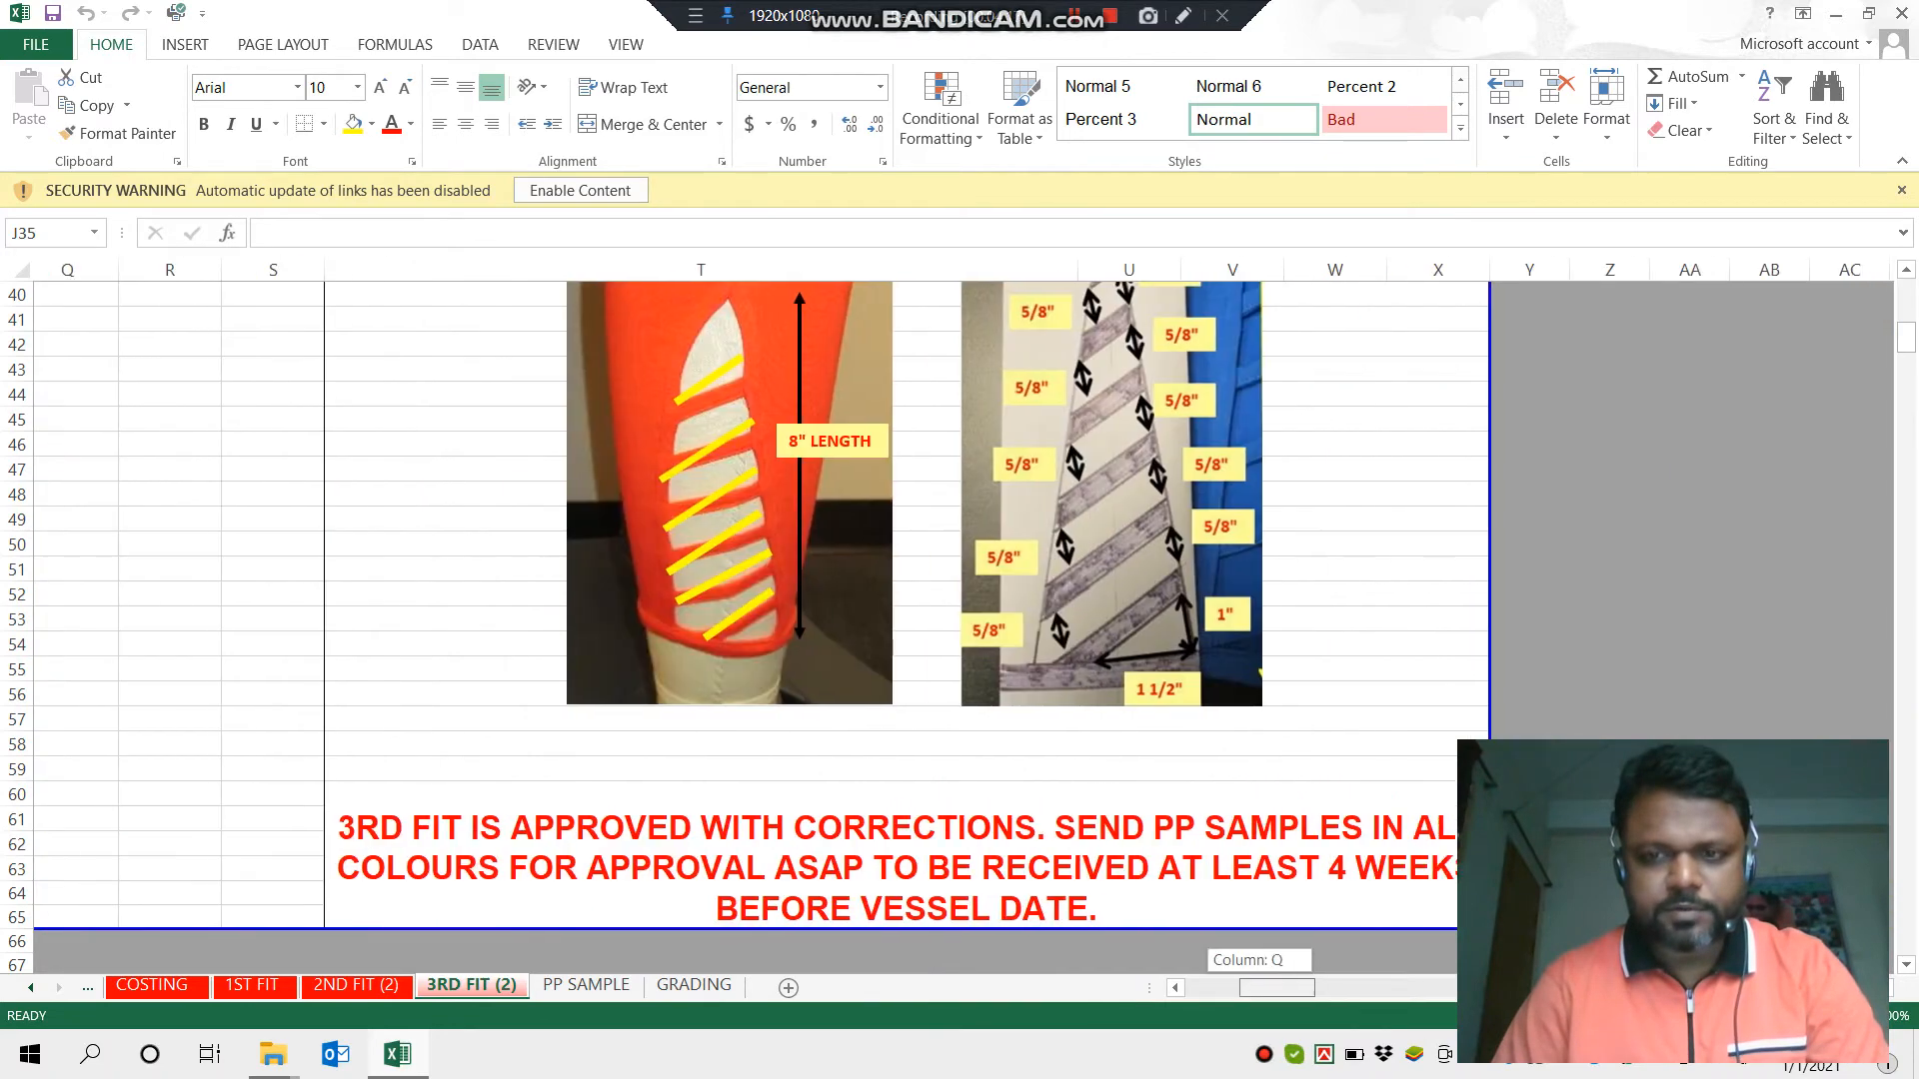
scroll("right", 3)
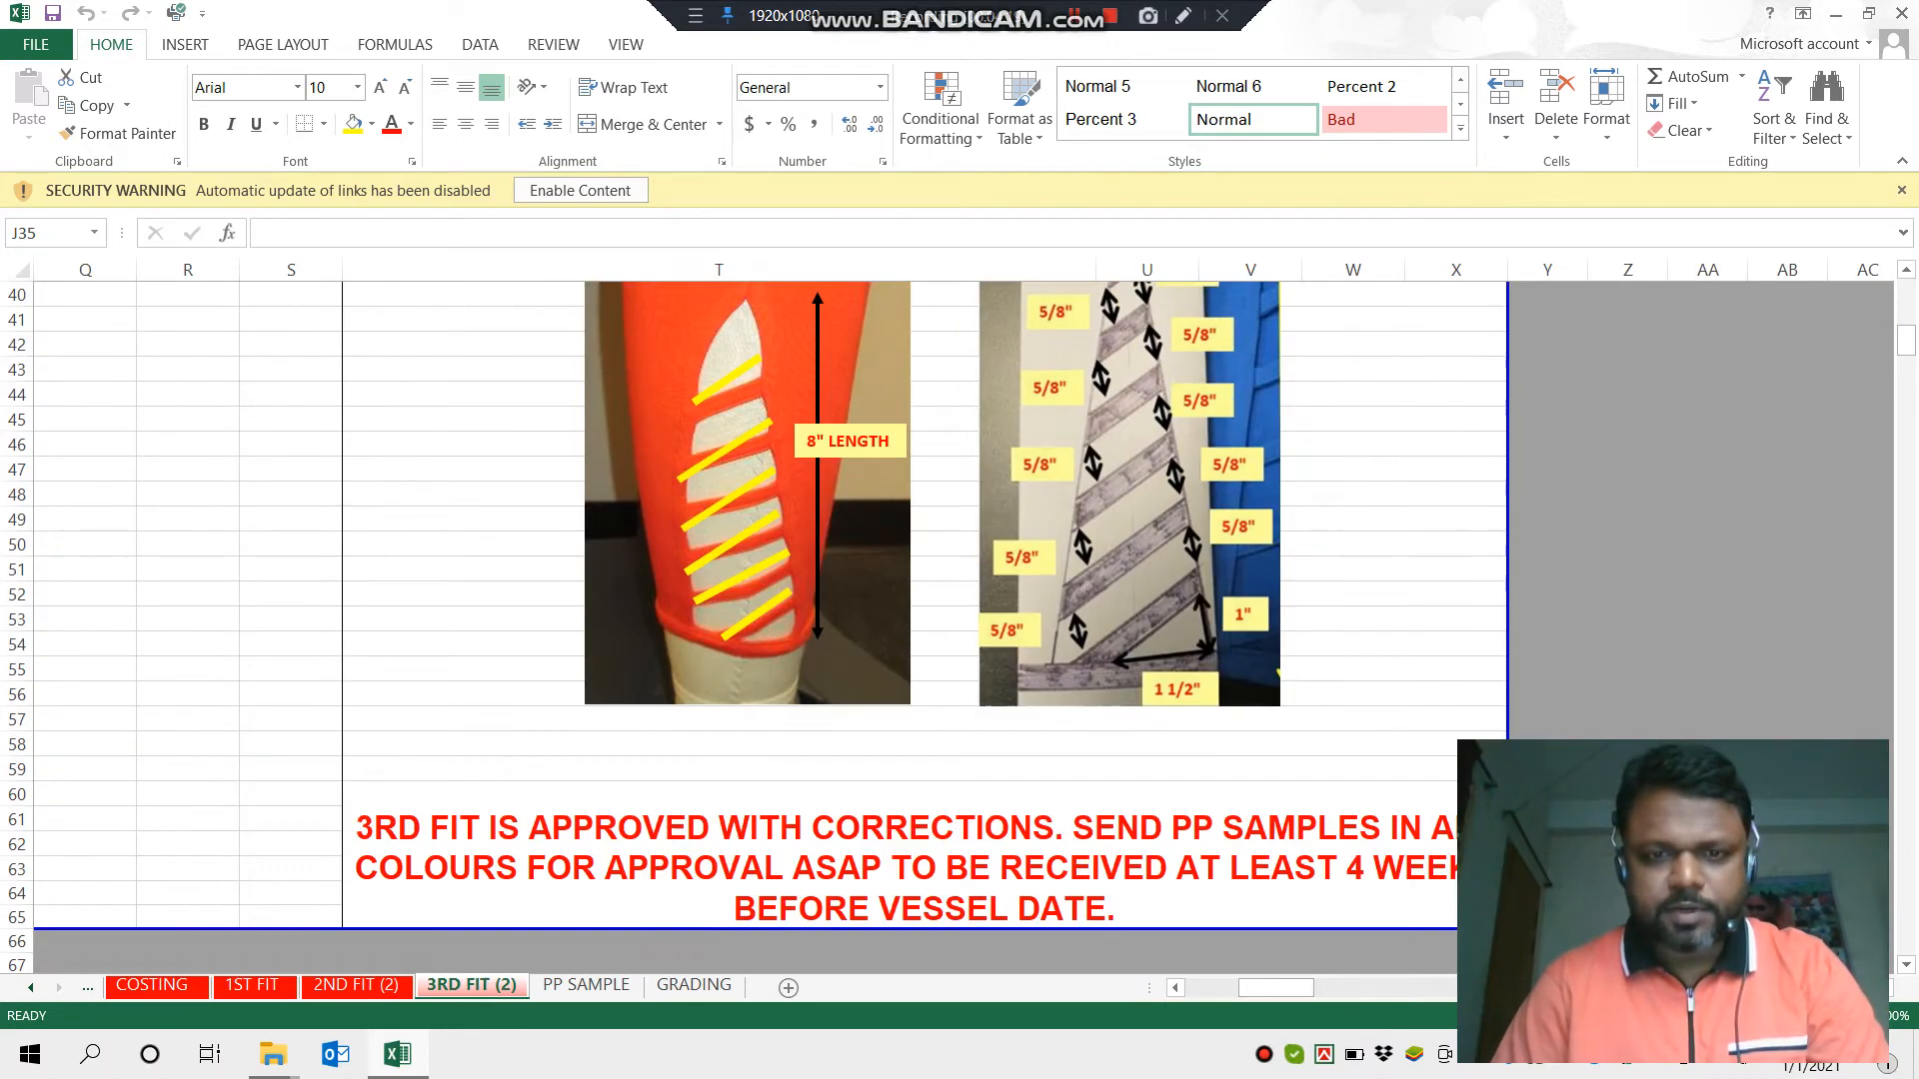
scroll("up", 3)
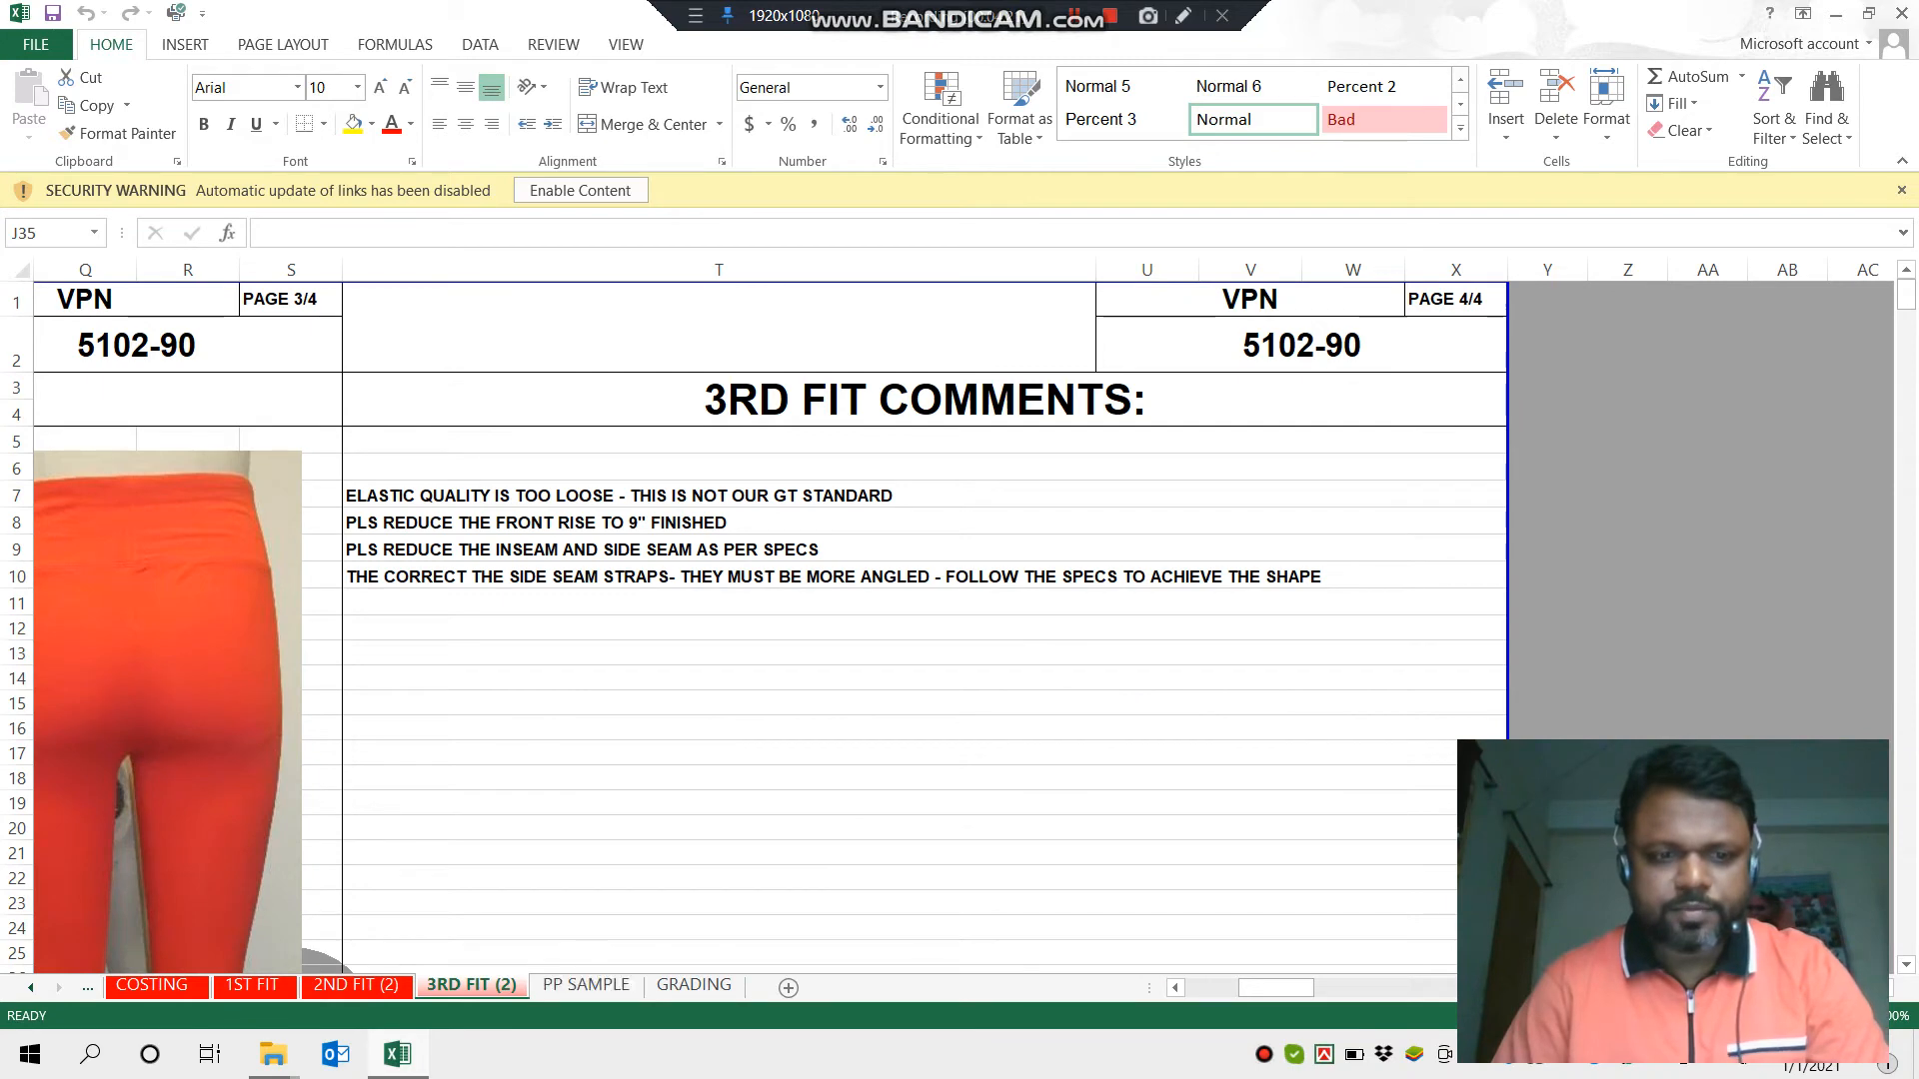
scroll("down", 3)
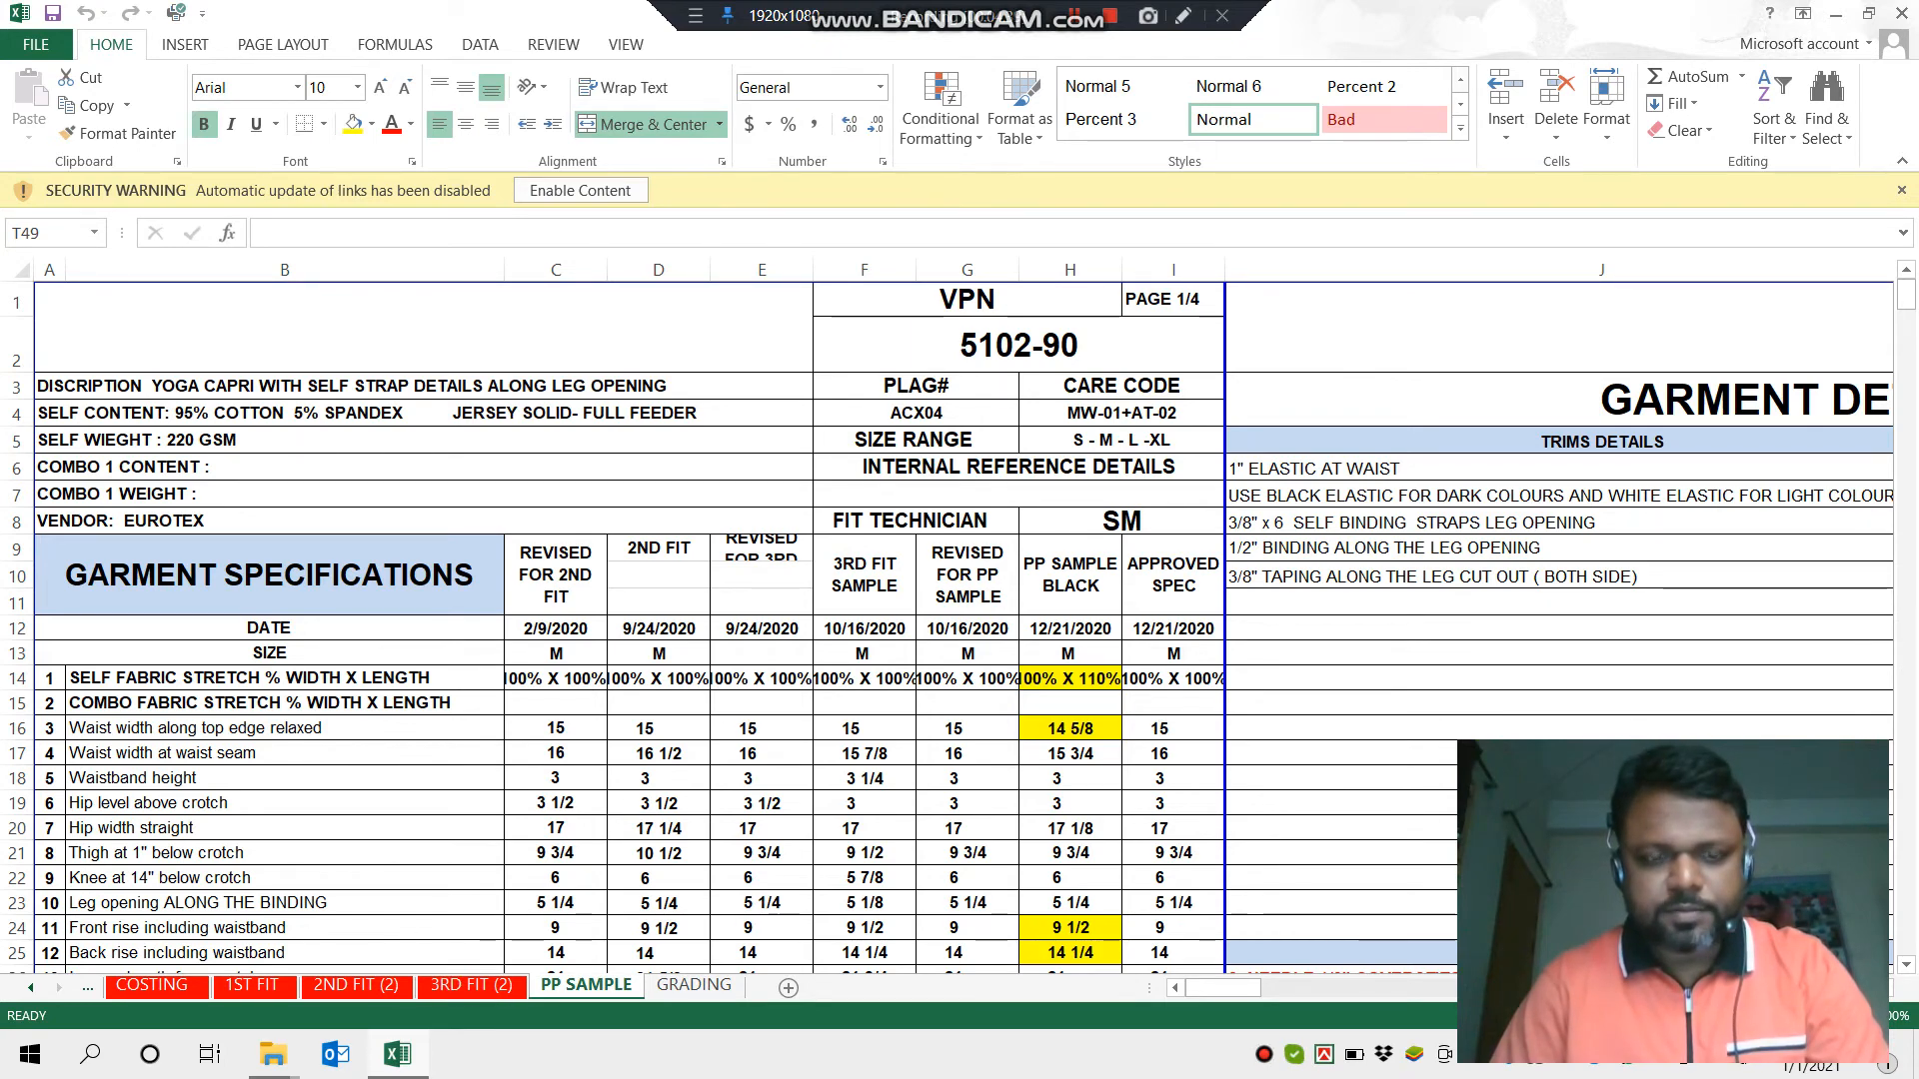
- Review the PP SAMPLE photos and rejection notes, then move to the GRADING sheet
scroll("down", 3)
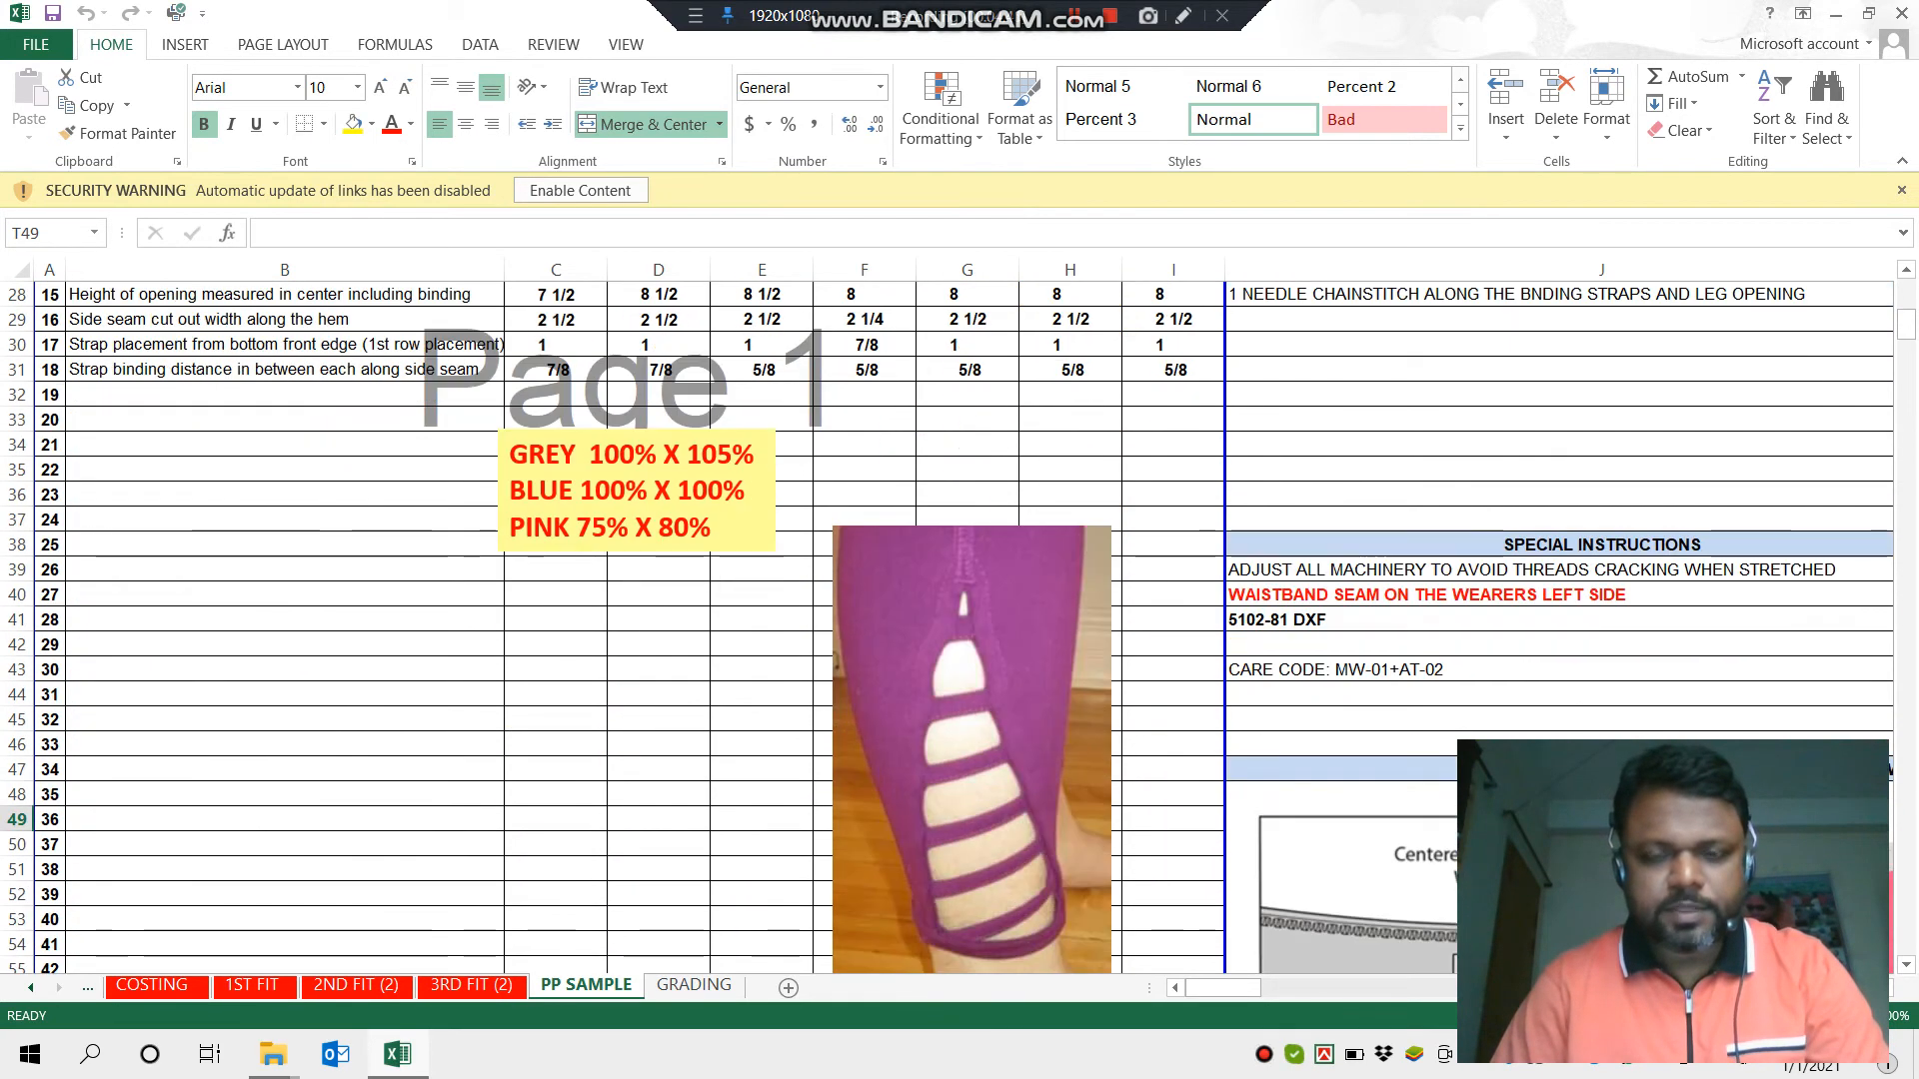
scroll("up", 3)
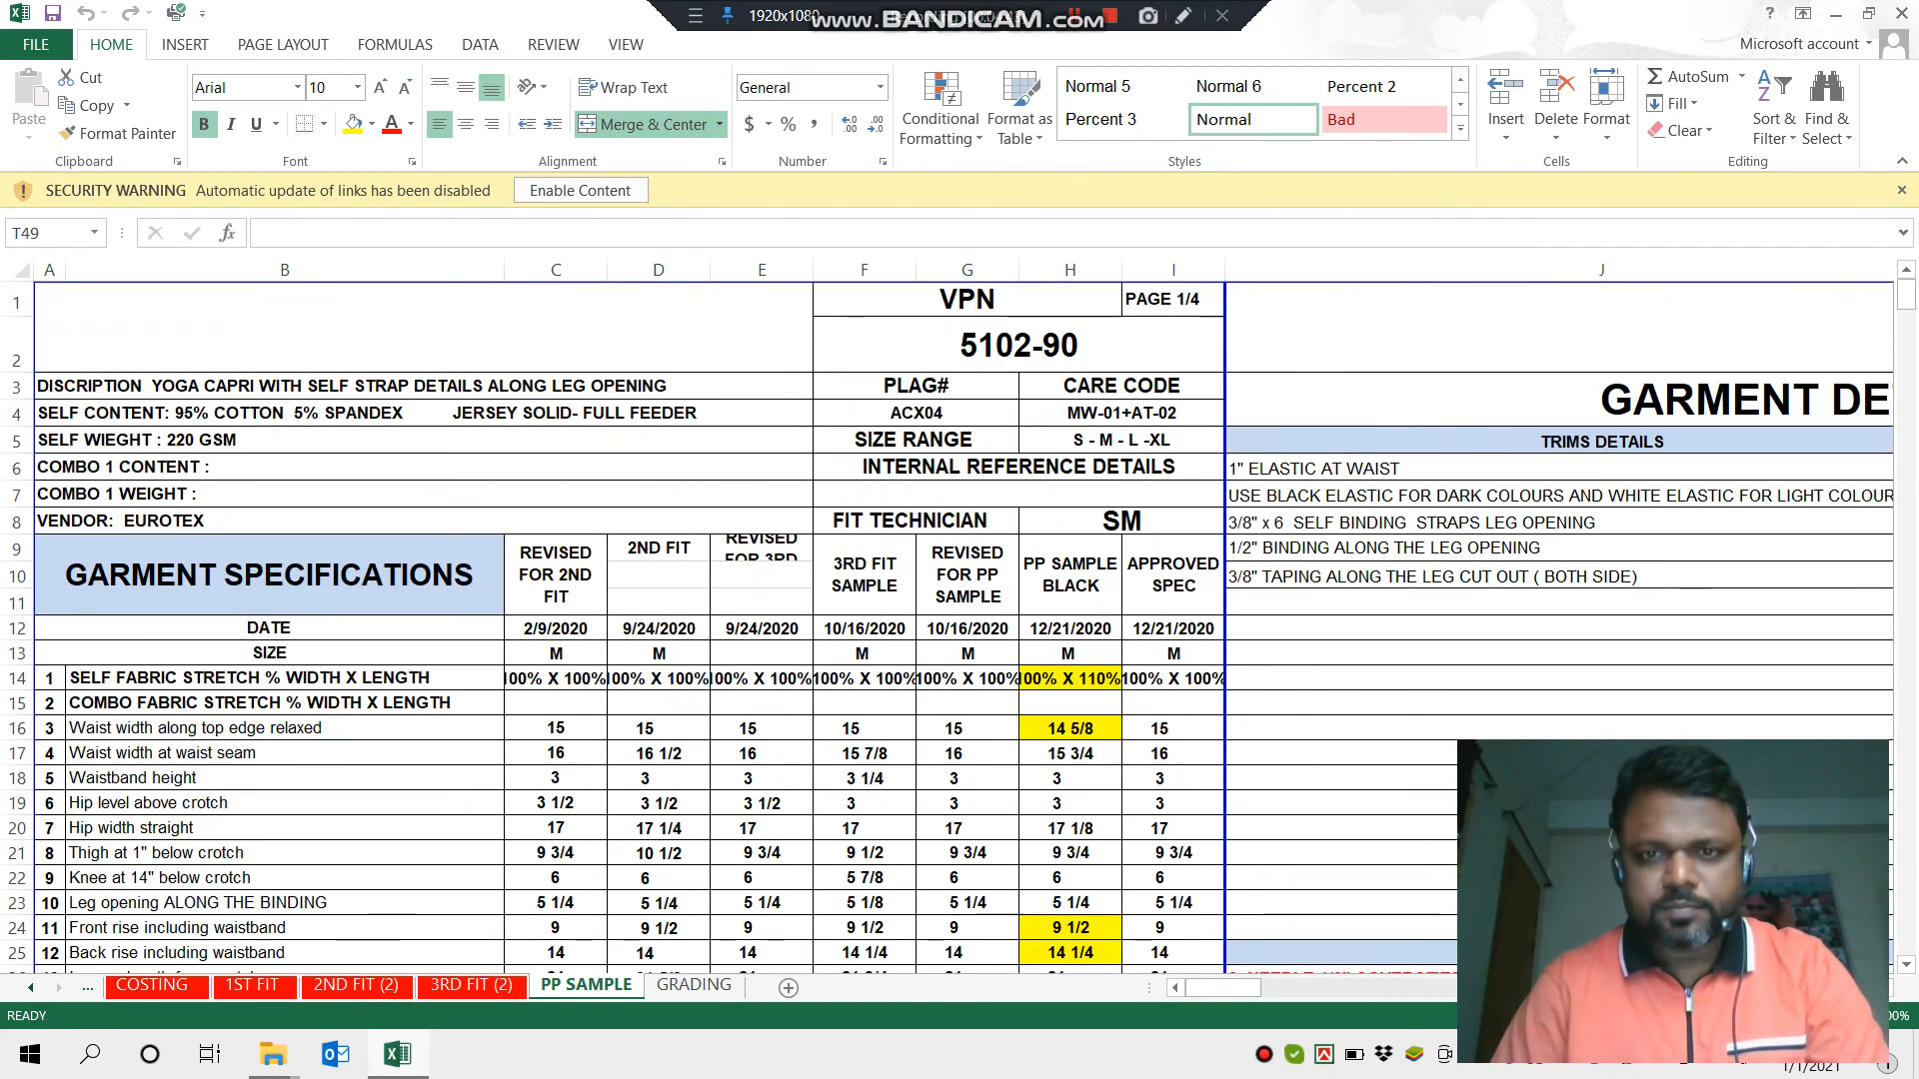
scroll("right", 3)
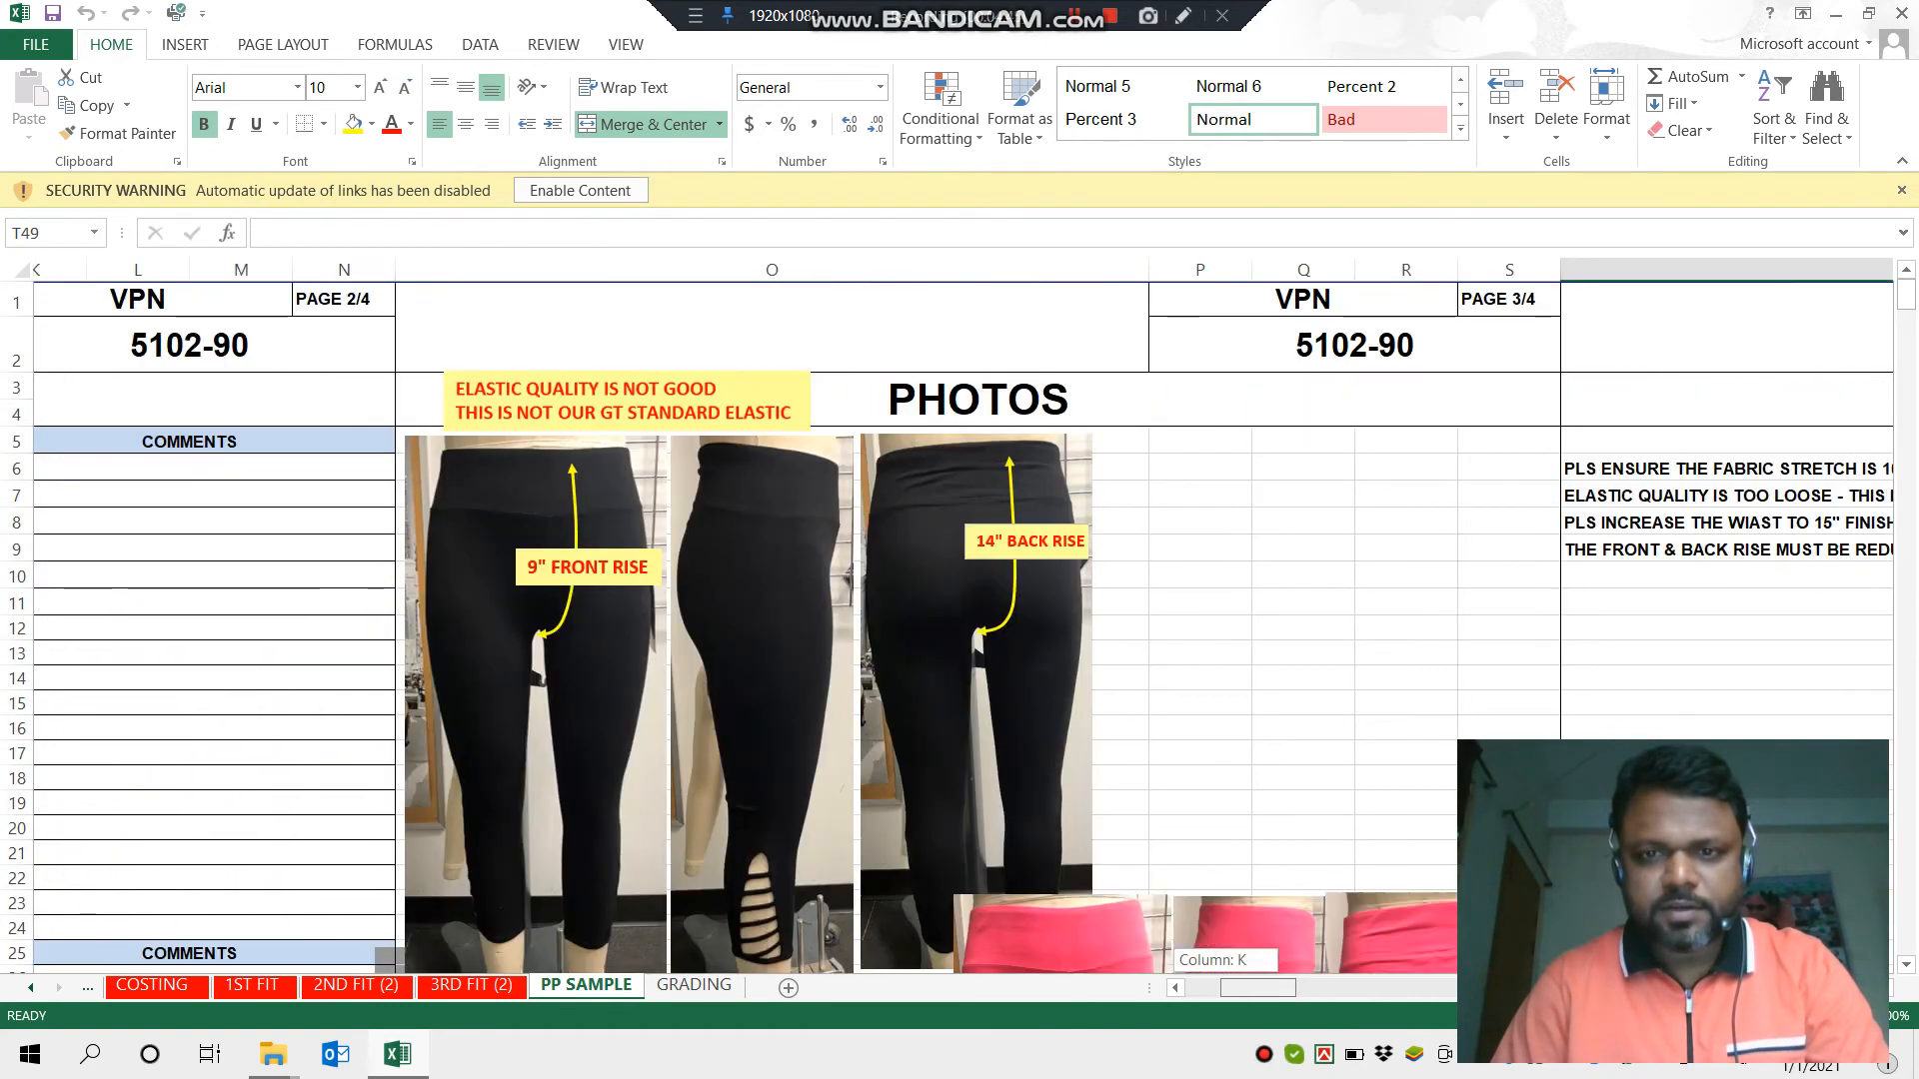
scroll("down", 3)
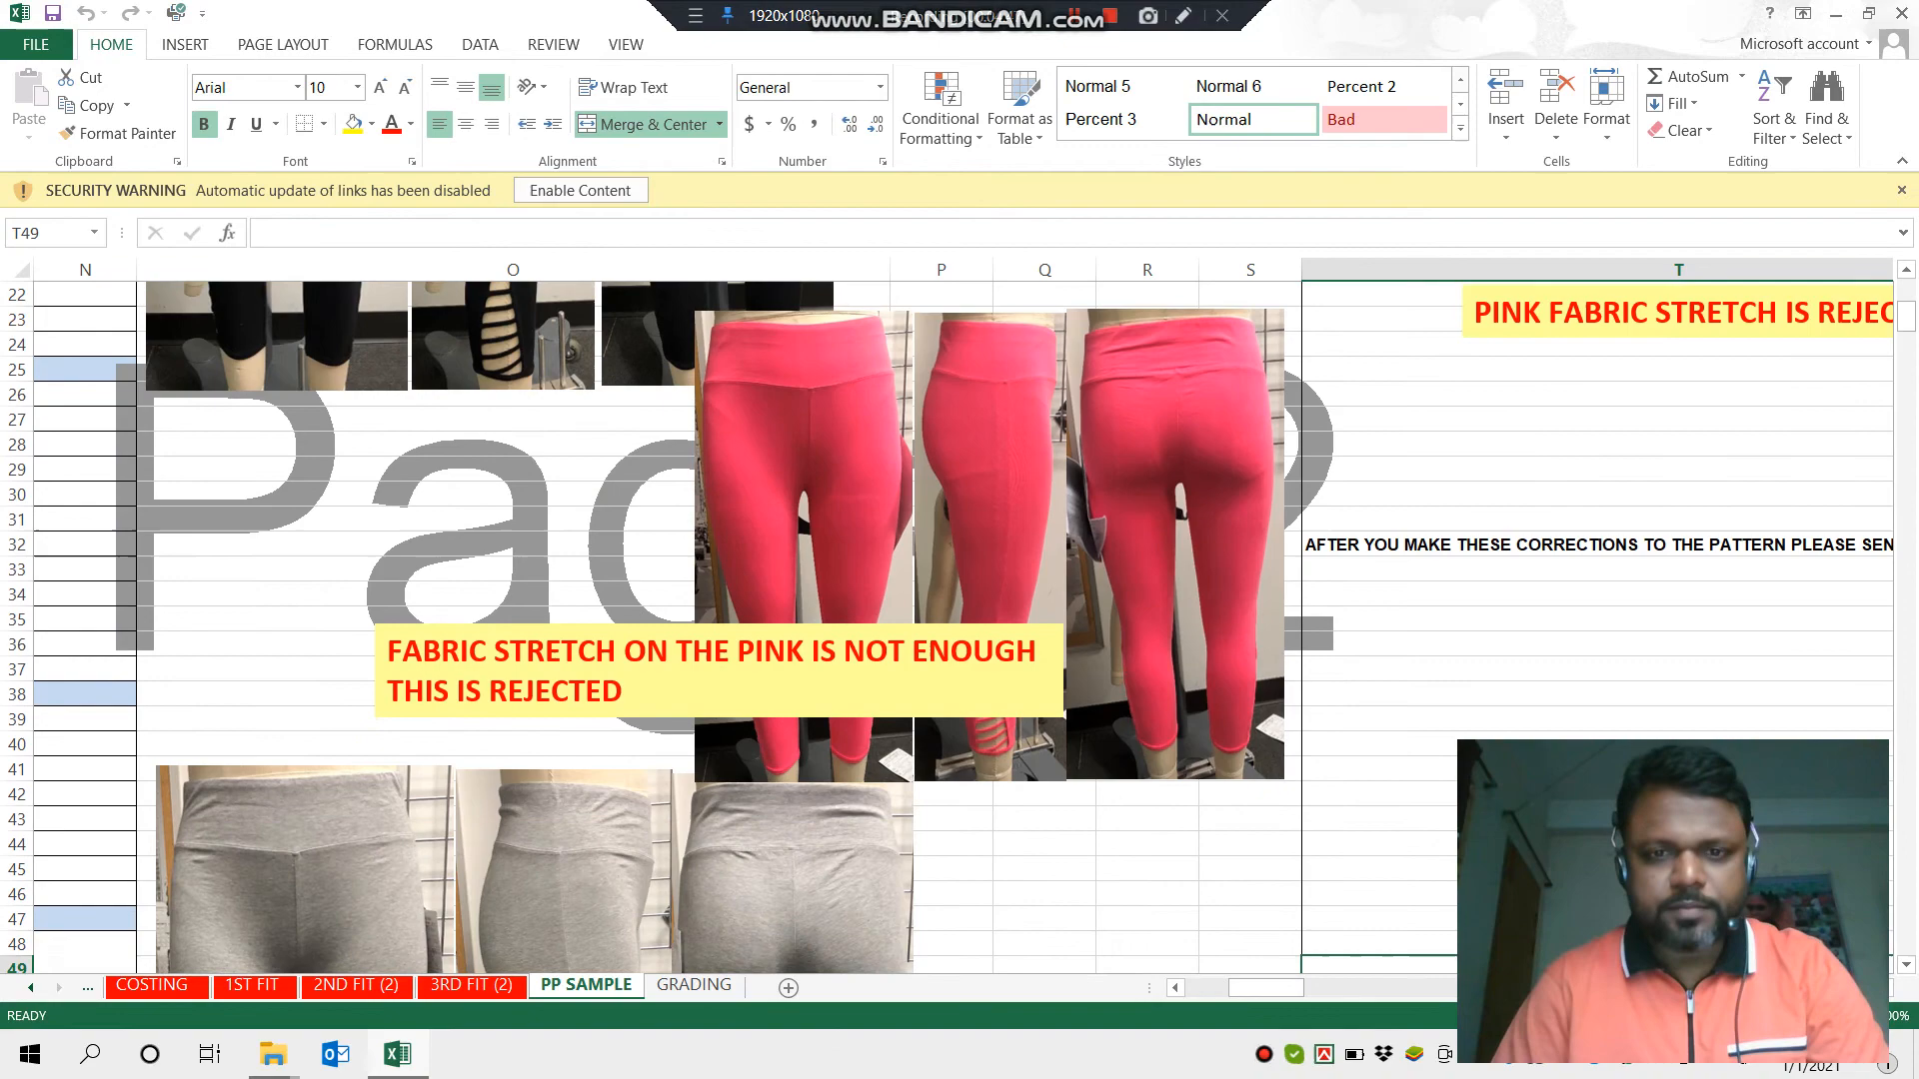
scroll("down", 3)
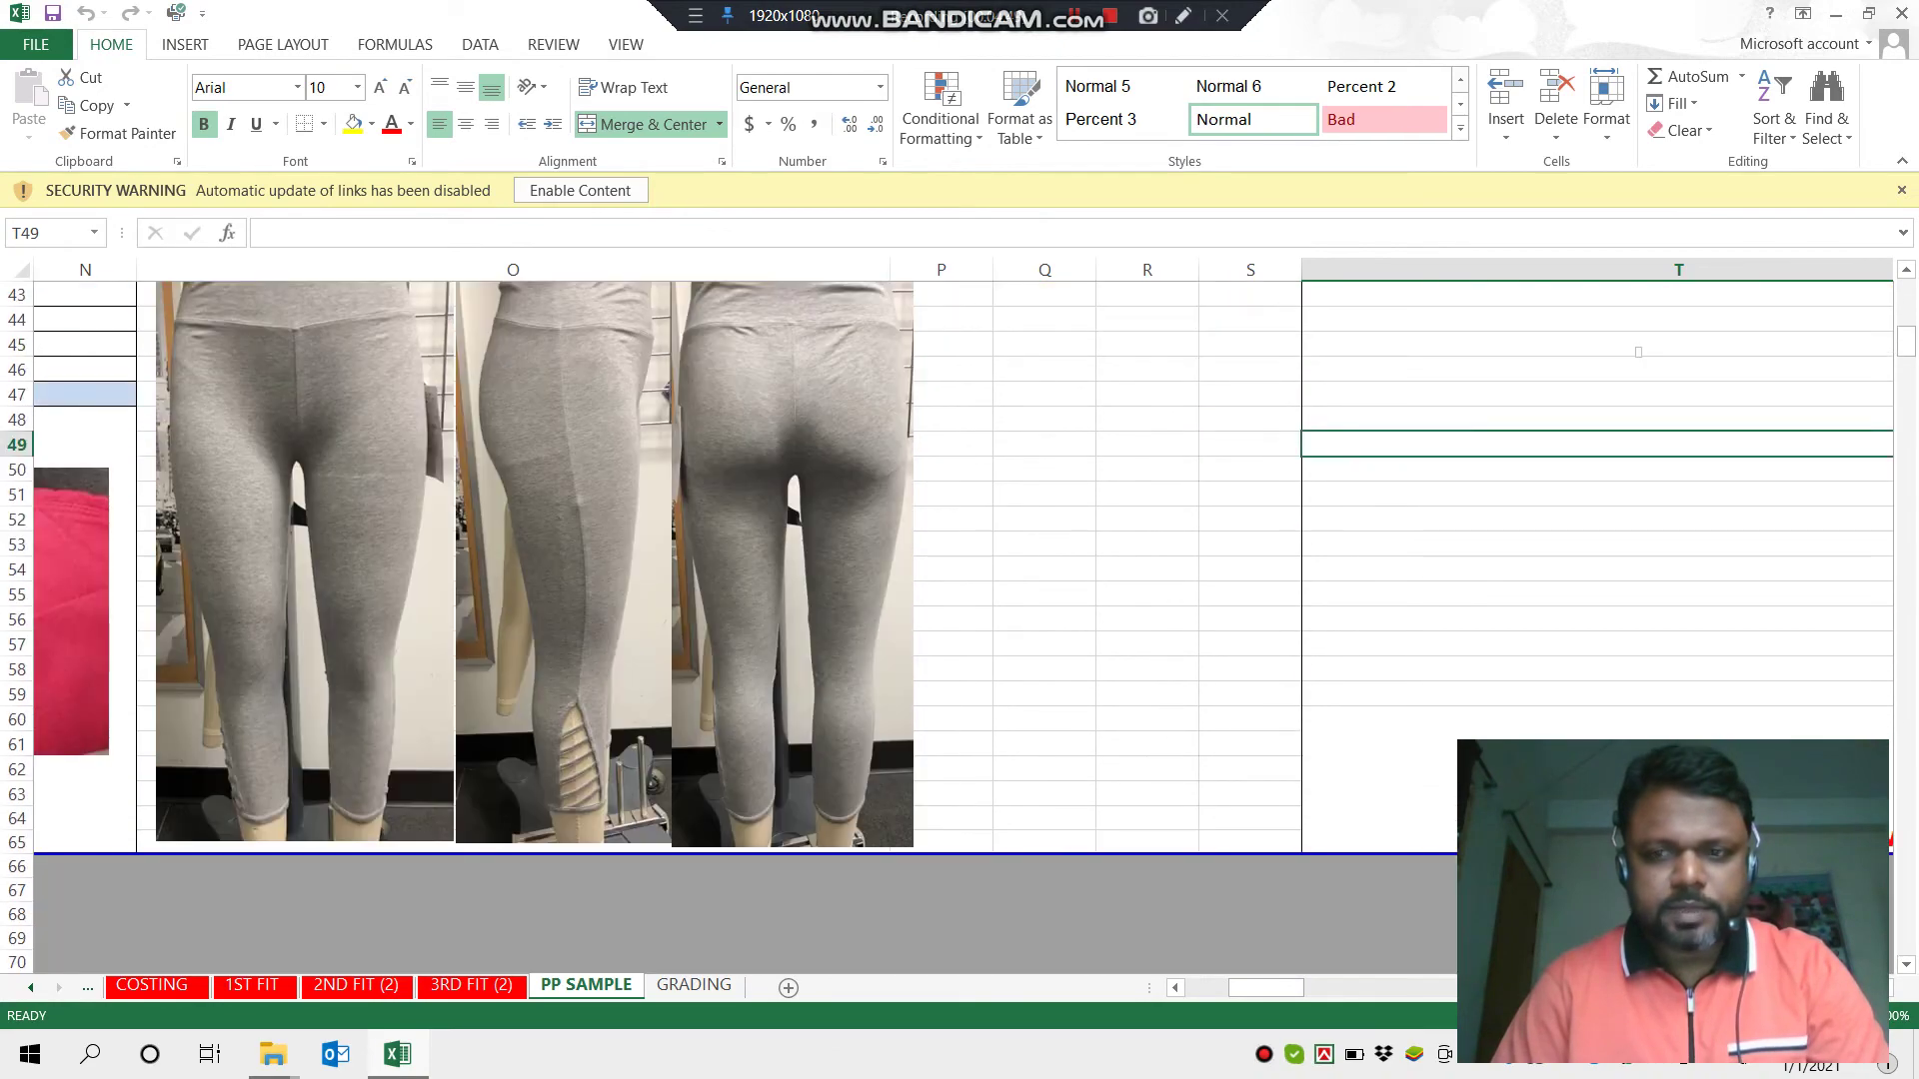
scroll("up", 3)
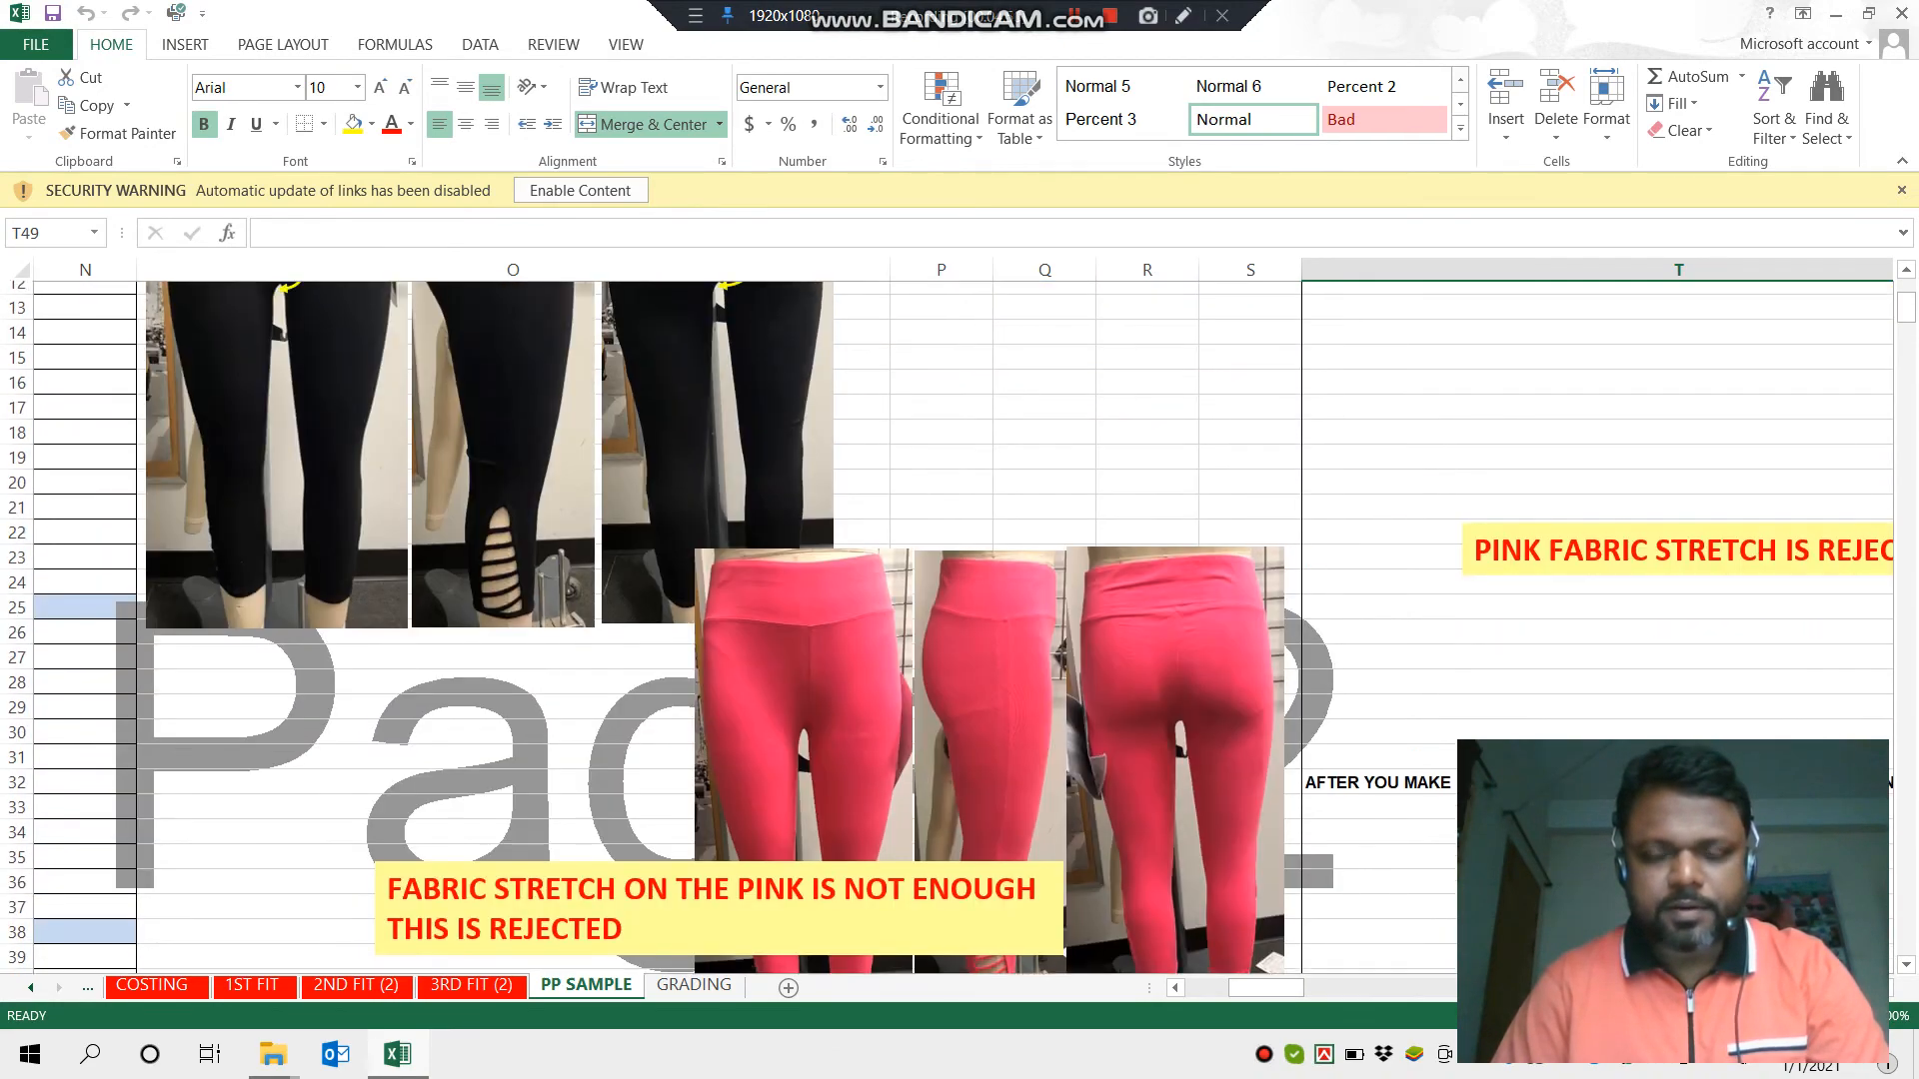
scroll("up", 3)
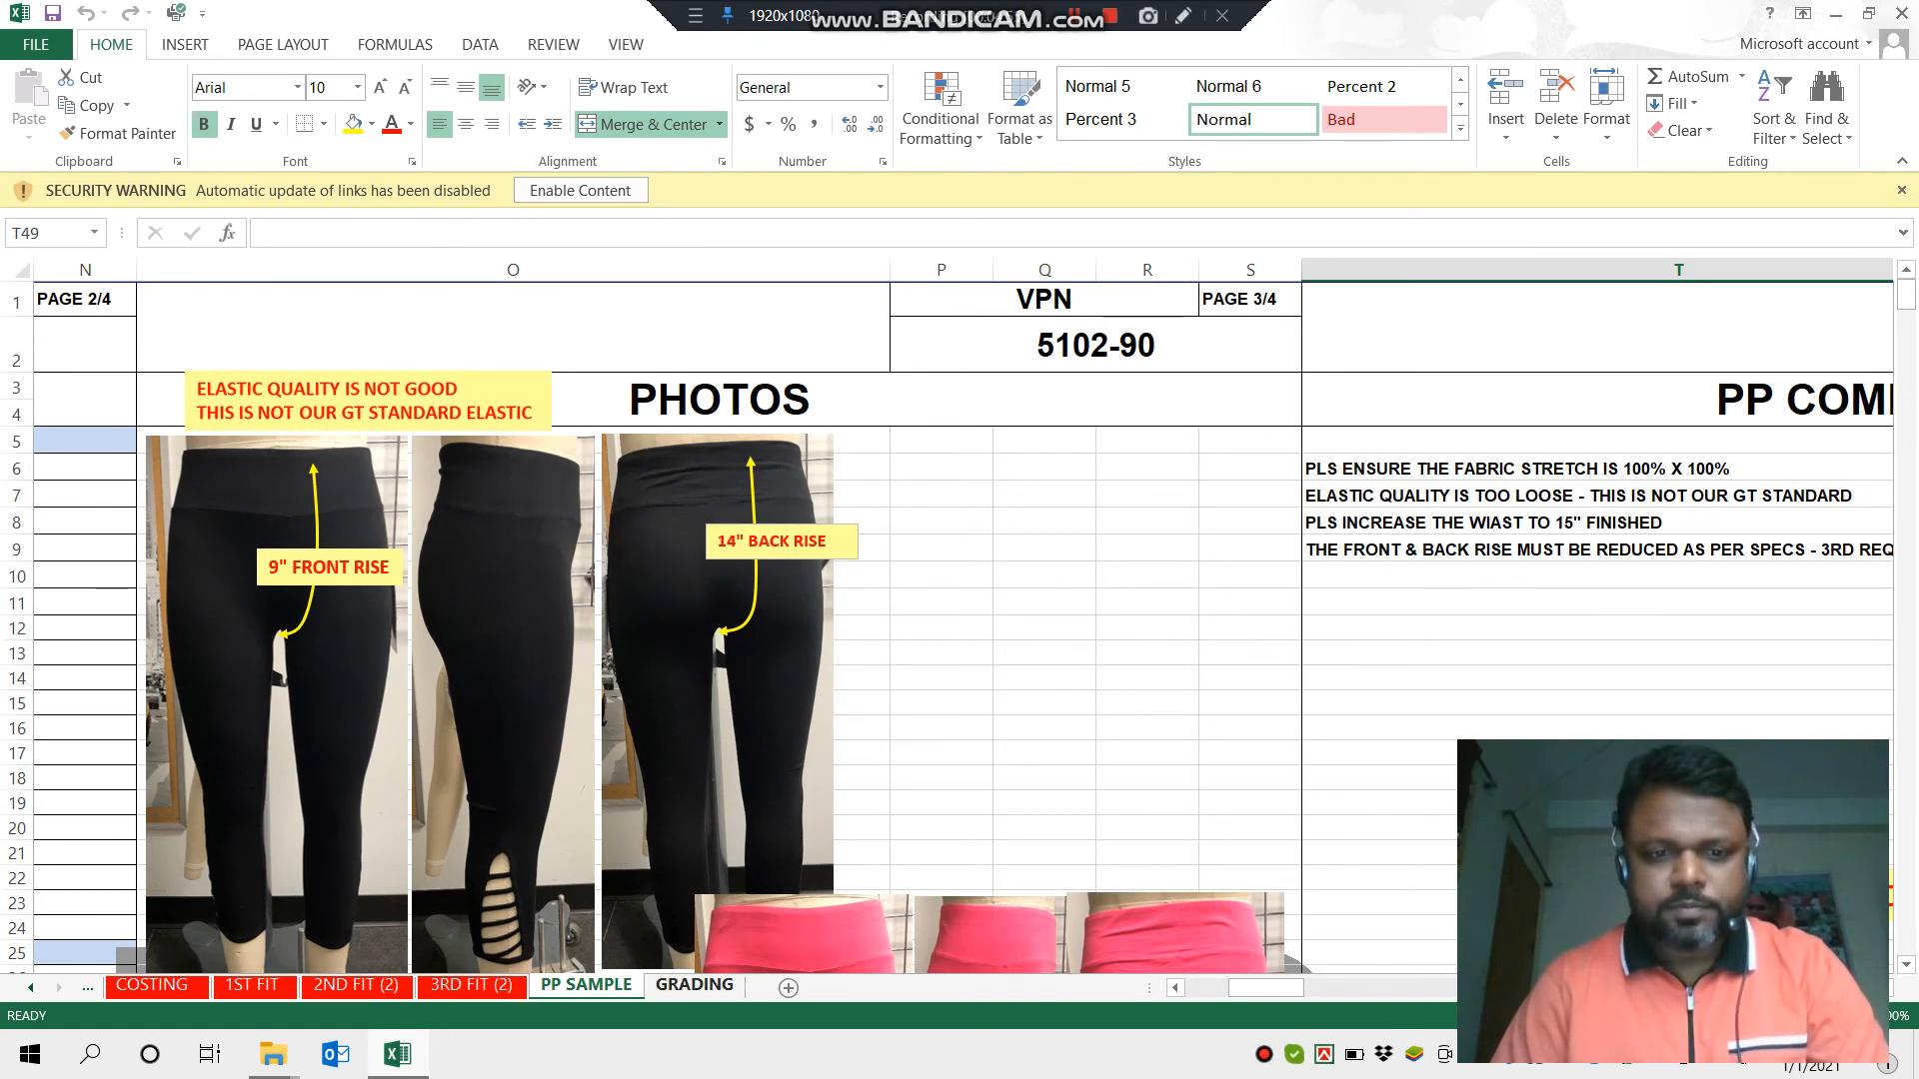
left_click(694, 984)
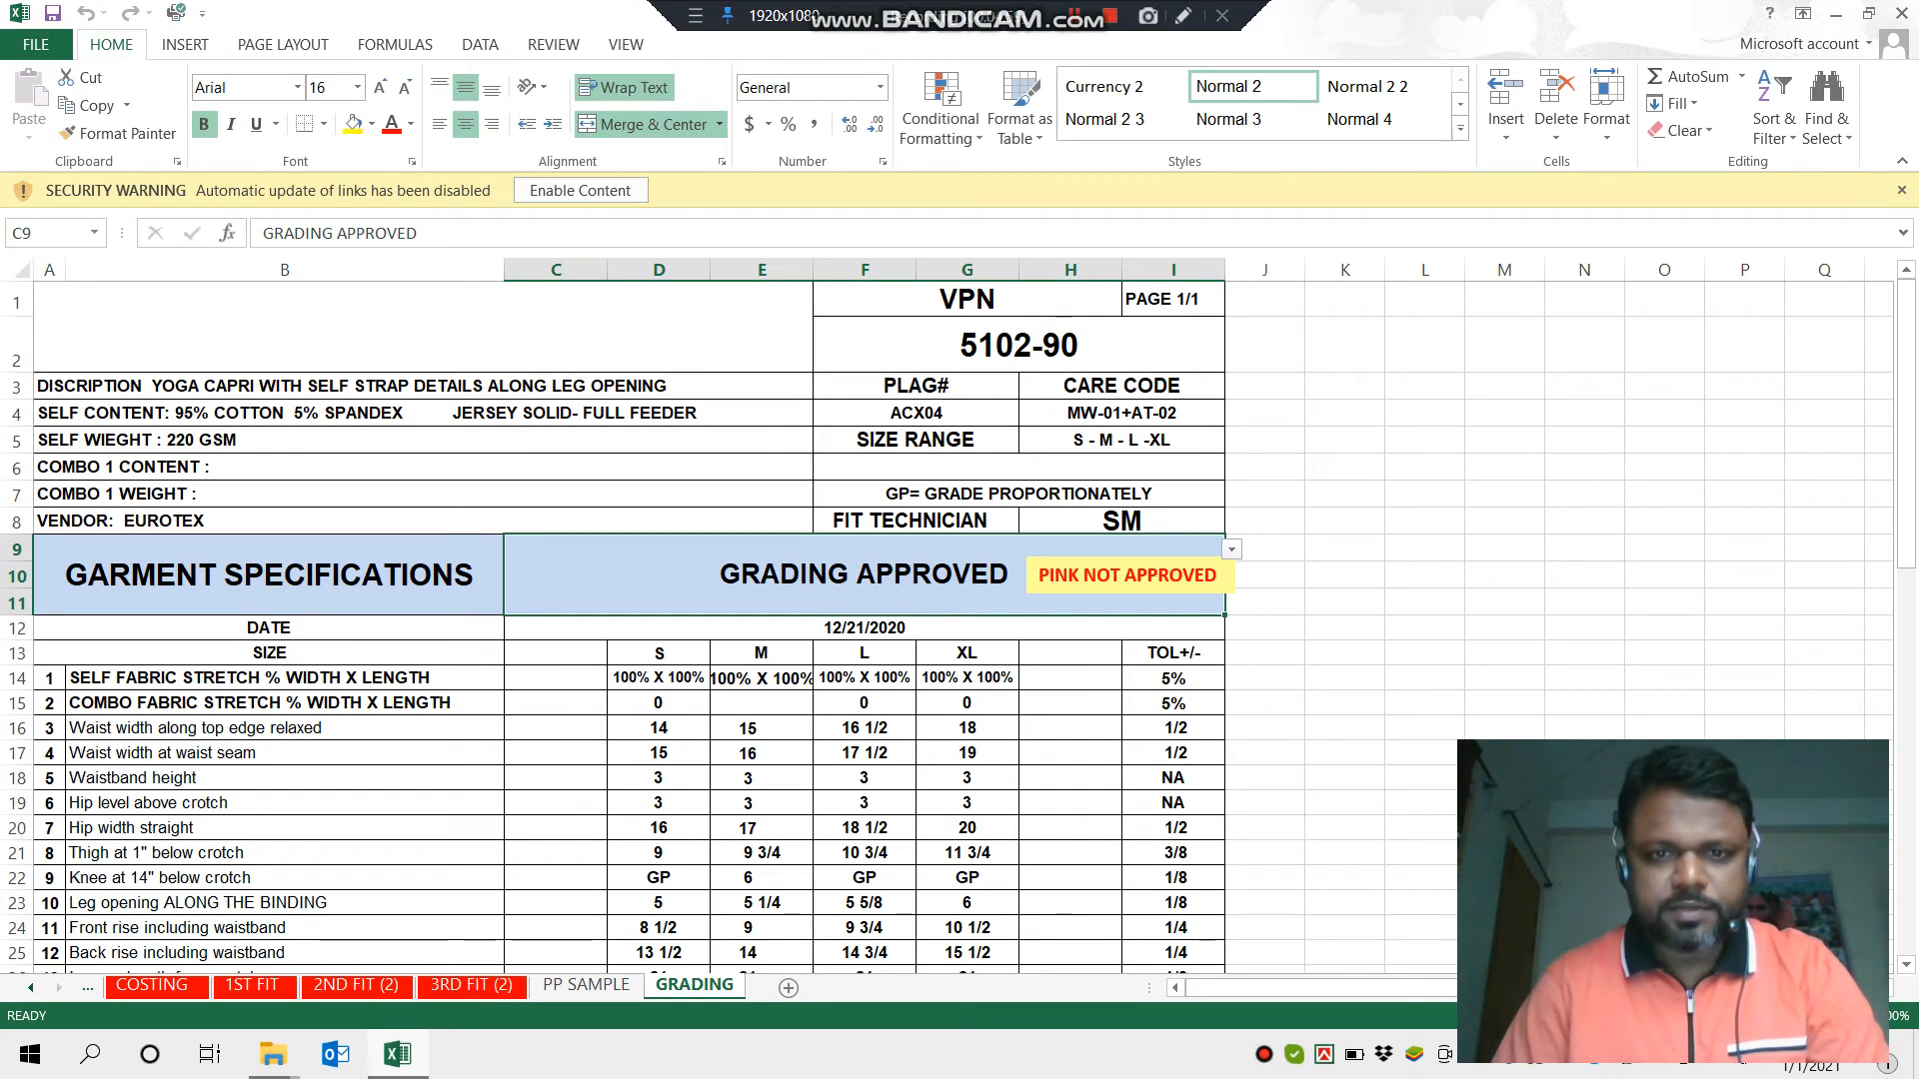
- Check the S and L size columns of the graded measurements on the GRADING sheet
scroll("down", 3)
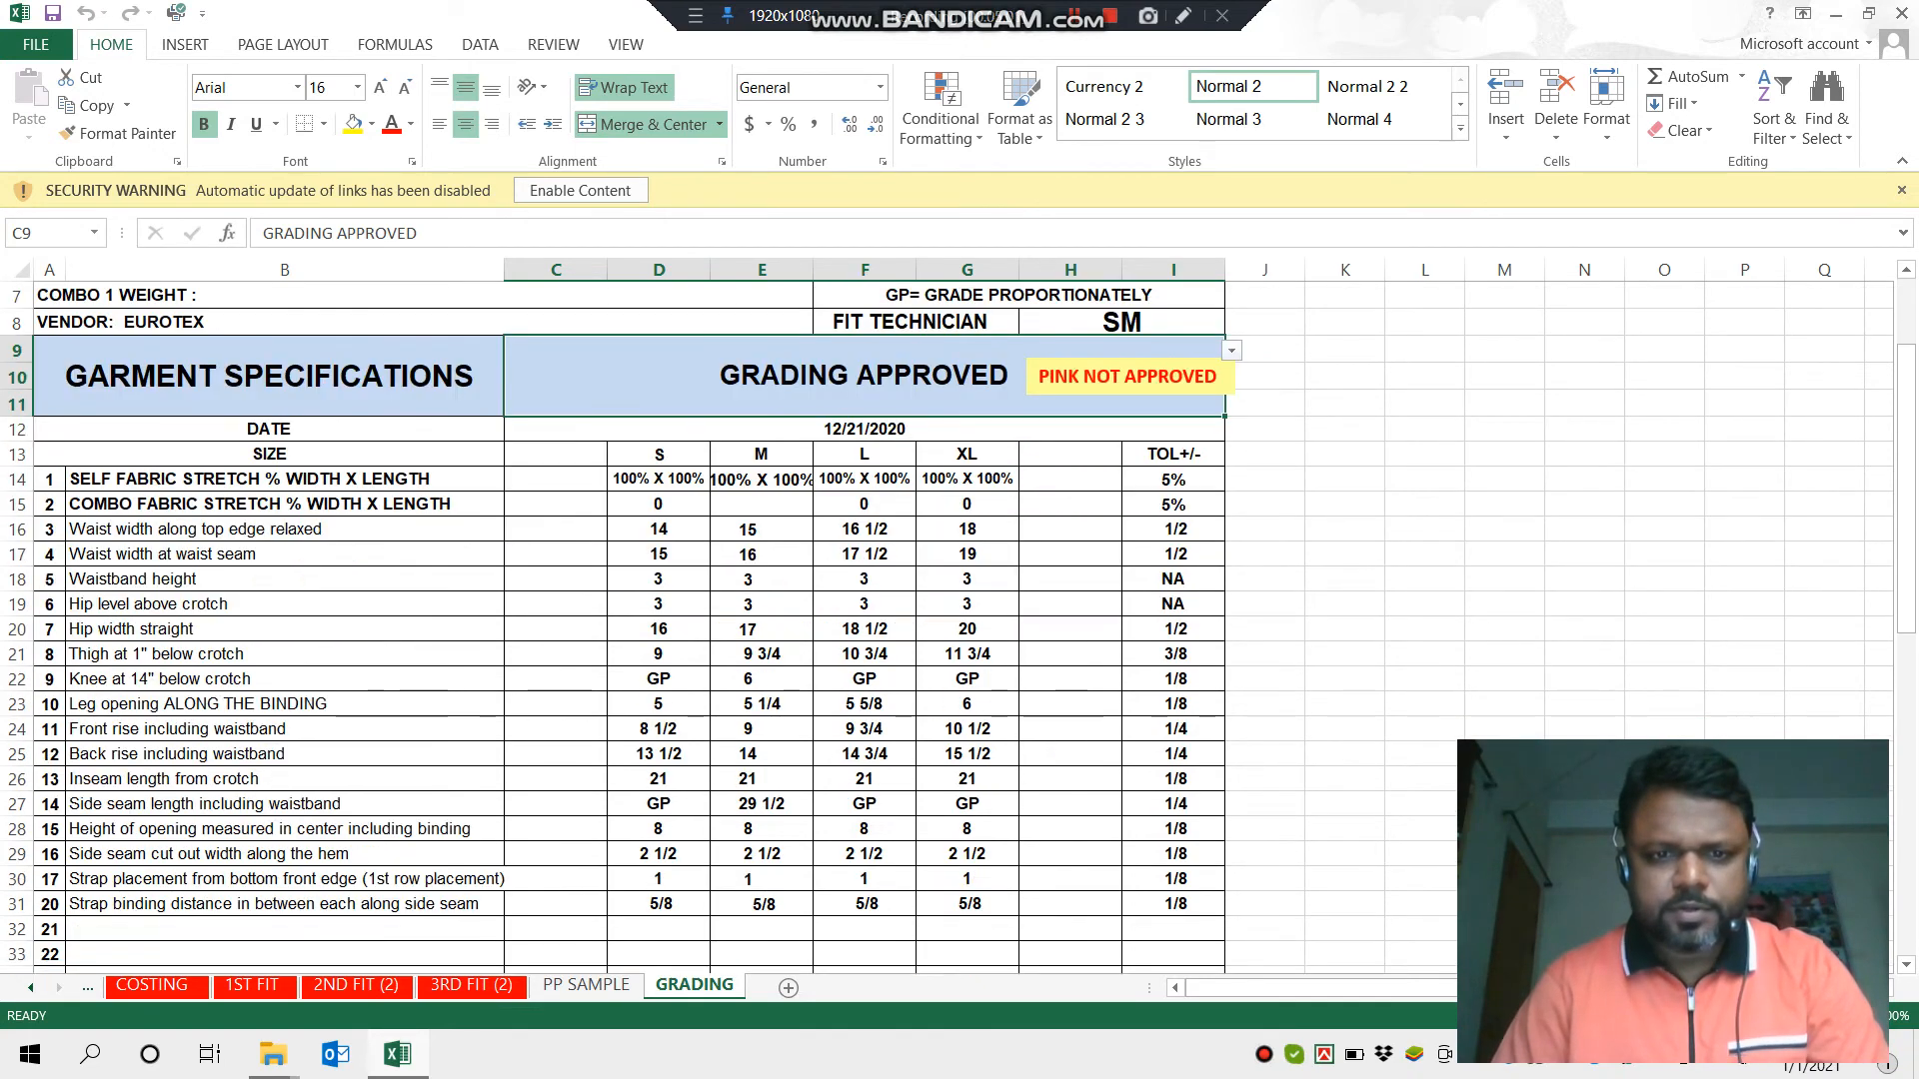
left_click(658, 454)
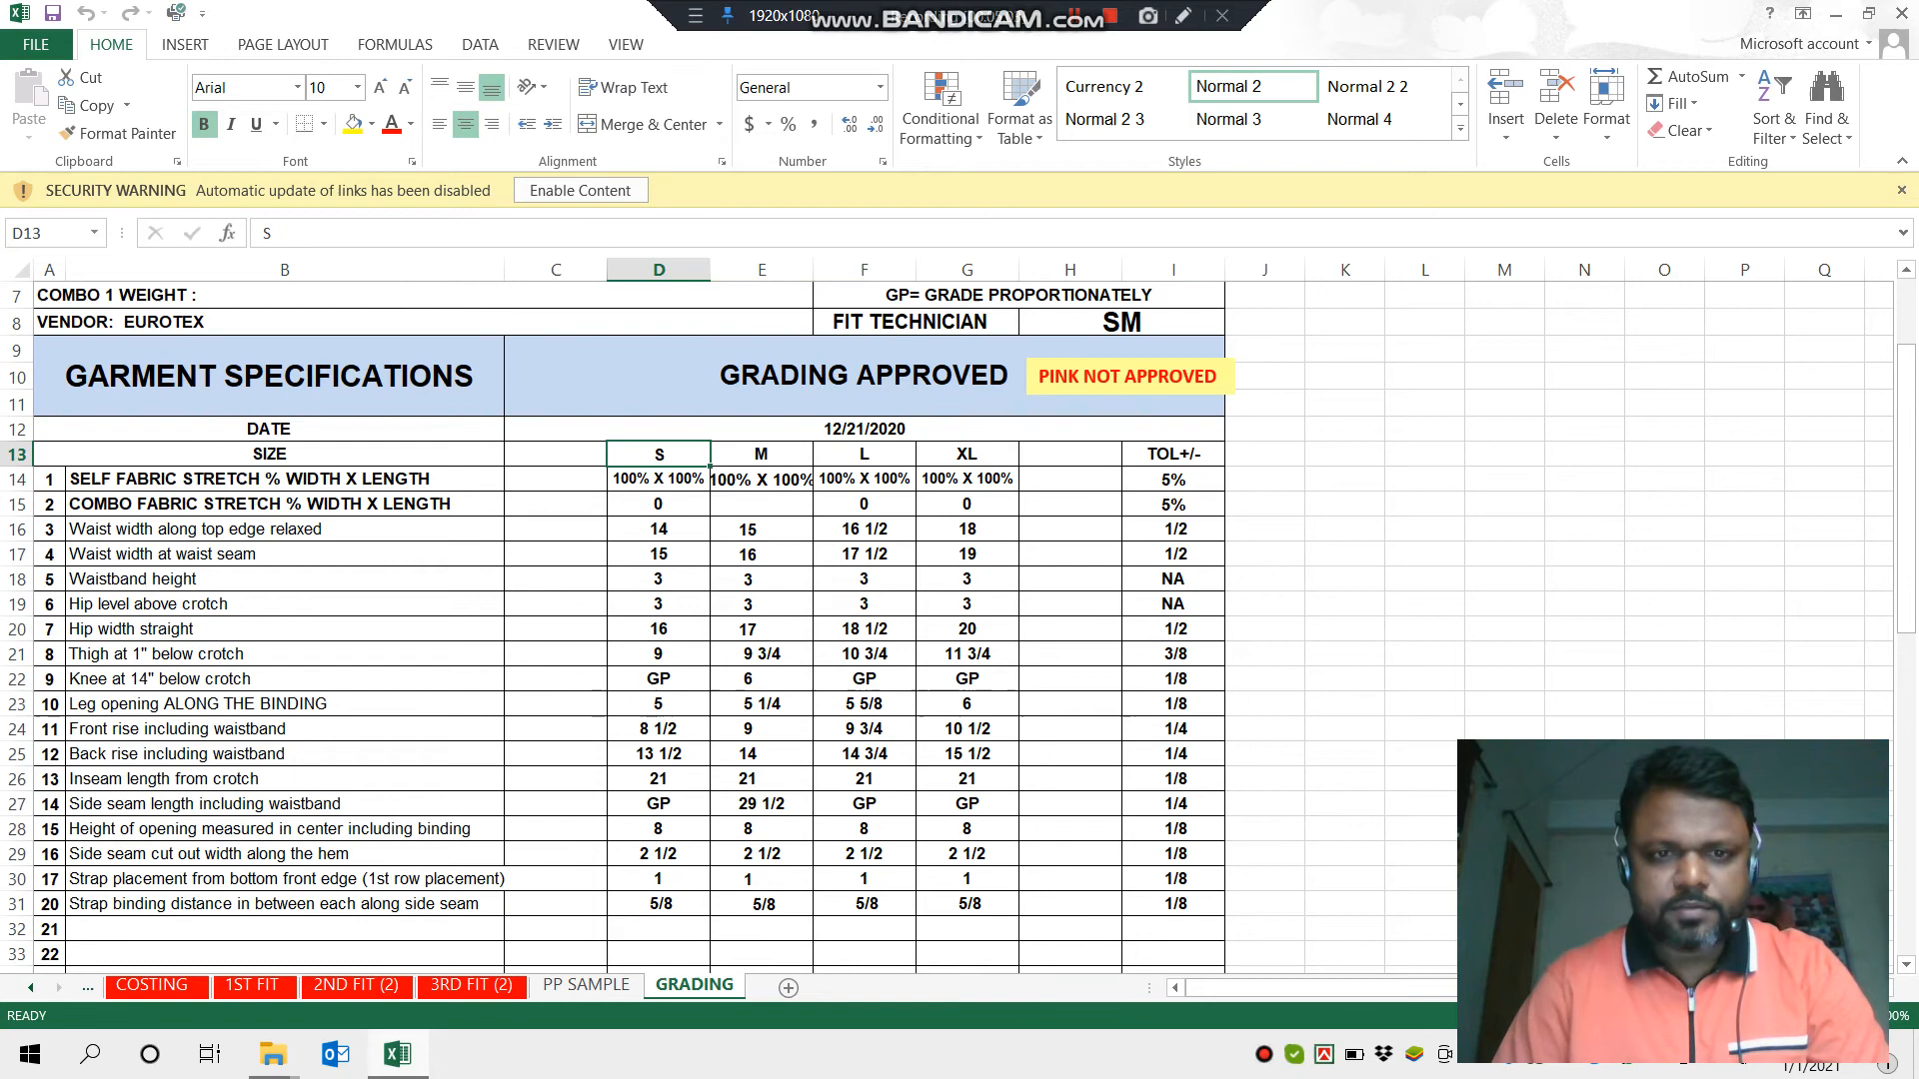
left_click(965, 454)
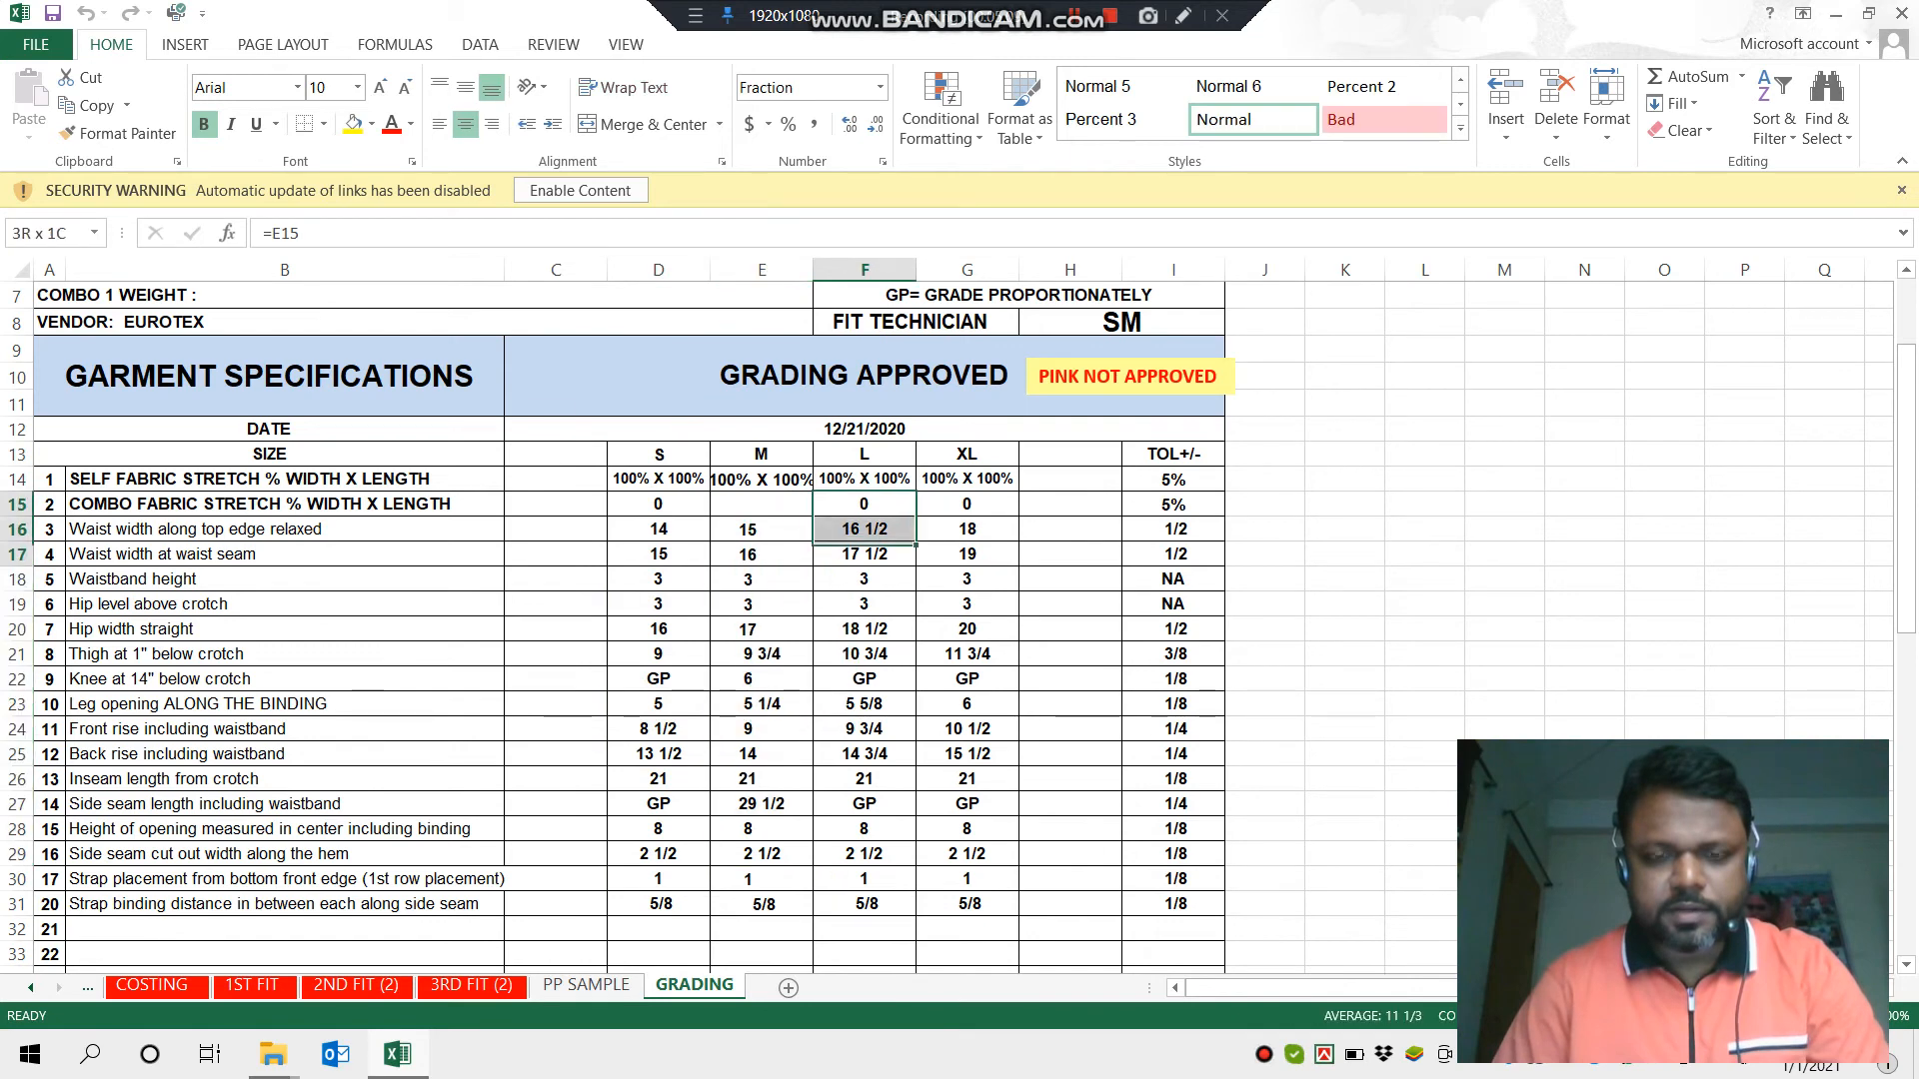
left_click(965, 528)
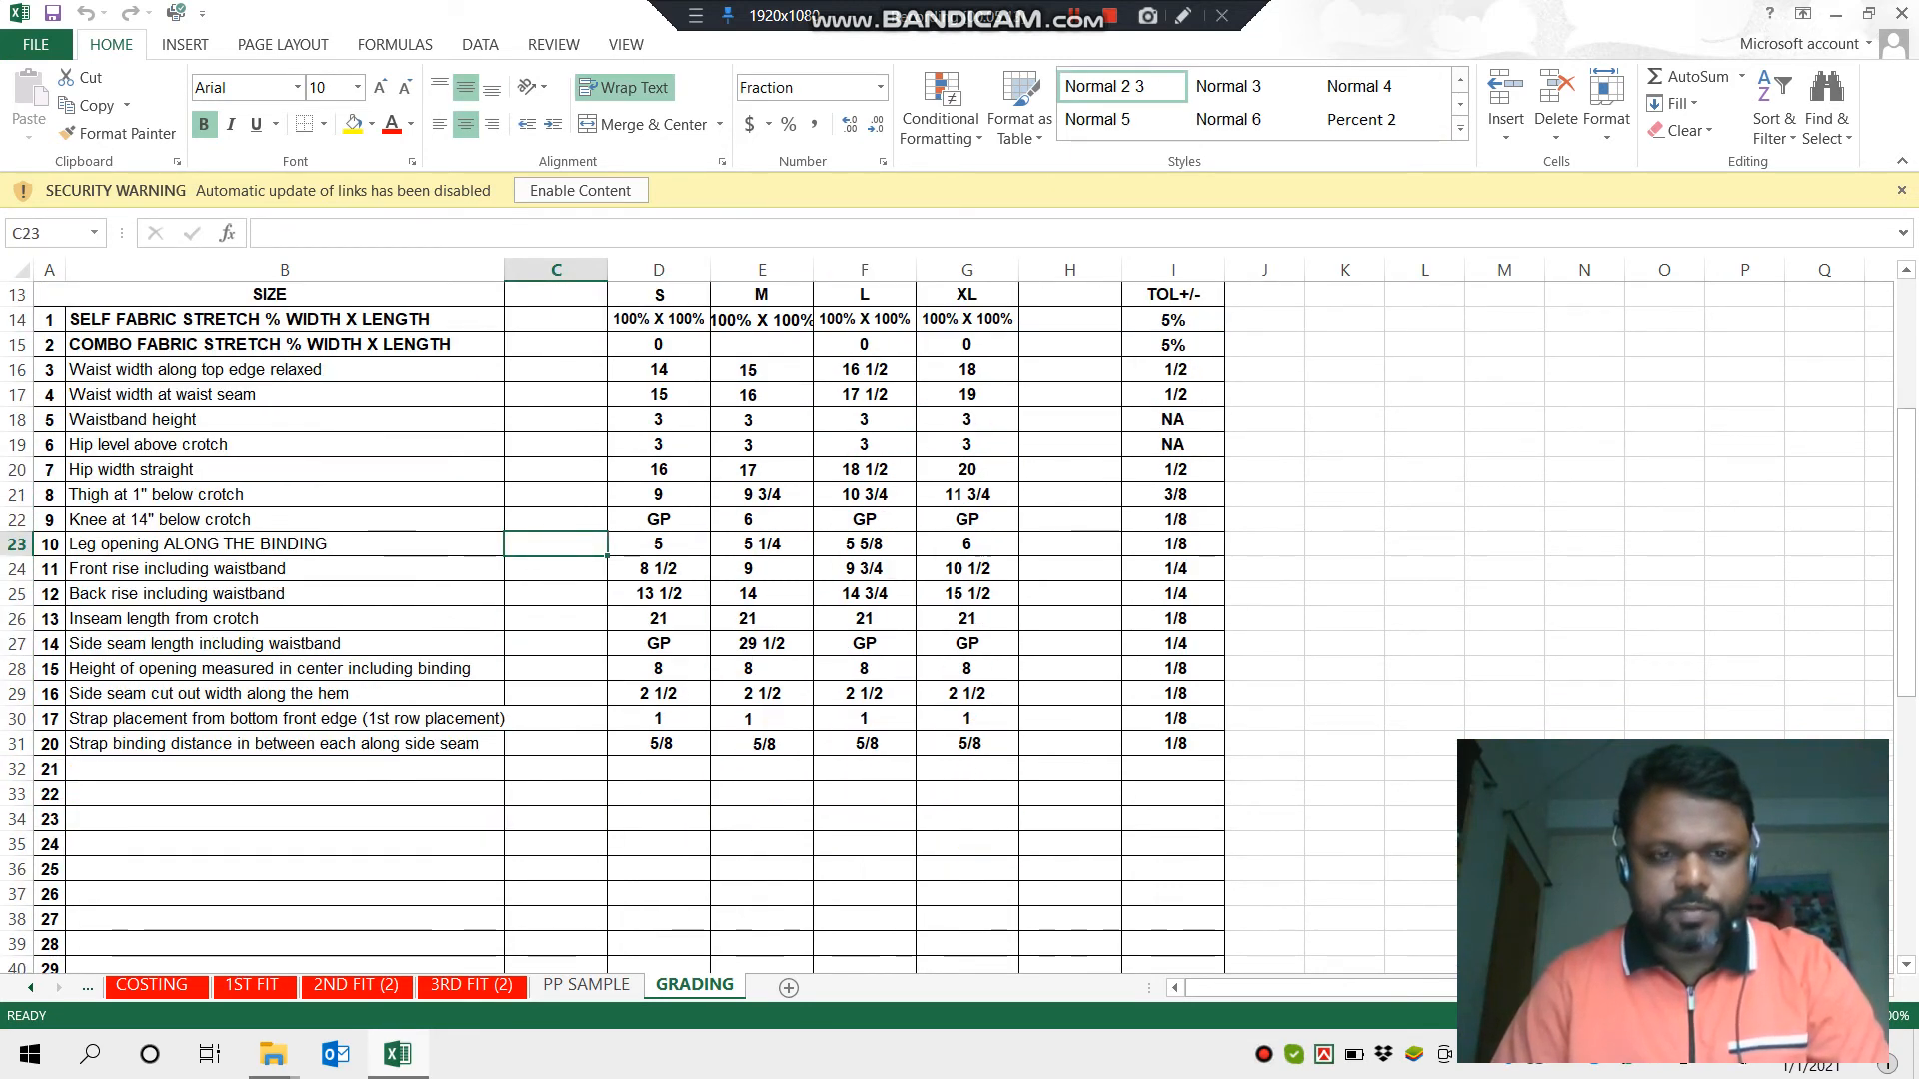
- Close the 5102-90 workbook, answering the save-changes prompt, returning to File Explorer
scroll("up", 3)
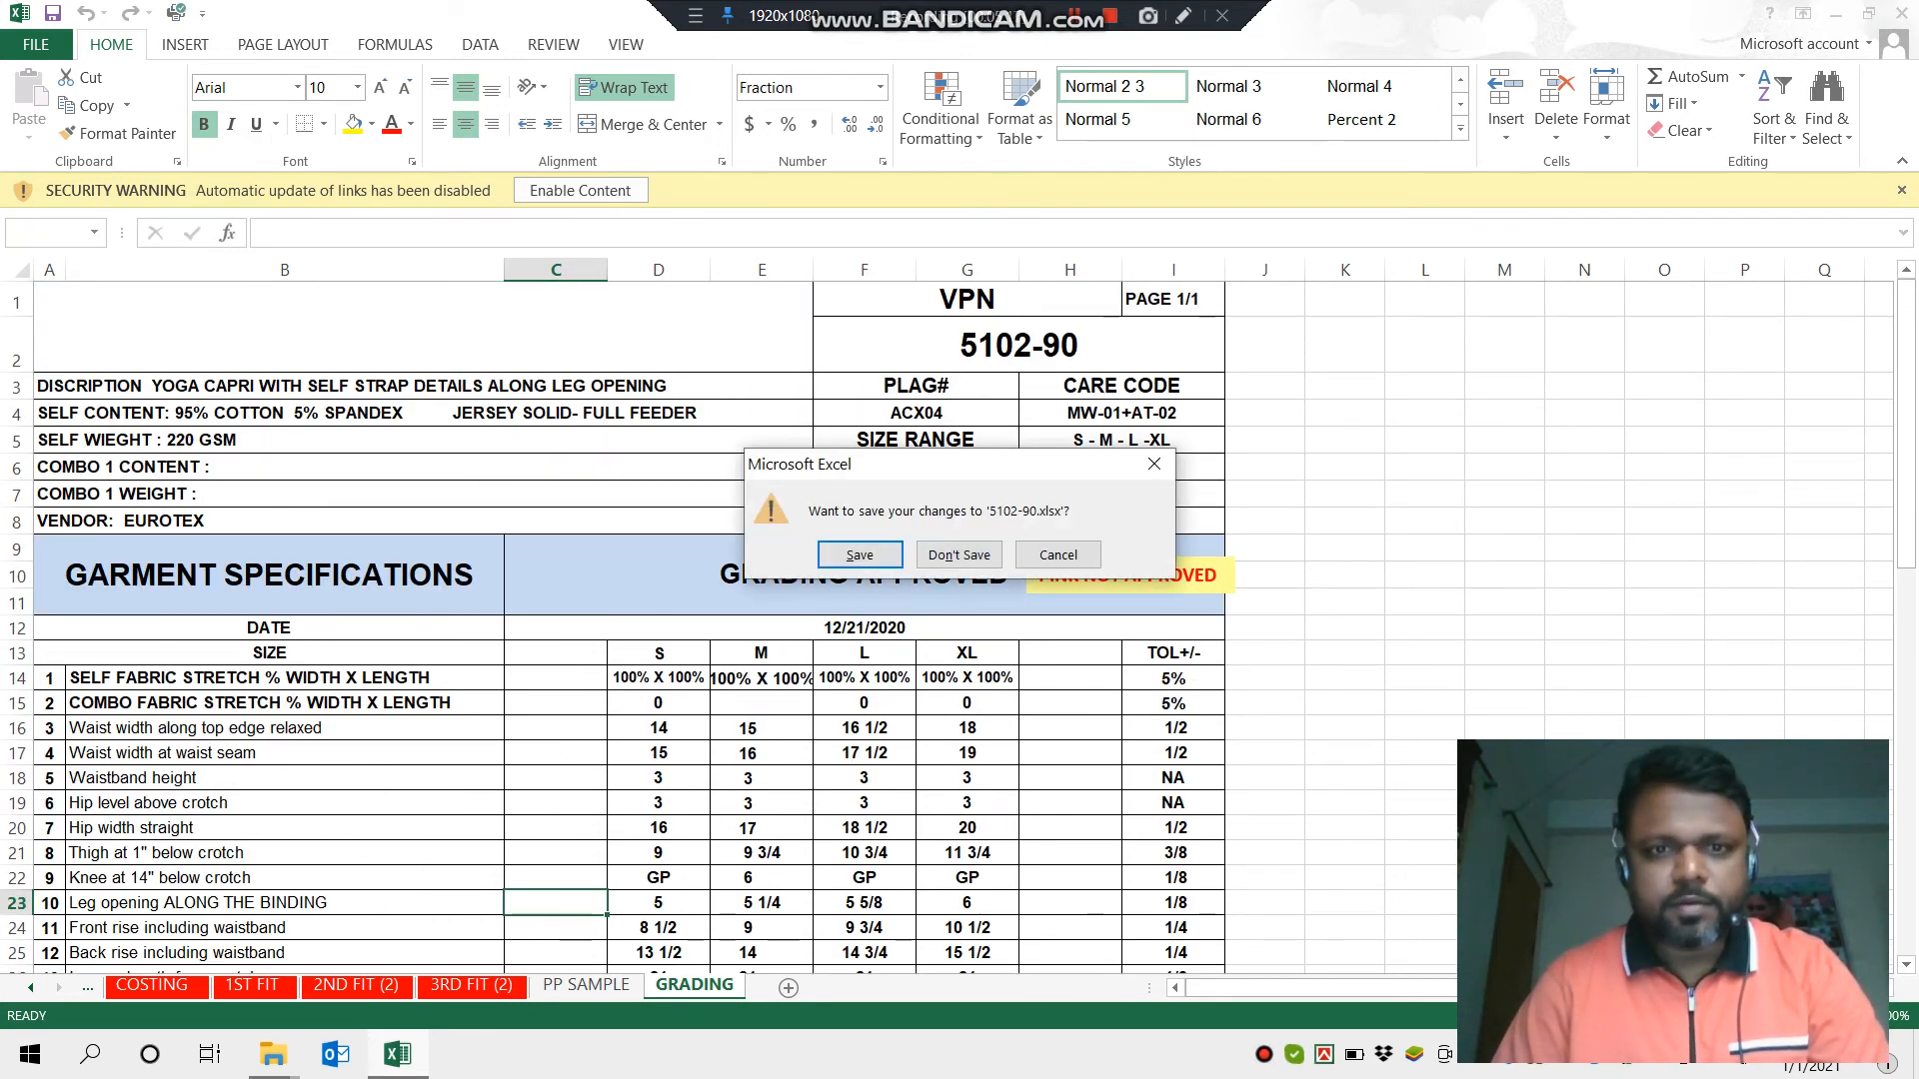
left_click(957, 553)
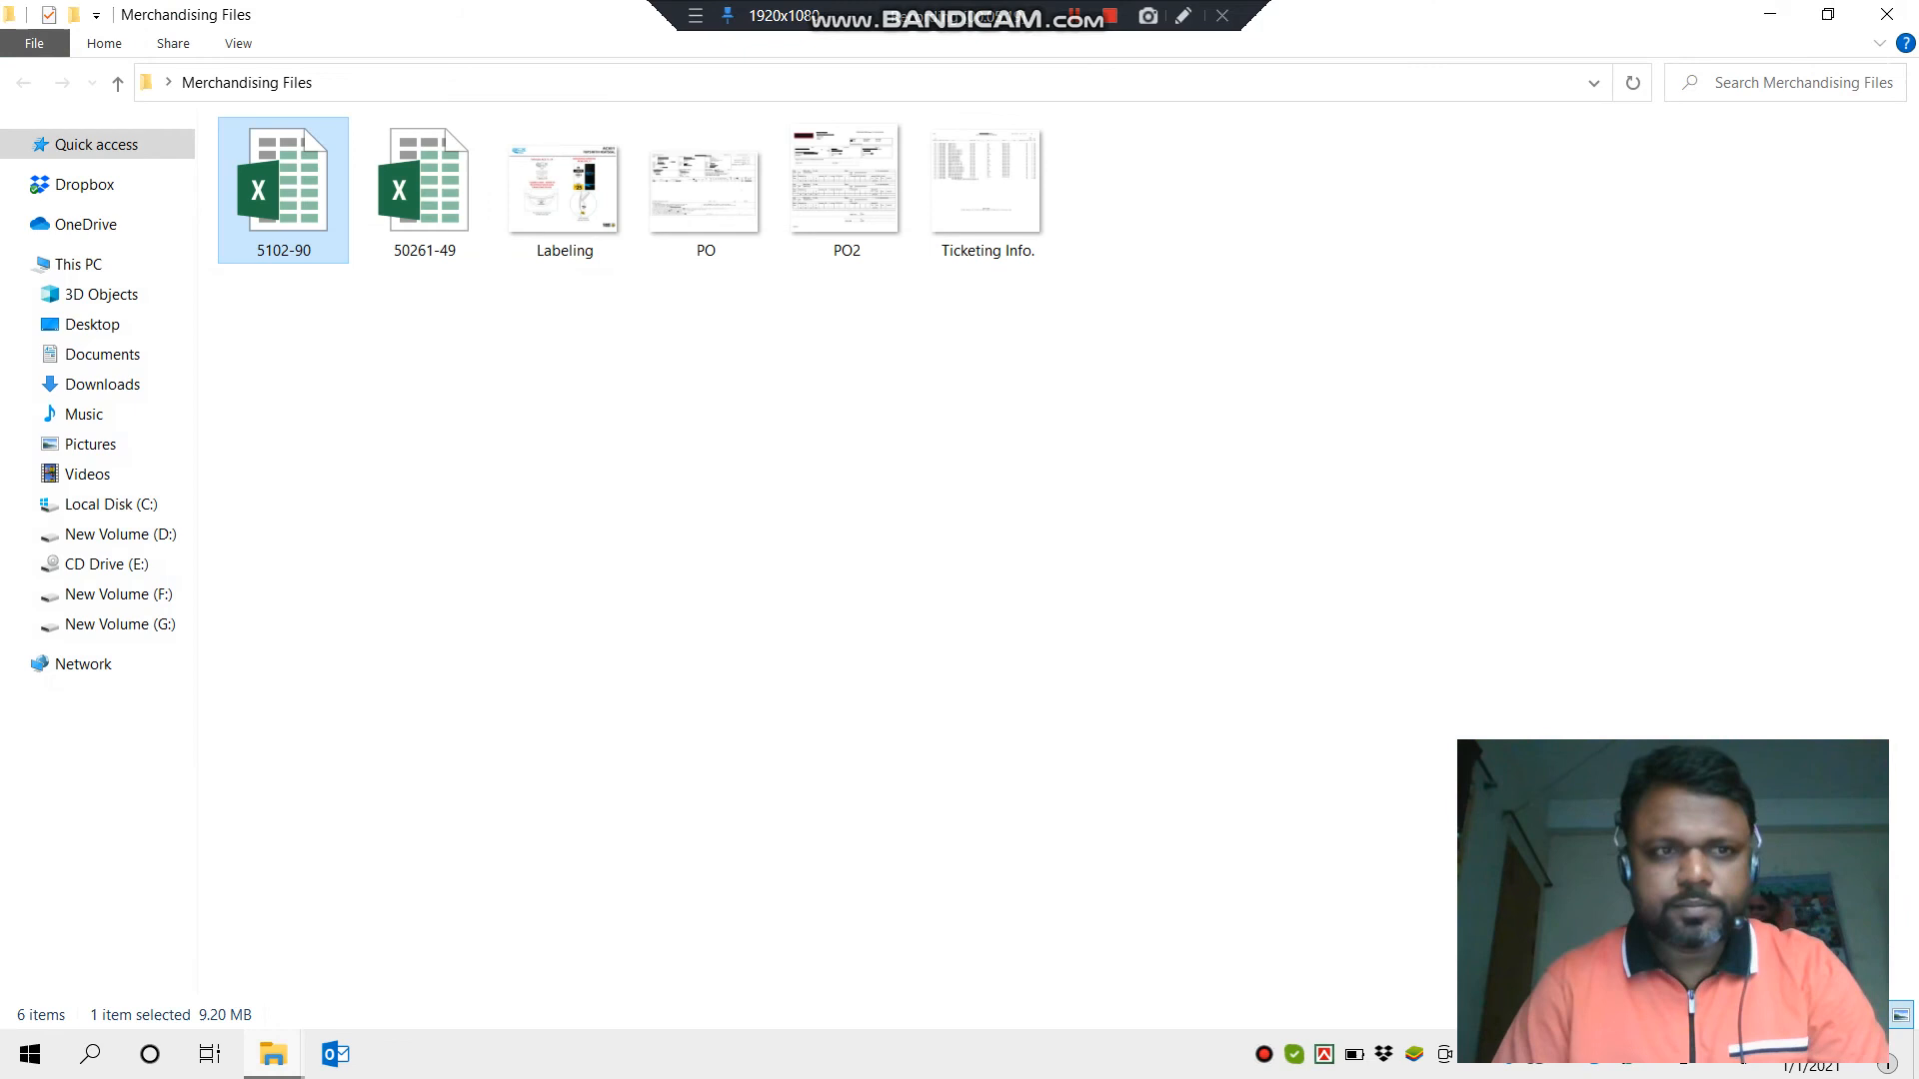